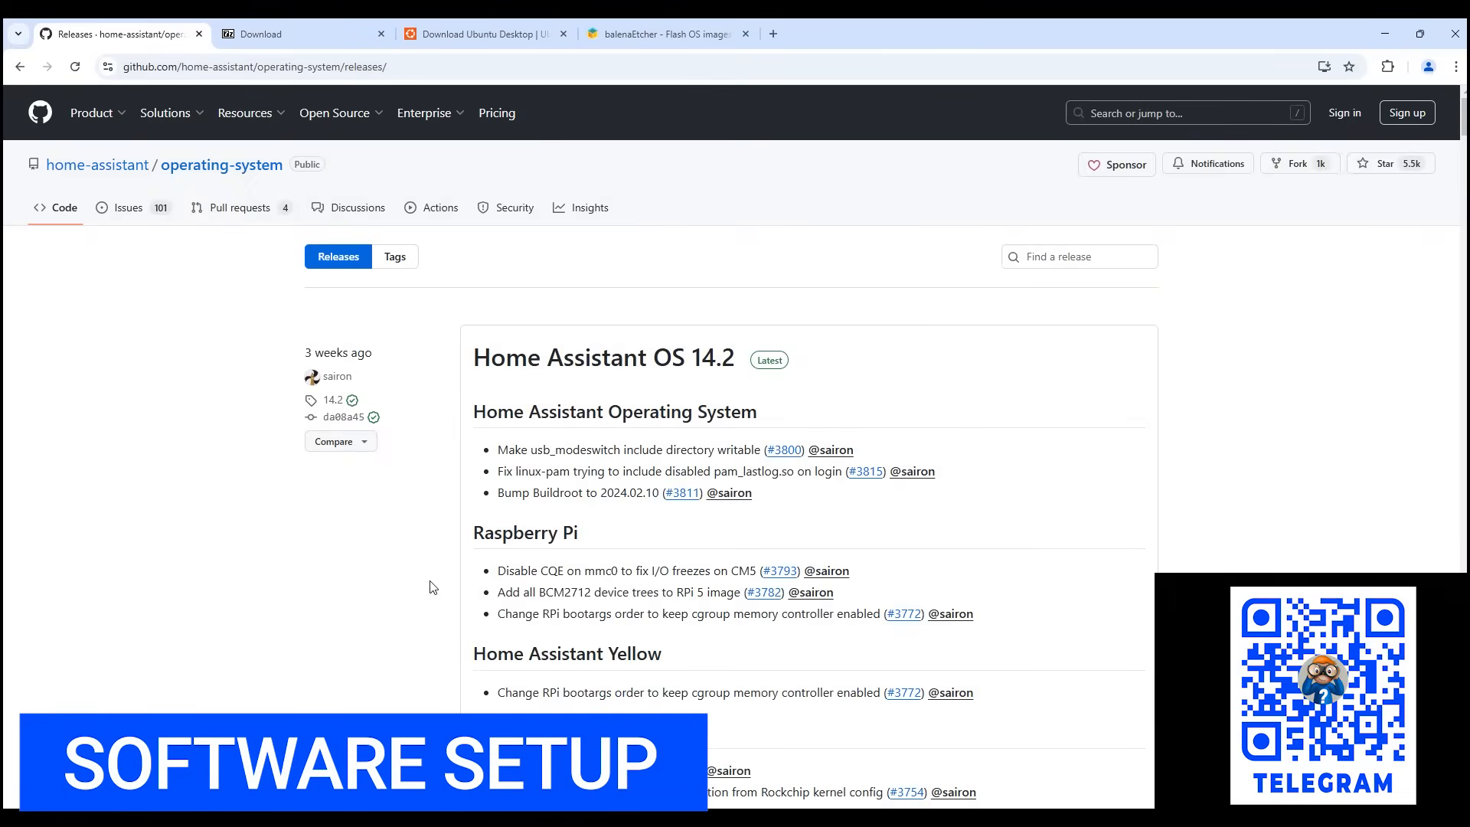
# - Download haos_generic-x86-64-14.2.img.xz from the release's Assets list
pyautogui.scroll(-3)
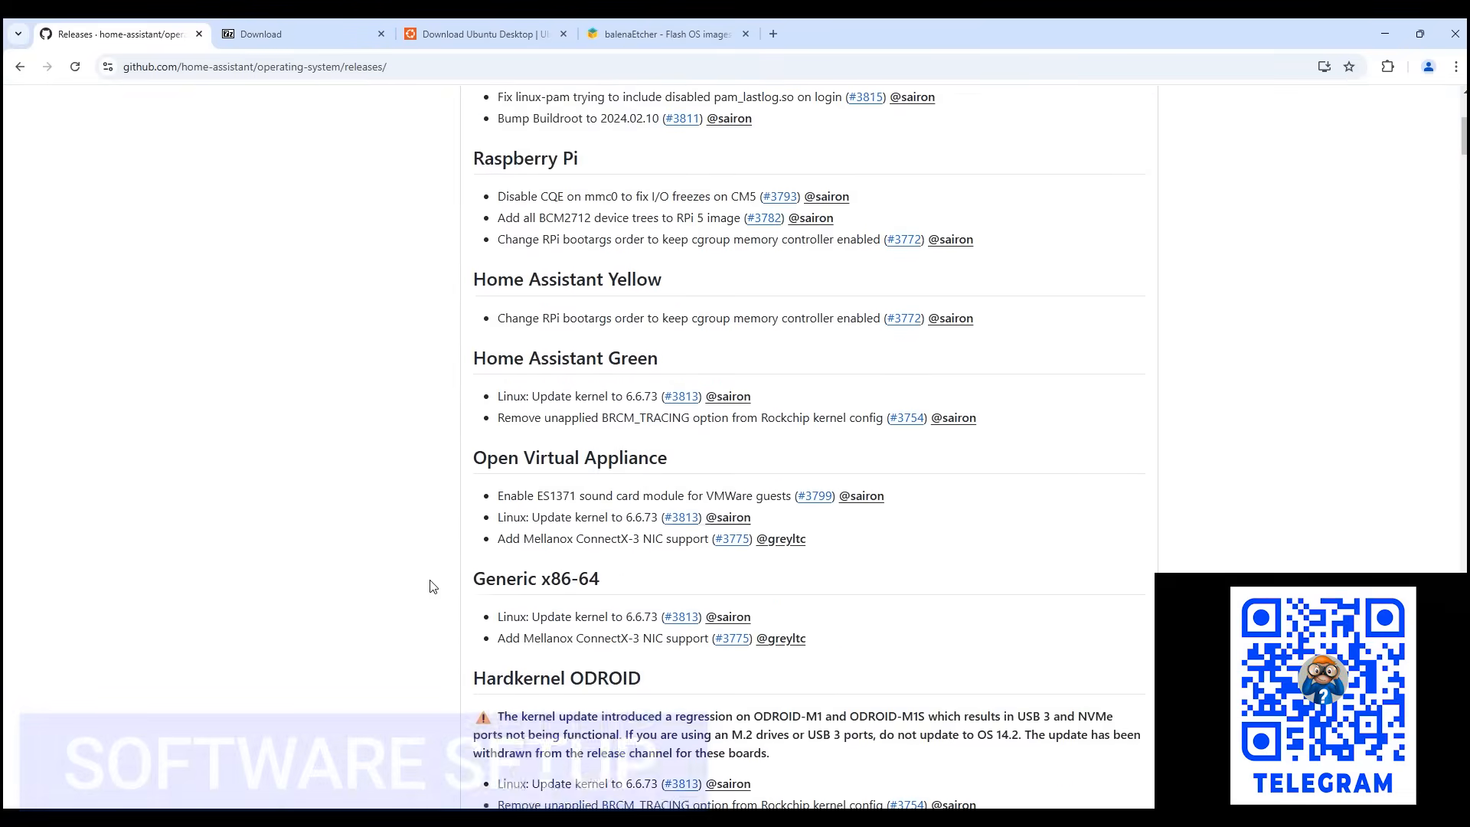
pyautogui.scroll(-3)
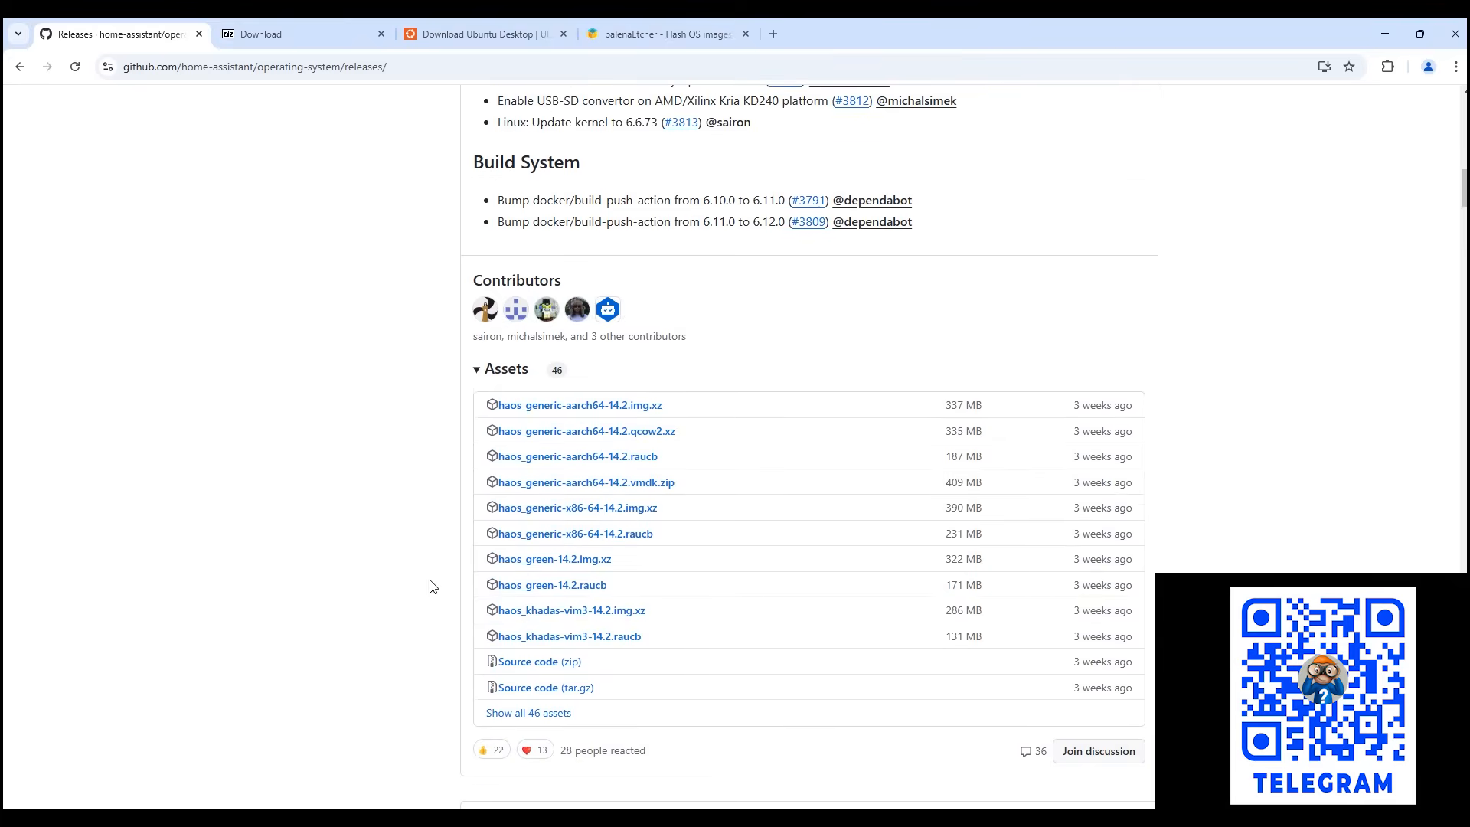
pyautogui.moveTo(480, 559)
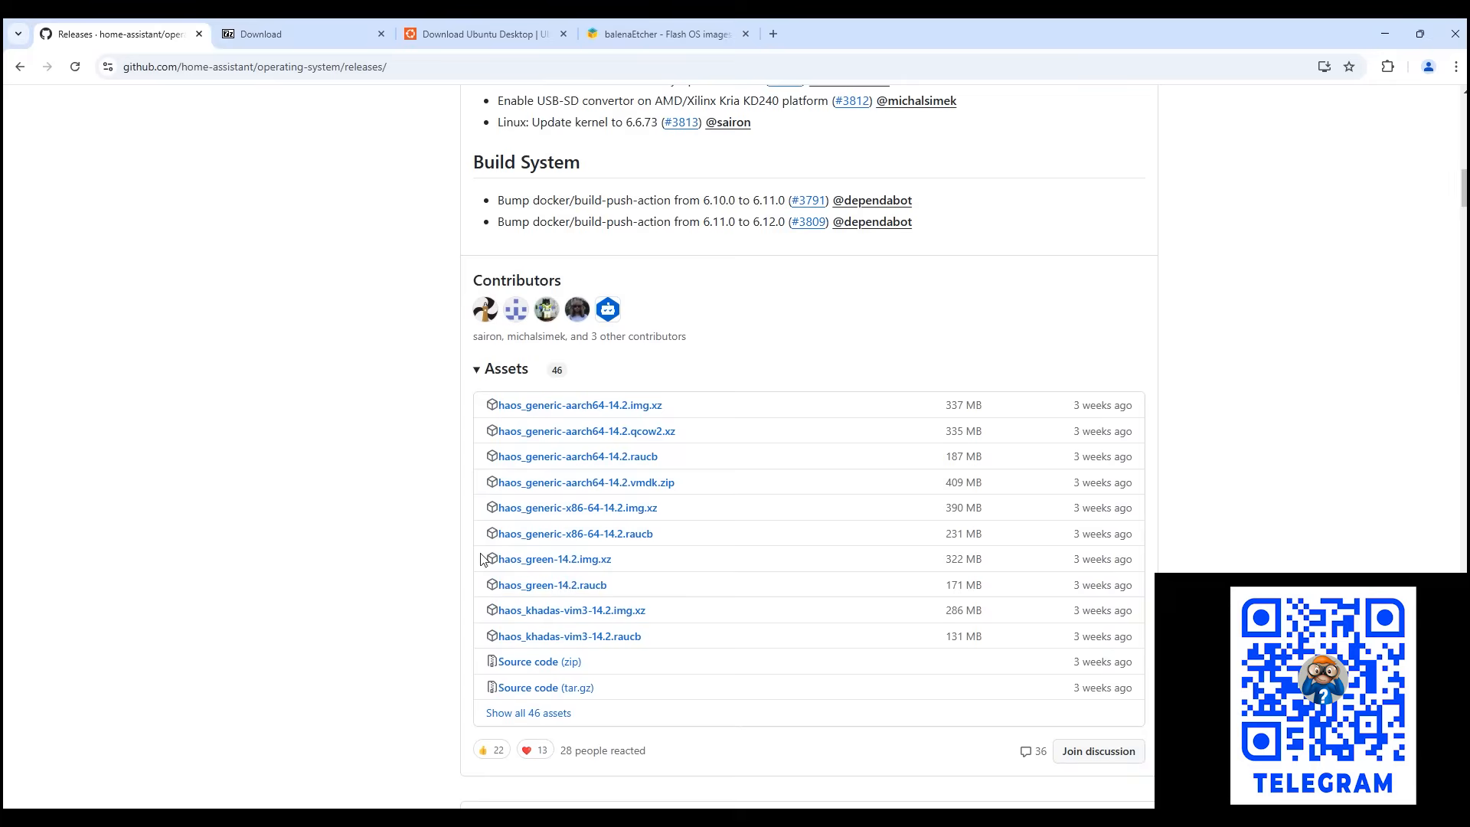
pyautogui.moveTo(575, 506)
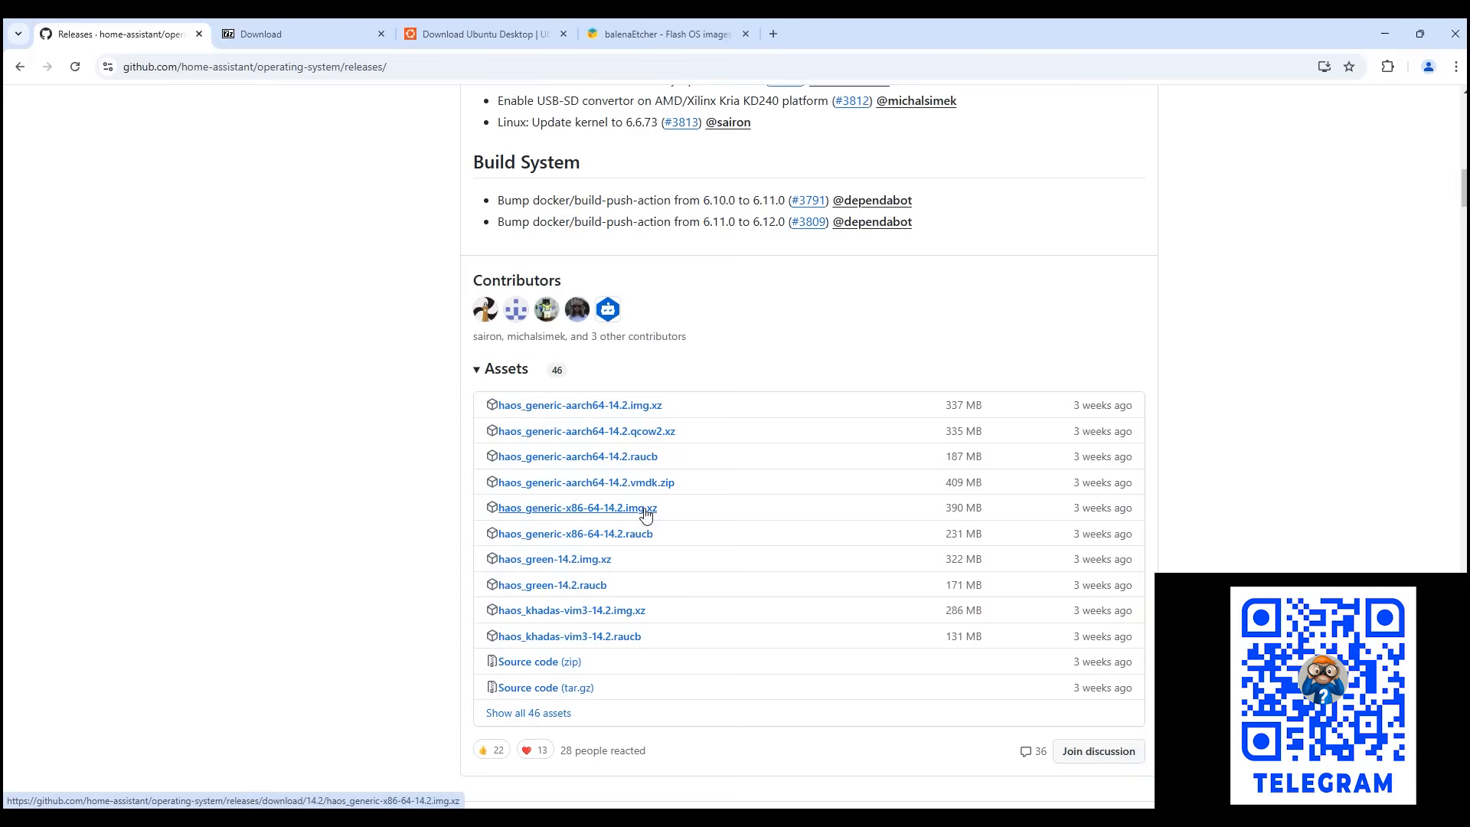
pyautogui.click(575, 507)
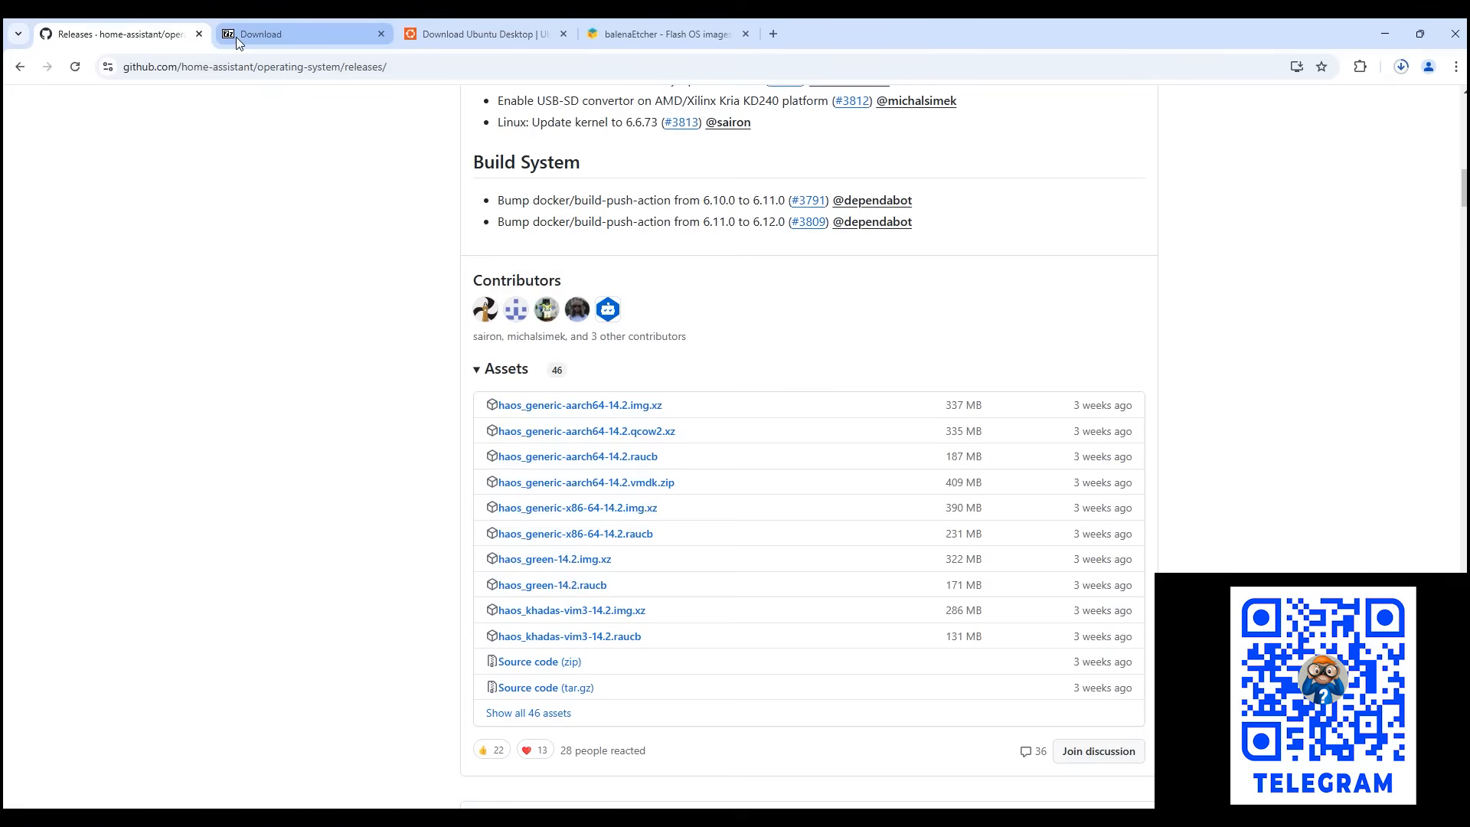
# - Start downloading the 7-Zip 24.09 64-bit Windows x64 .exe installer
pyautogui.click(300, 34)
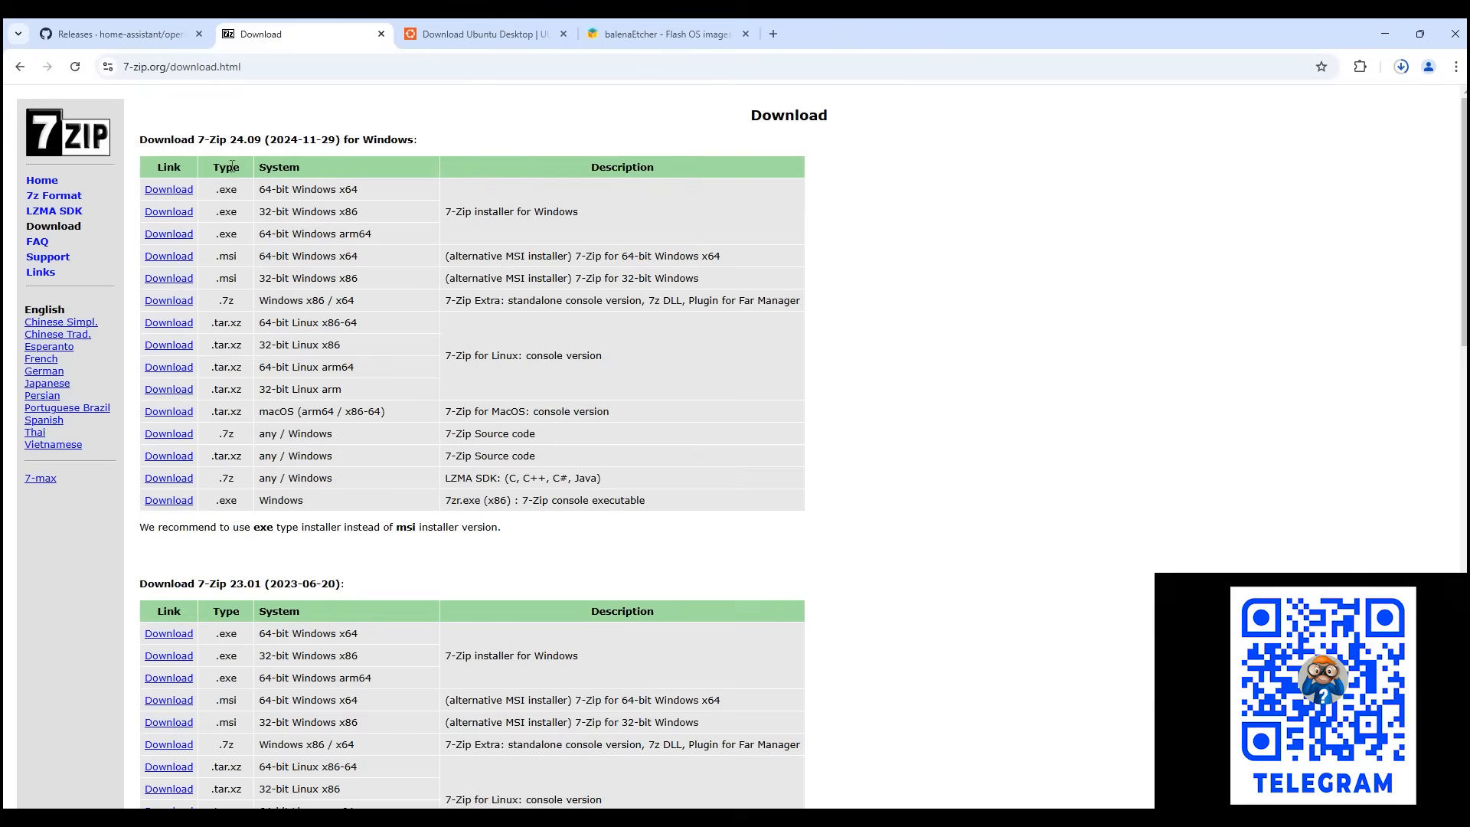
pyautogui.click(168, 189)
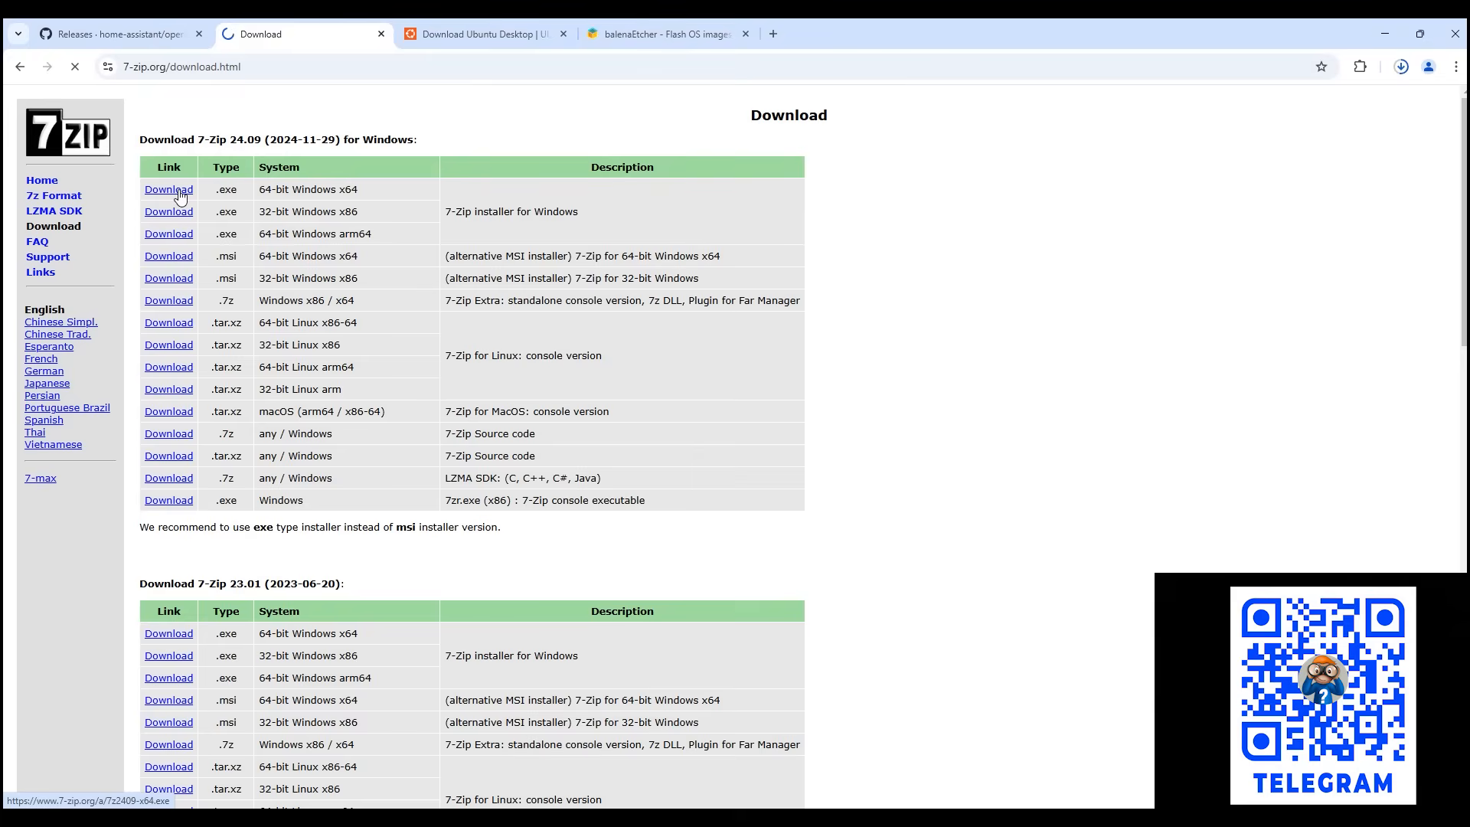
pyautogui.click(168, 188)
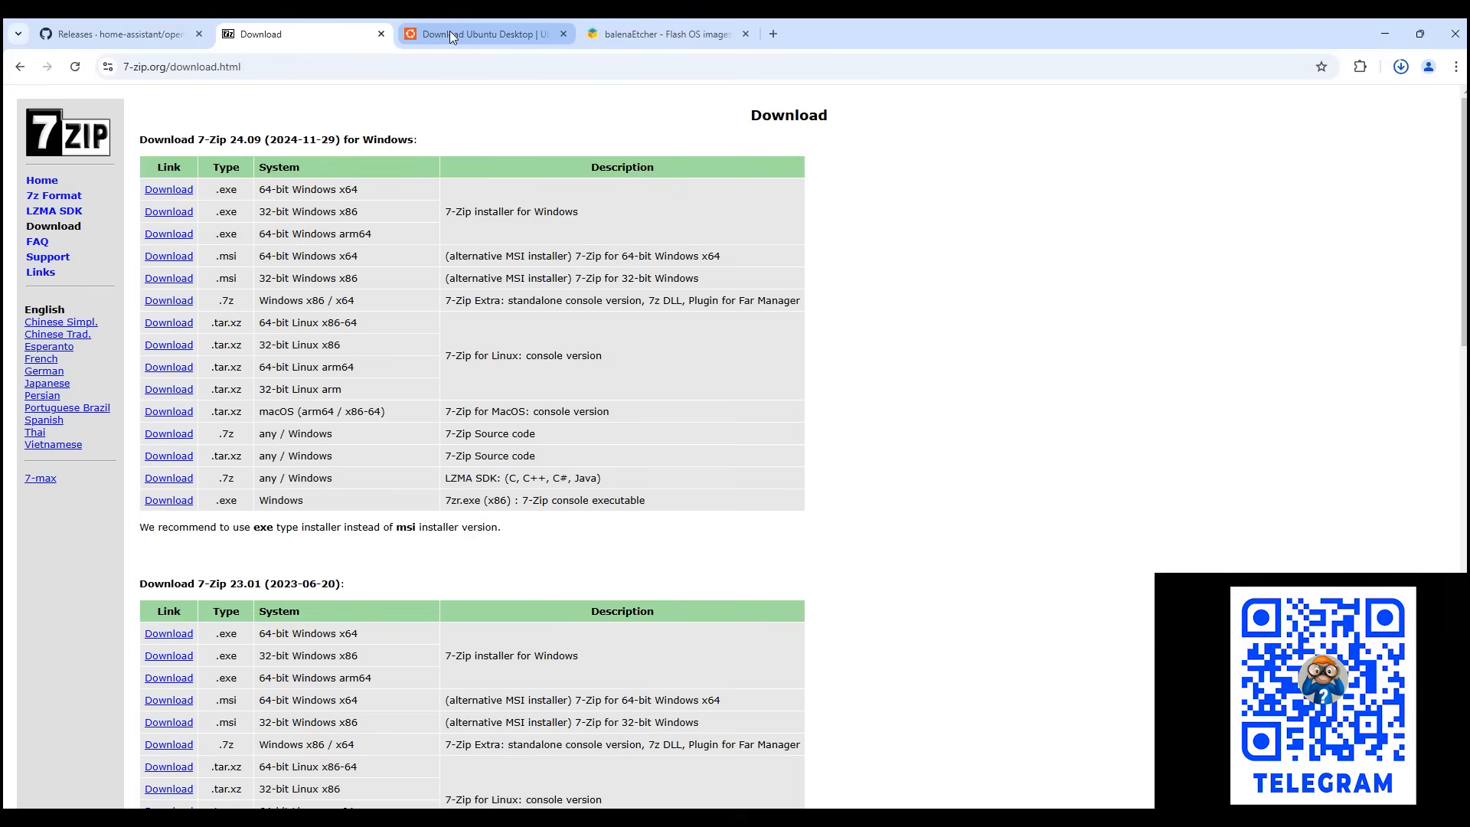
# - Start the Ubuntu Desktop 24.04.1 LTS download and review progress of recent downloads
pyautogui.click(482, 33)
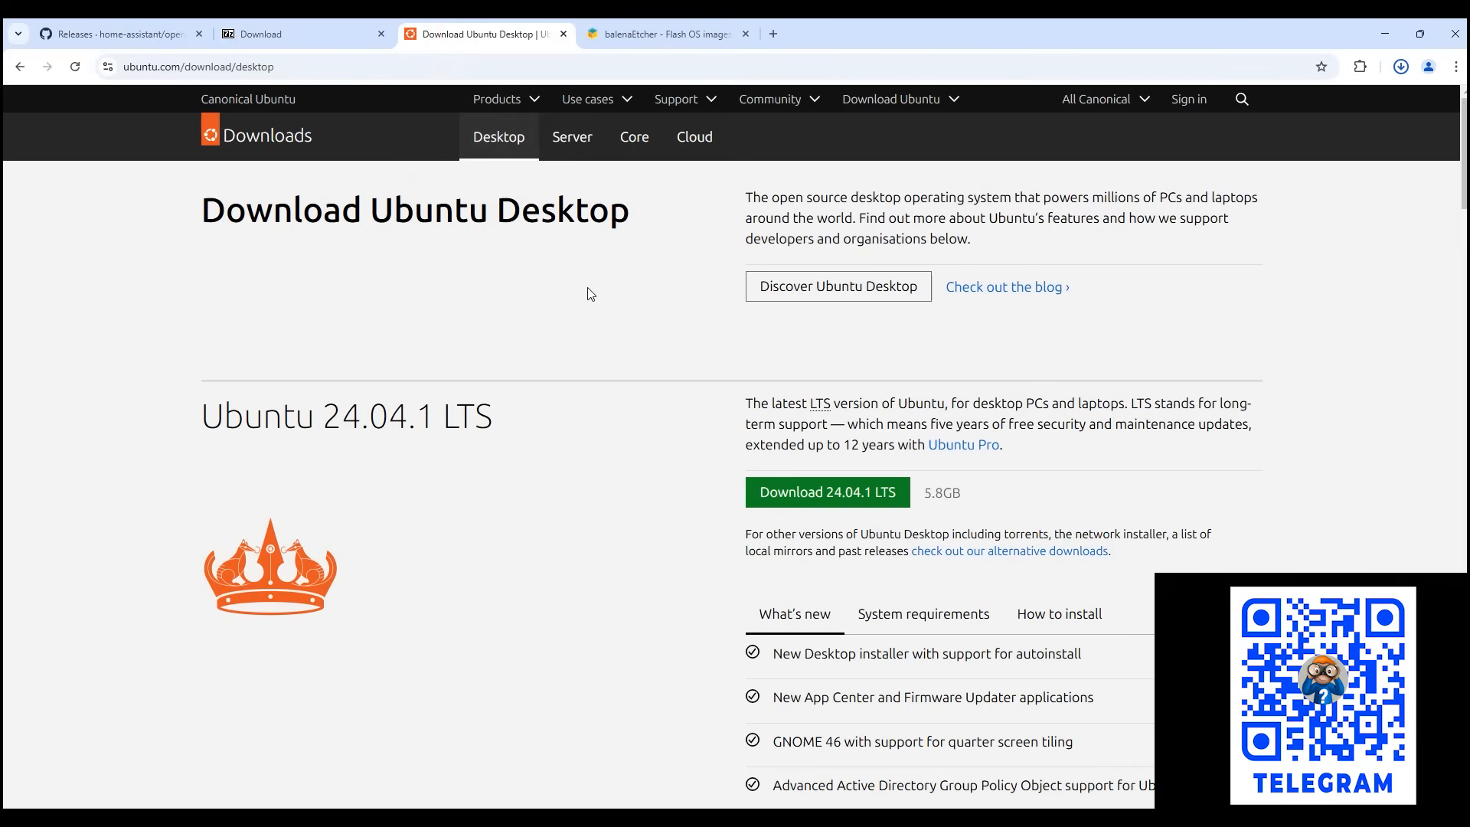
pyautogui.click(825, 492)
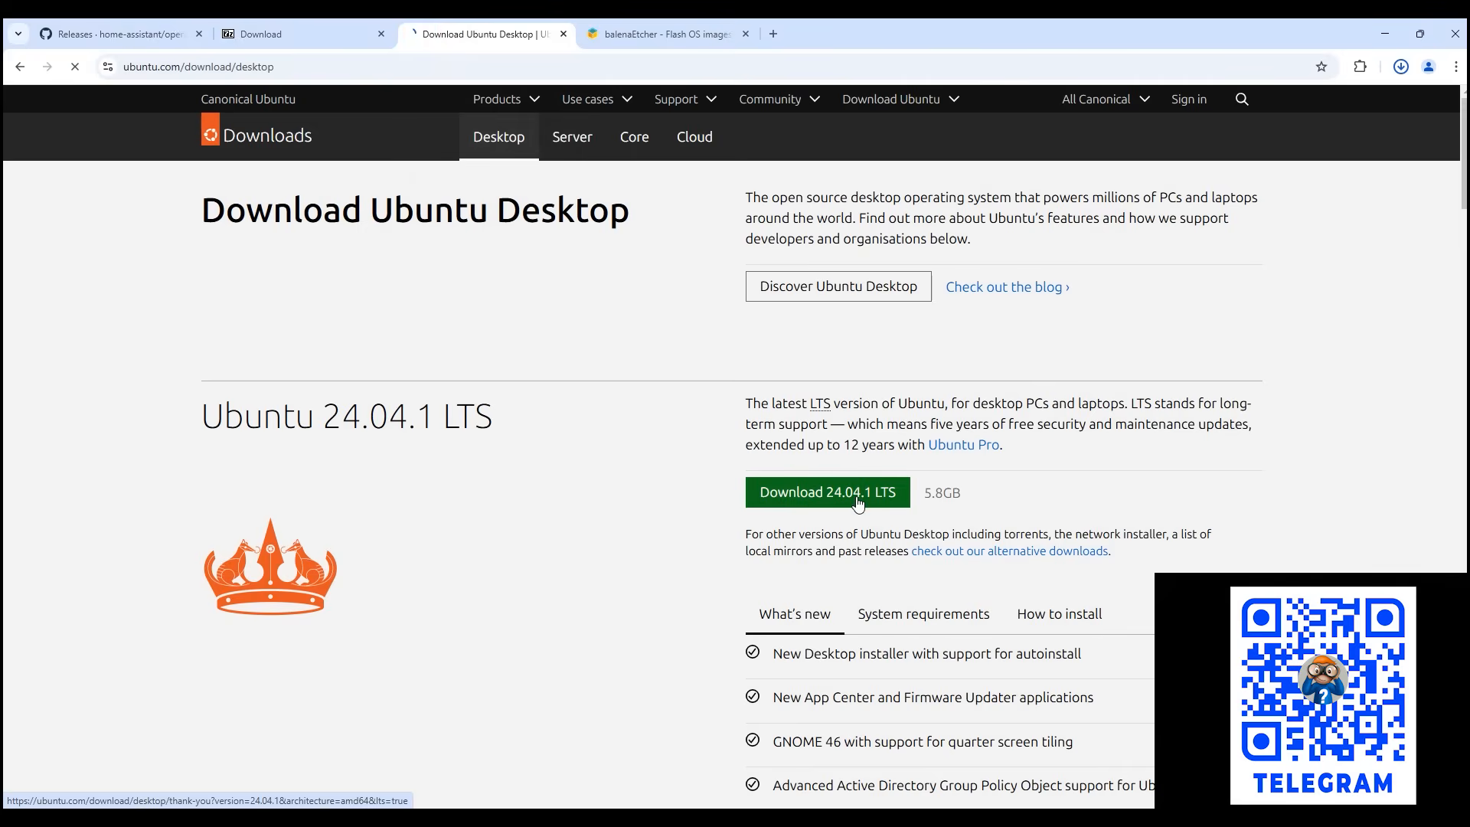
pyautogui.click(825, 491)
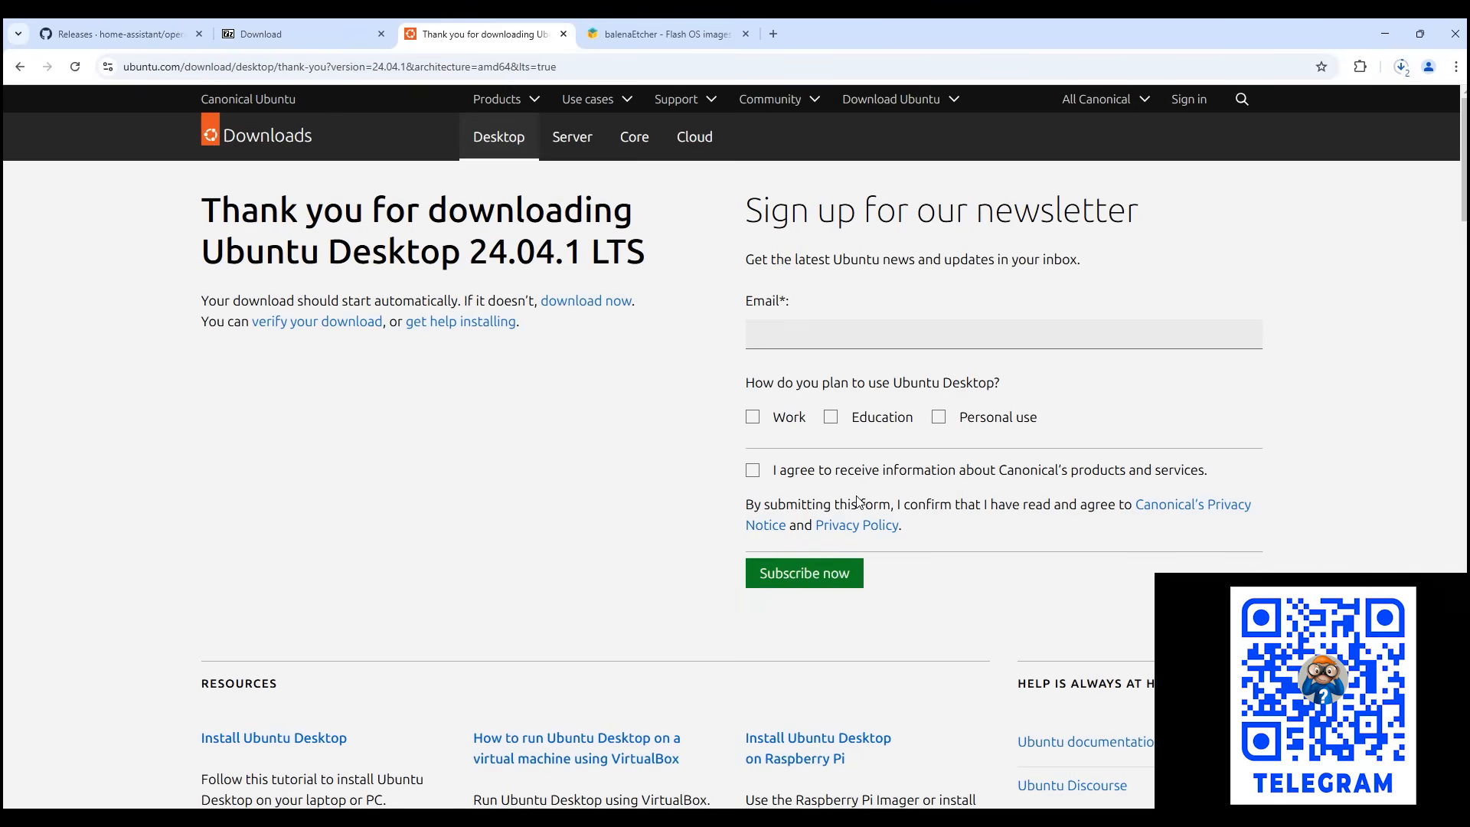
pyautogui.scroll(-3)
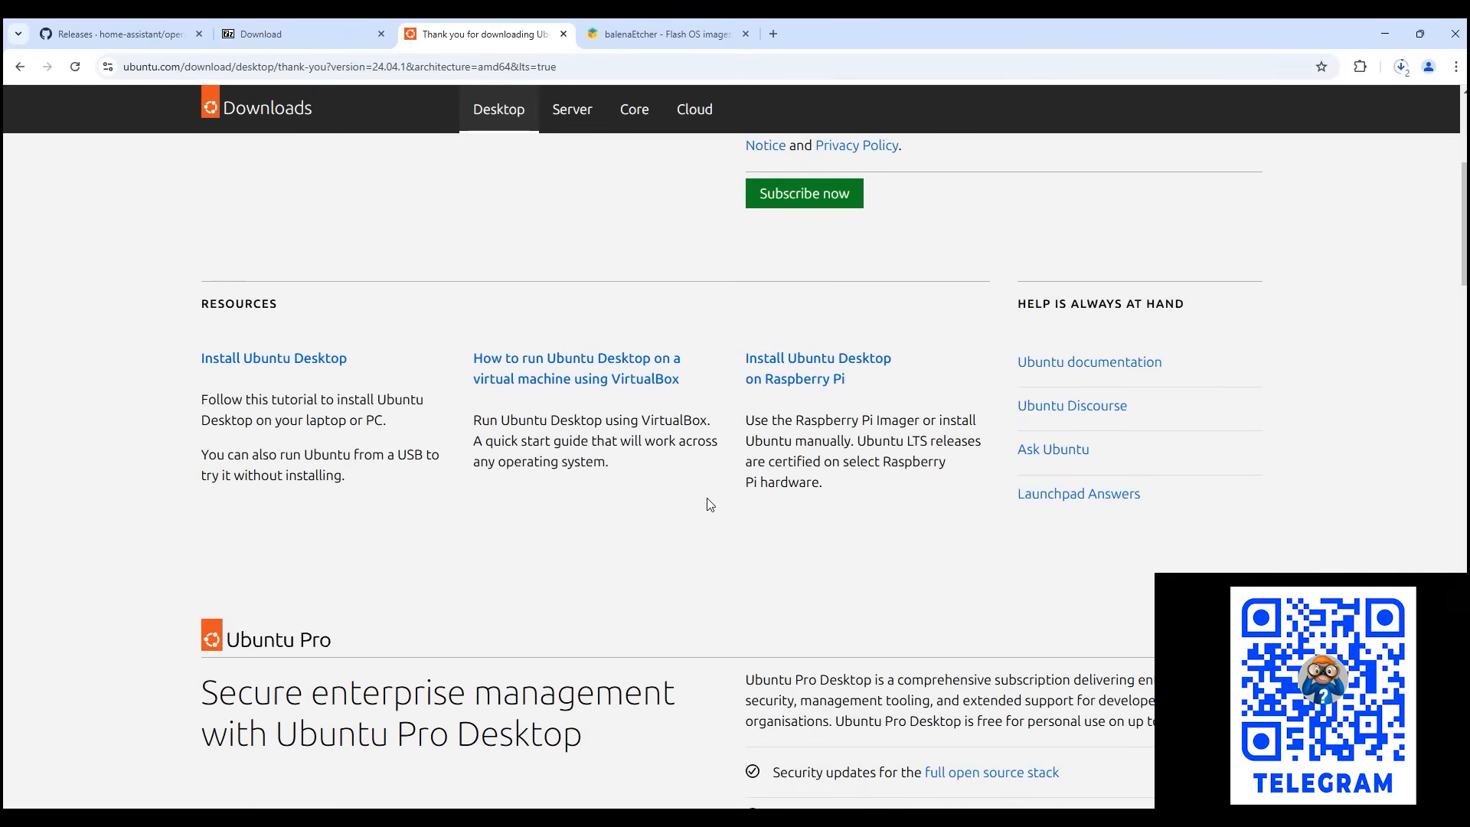
pyautogui.scroll(3)
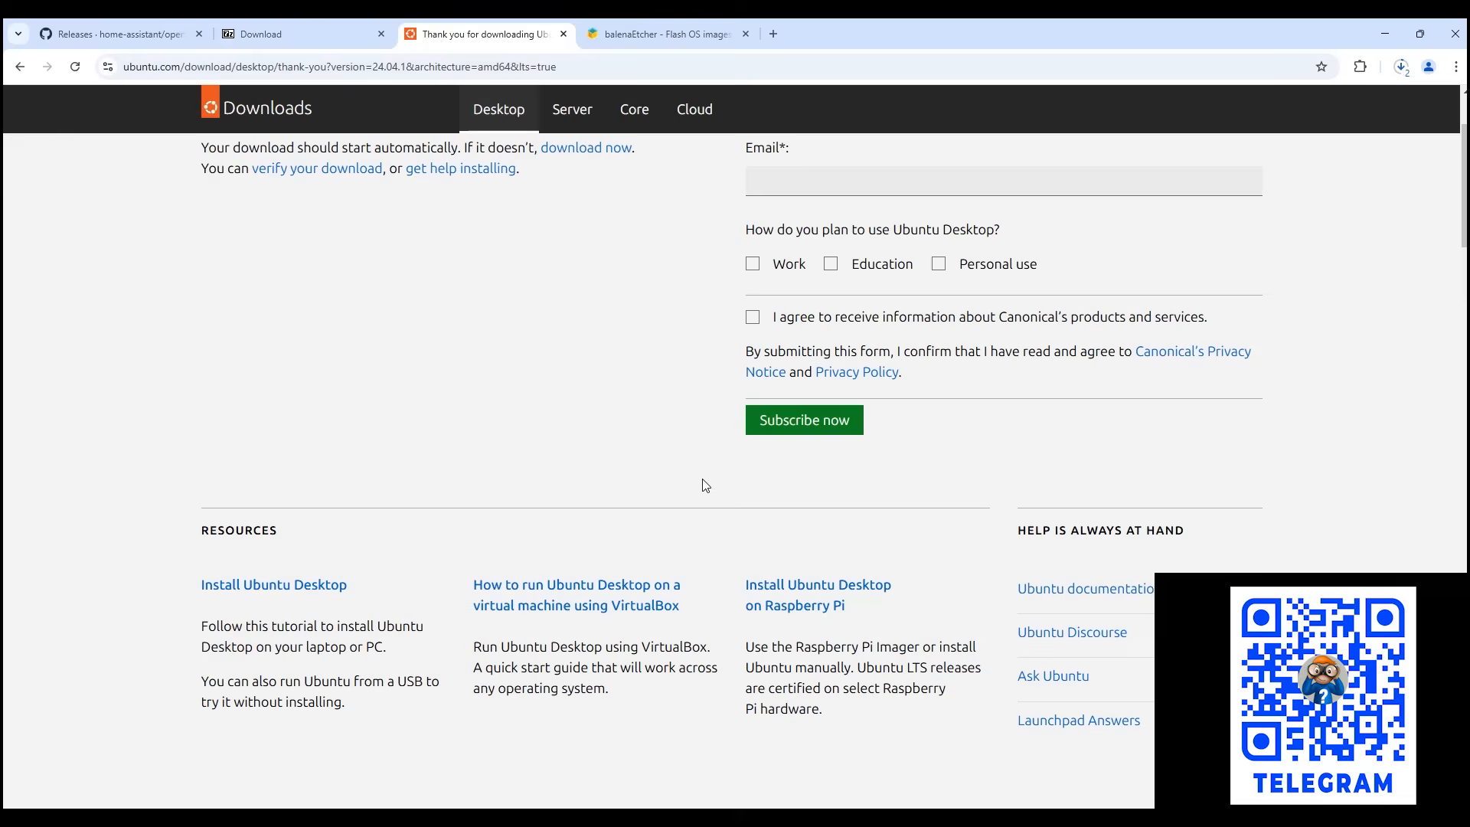
pyautogui.moveTo(698, 446)
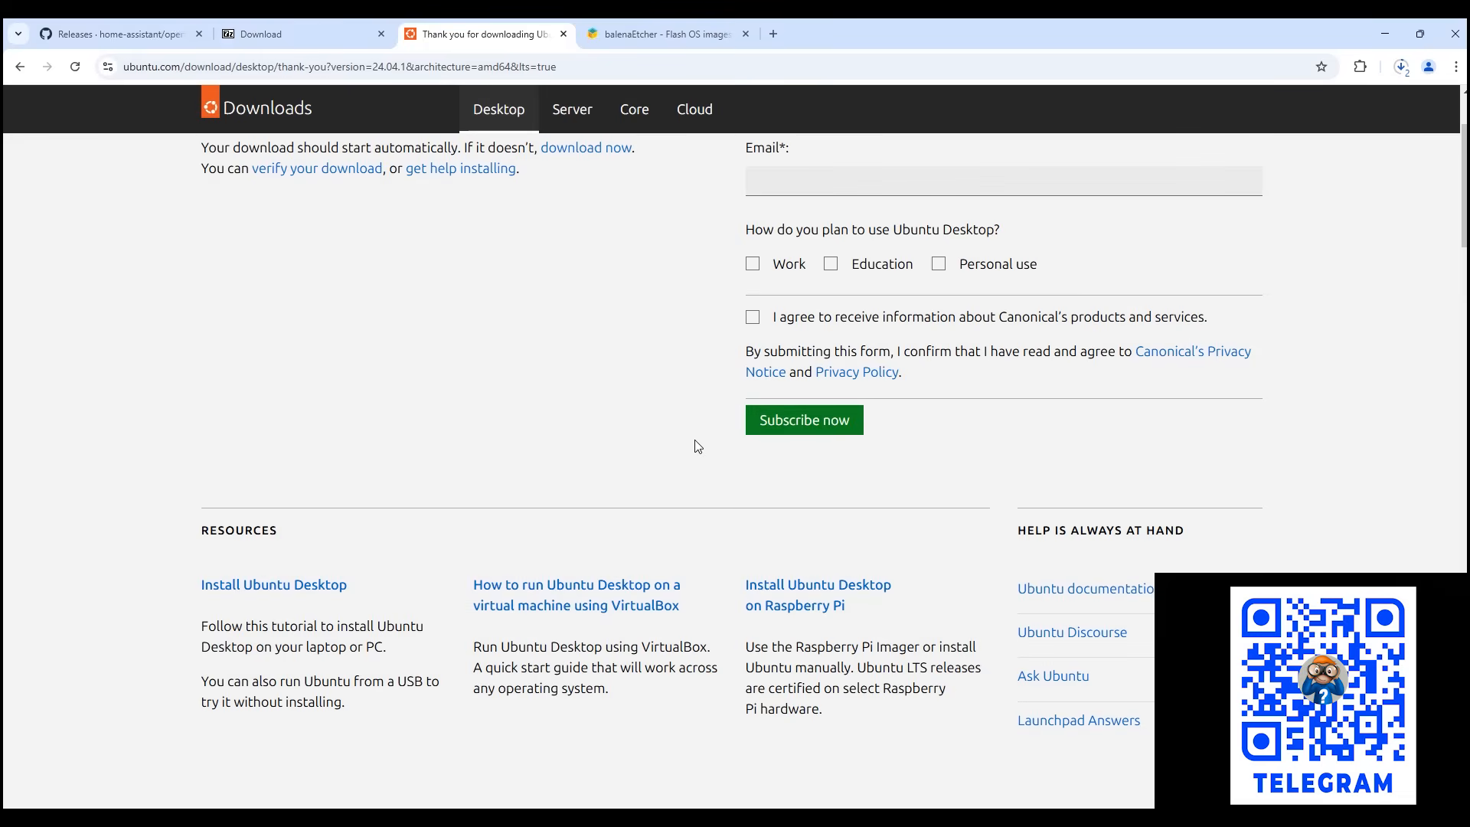
pyautogui.moveTo(1067, 349)
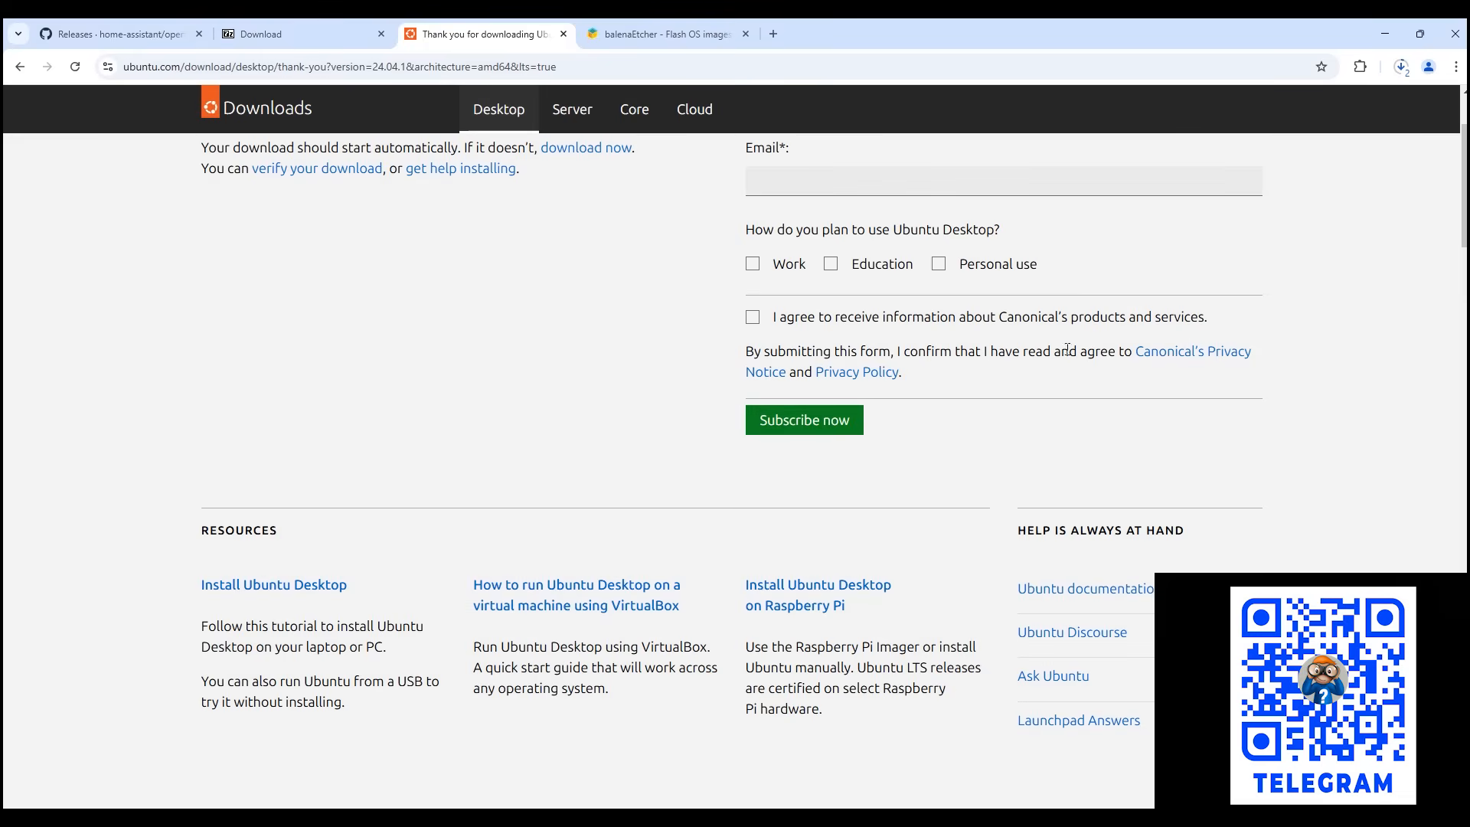
pyautogui.click(1400, 66)
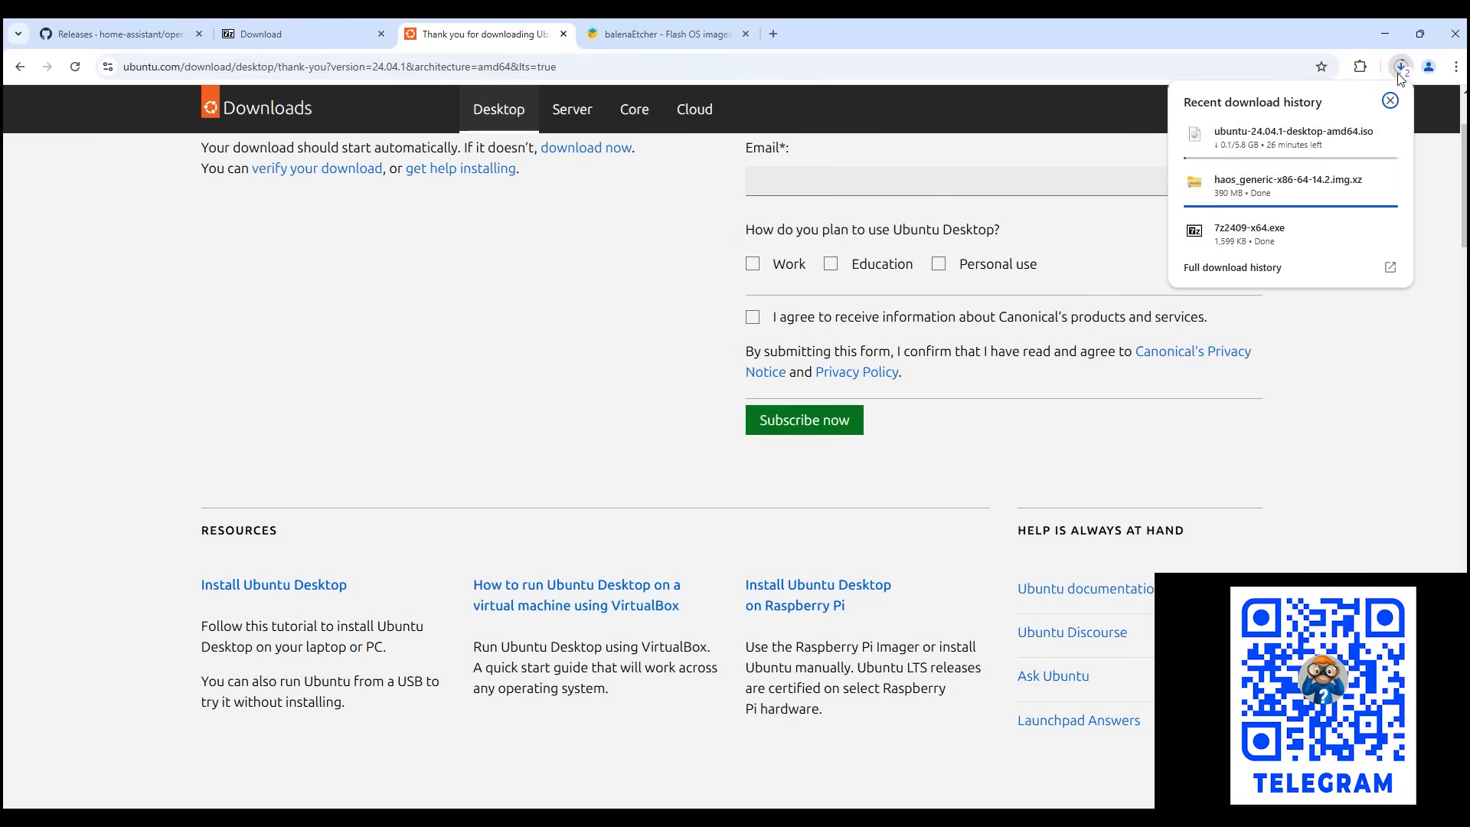
# - Go to the balenaEtcher page listing the Etcher for Windows (x86|x64) installer
pyautogui.click(667, 33)
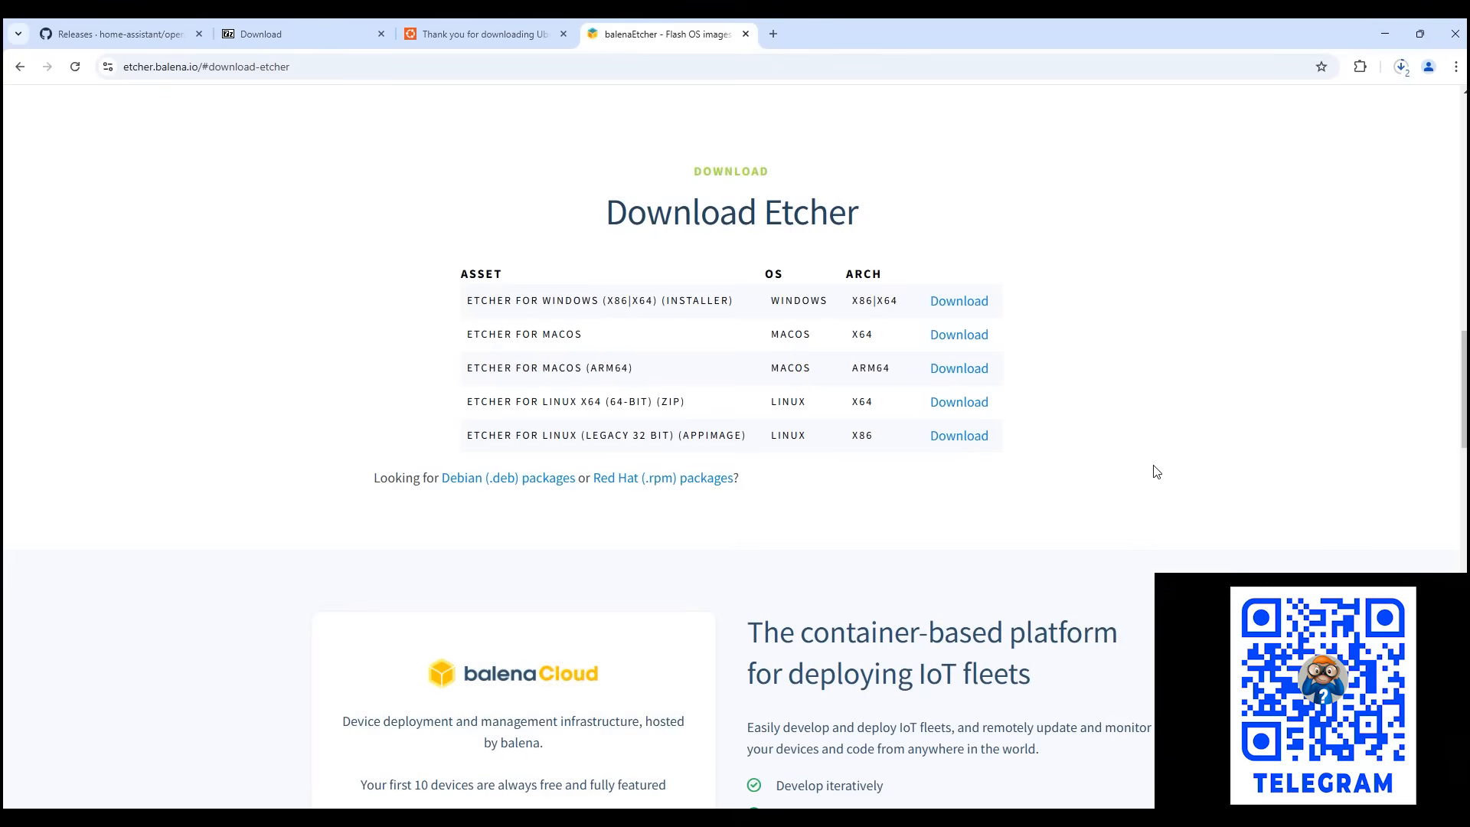
pyautogui.moveTo(958, 302)
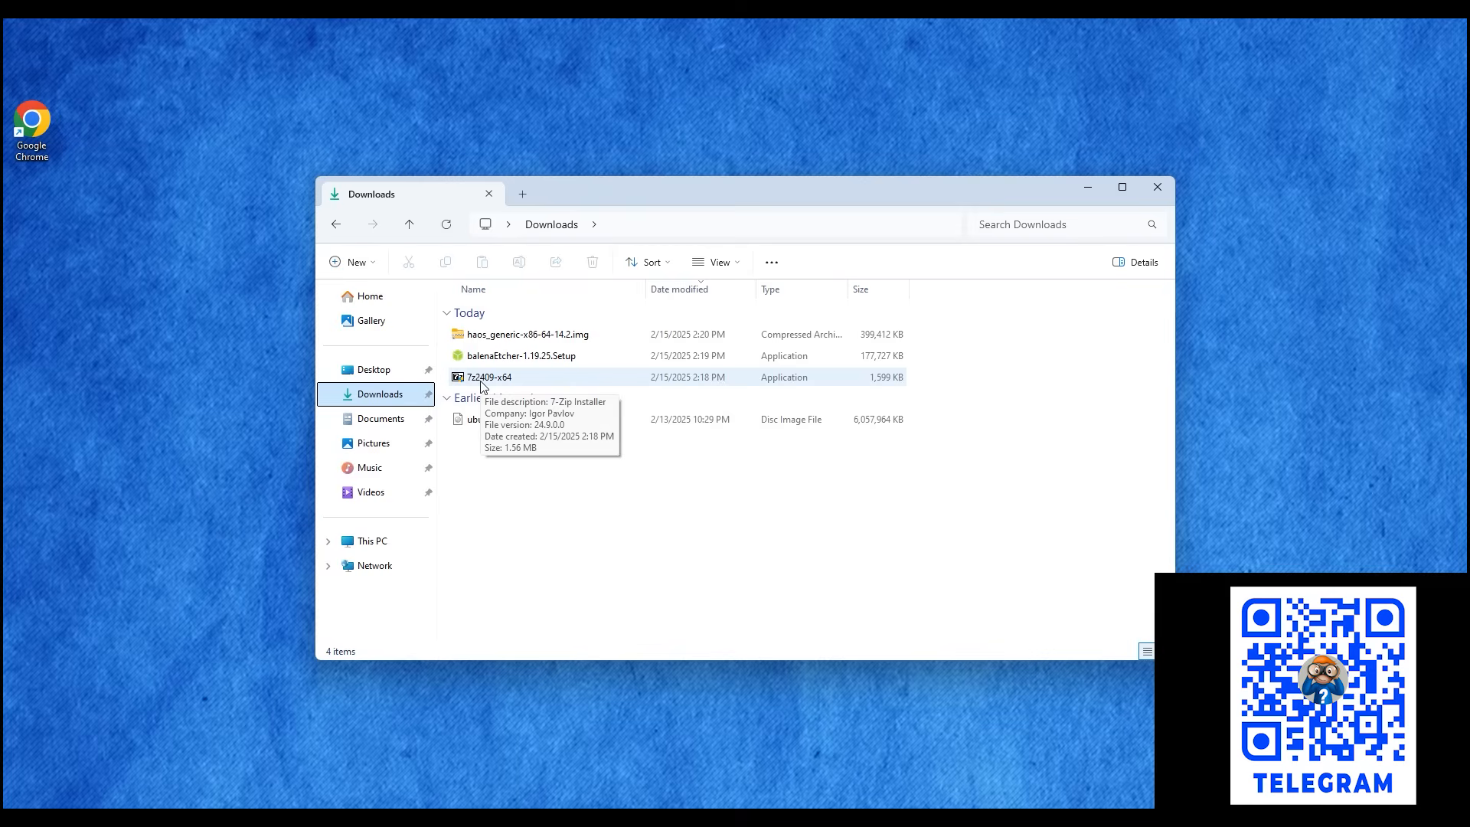
# - Launch balenaEtcher-1.19.25.Setup from the Downloads folder
pyautogui.doubleClick(489, 377)
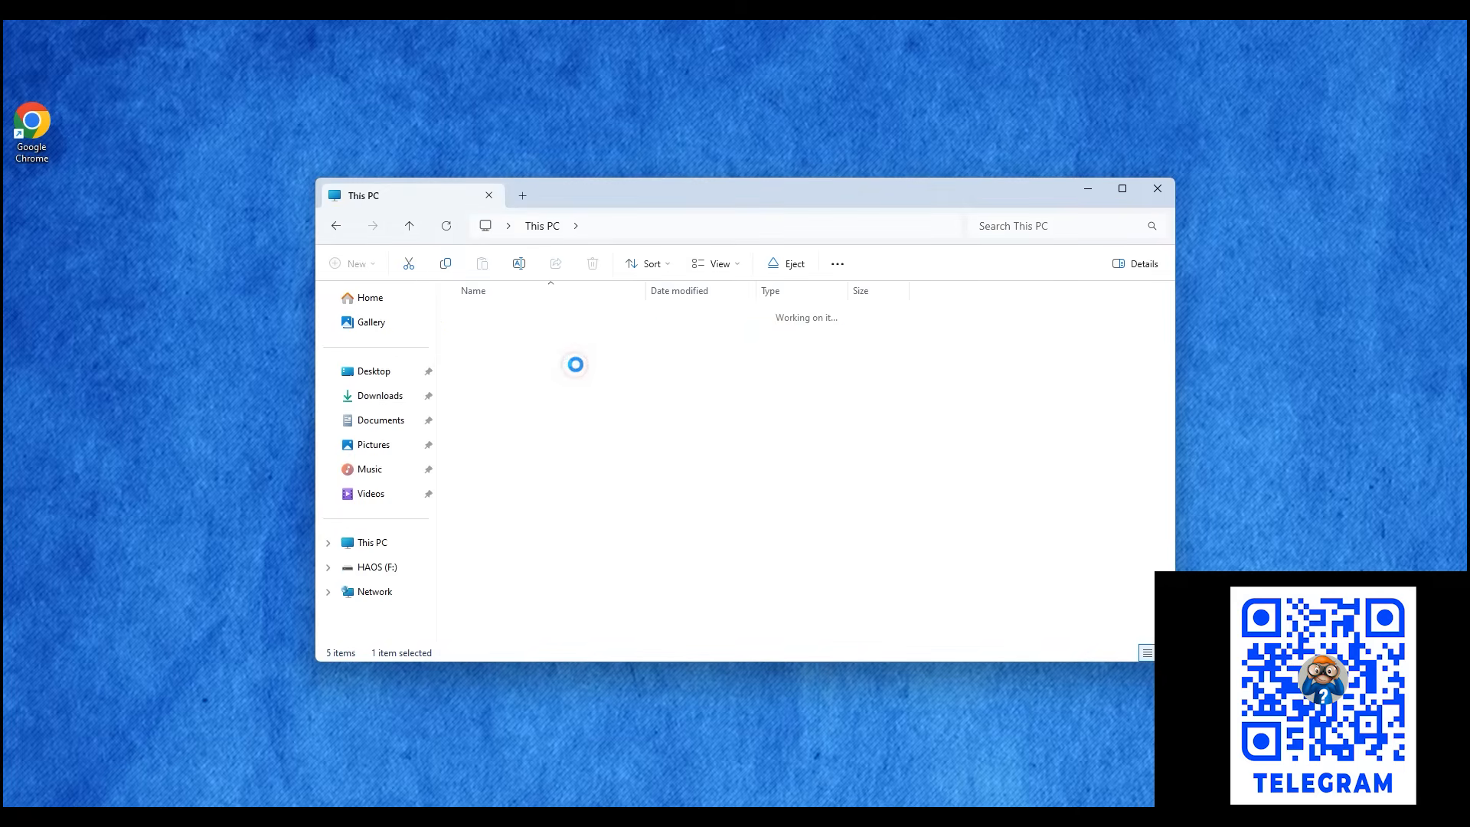
pyautogui.click(379, 395)
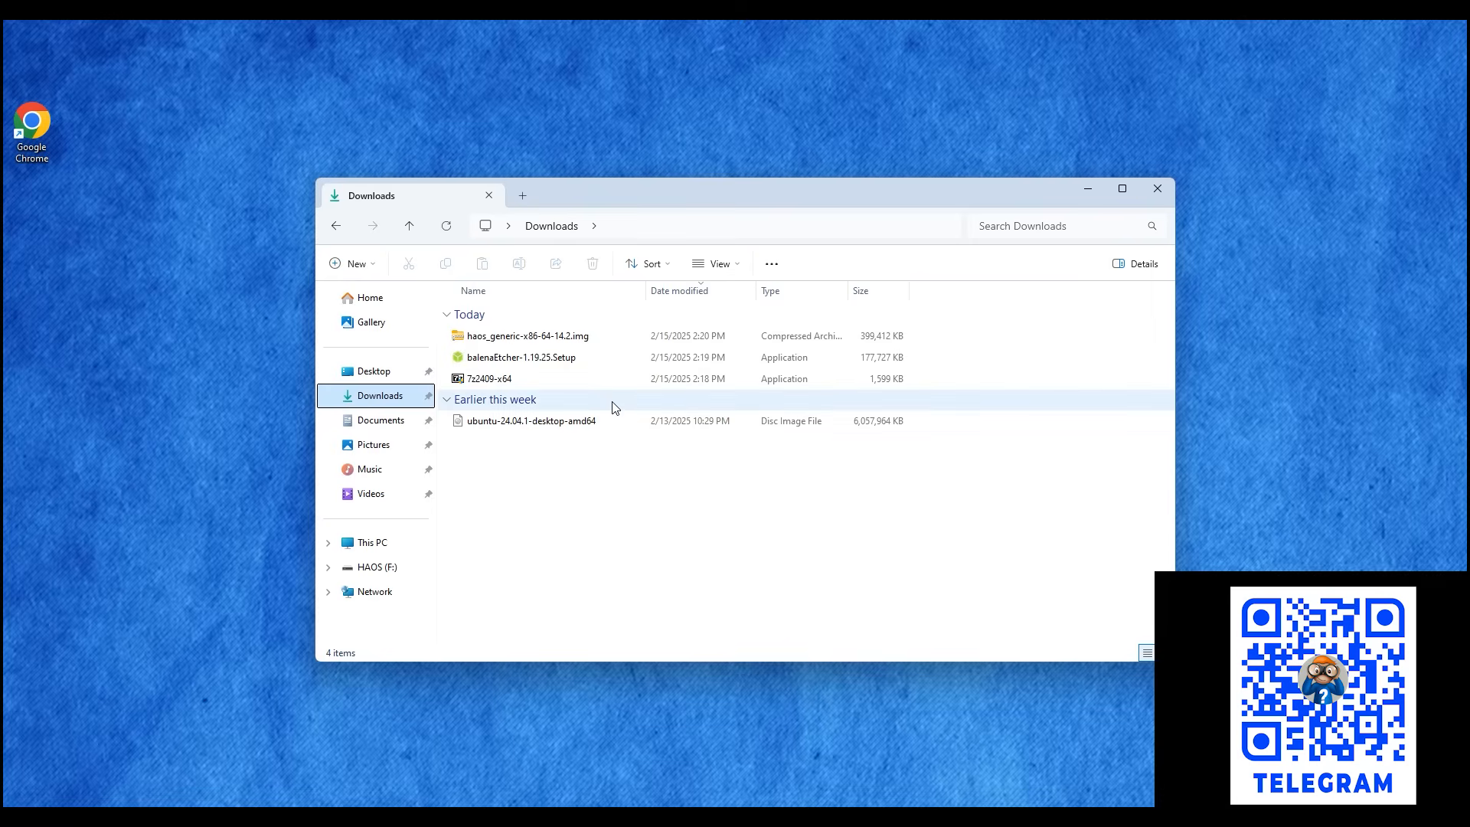
pyautogui.click(521, 356)
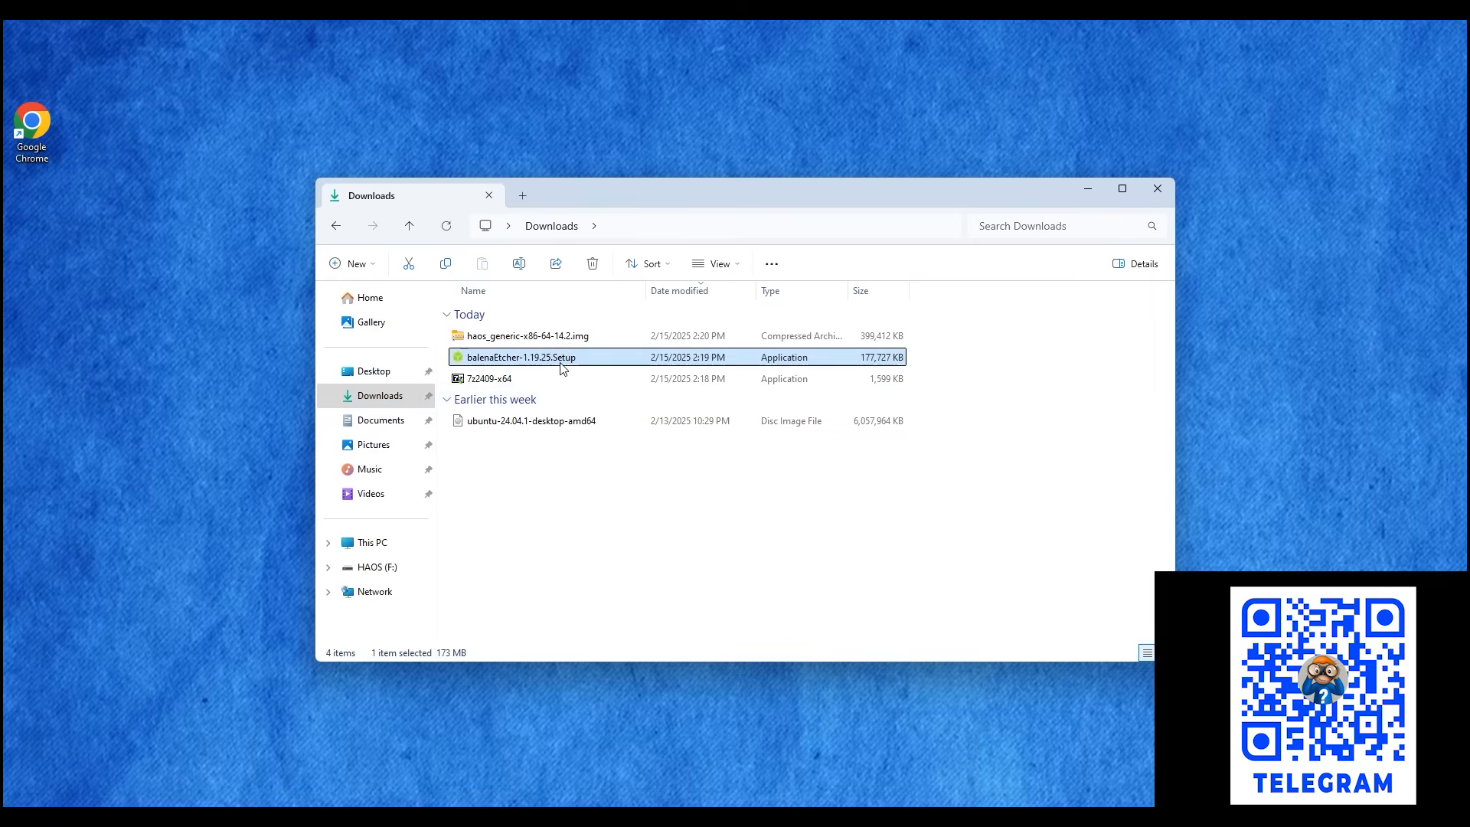
pyautogui.doubleClick(519, 356)
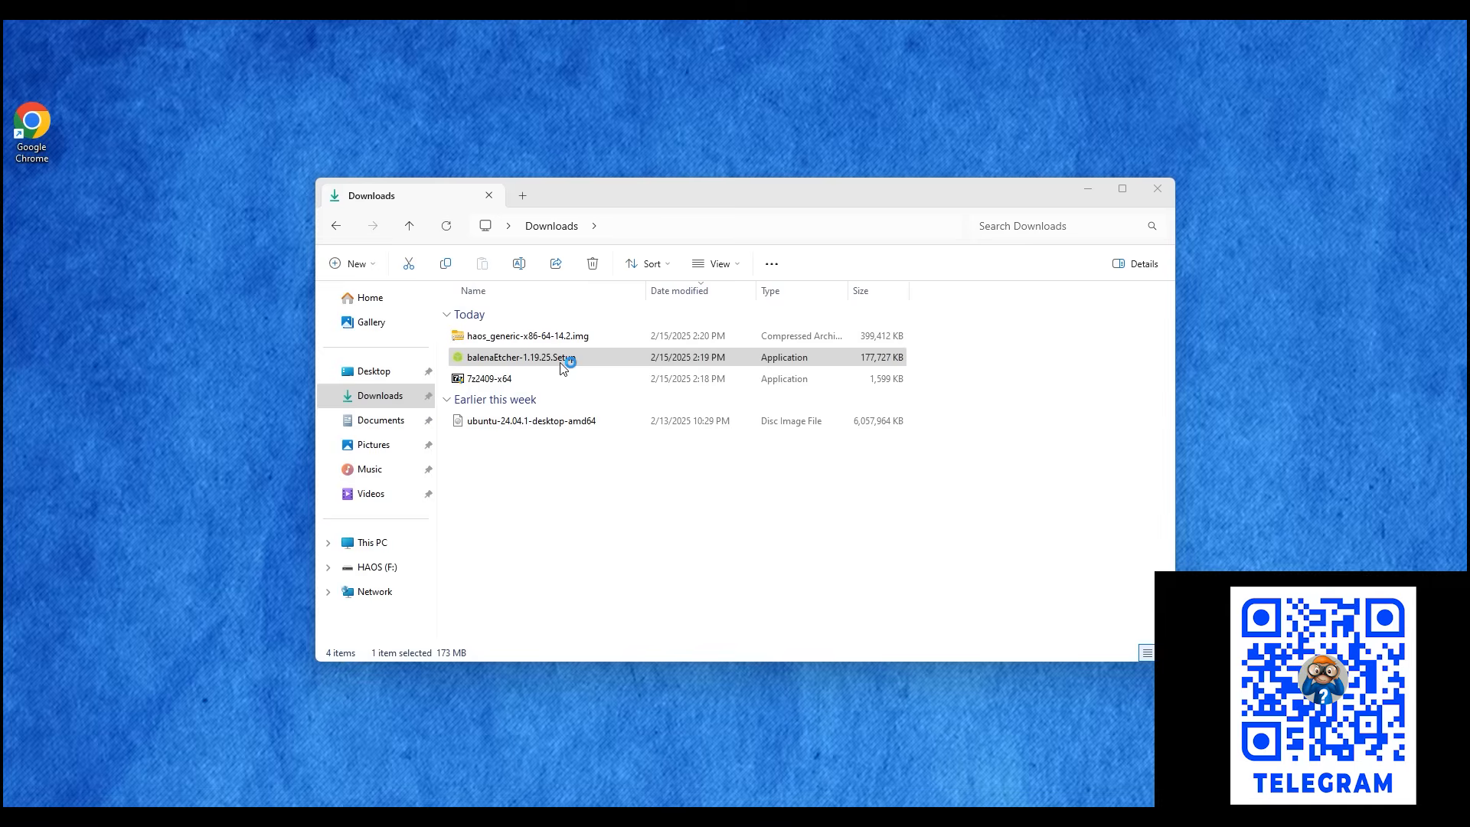
pyautogui.doubleClick(519, 357)
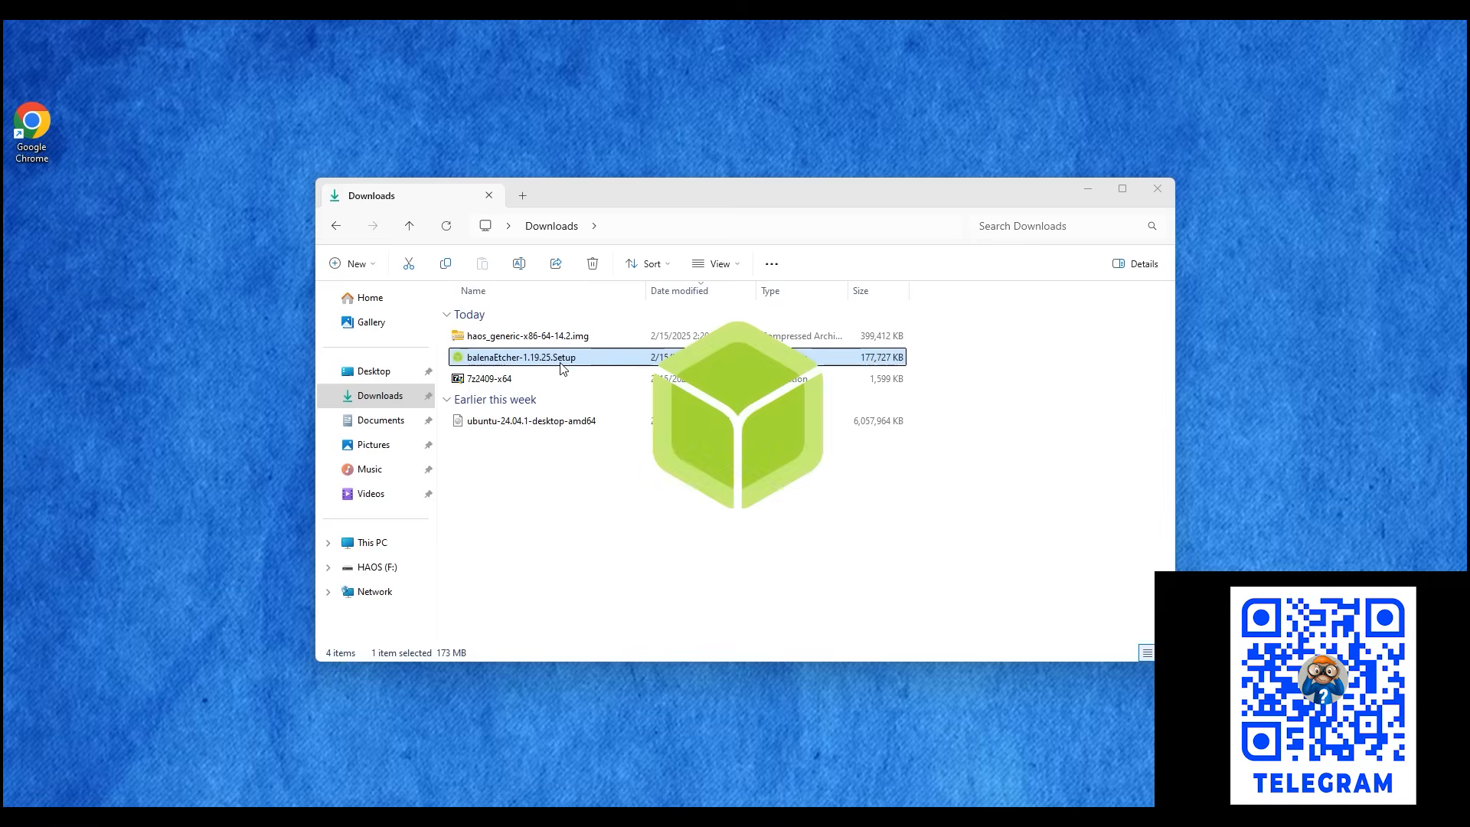
# - Select the Ubuntu 24.04.1 desktop ISO from Downloads as the image to flash
pyautogui.doubleClick(521, 357)
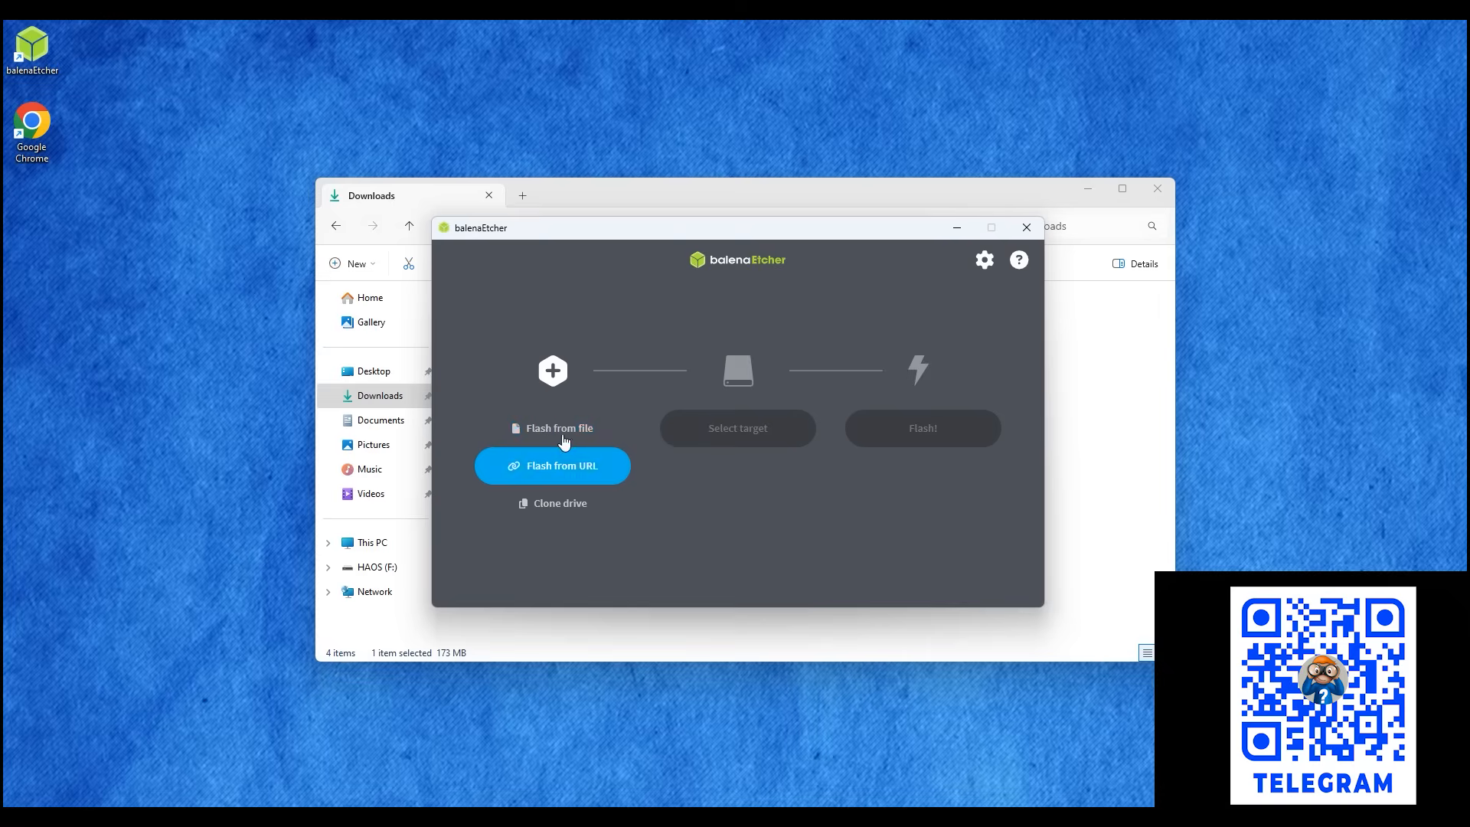
pyautogui.click(559, 427)
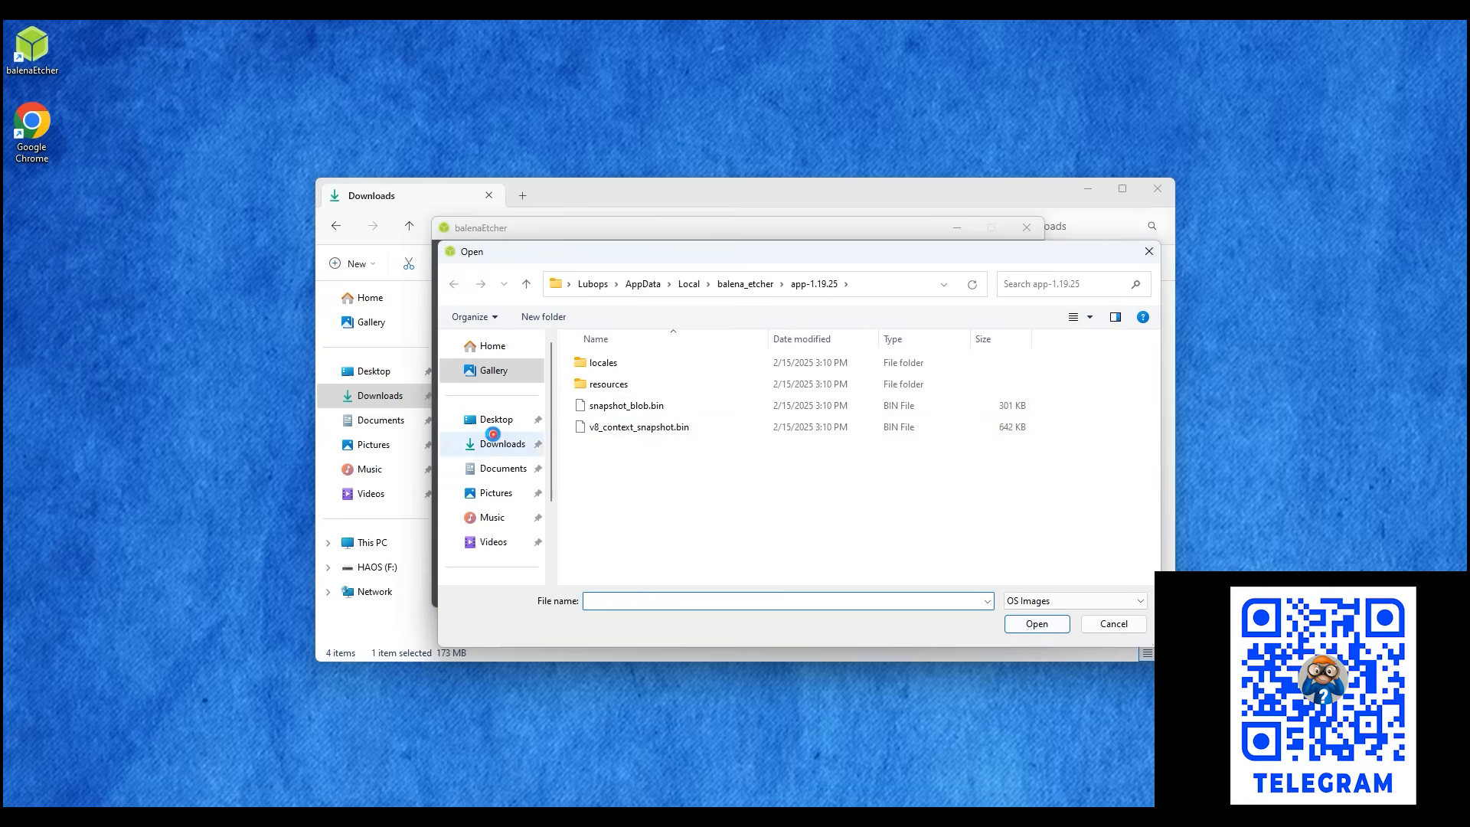
pyautogui.click(502, 444)
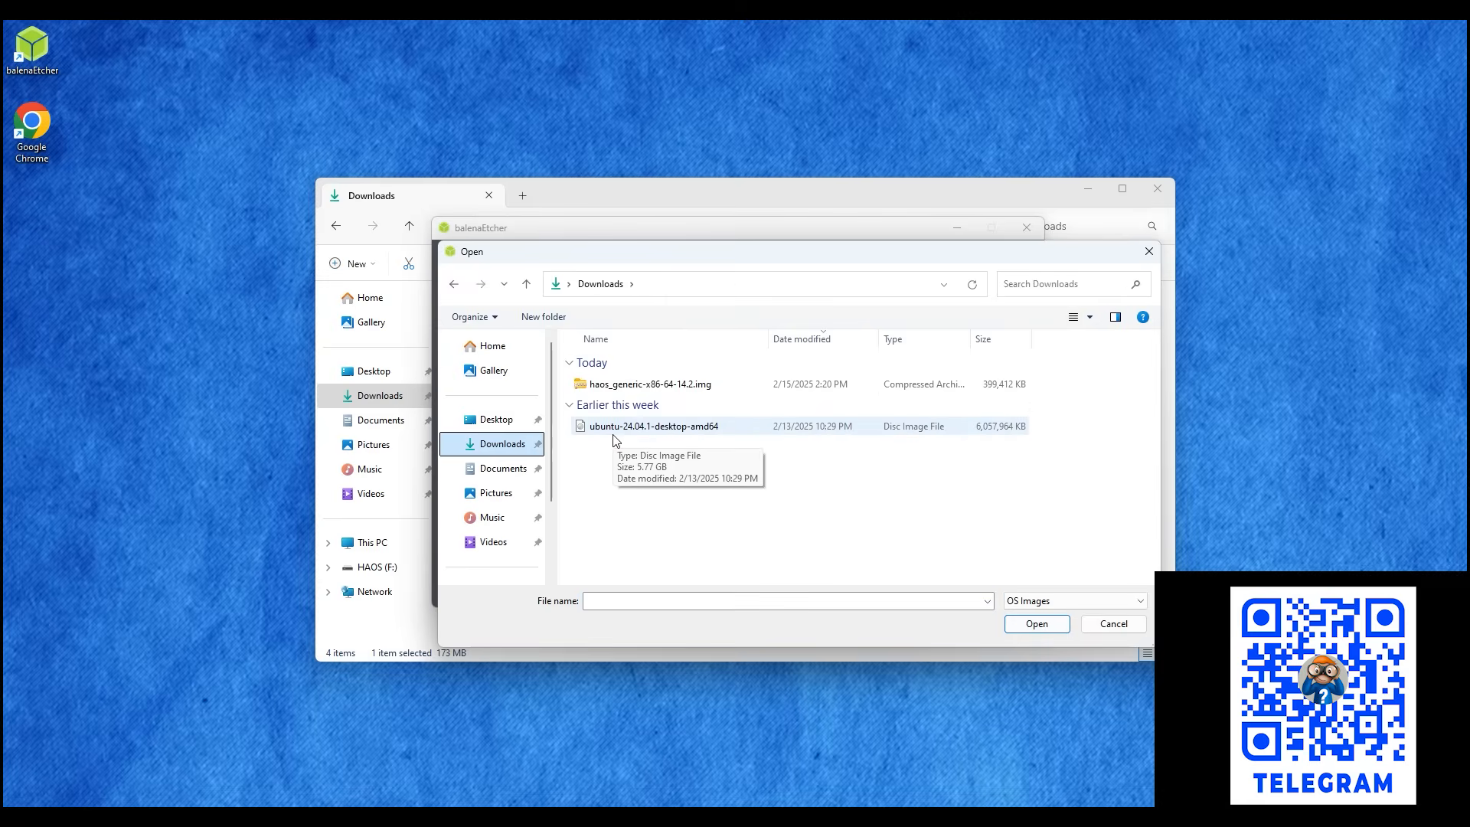
pyautogui.click(1037, 623)
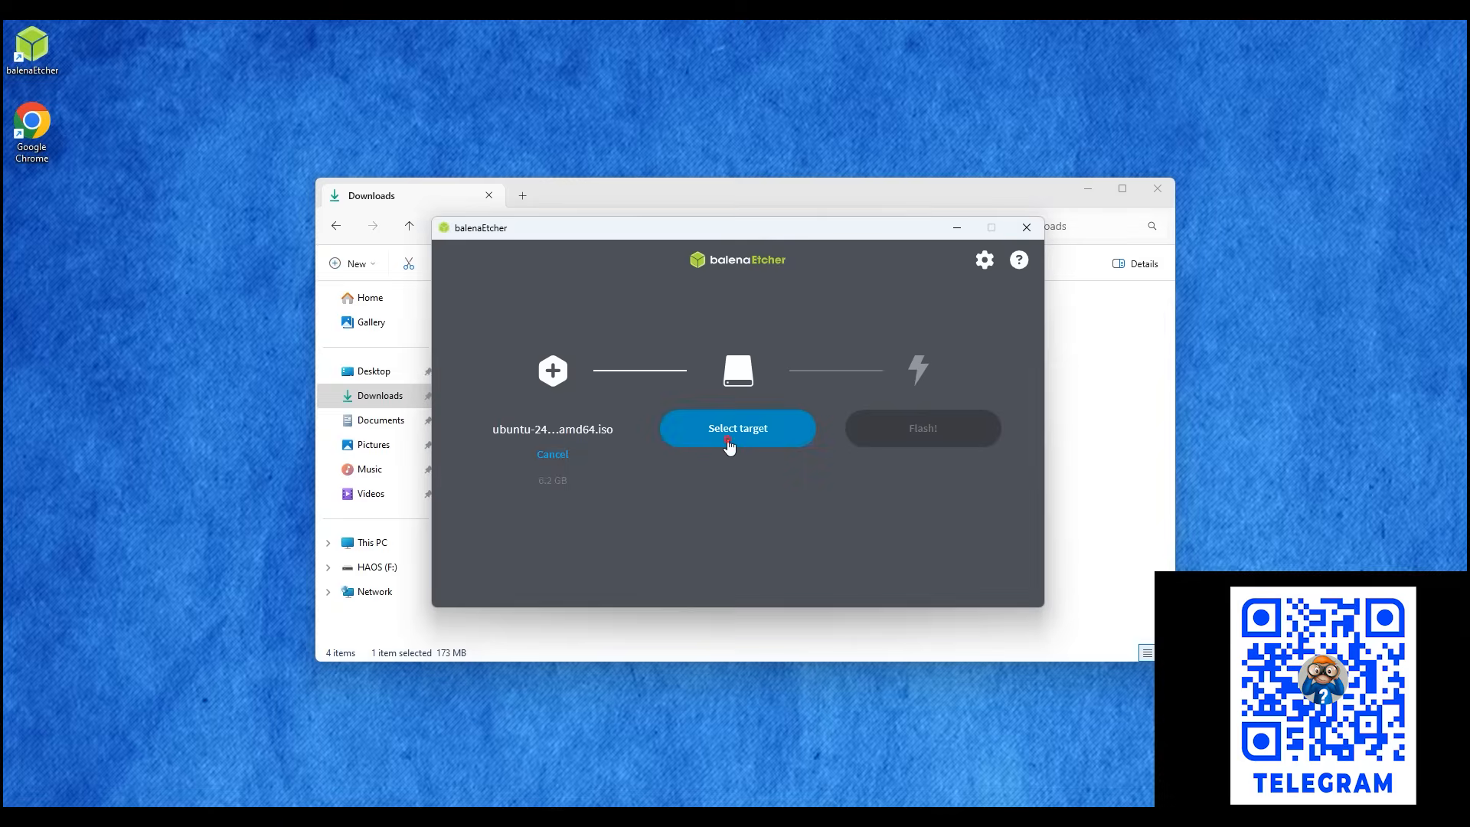
# - Choose the 31 GB USB3.0 FLASH DRIVE as the flash target
pyautogui.click(736, 427)
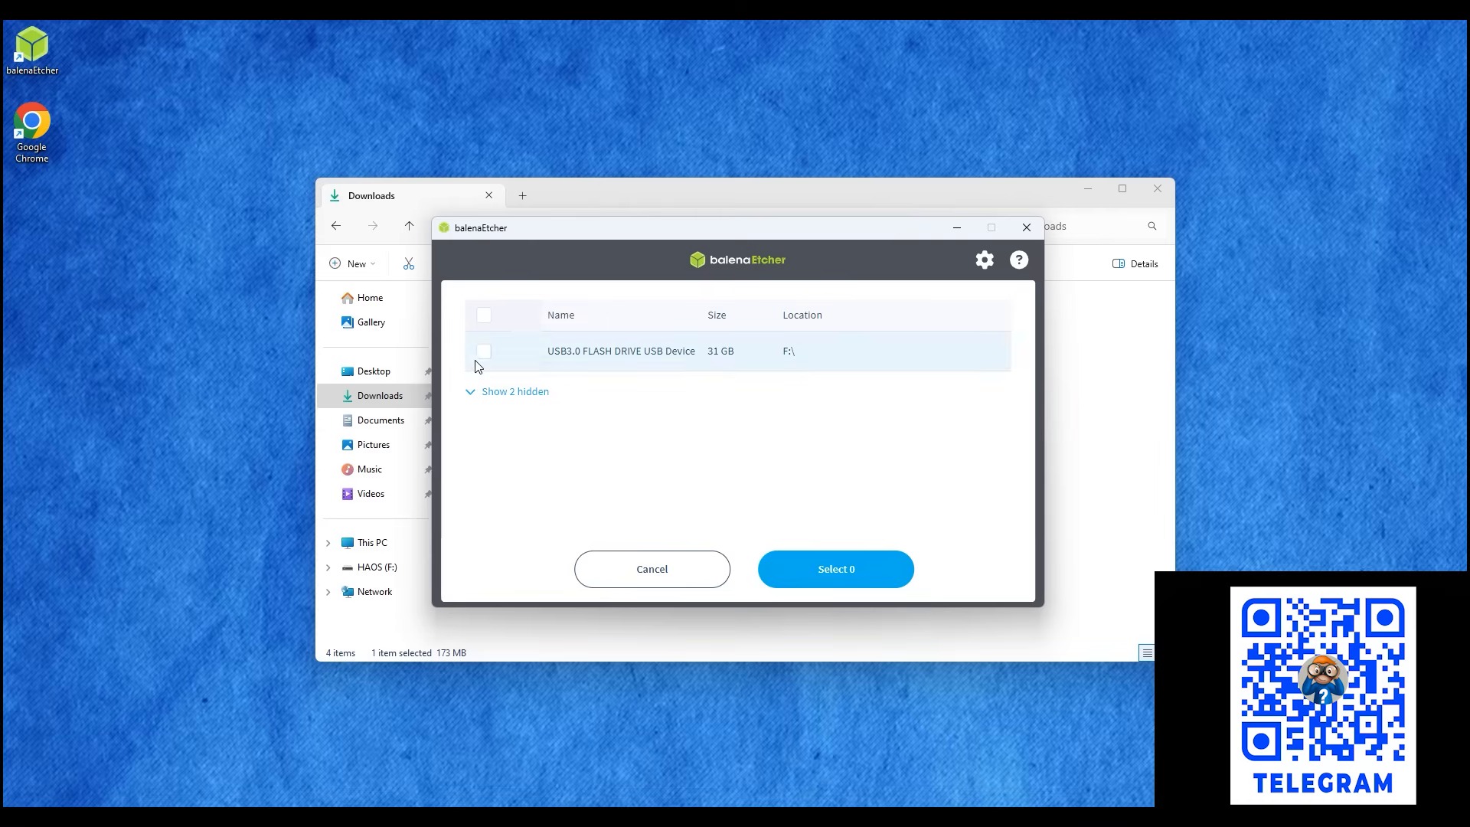
pyautogui.click(484, 351)
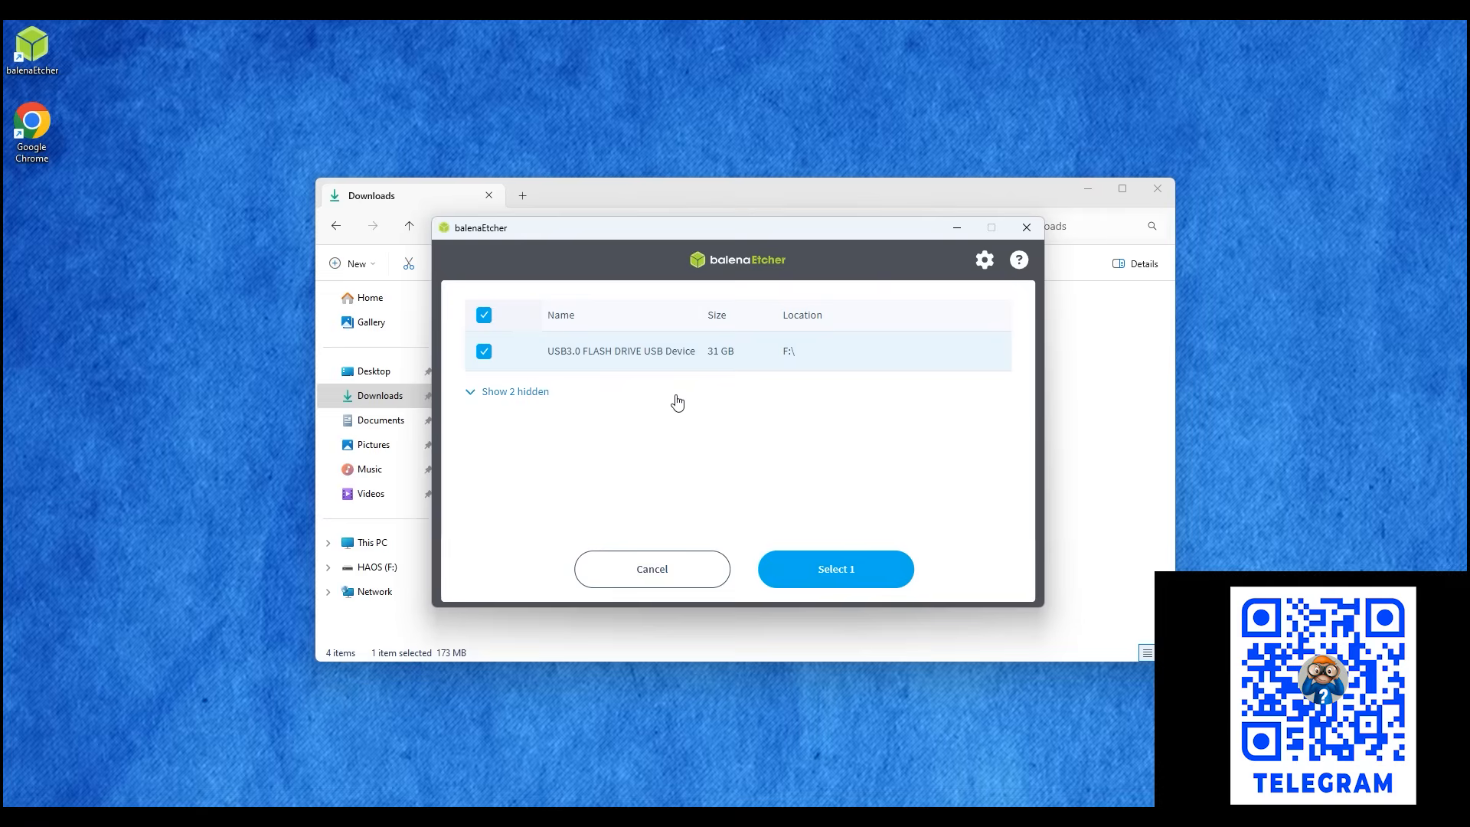
pyautogui.click(832, 568)
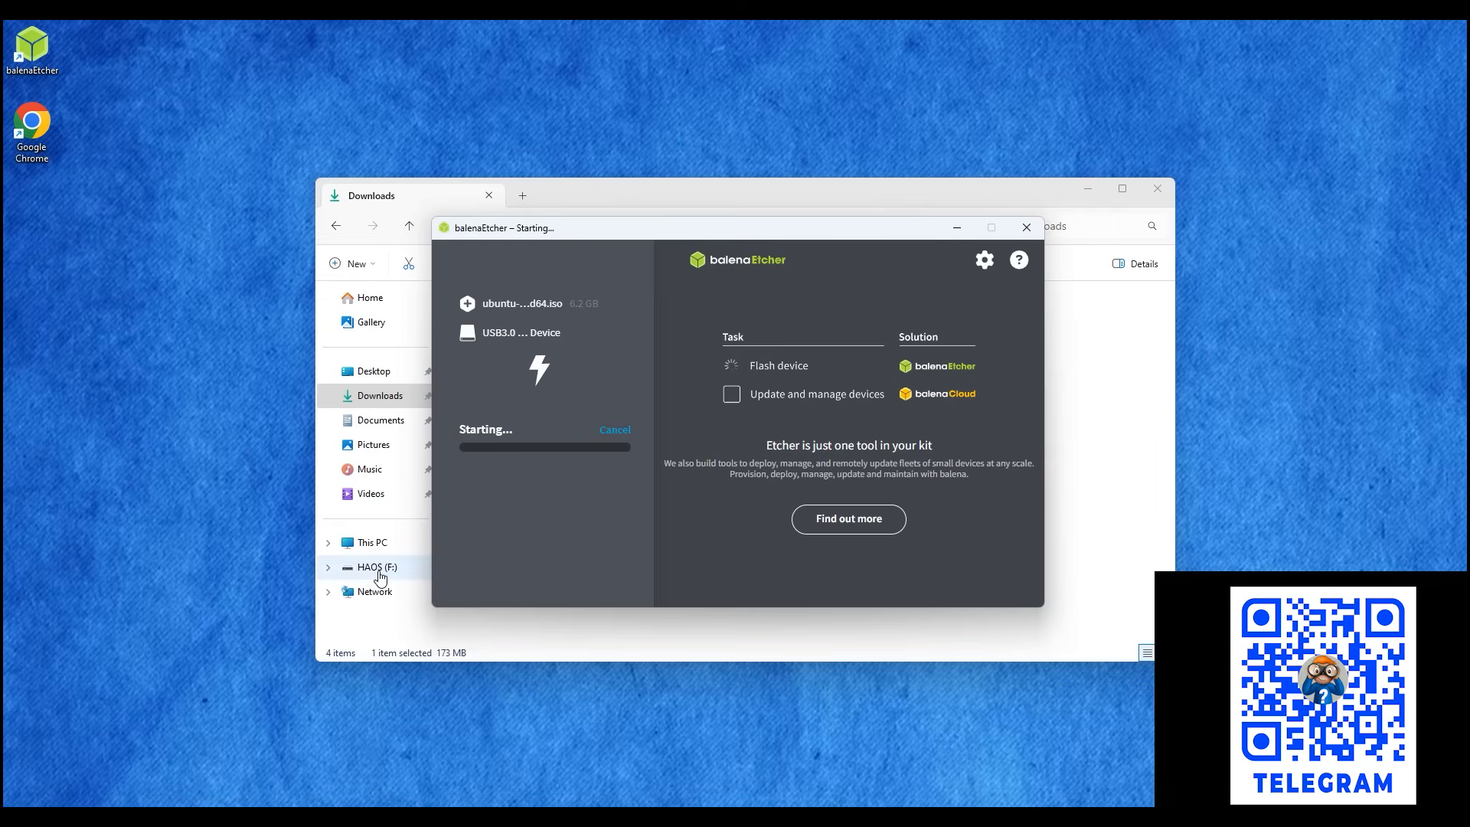
pyautogui.moveTo(381, 591)
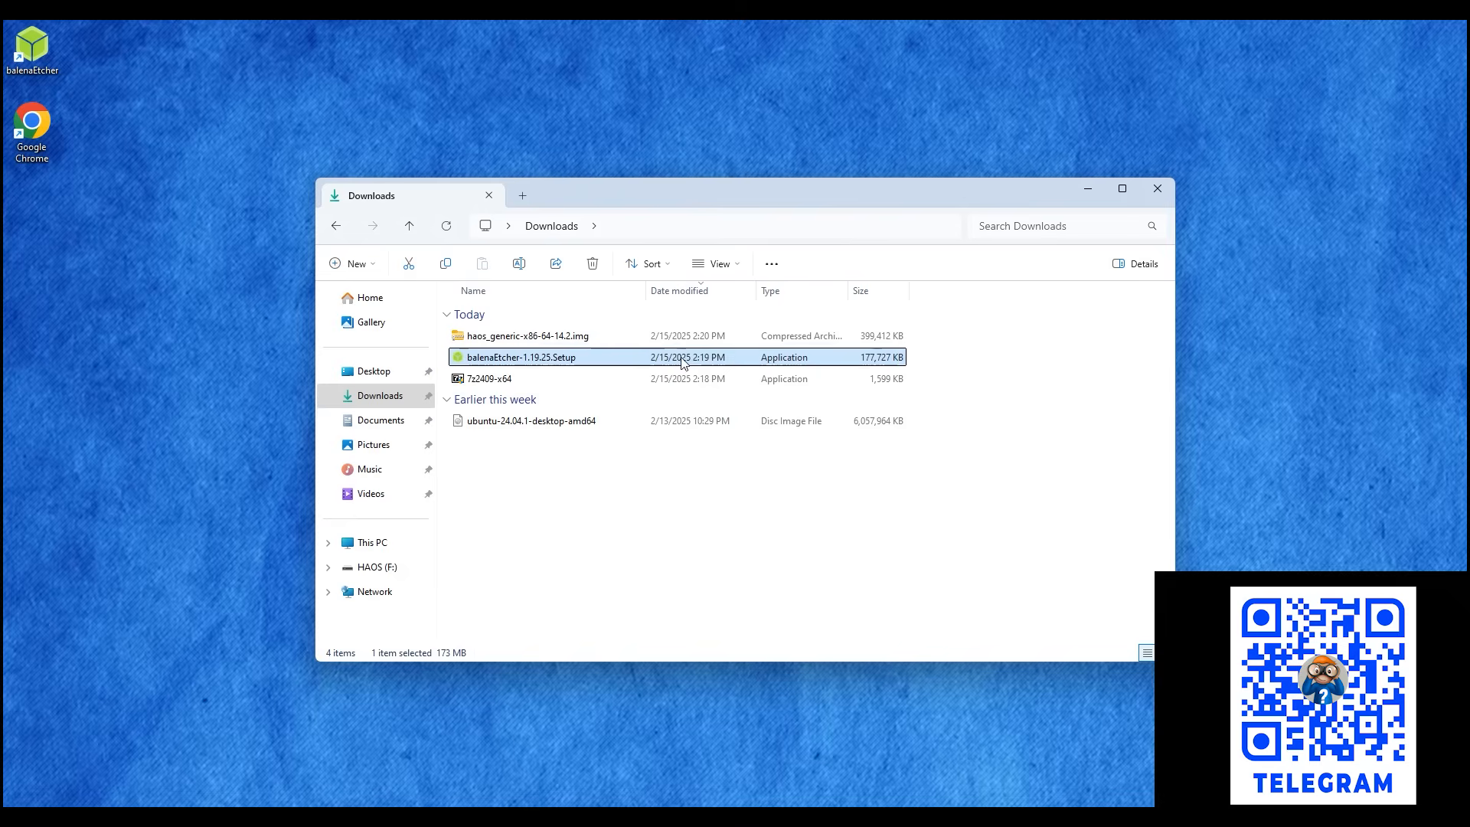
# - Bring up the full file actions, including 7-Zip, for the haos_generic-x86-64-14.2 archive
pyautogui.click(528, 335)
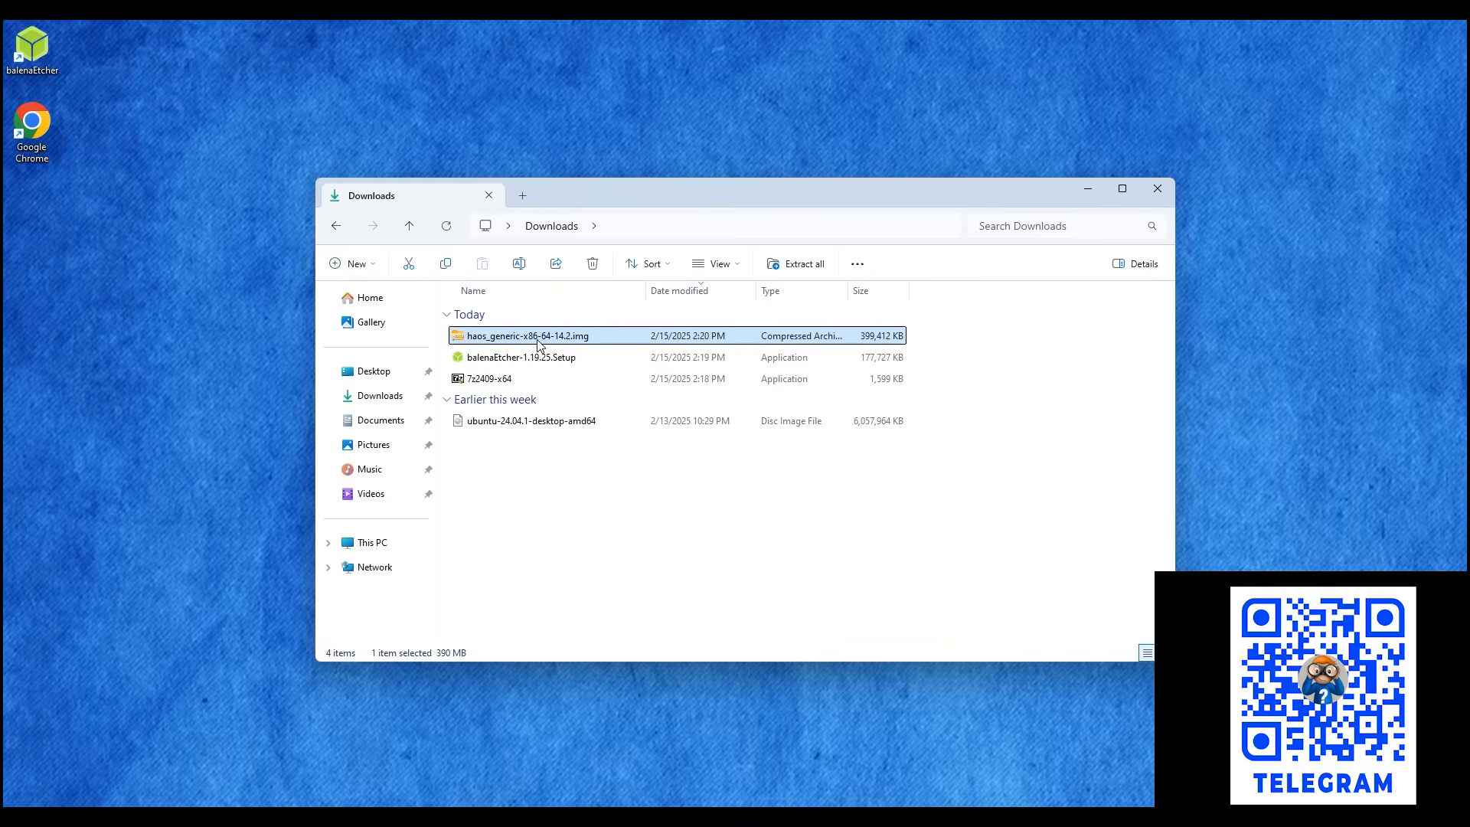
pyautogui.rightClick(525, 335)
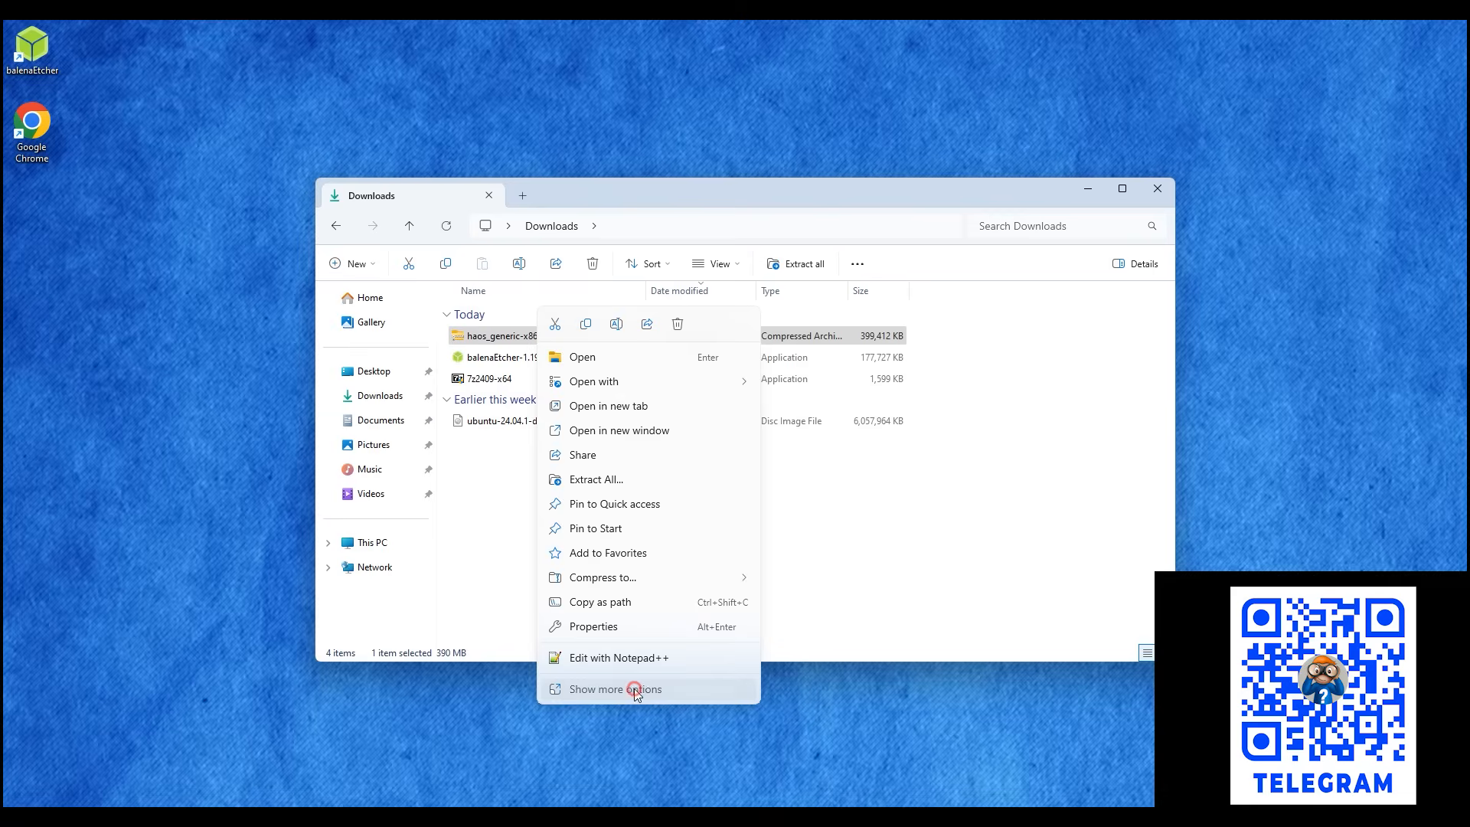
pyautogui.click(615, 689)
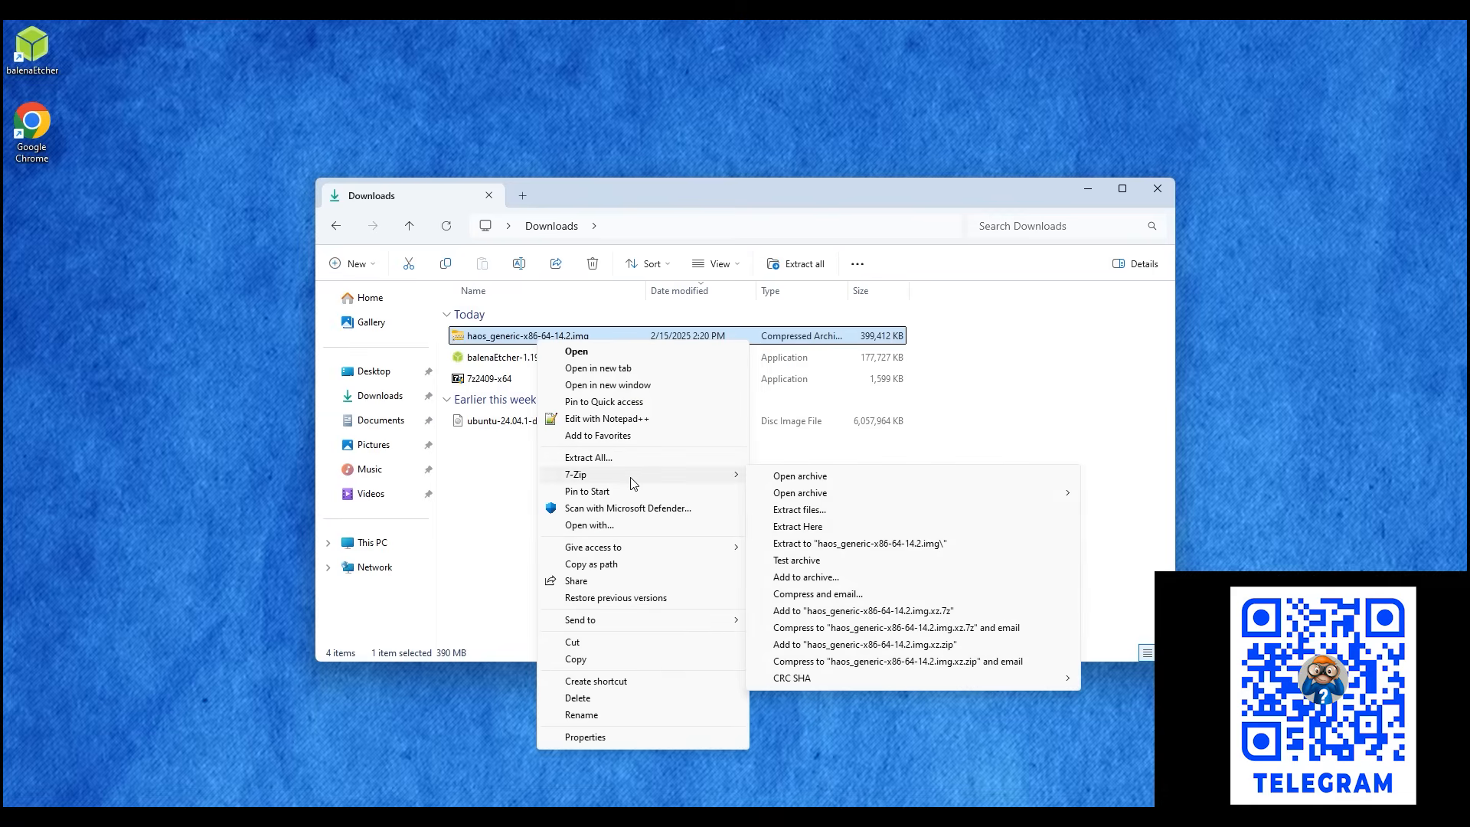
pyautogui.moveTo(799, 543)
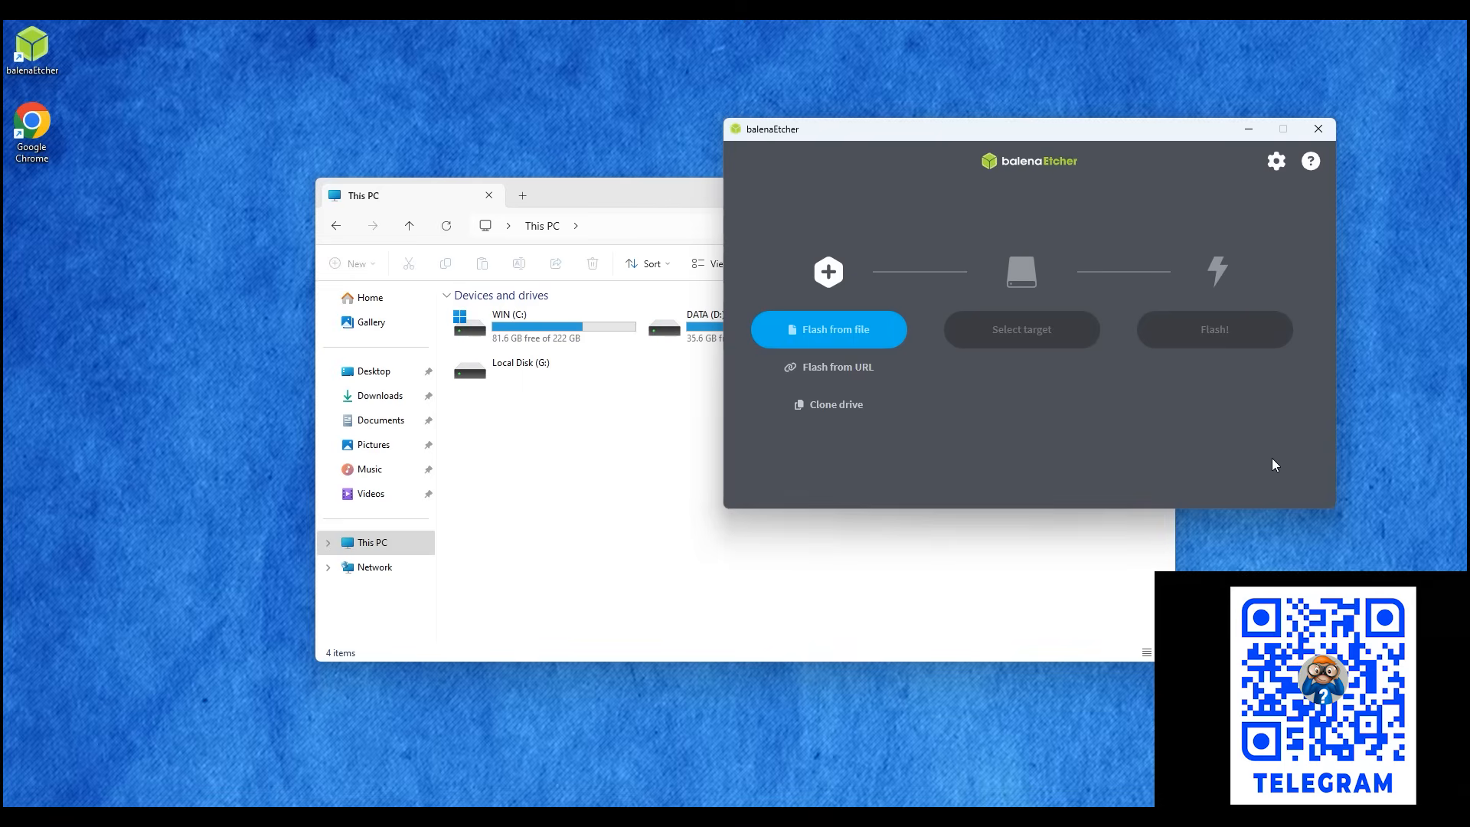
pyautogui.moveTo(1313, 456)
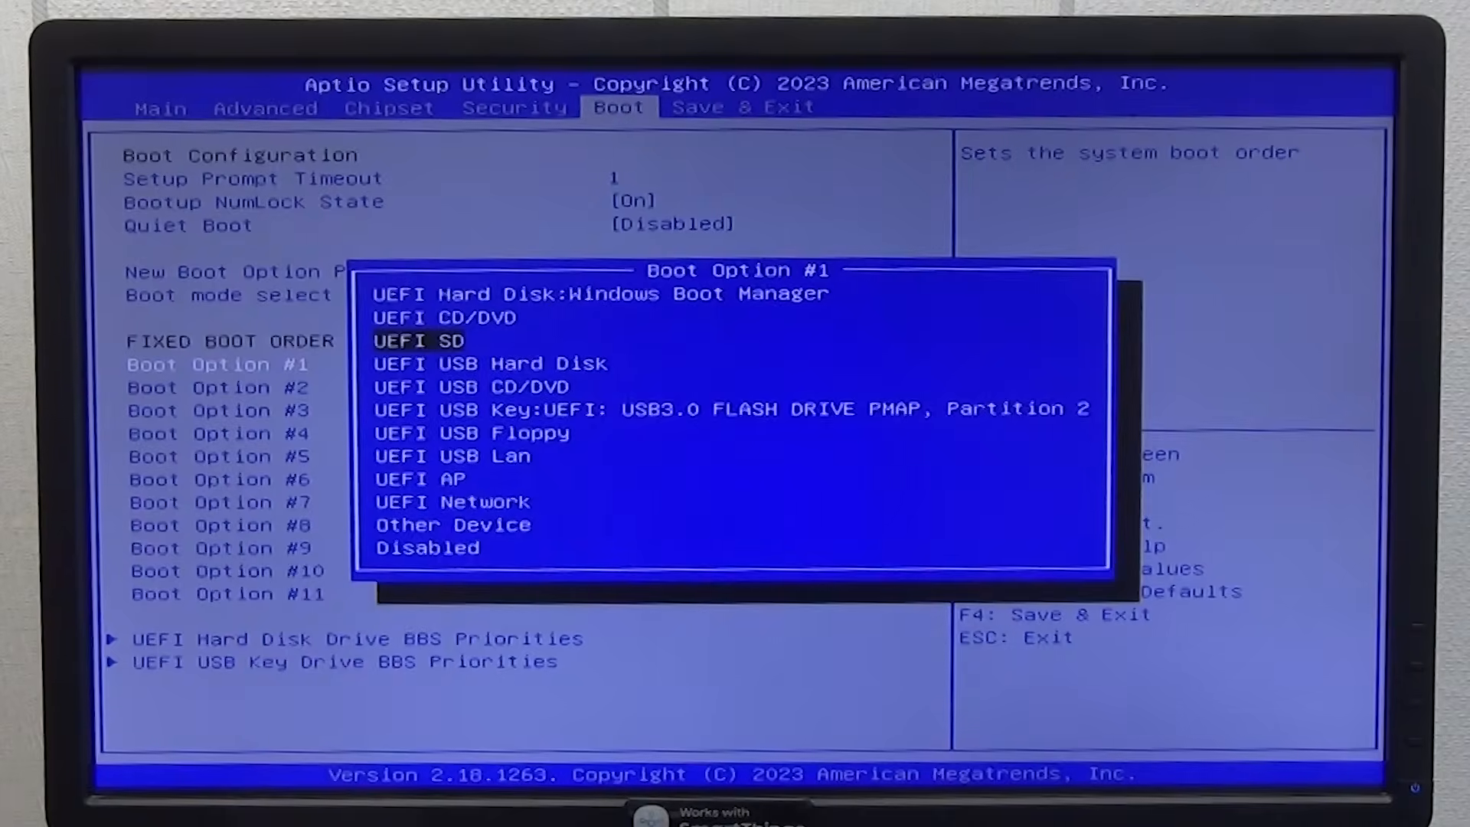
# - Set Boot Option #1 to UEFI USB Key: USB3.0 FLASH DRIVE
pyautogui.press('Down')
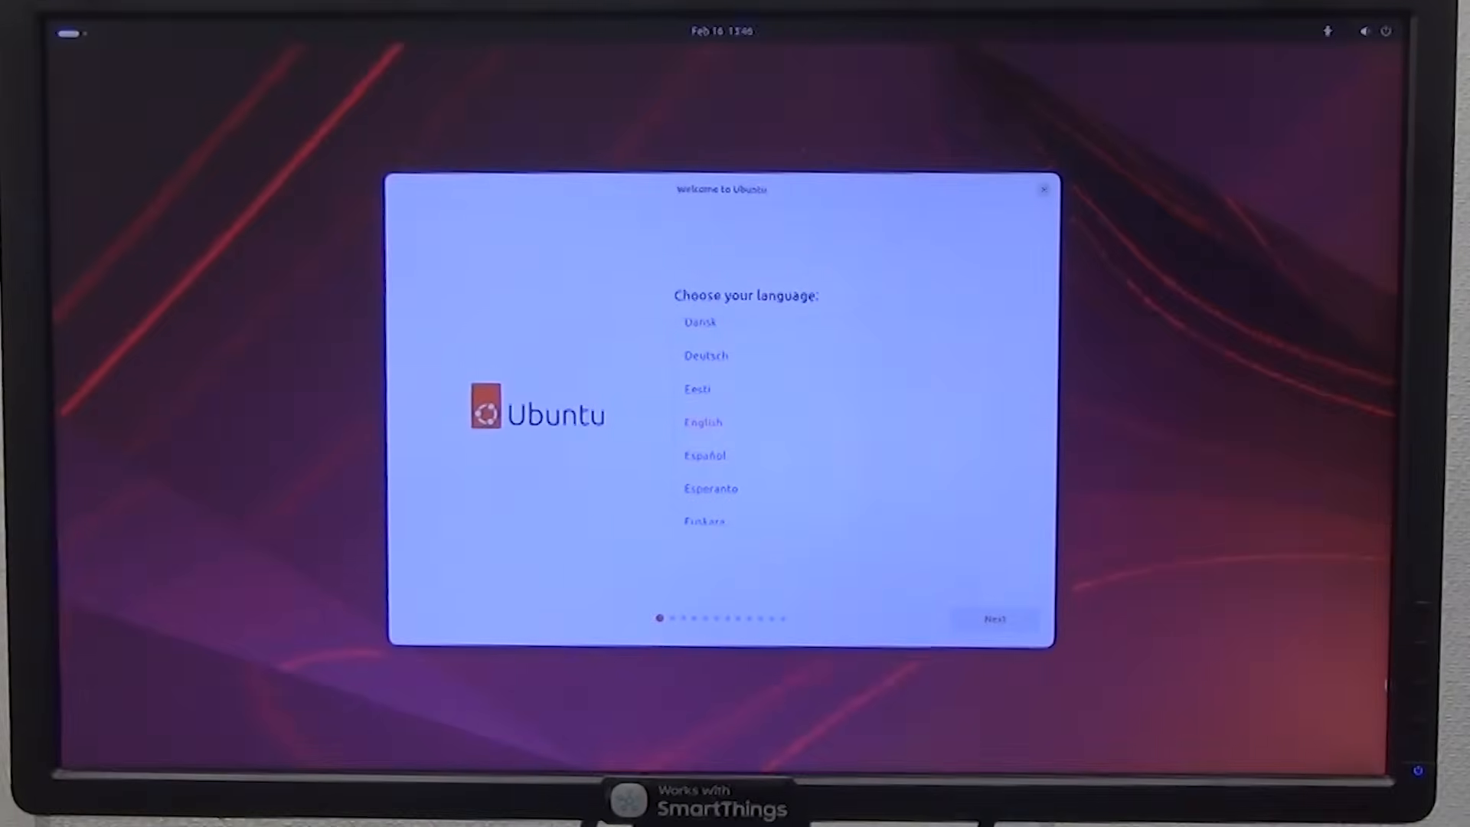
# - Keep English language, accessibility and keyboard defaults and choose Try Ubuntu
pyautogui.click(995, 618)
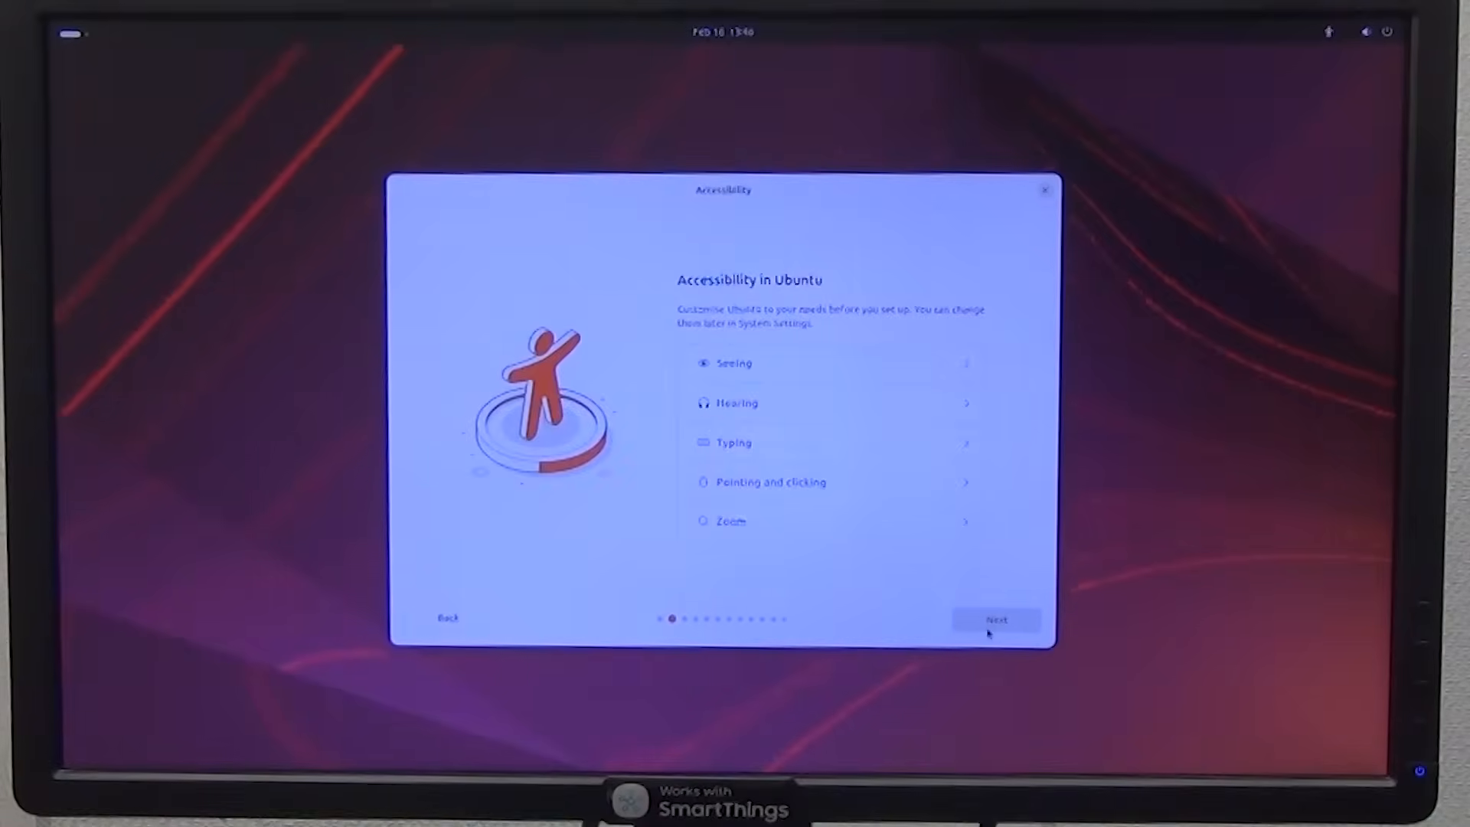
pyautogui.click(997, 620)
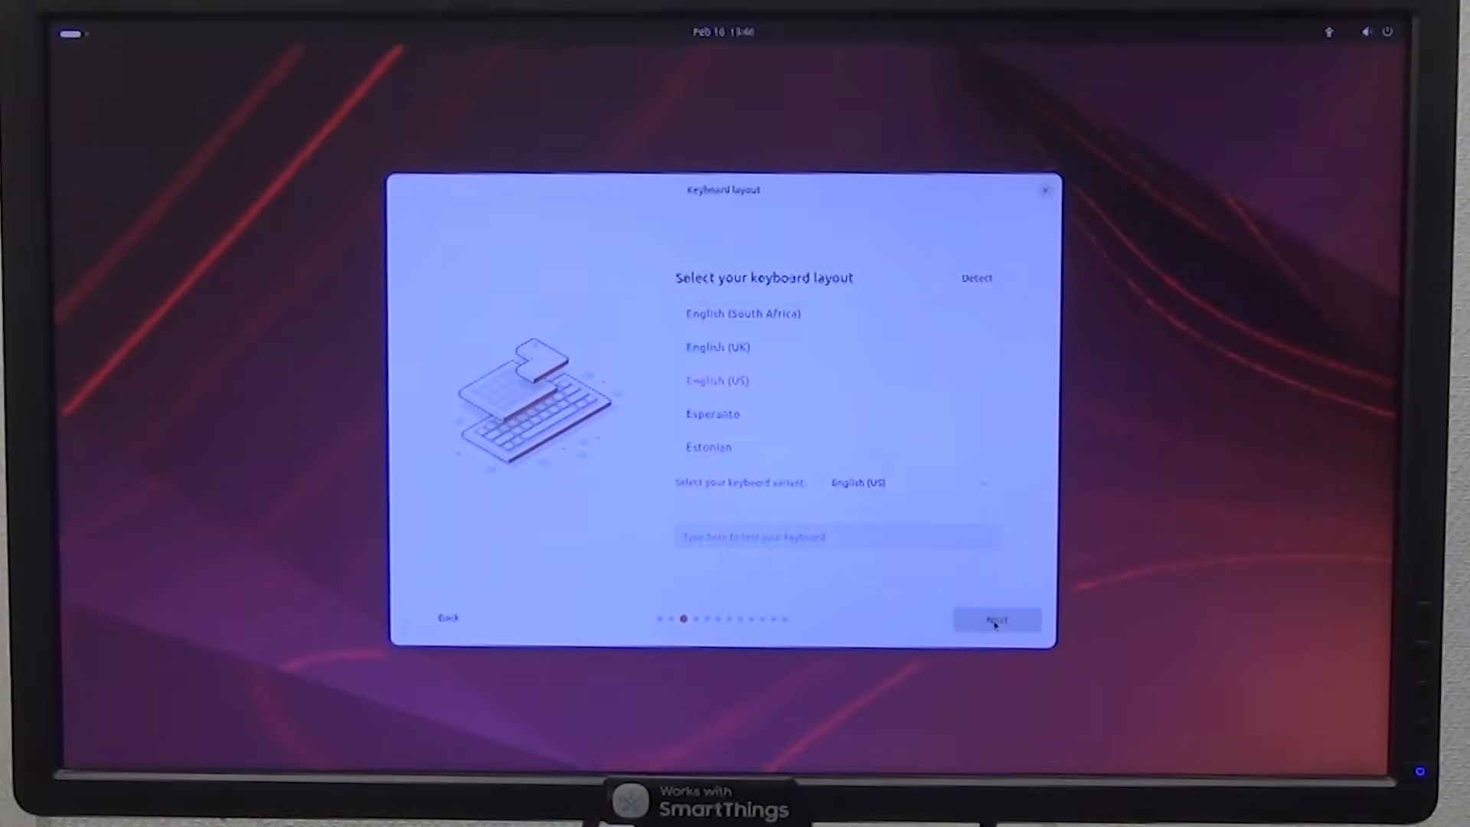
pyautogui.click(997, 620)
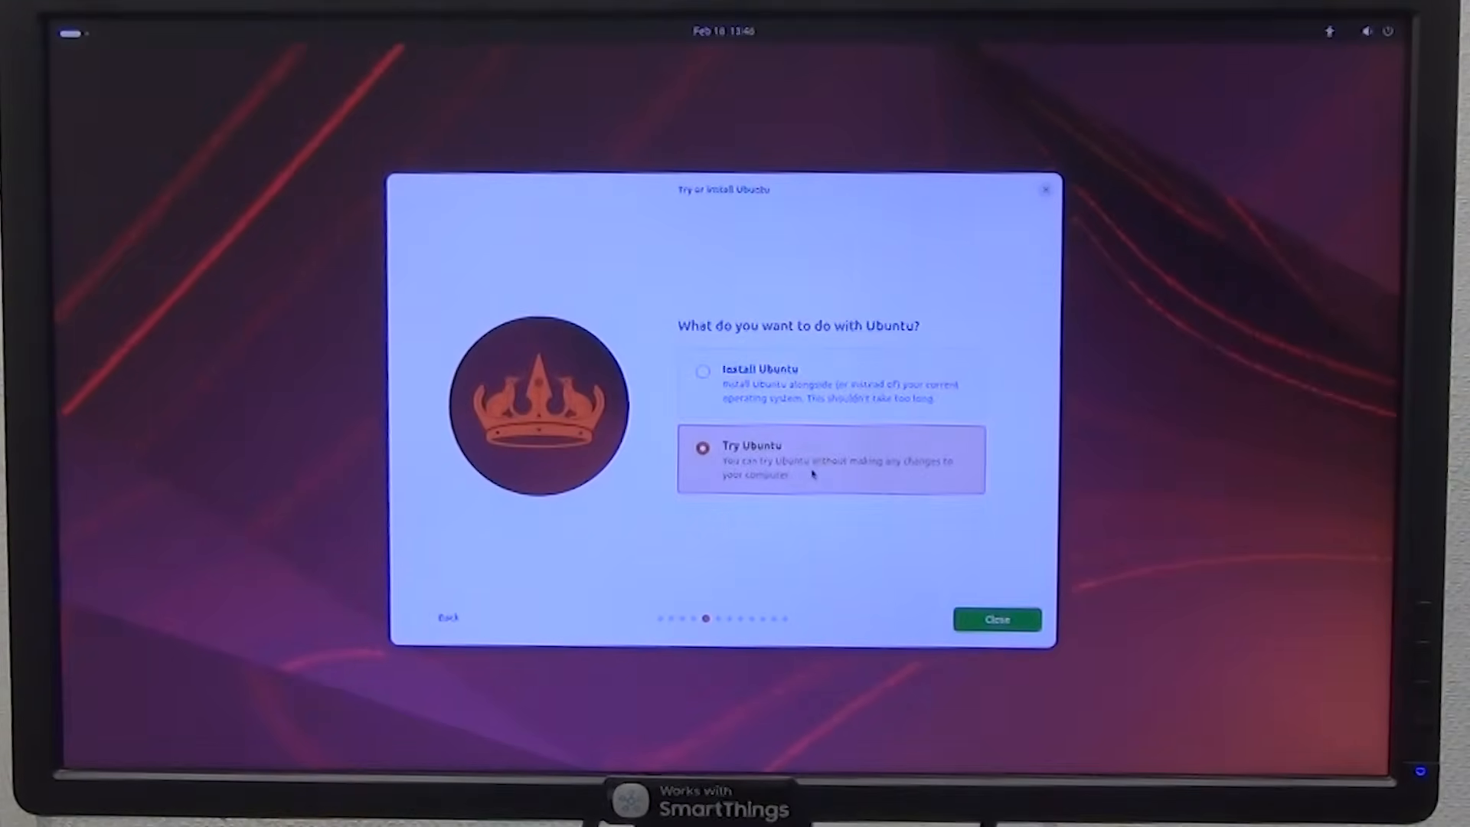
pyautogui.click(996, 618)
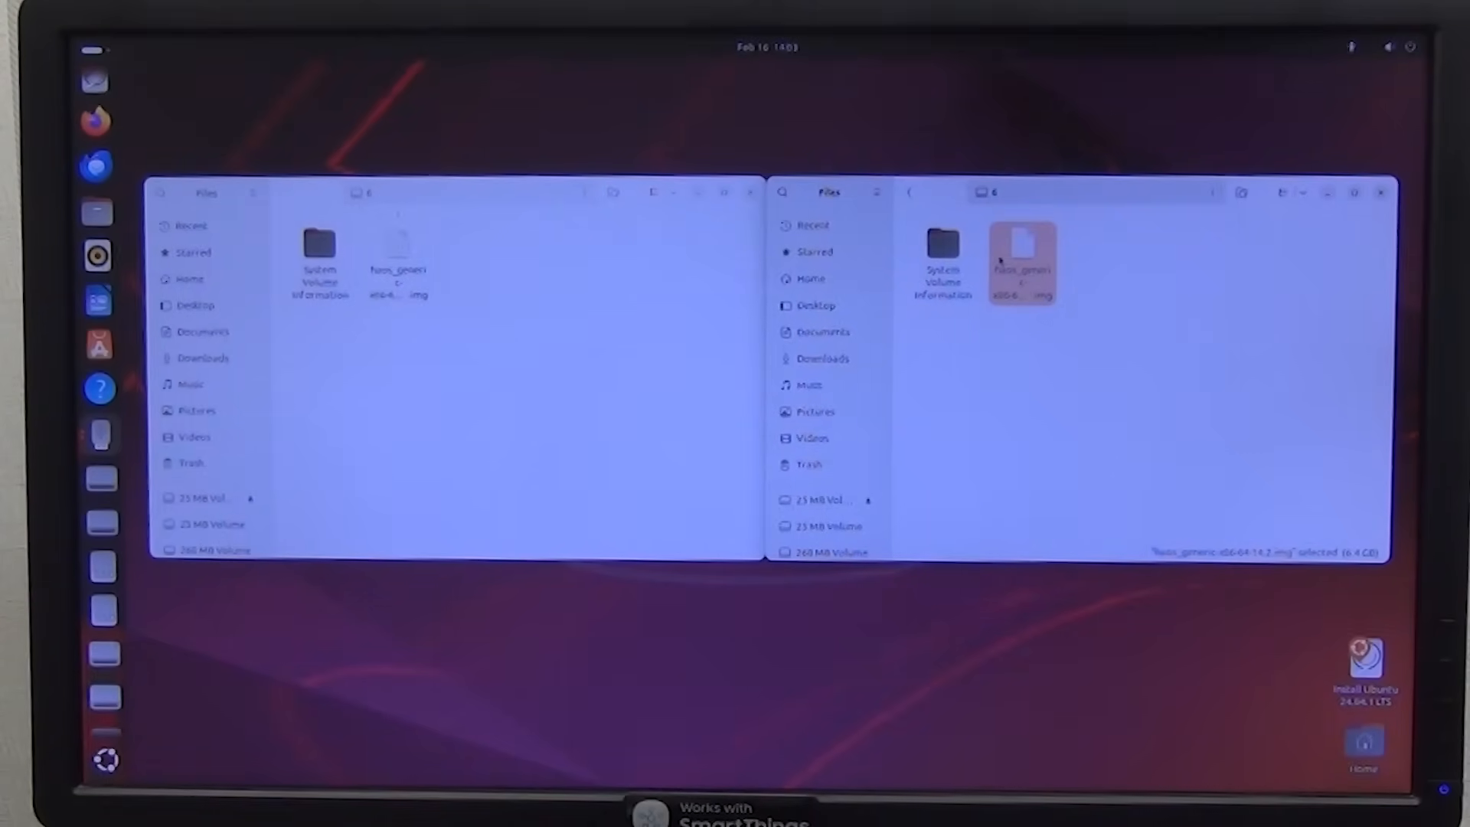
# - Open haos_generic-x86-64-14.2.img with Disk Image Writer via Open With
pyautogui.rightClick(1019, 260)
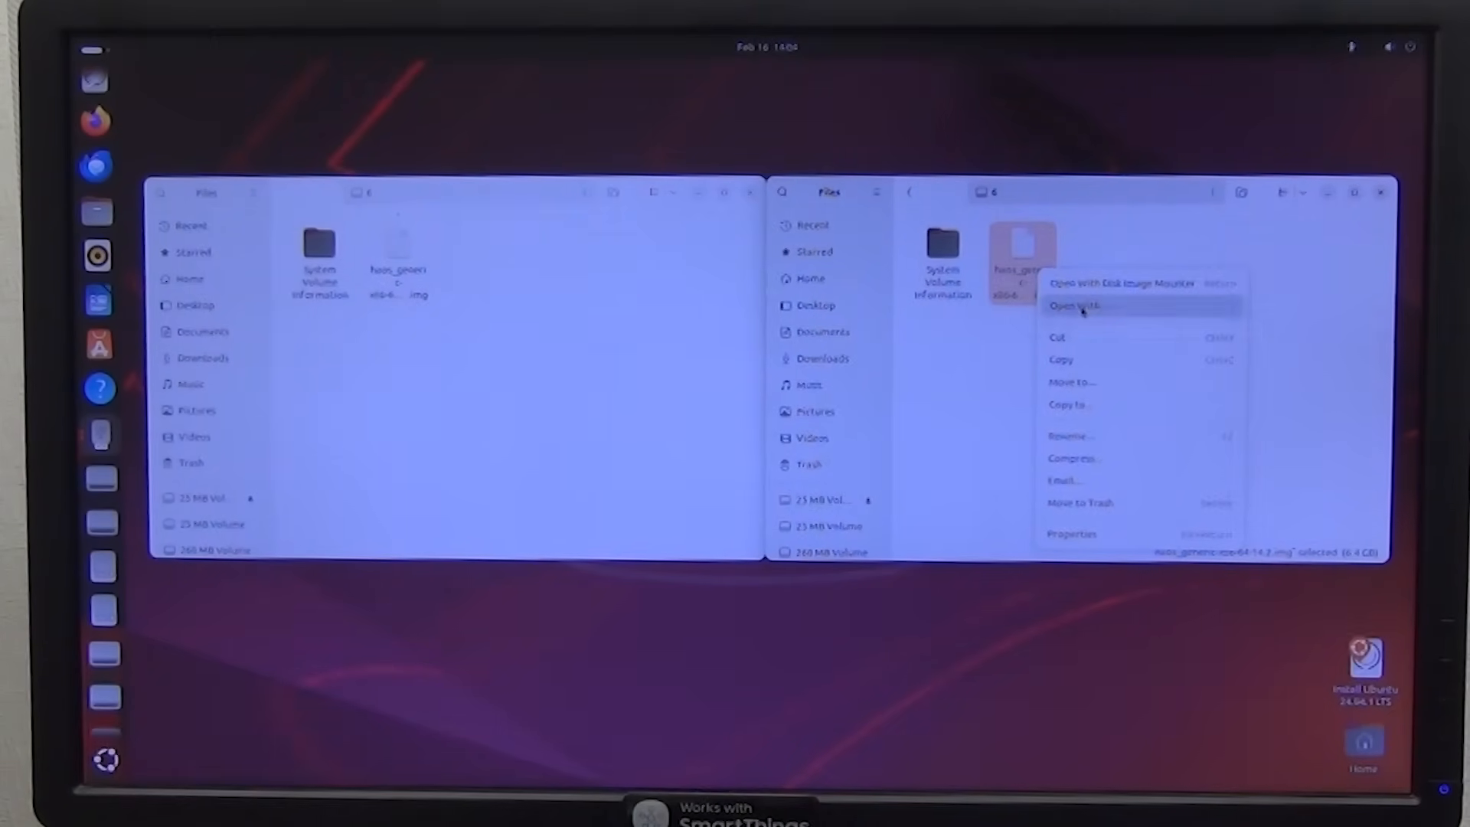
pyautogui.click(1070, 304)
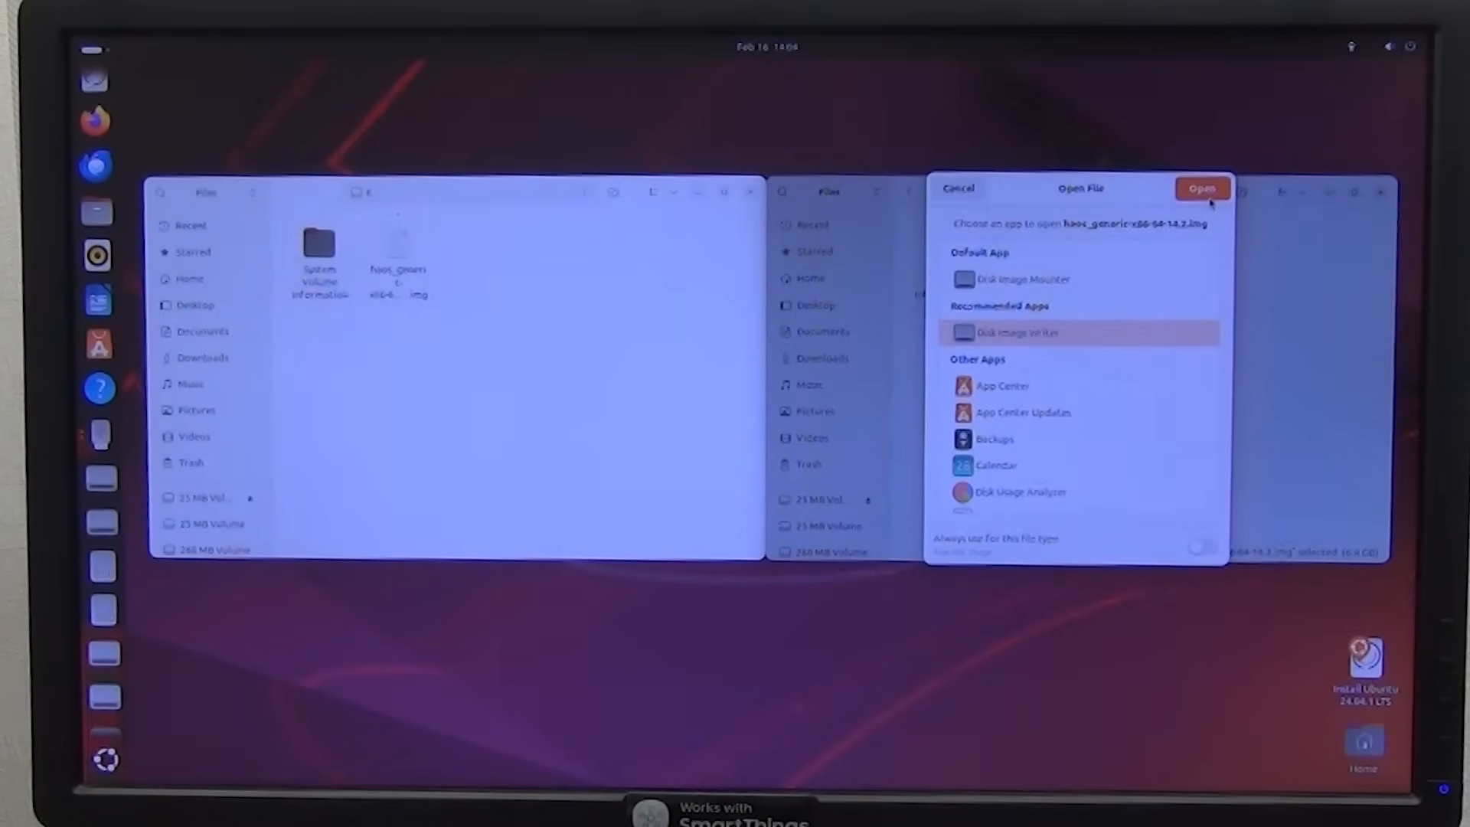
pyautogui.click(1203, 188)
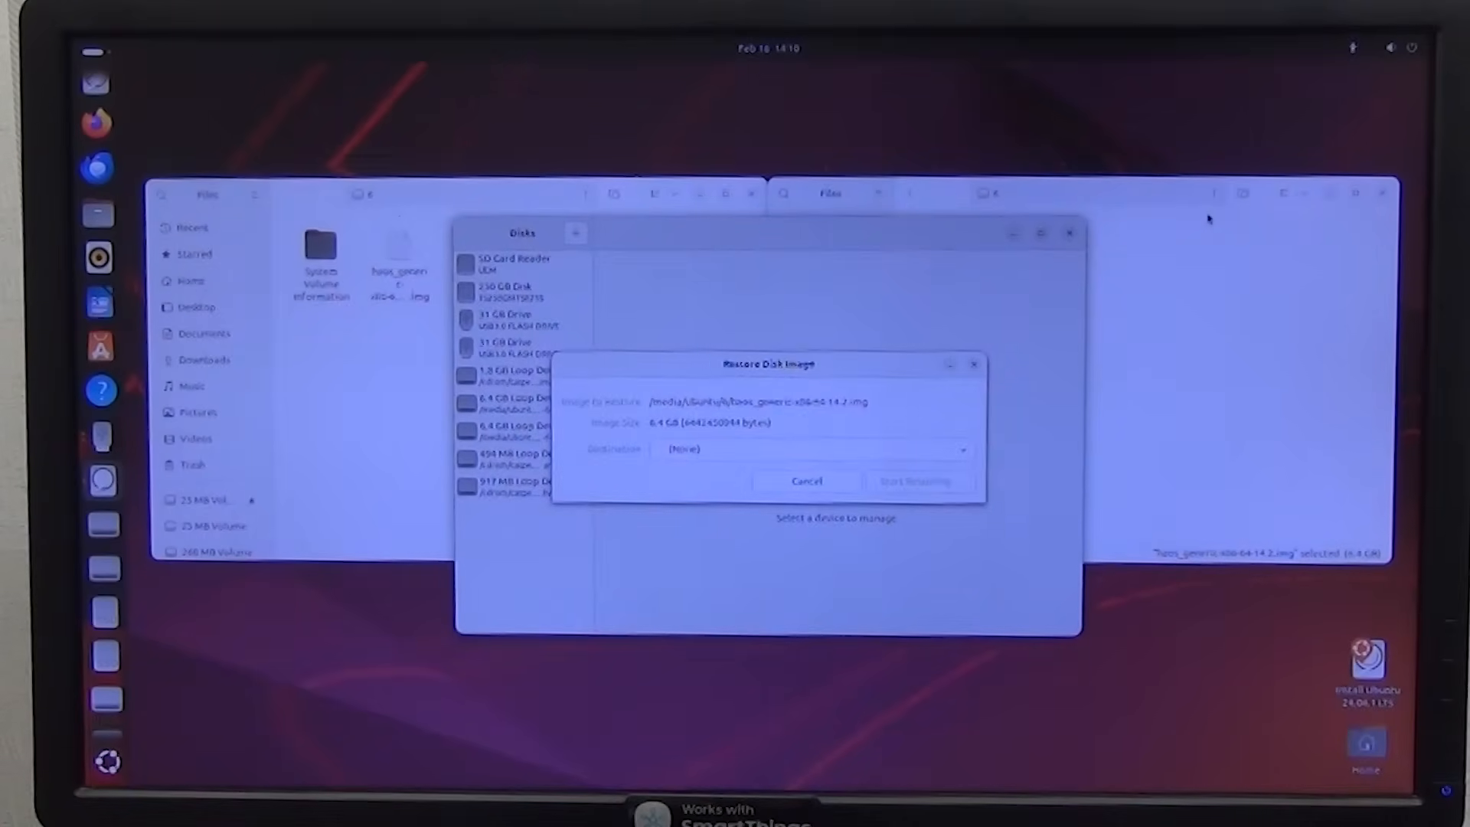
pyautogui.moveTo(1065, 312)
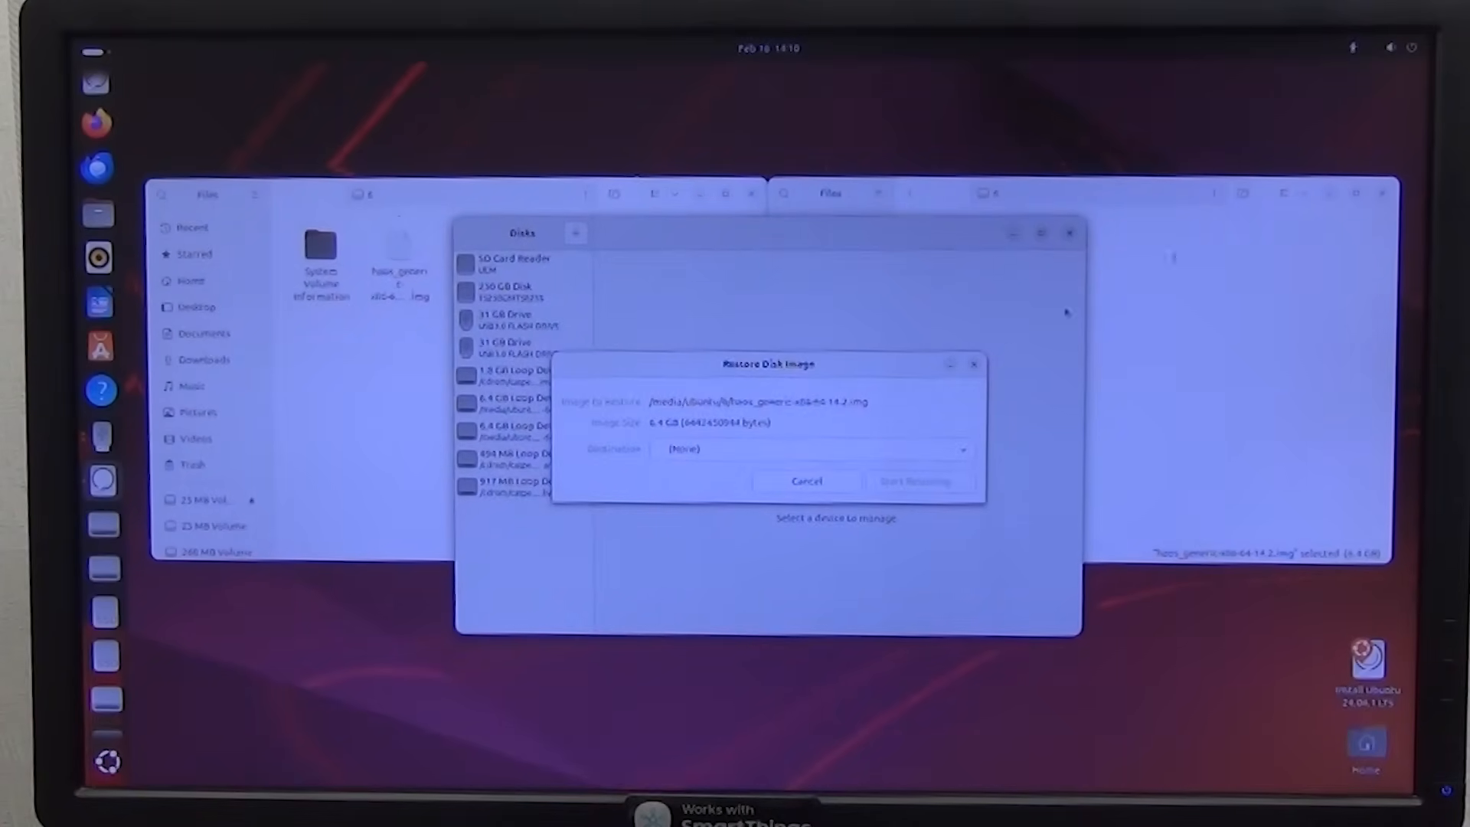
# - Set the 250 GB internal disk as destination and restore the Home Assistant image onto it
pyautogui.click(816, 448)
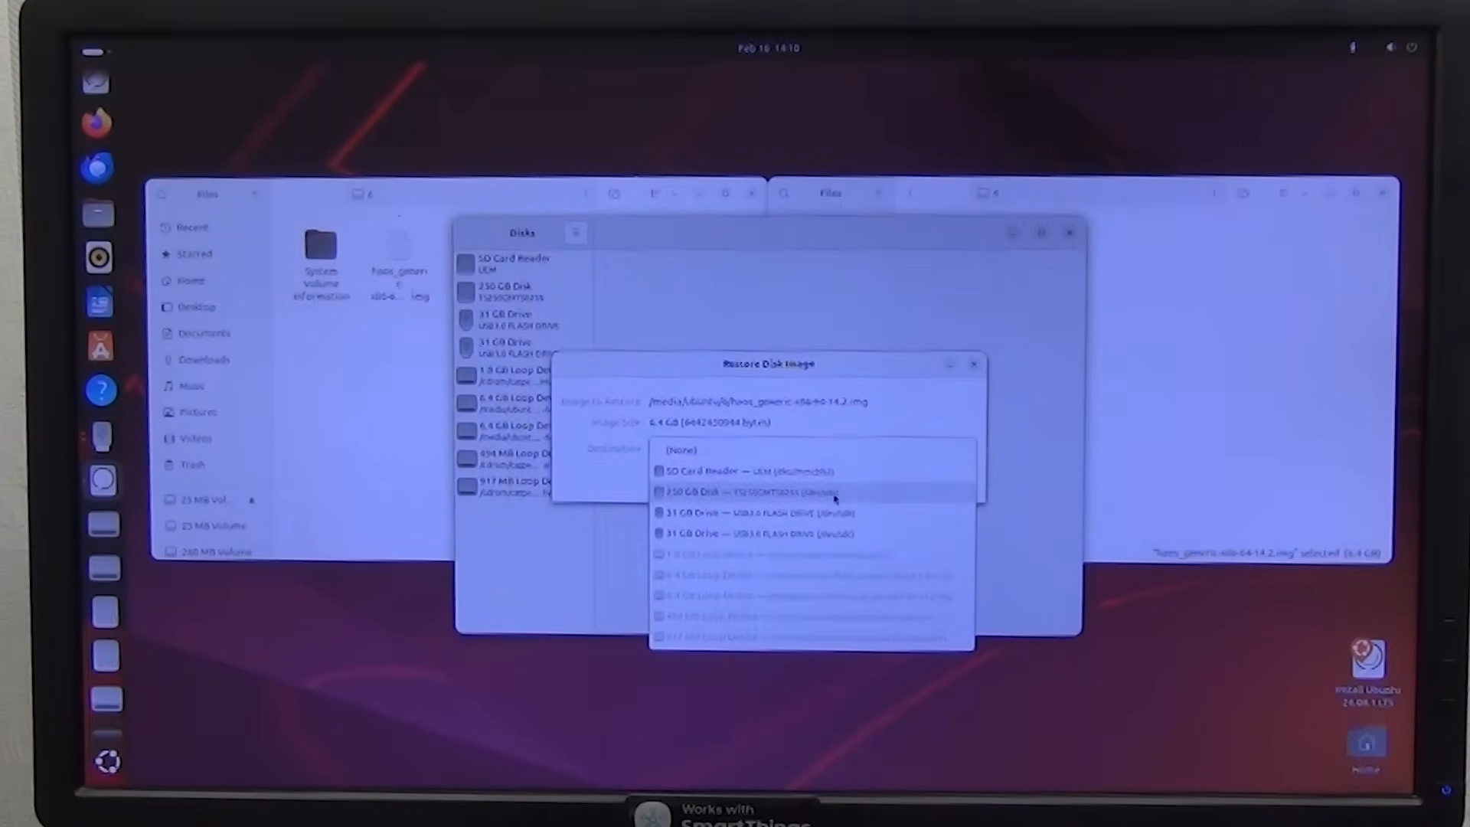
pyautogui.click(740, 493)
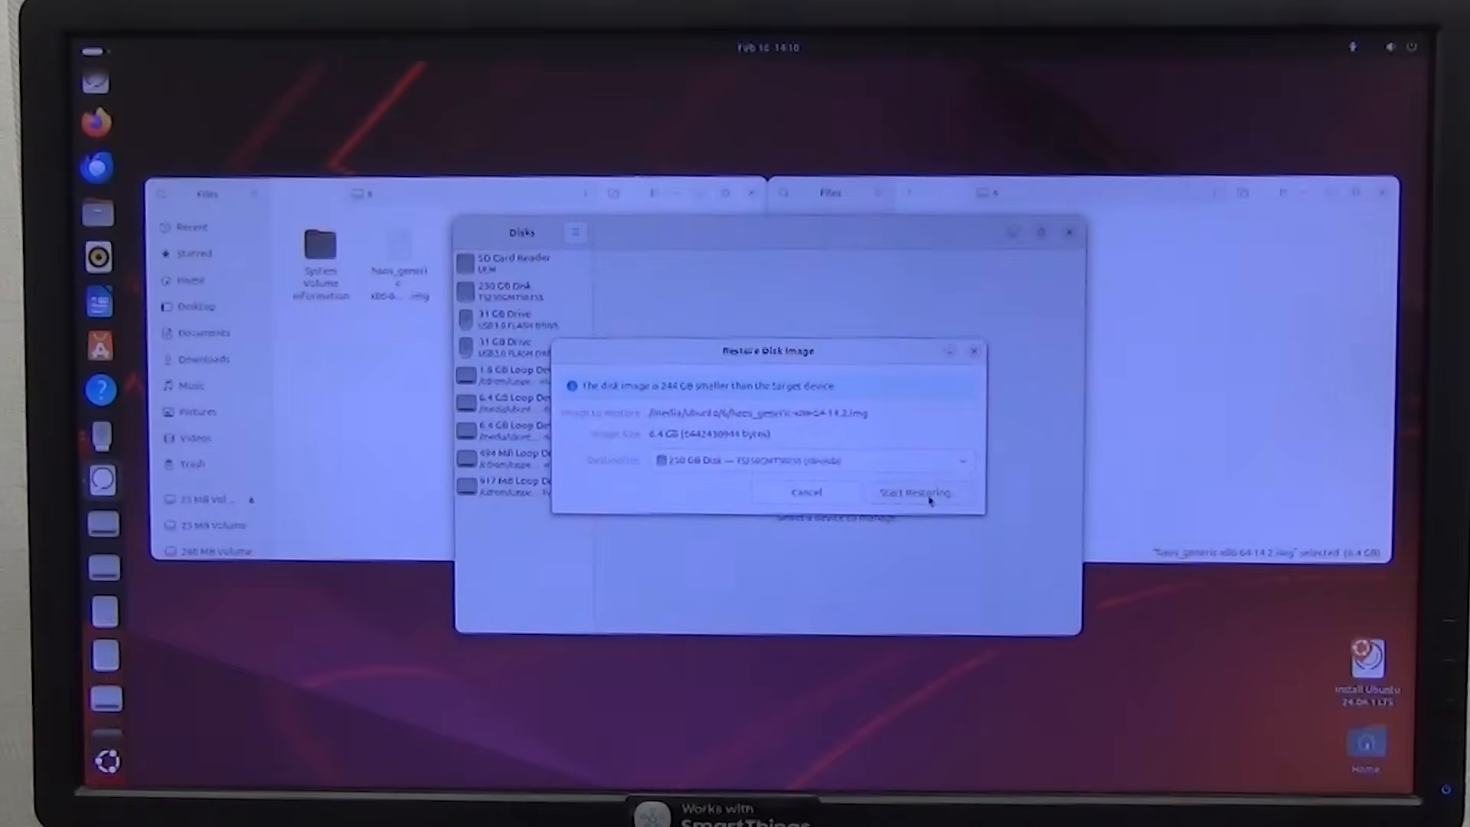
pyautogui.click(912, 492)
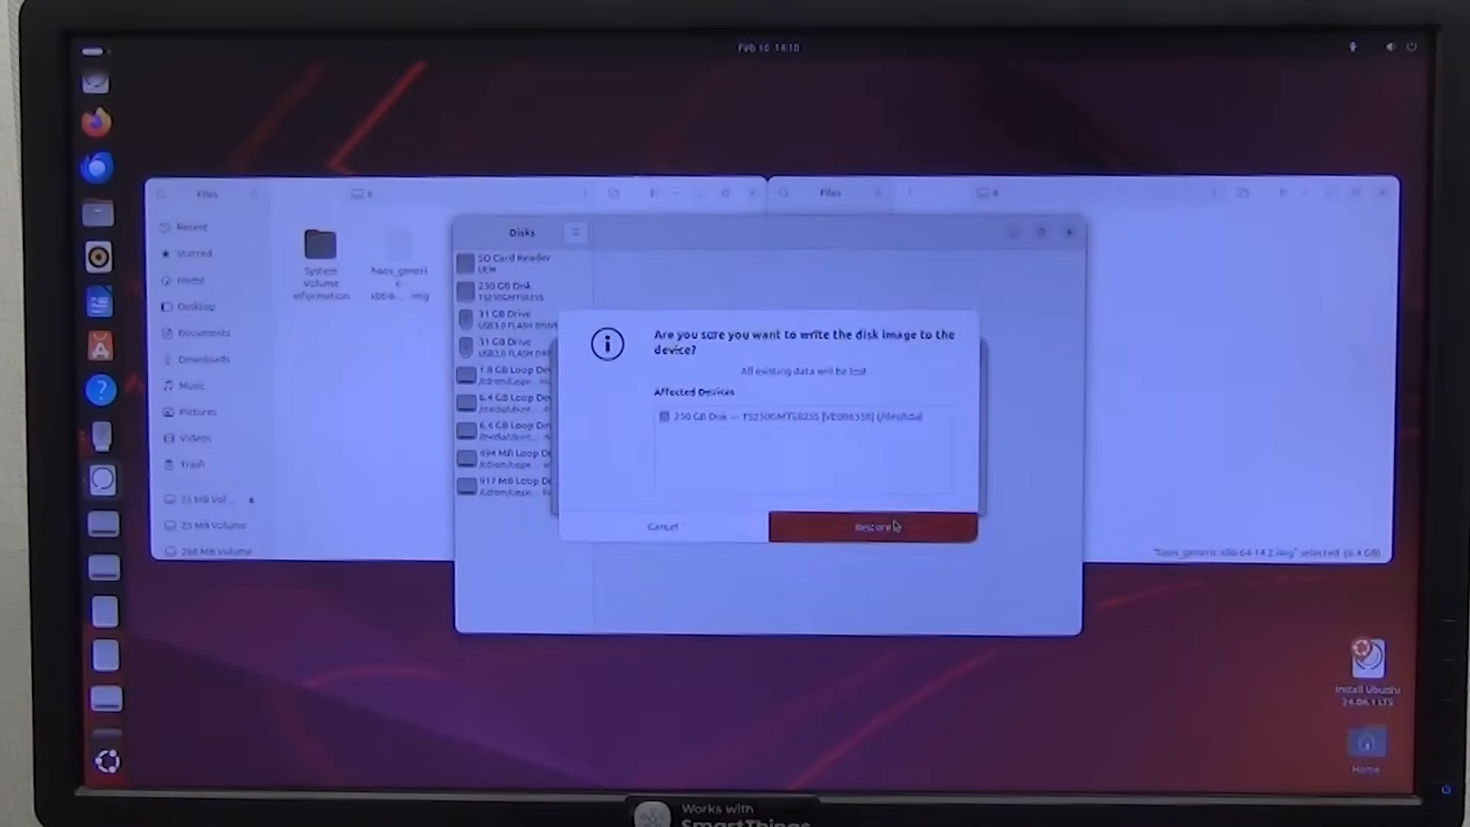
pyautogui.click(871, 525)
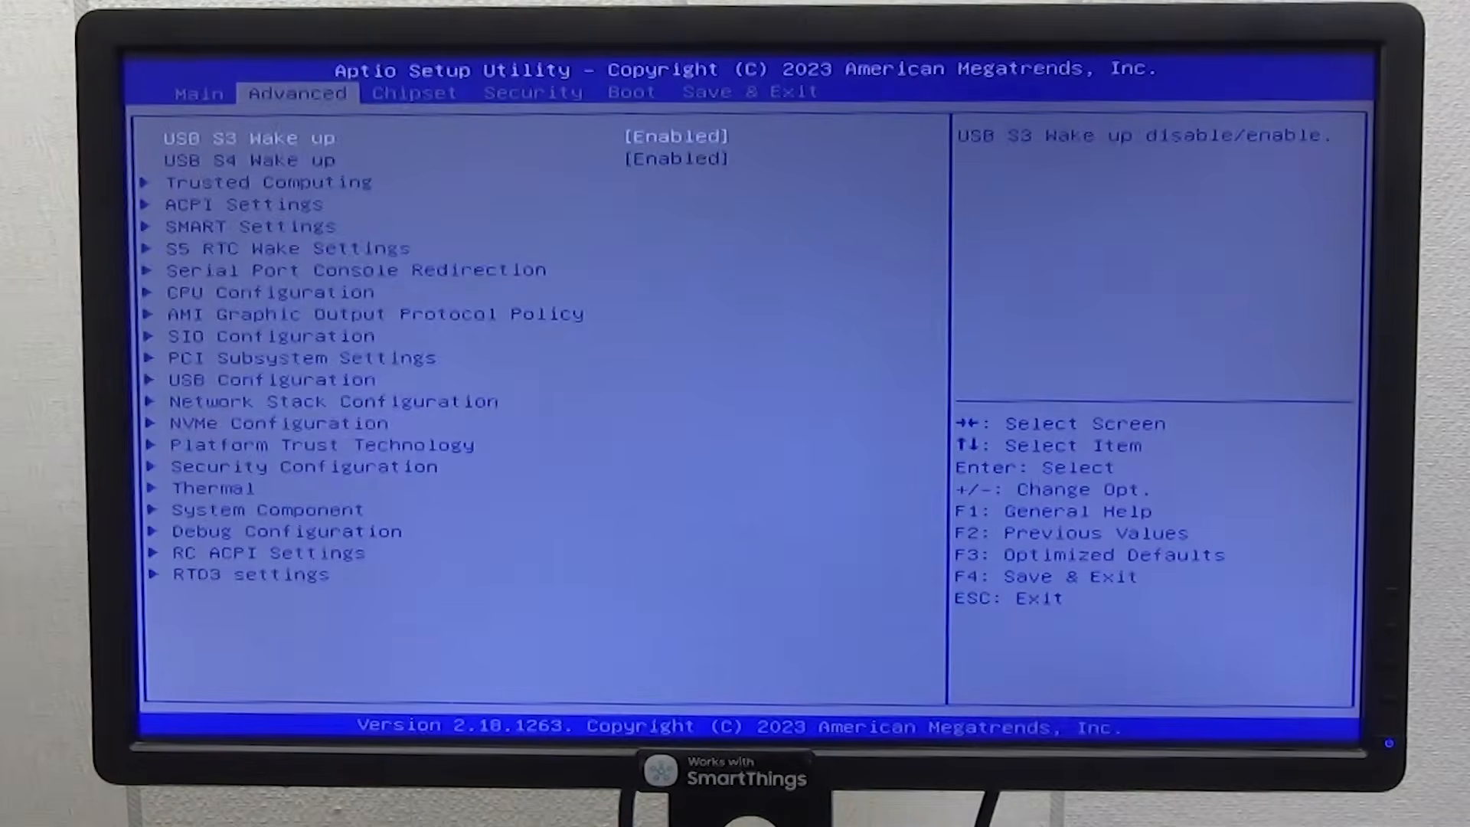
# - Browse the Advanced firmware settings in Aptio Setup before saving and exiting
pyautogui.click(631, 91)
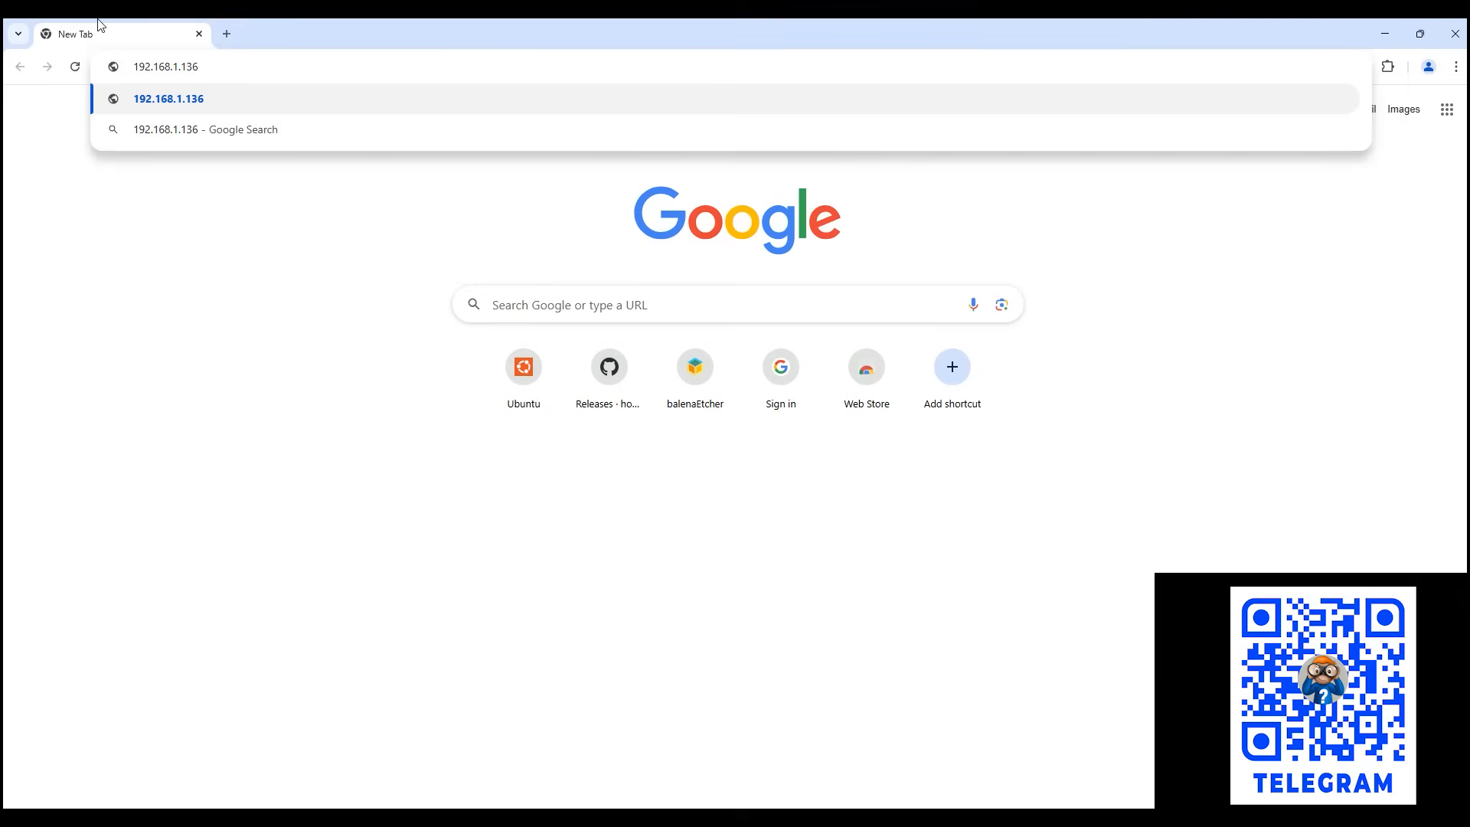
# - Load Home Assistant's welcome page at 192.168.1.136:8123 in Chrome
pyautogui.click(163, 66)
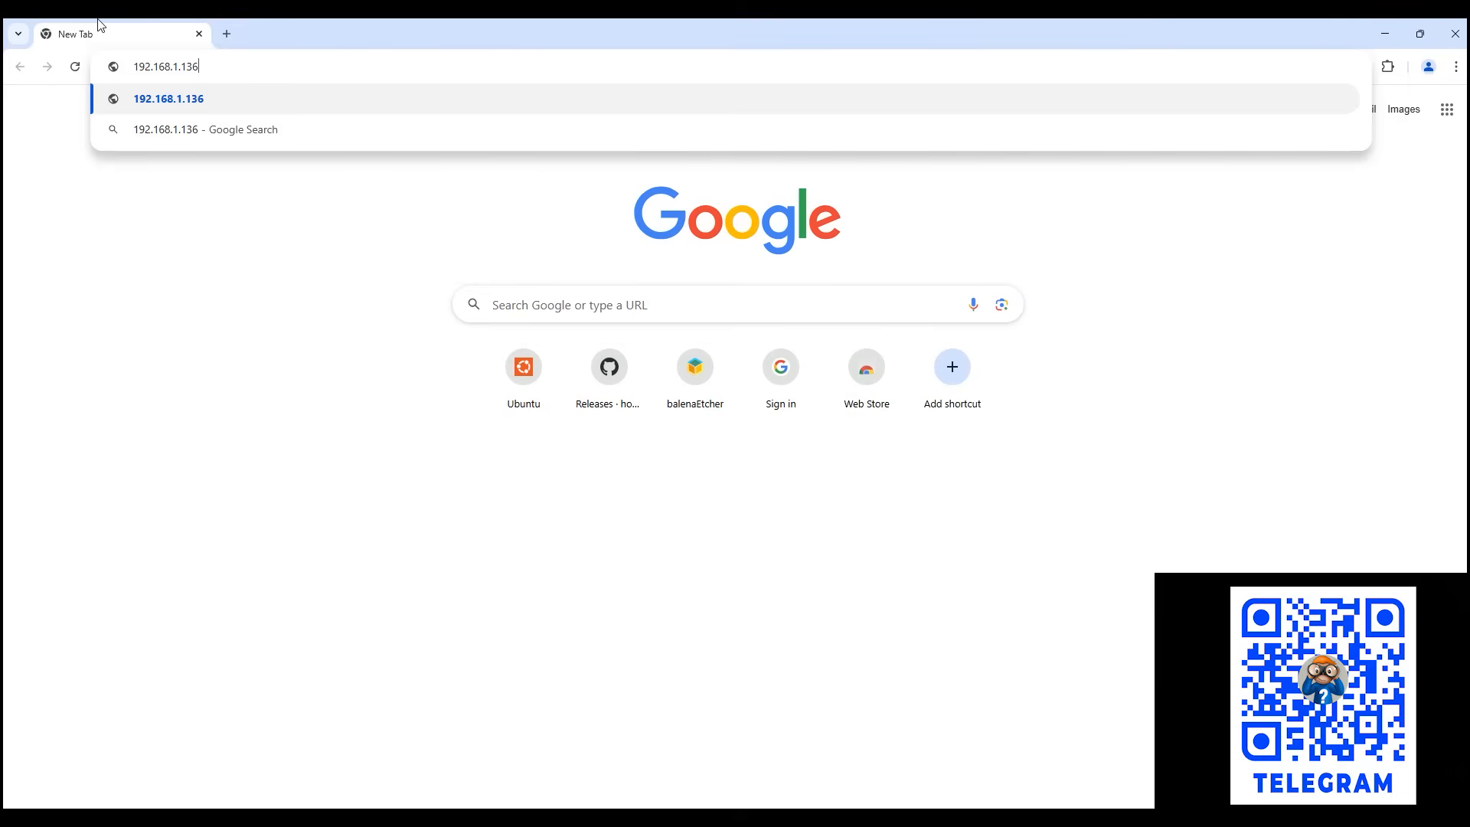
pyautogui.write(':')
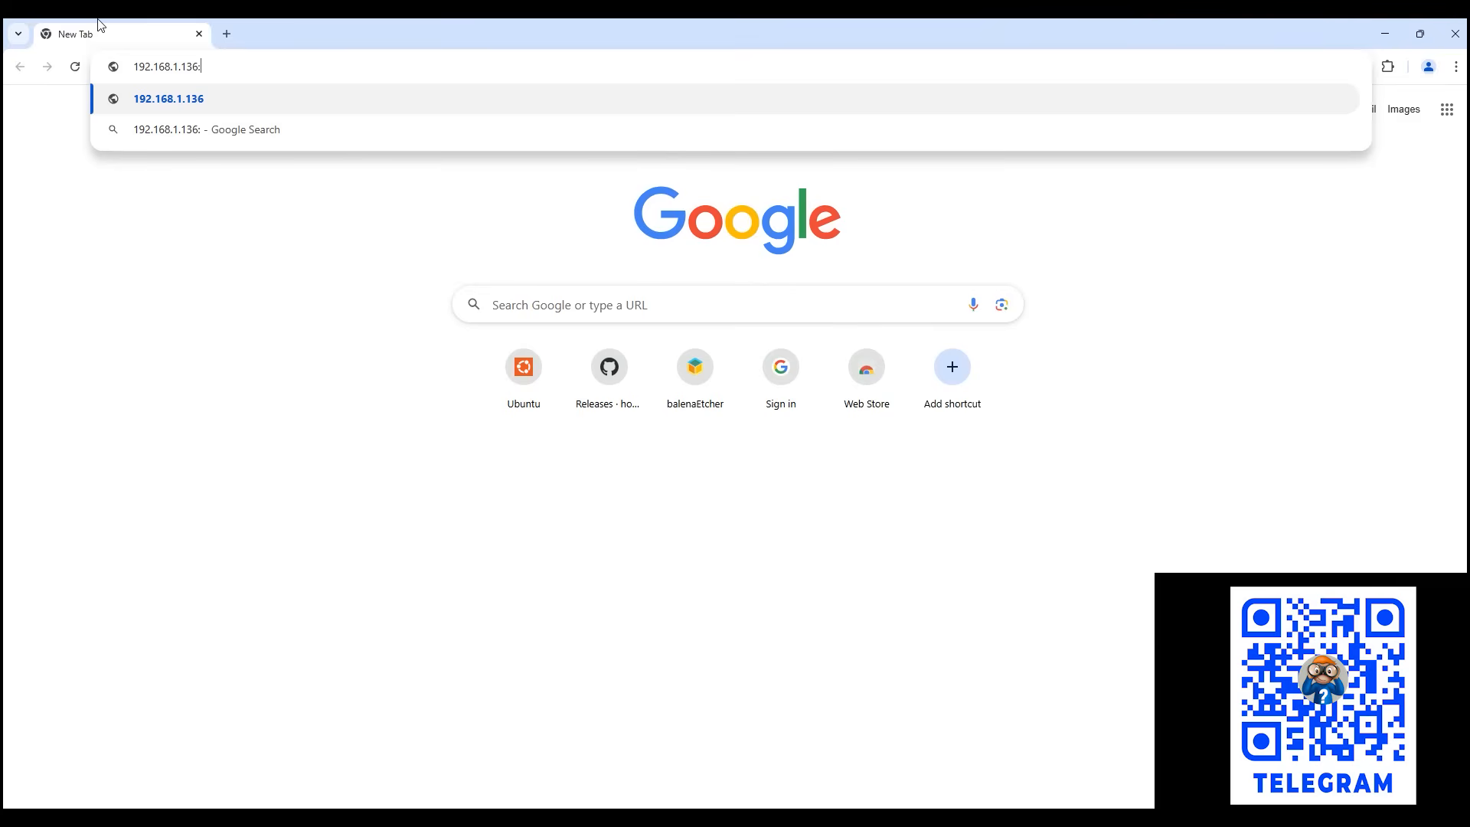
pyautogui.write('8123/onboarding.html')
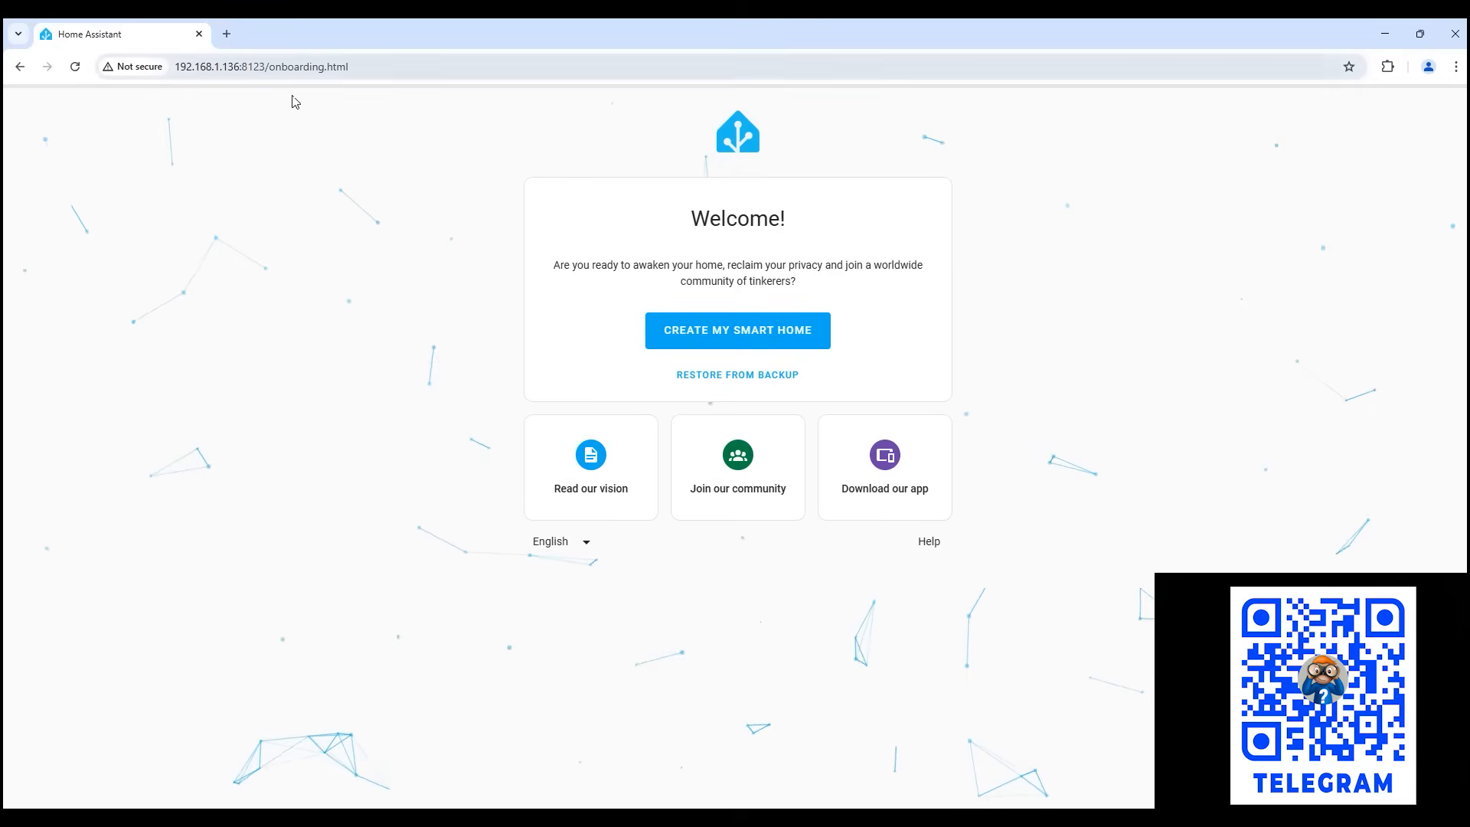
pyautogui.moveTo(823, 444)
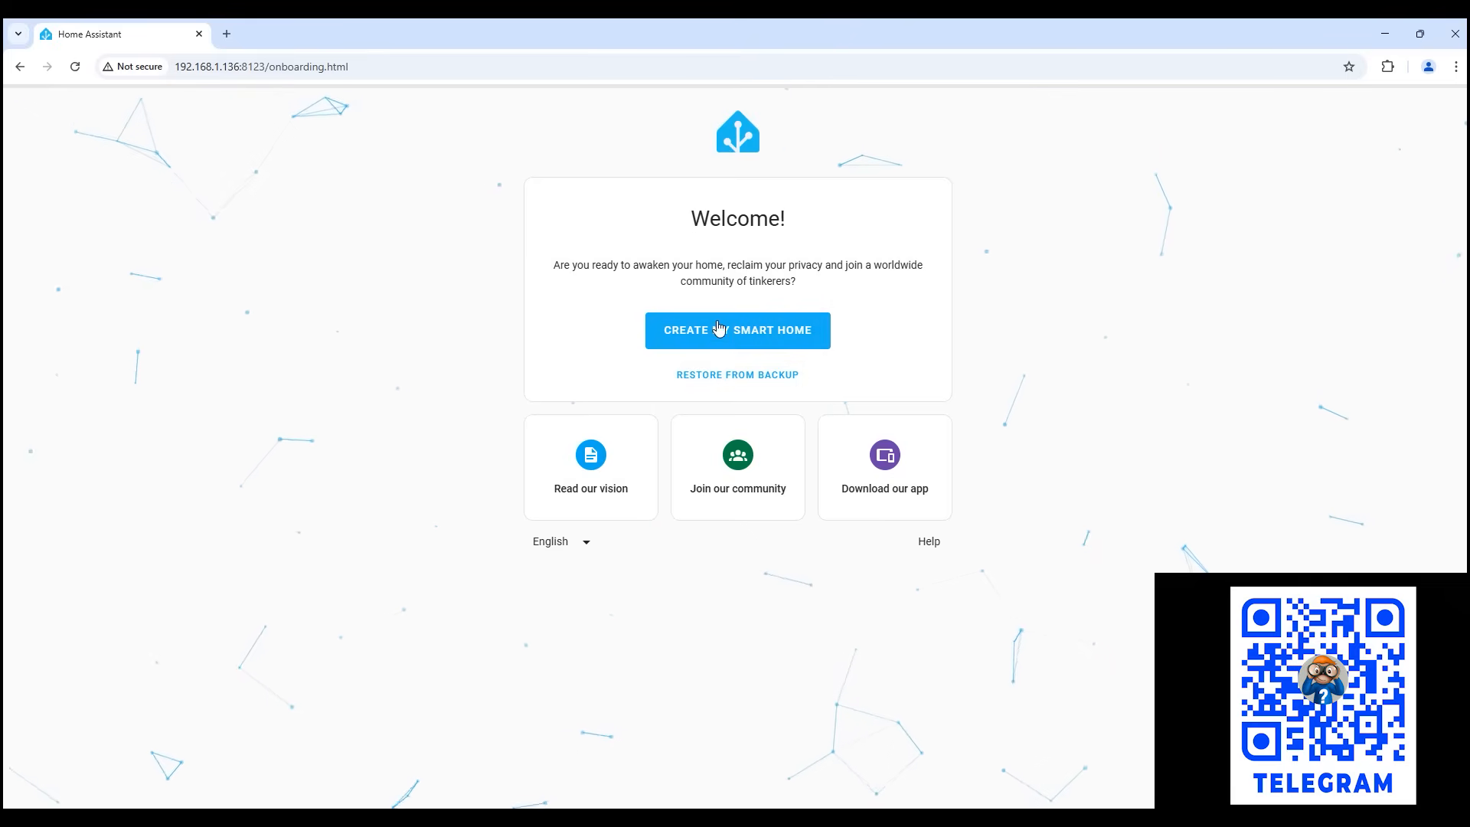
# - Create the user account, enable anonymized data sharing and finish onboarding to the Overview dashboard
pyautogui.click(737, 329)
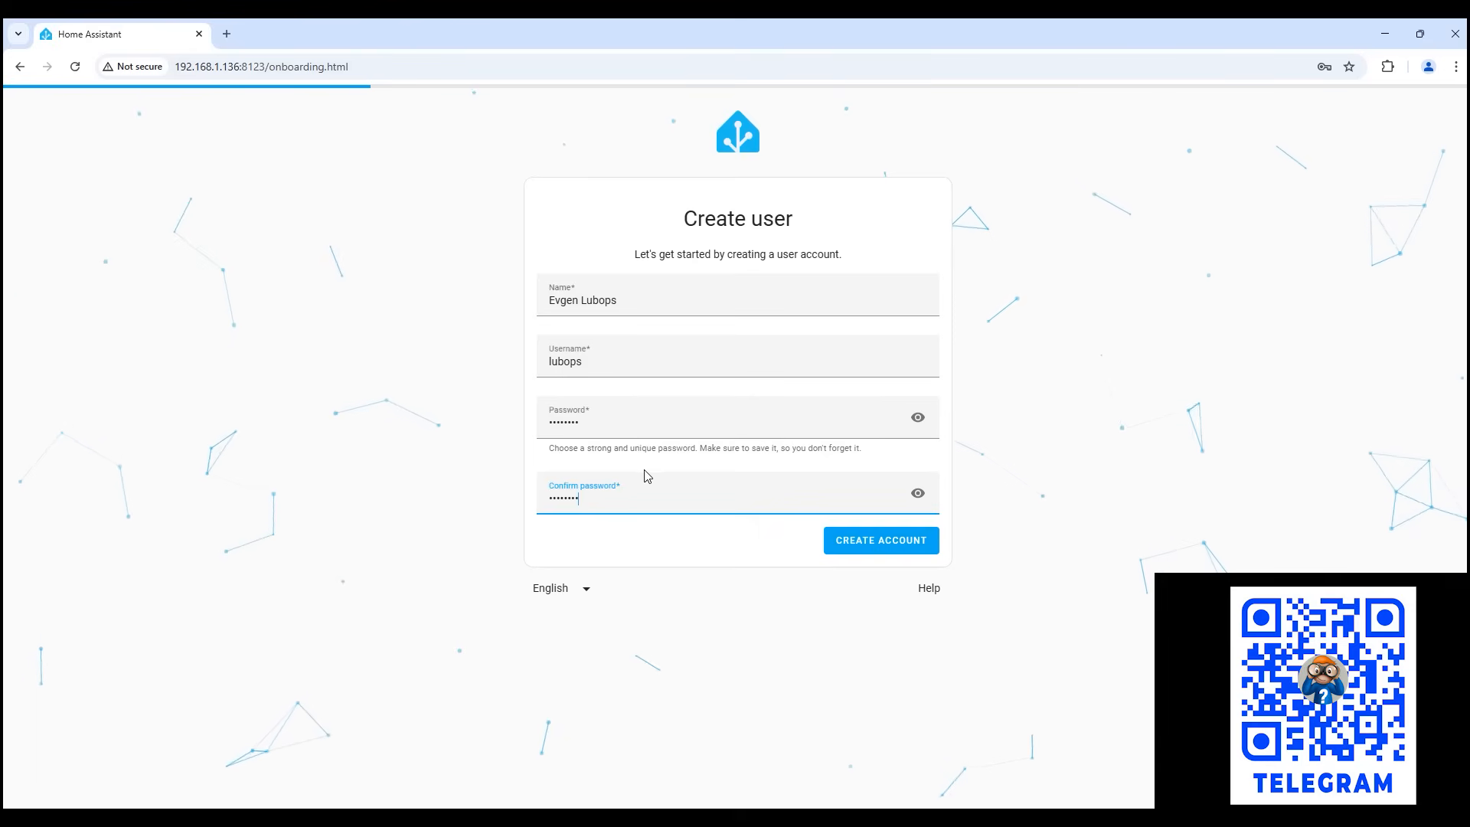
pyautogui.moveTo(652, 530)
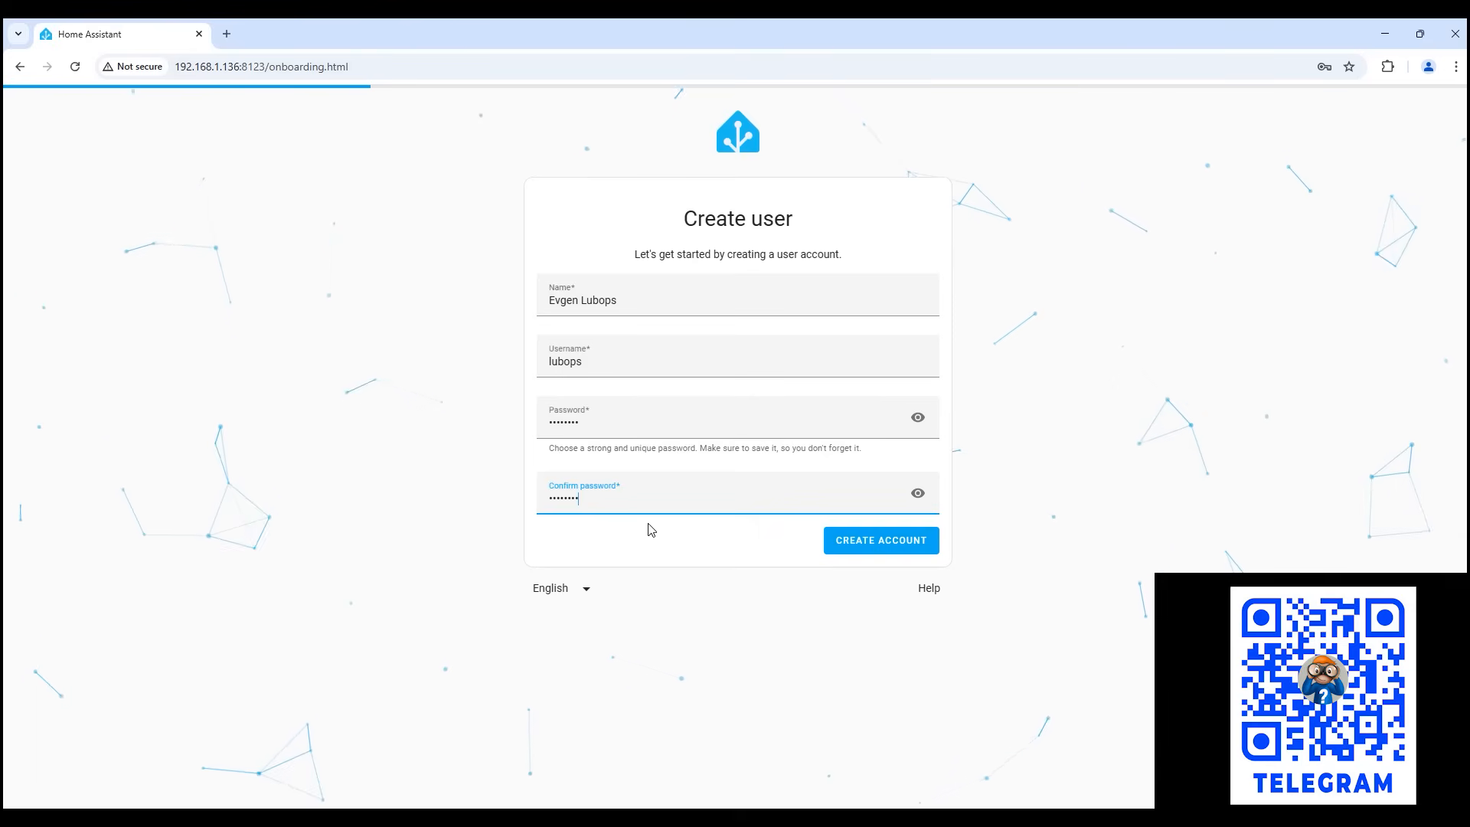
pyautogui.click(879, 540)
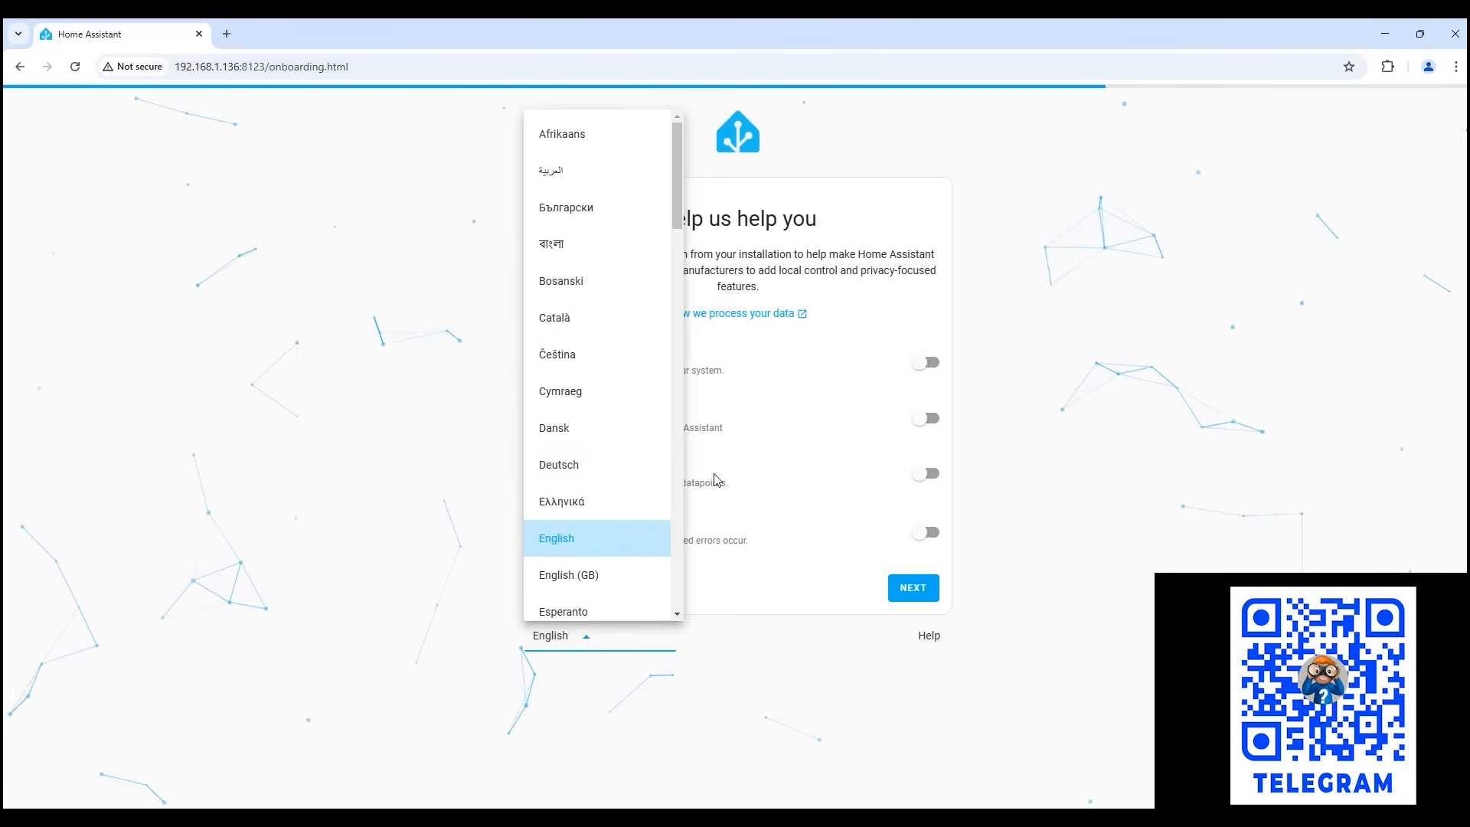
pyautogui.scroll(-3)
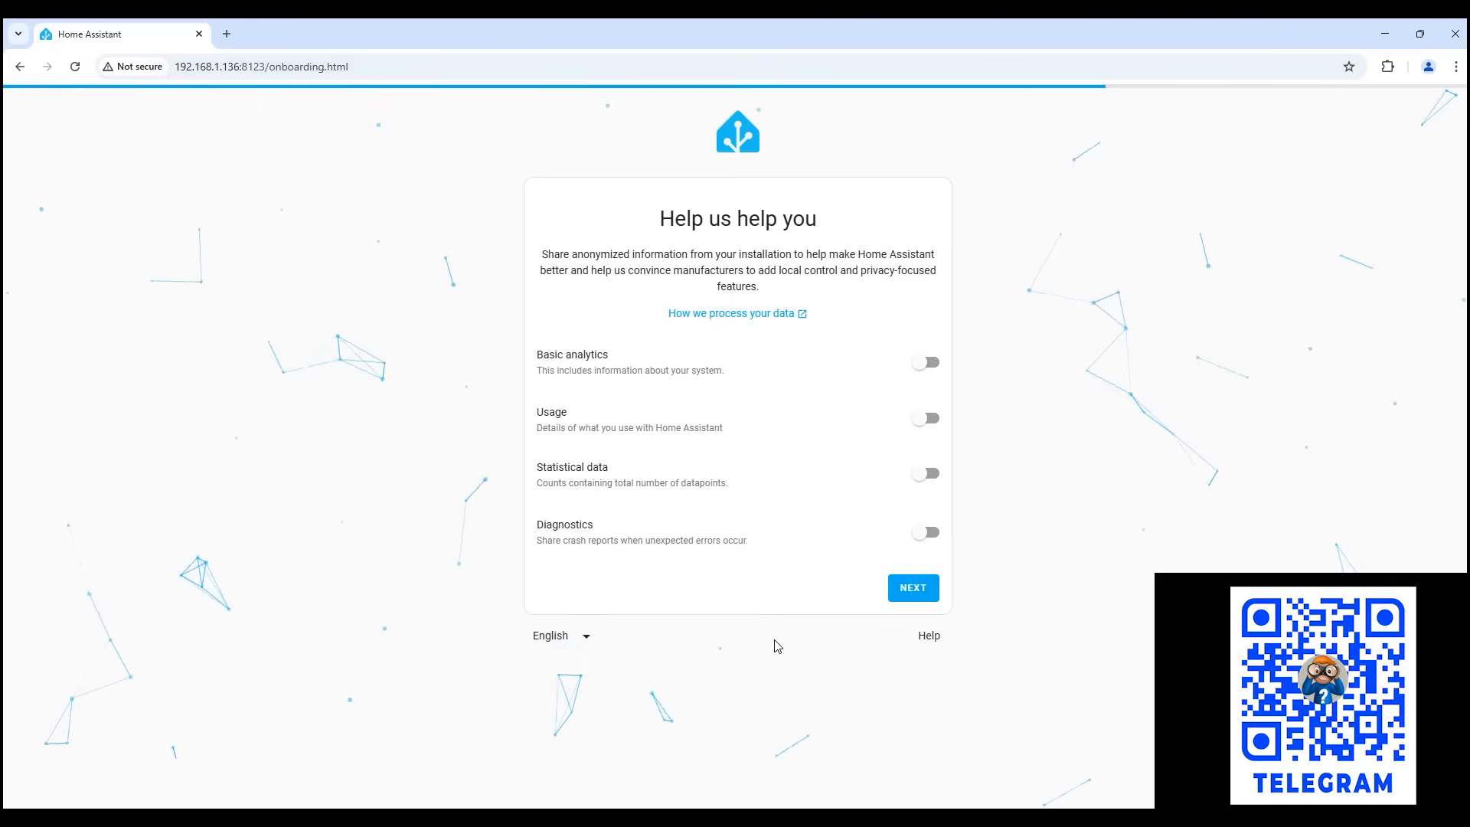
pyautogui.click(923, 361)
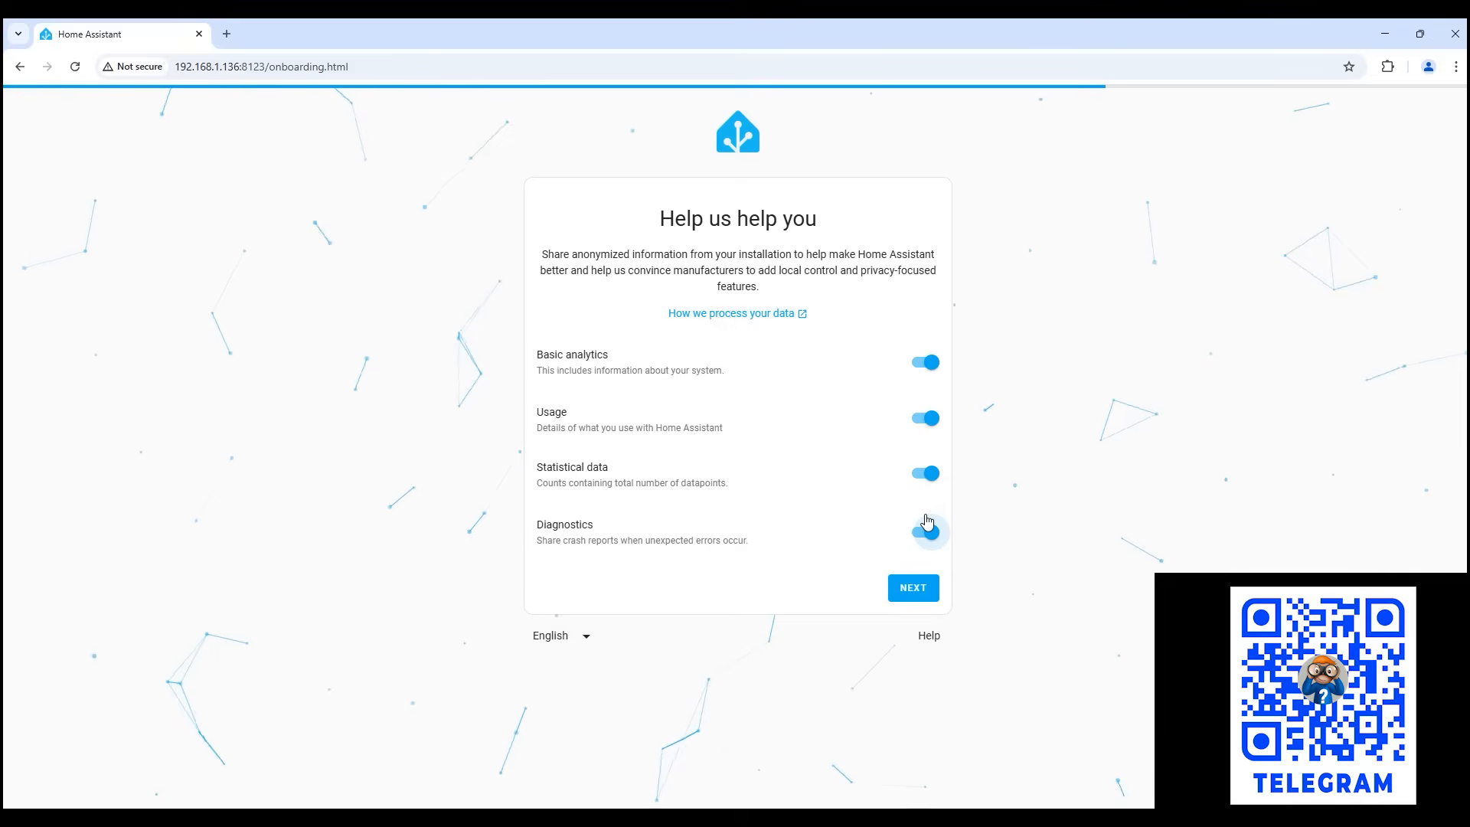
pyautogui.click(911, 588)
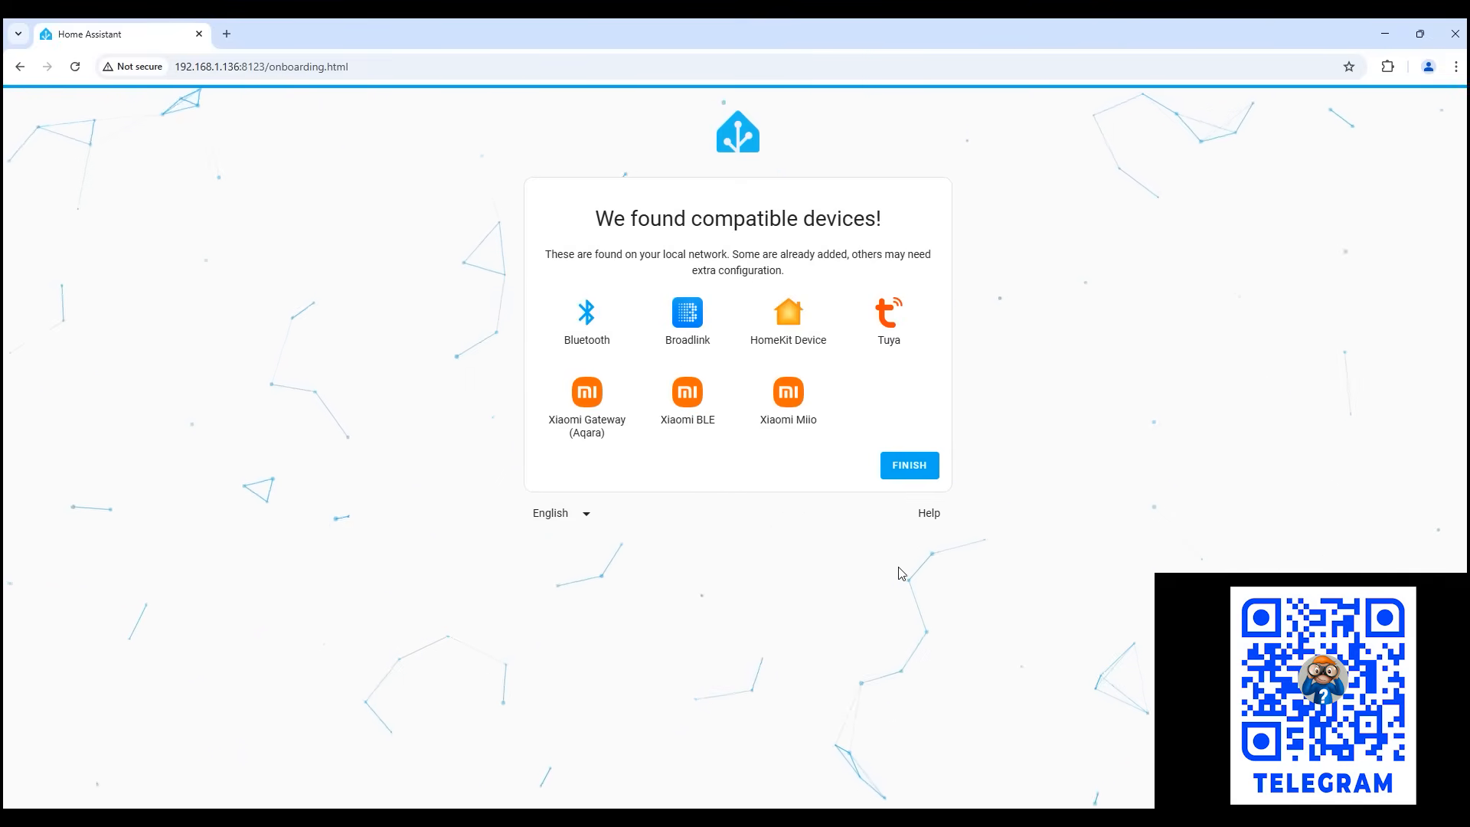
pyautogui.click(907, 465)
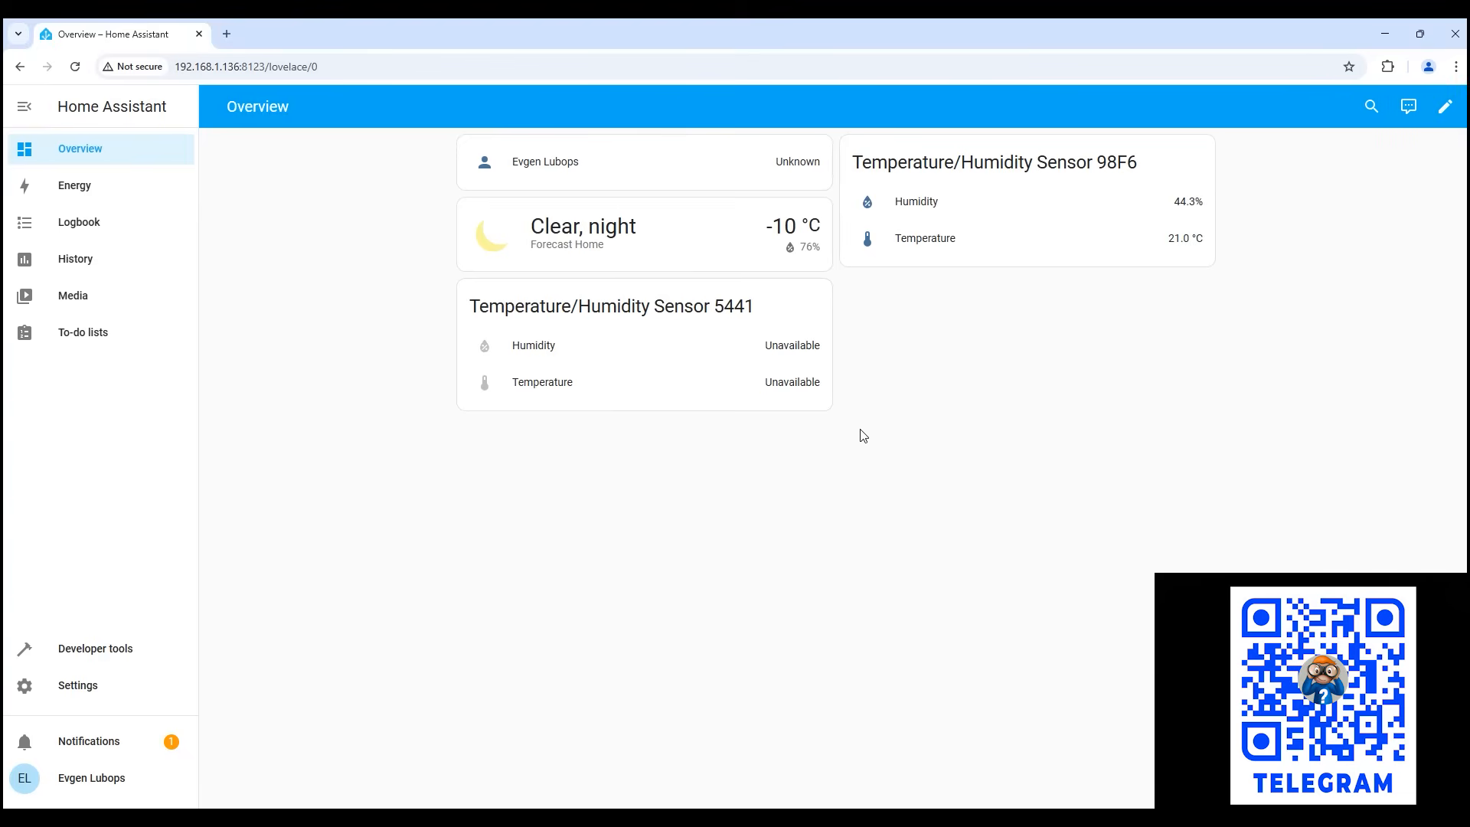
pyautogui.moveTo(873, 441)
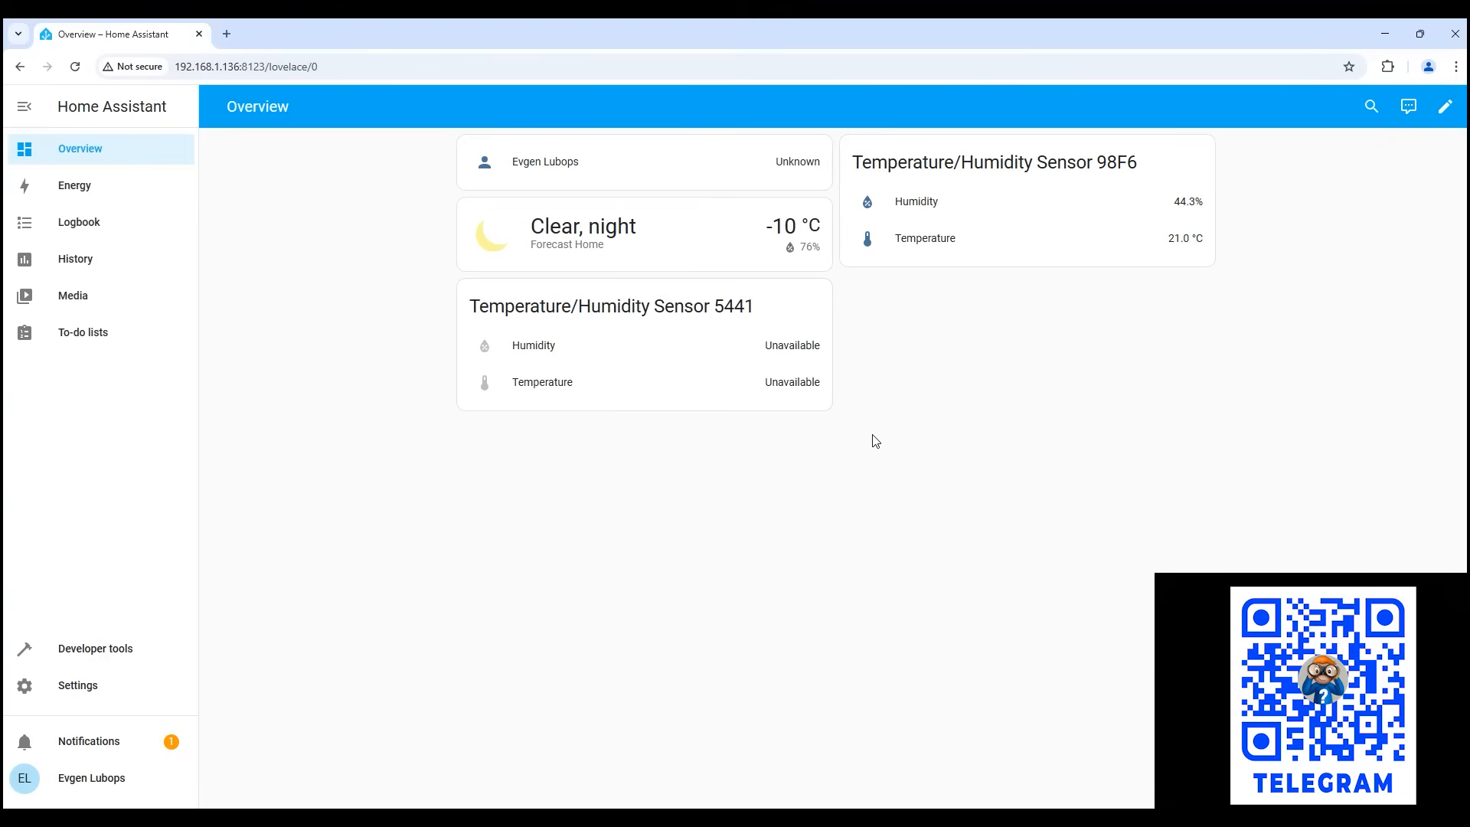
pyautogui.moveTo(799, 354)
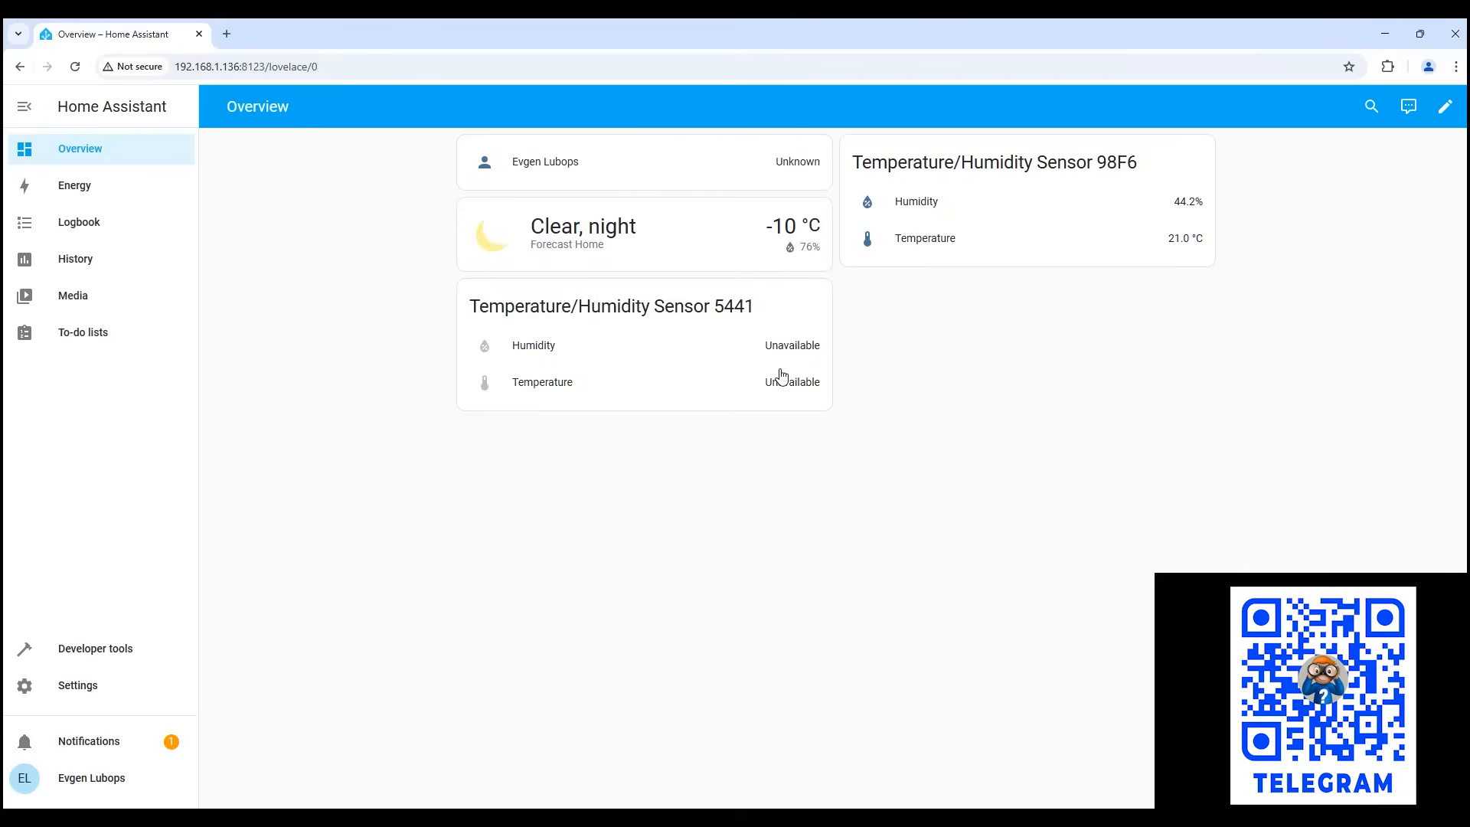
pyautogui.moveTo(73, 185)
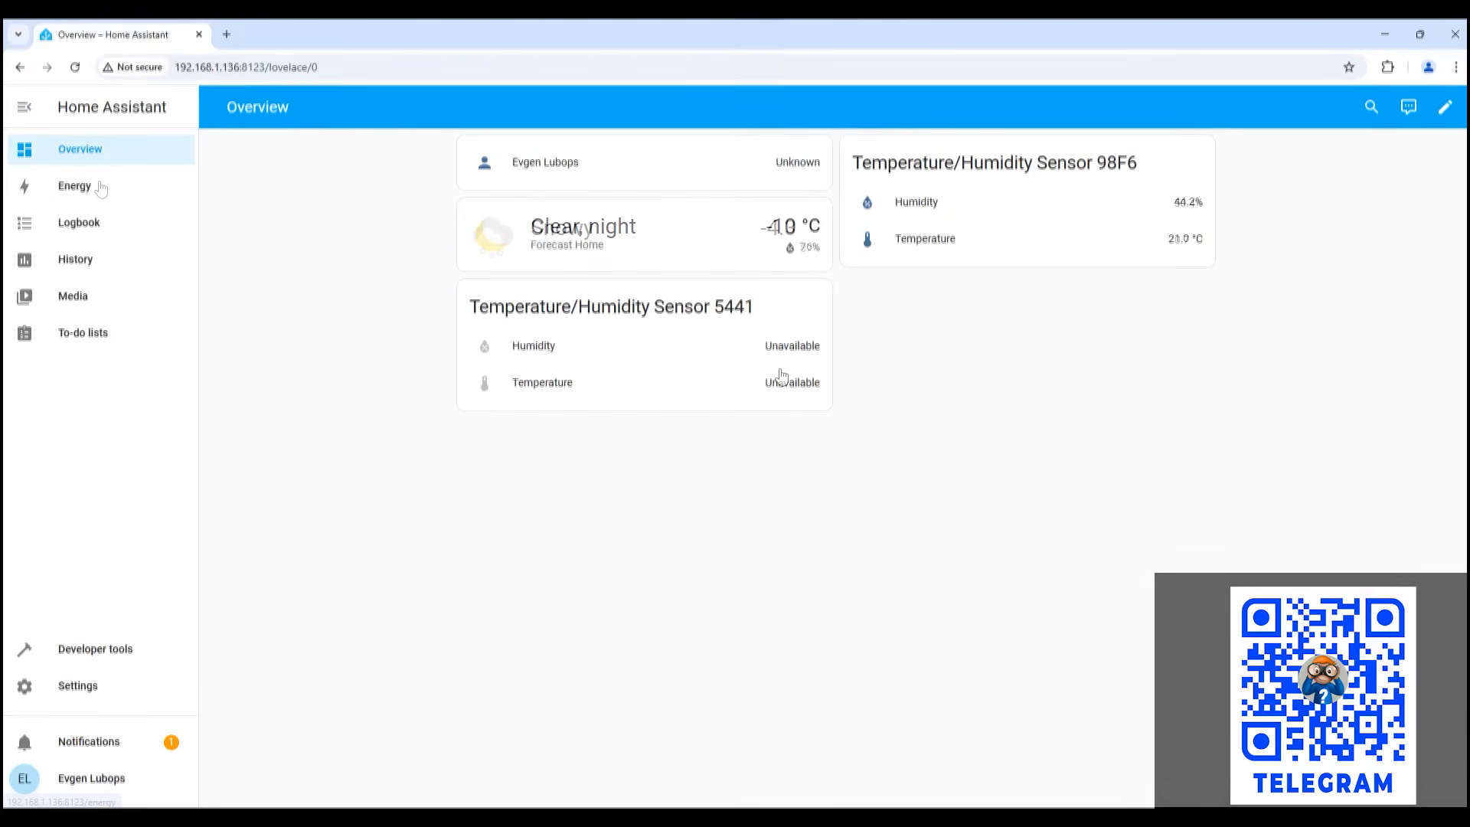
# - Visit the Logbook, History, Media and To-do list pages from the sidebar
pyautogui.click(78, 222)
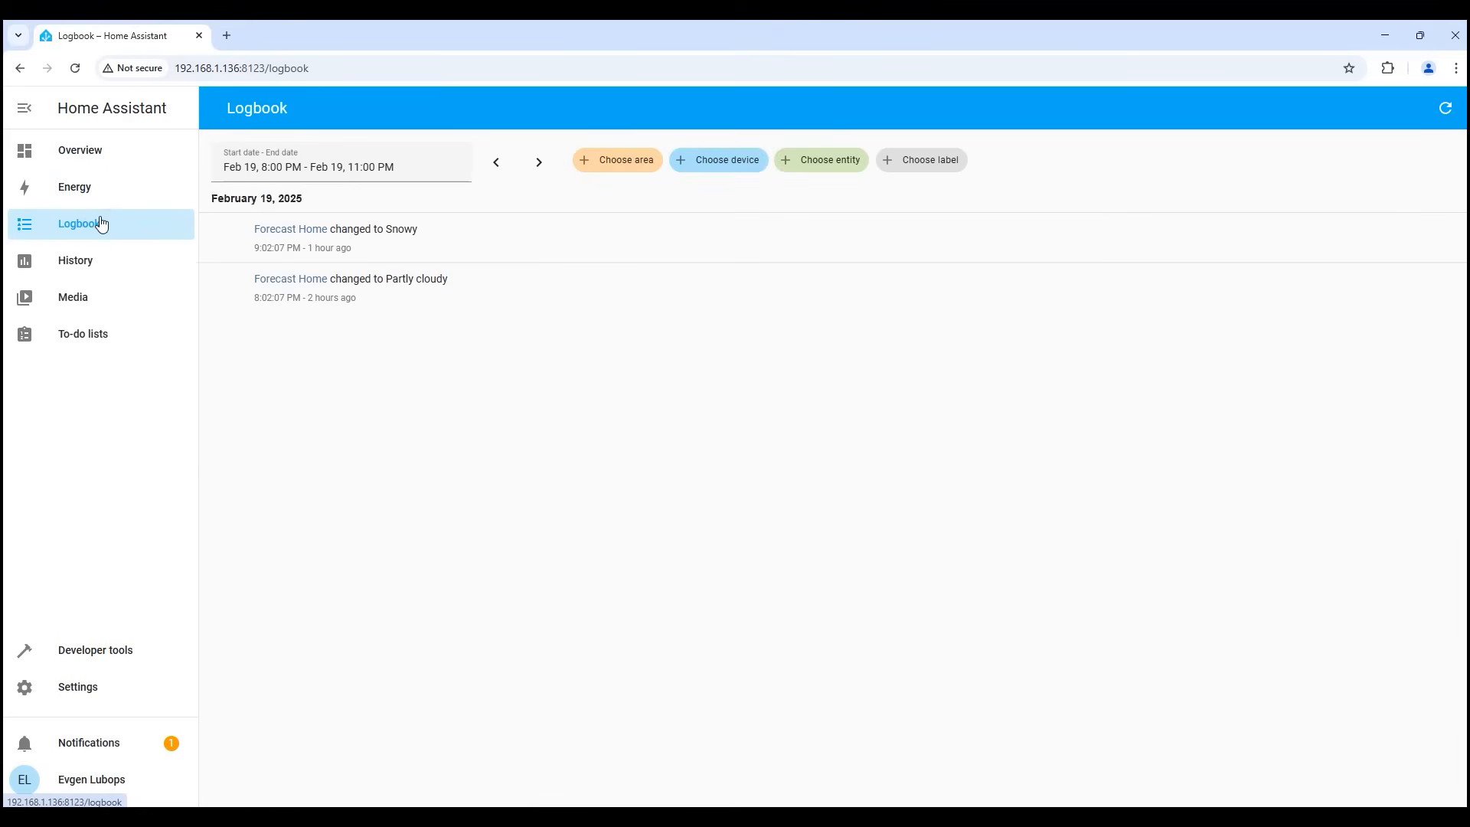
pyautogui.click(75, 260)
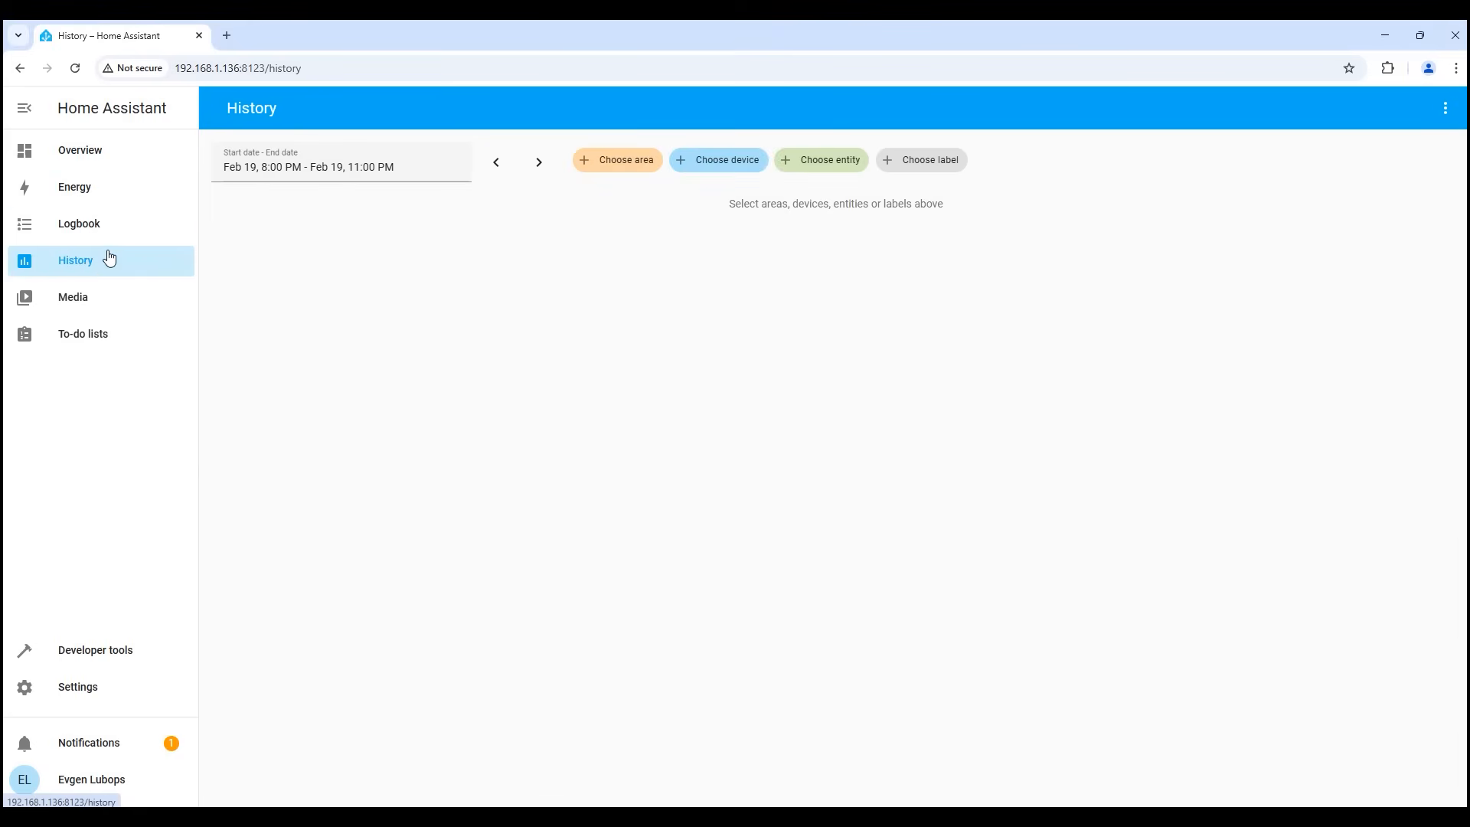
pyautogui.click(72, 296)
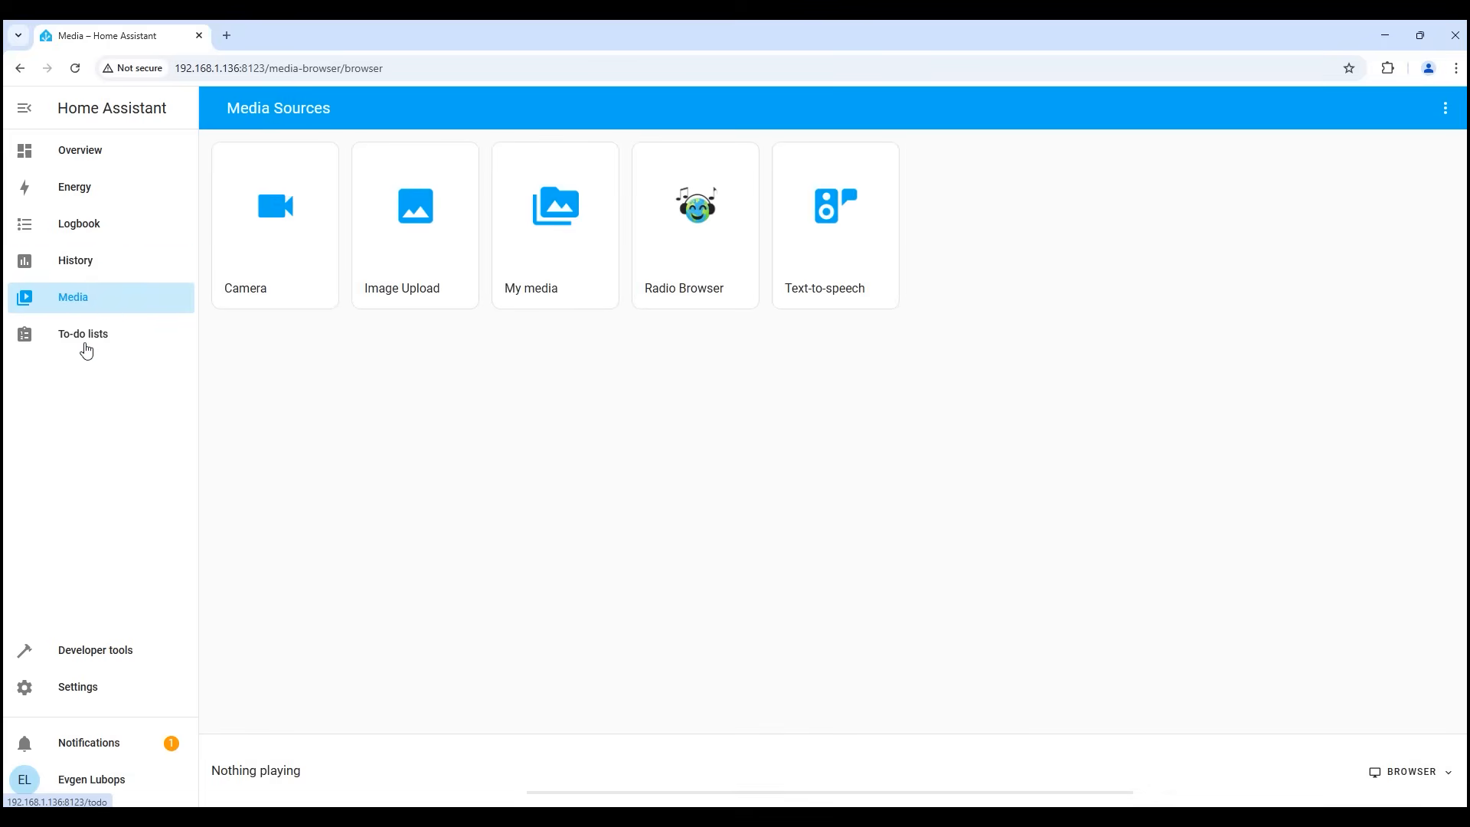
pyautogui.click(77, 686)
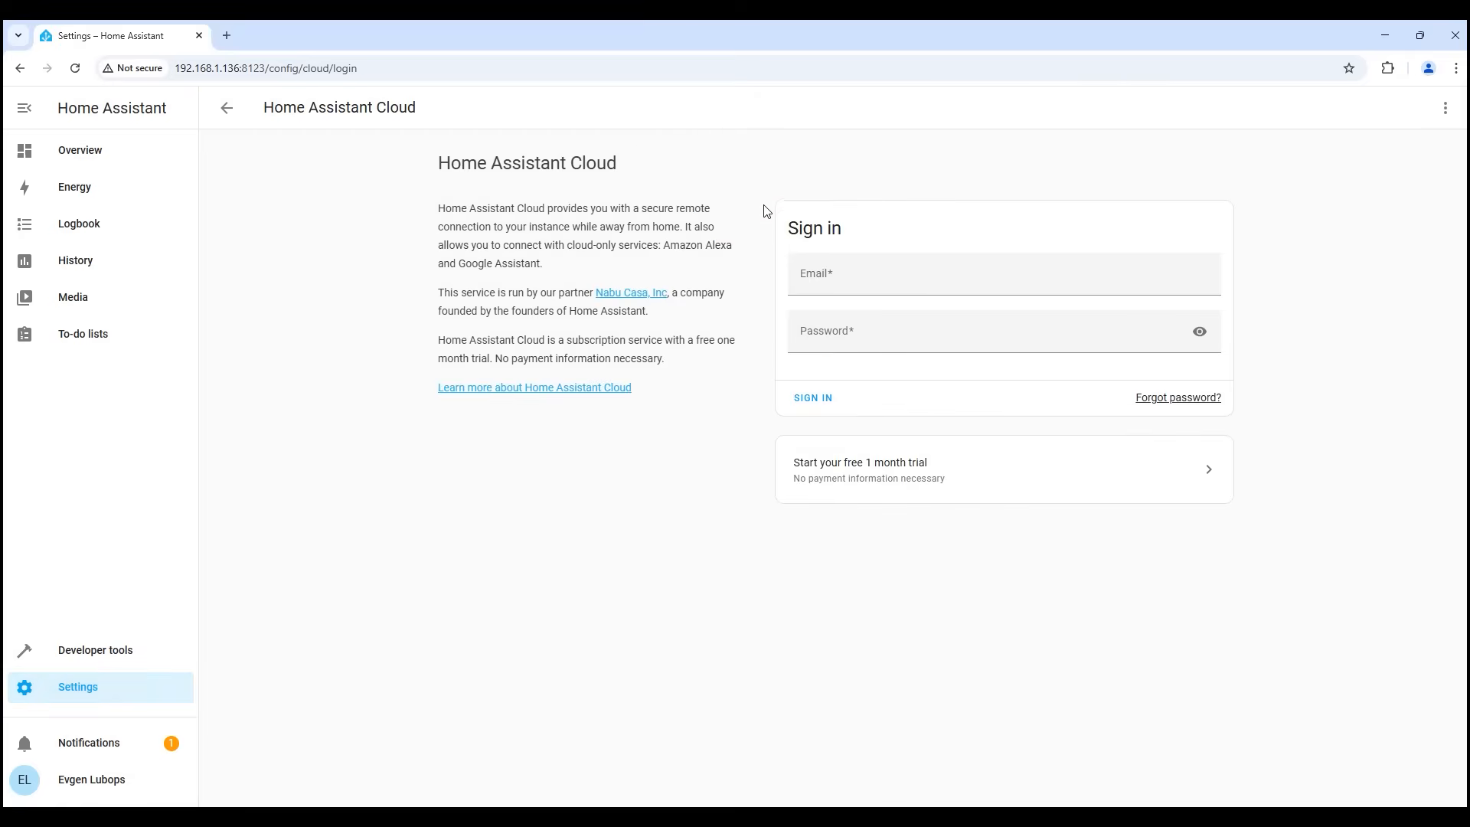
# - View the Home Assistant Cloud free 1-month trial registration, then return to the sign-in page
pyautogui.click(1001, 469)
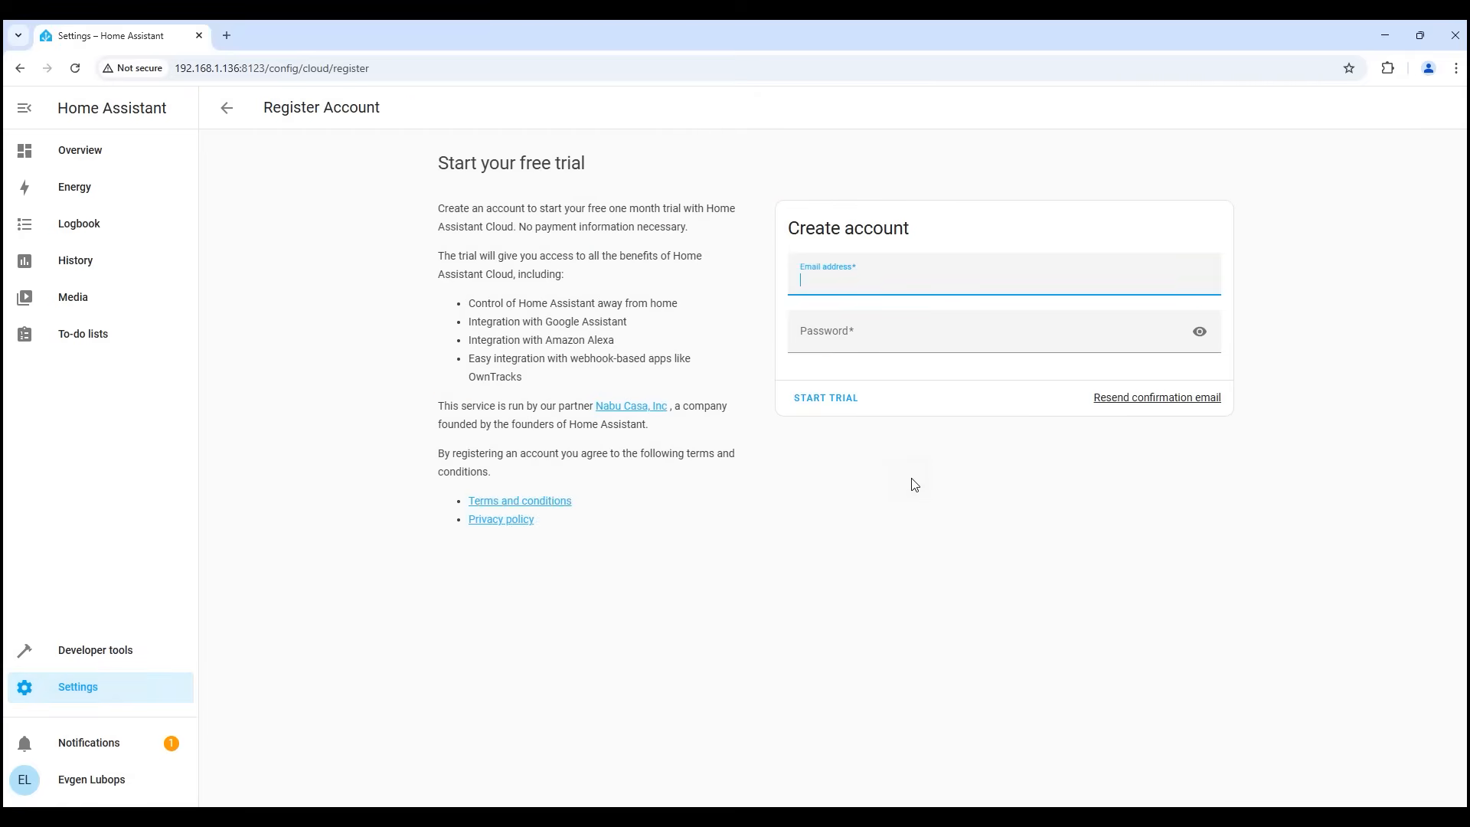
pyautogui.moveTo(226, 107)
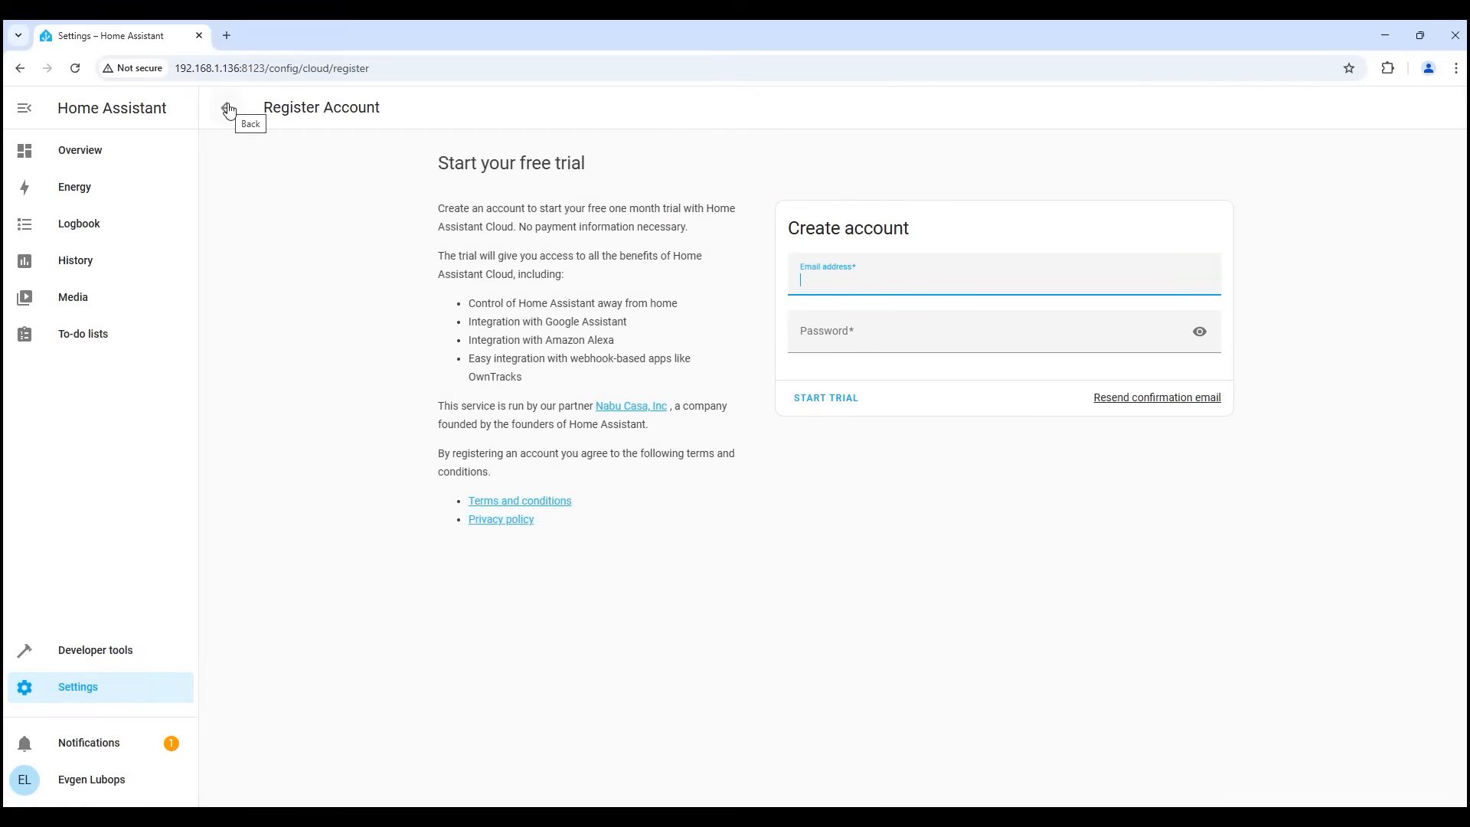
pyautogui.click(227, 107)
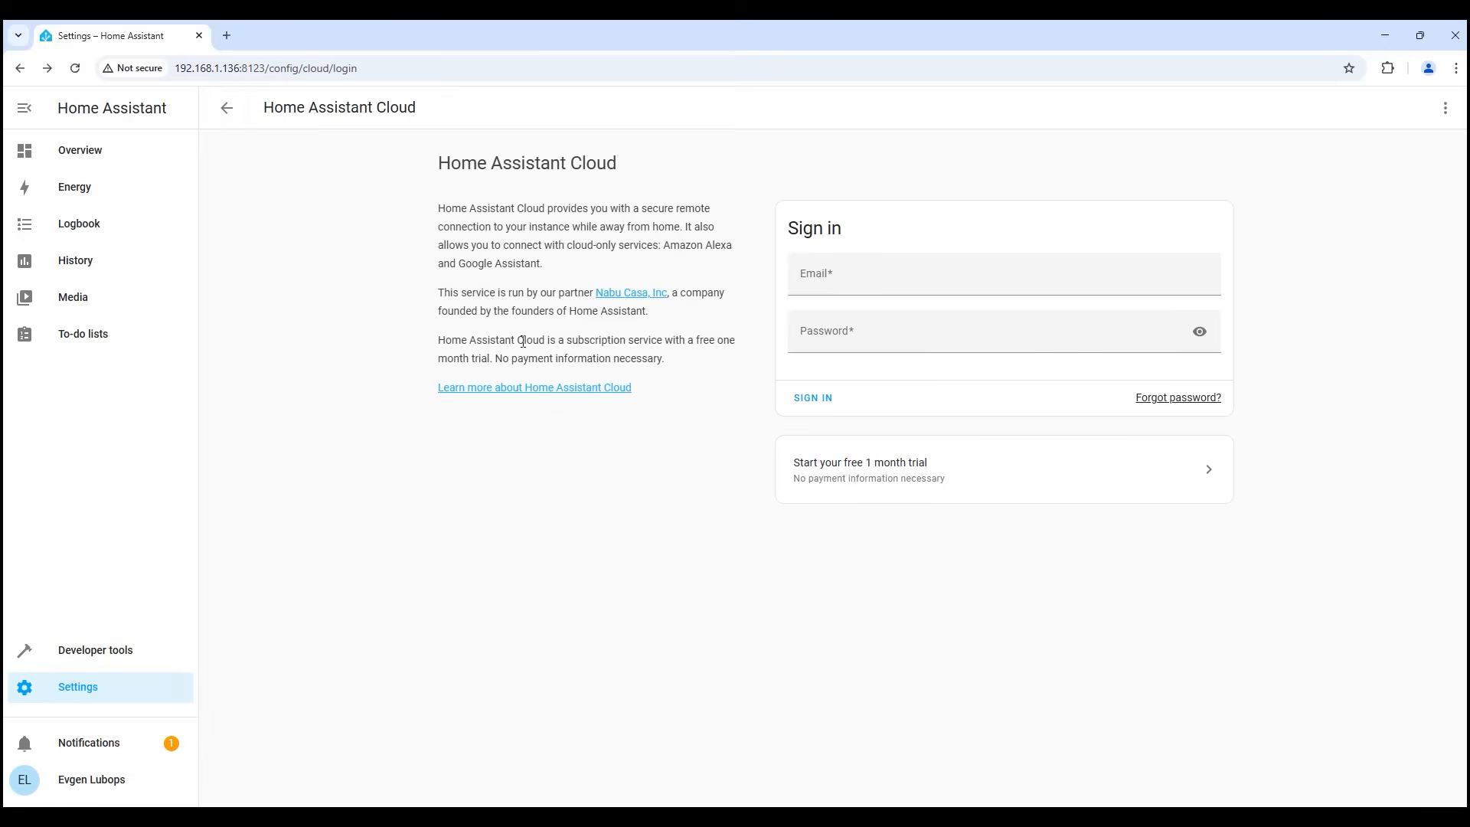
pyautogui.moveTo(537, 354)
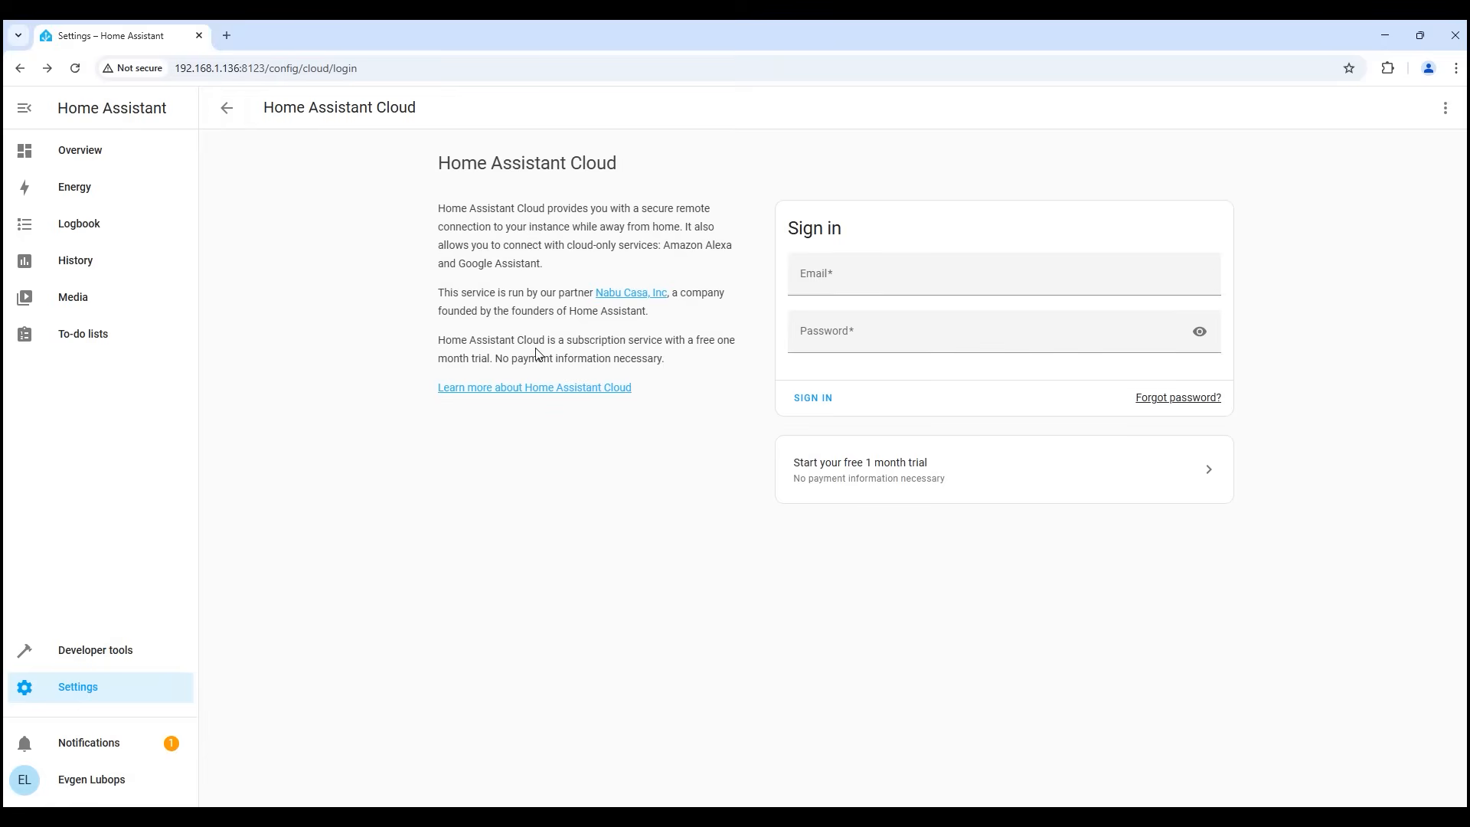
pyautogui.moveTo(553, 356)
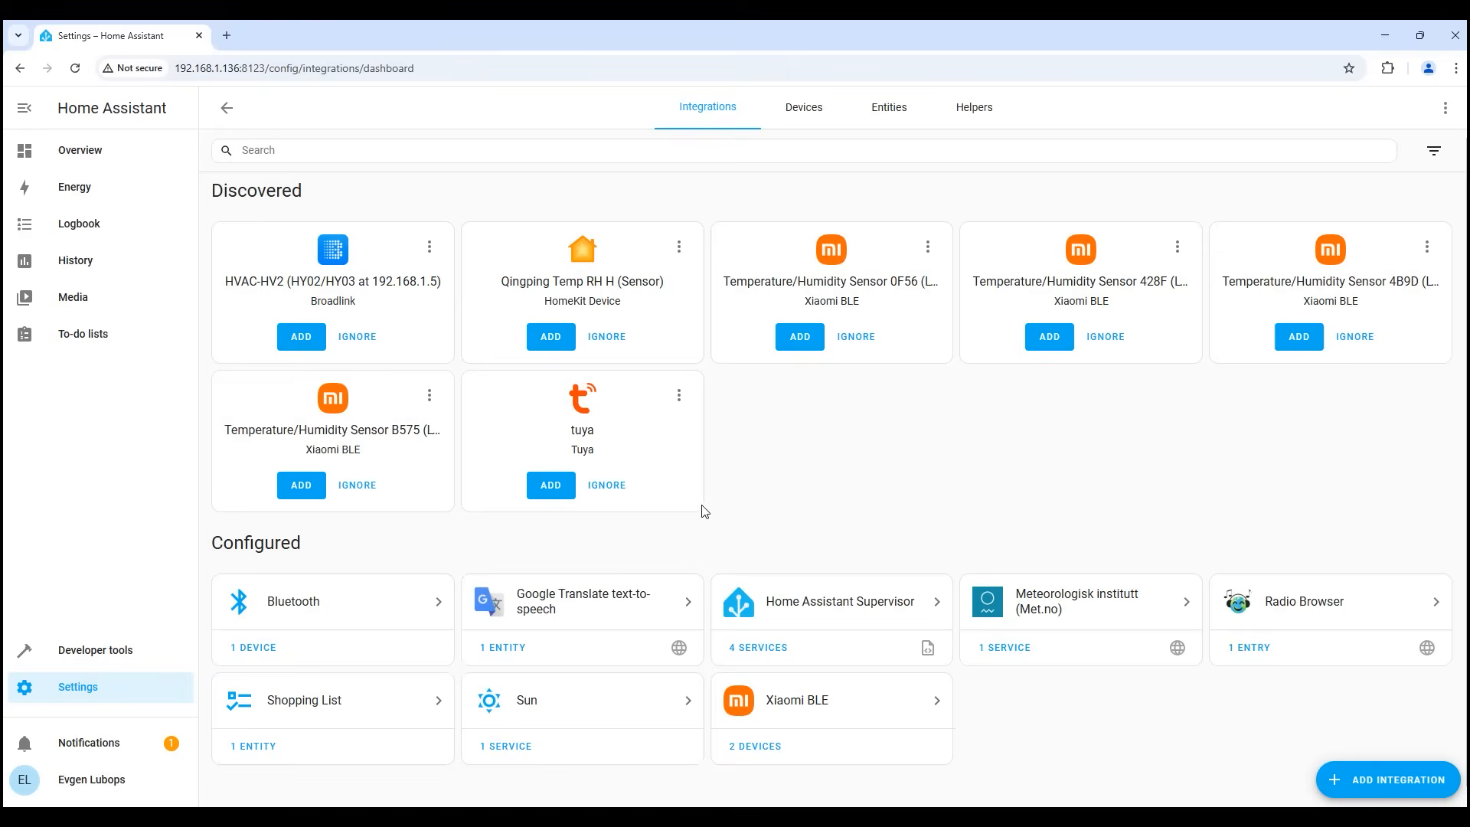
# - Inspect the Bluetooth integration, then add the discovered Broadlink device named HVAC-HV2
pyautogui.scroll(-3)
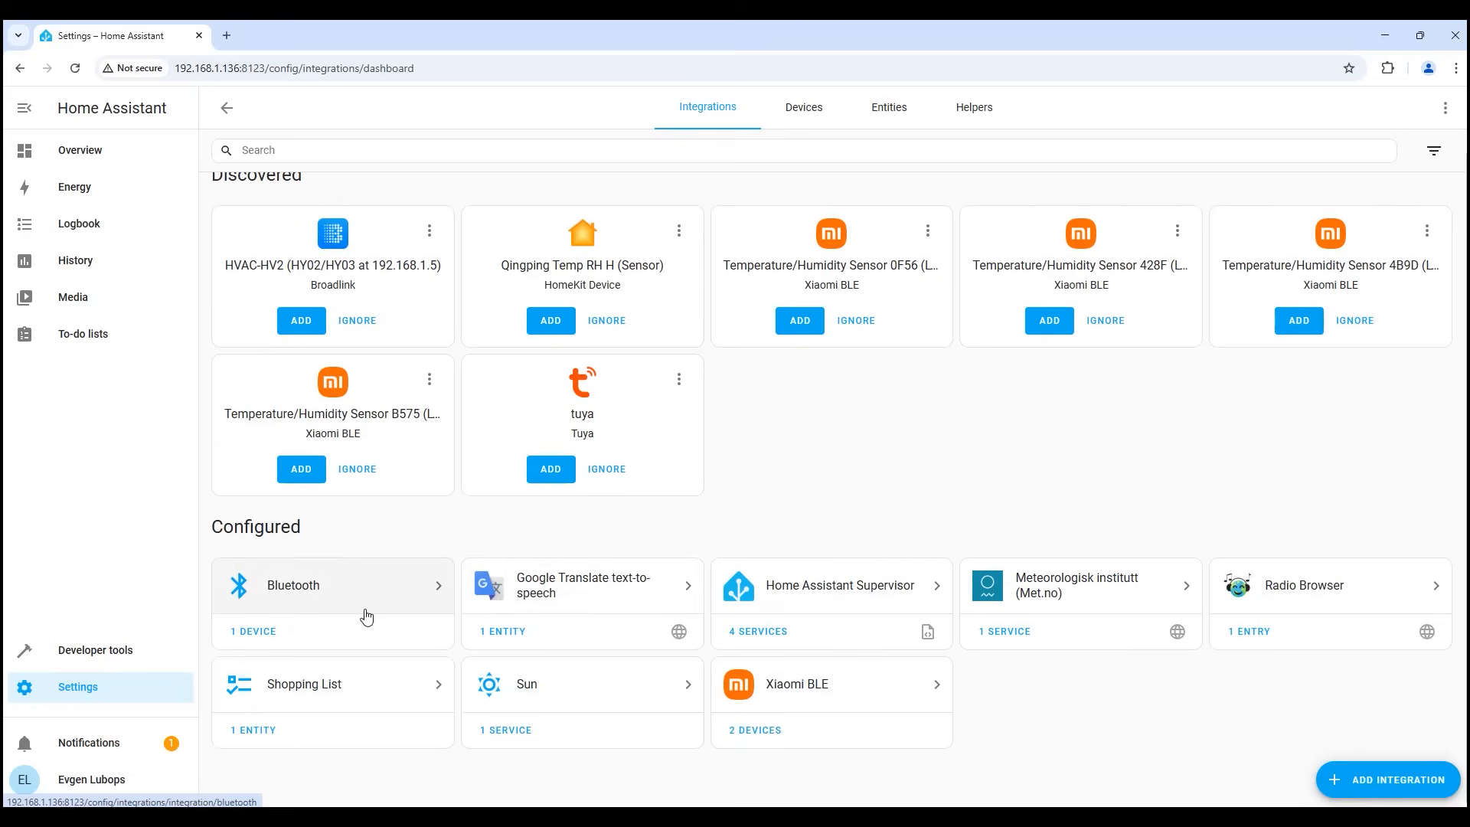
pyautogui.click(331, 583)
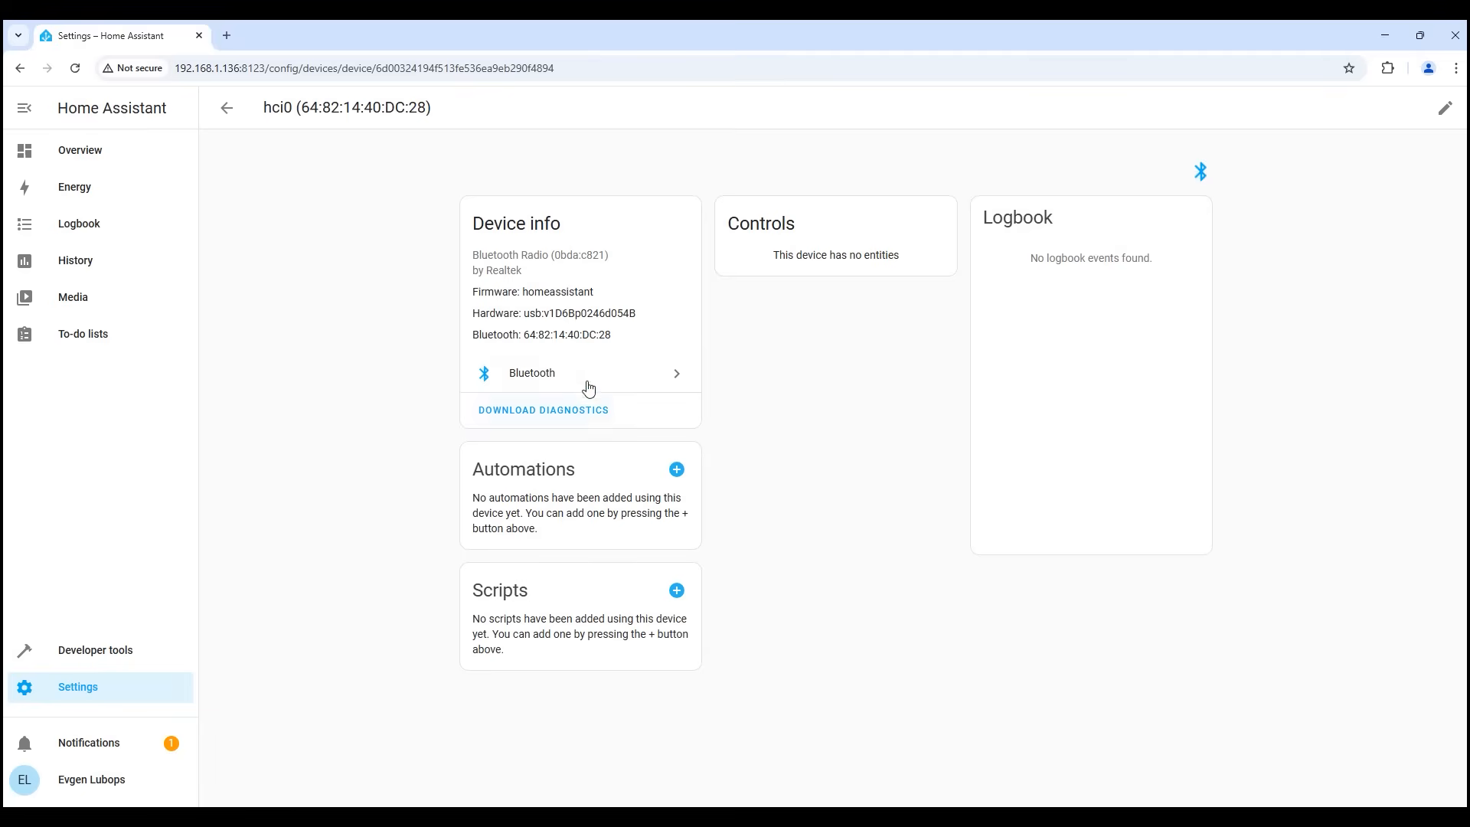
pyautogui.click(226, 107)
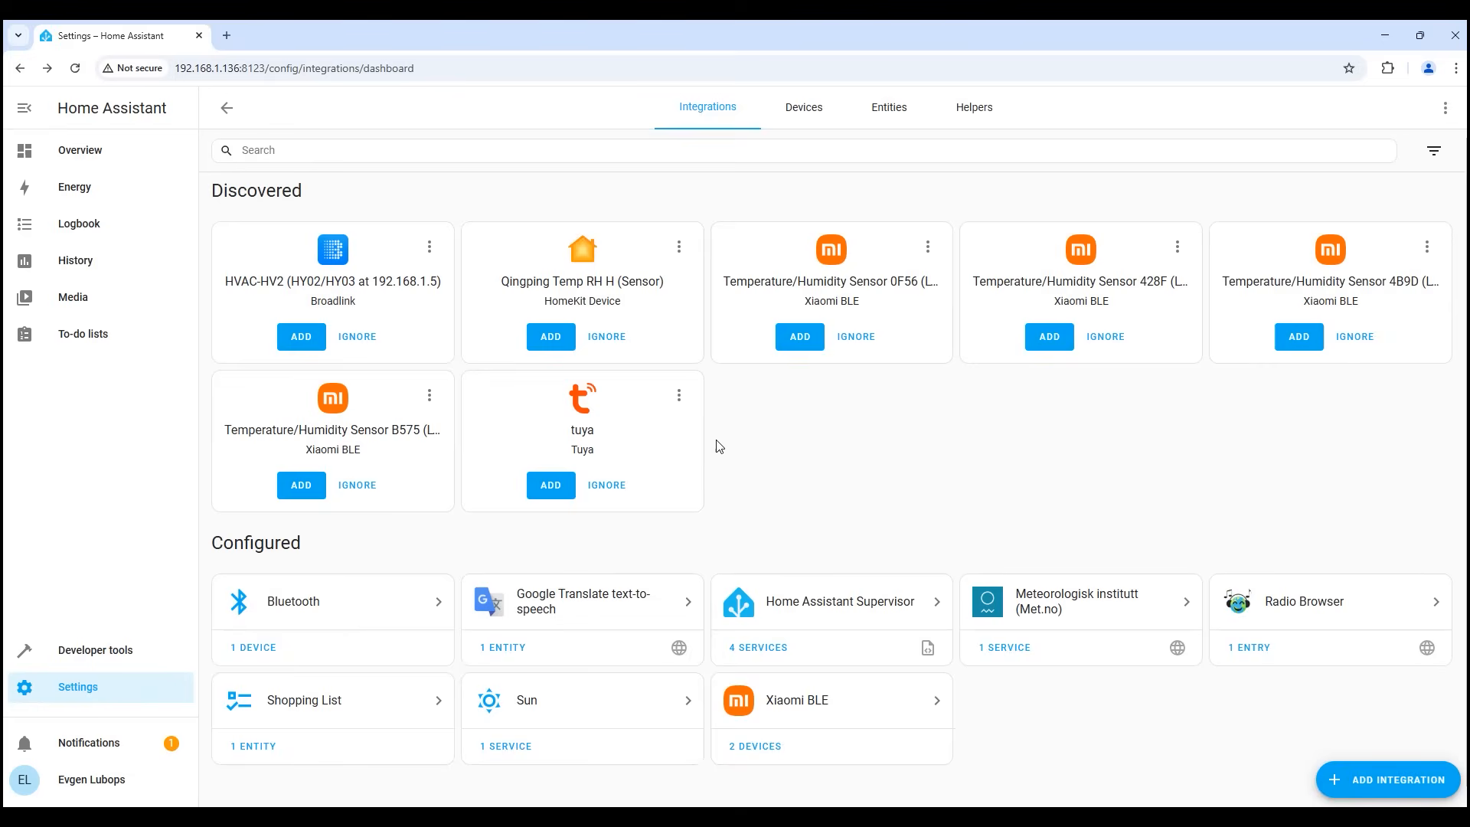
pyautogui.moveTo(662, 402)
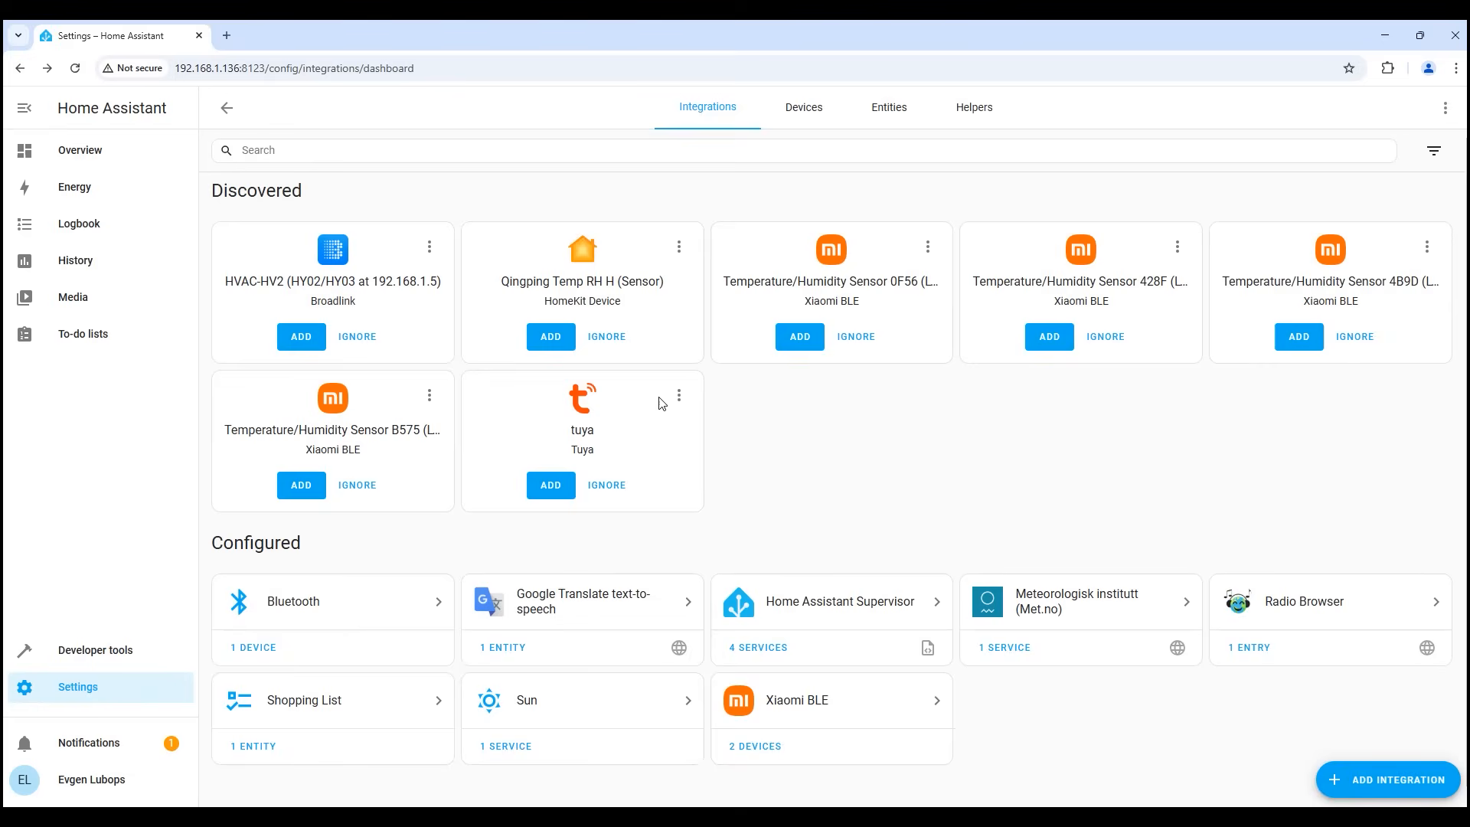
pyautogui.moveTo(343, 300)
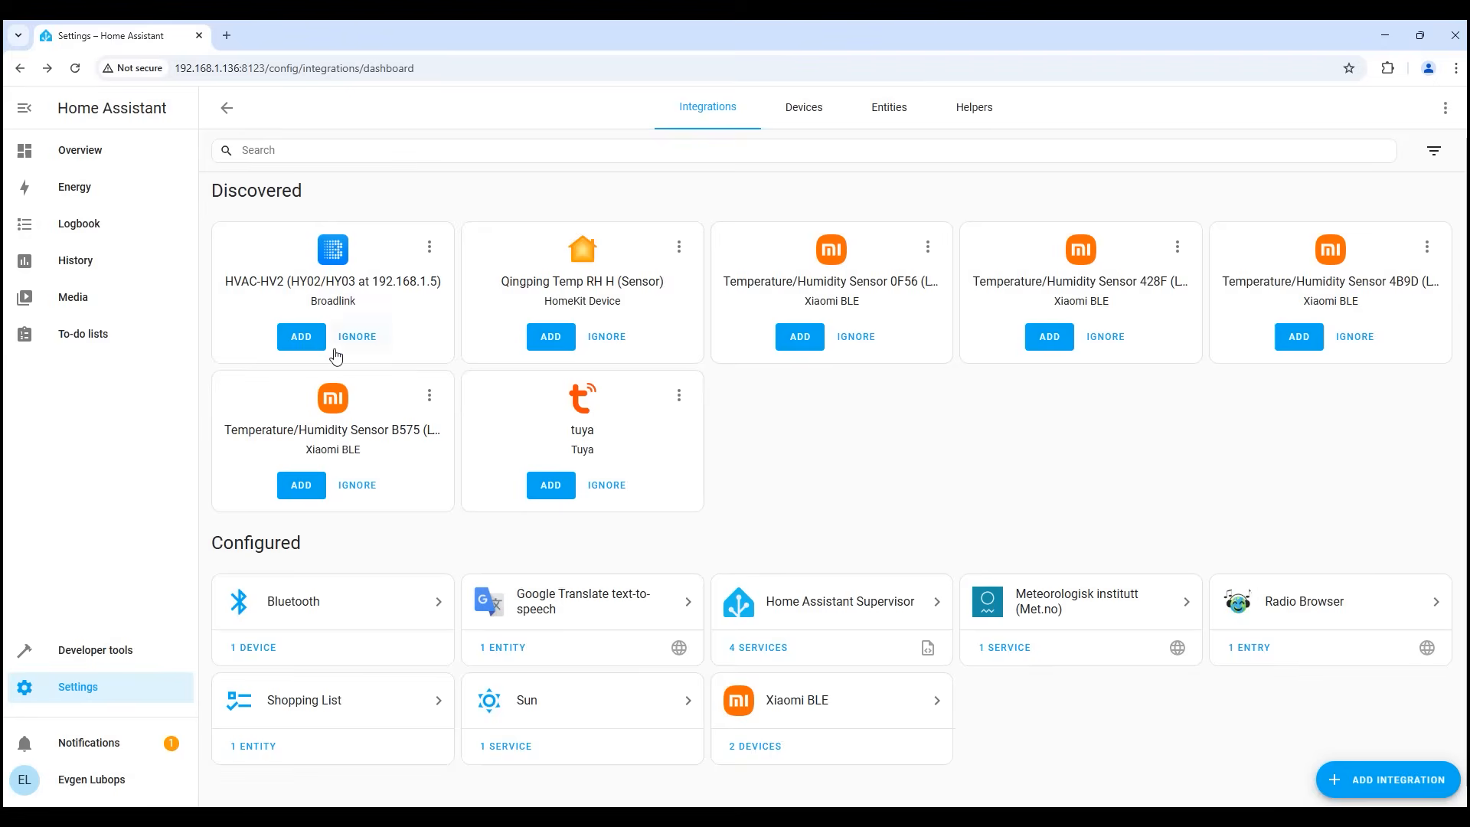
pyautogui.click(301, 336)
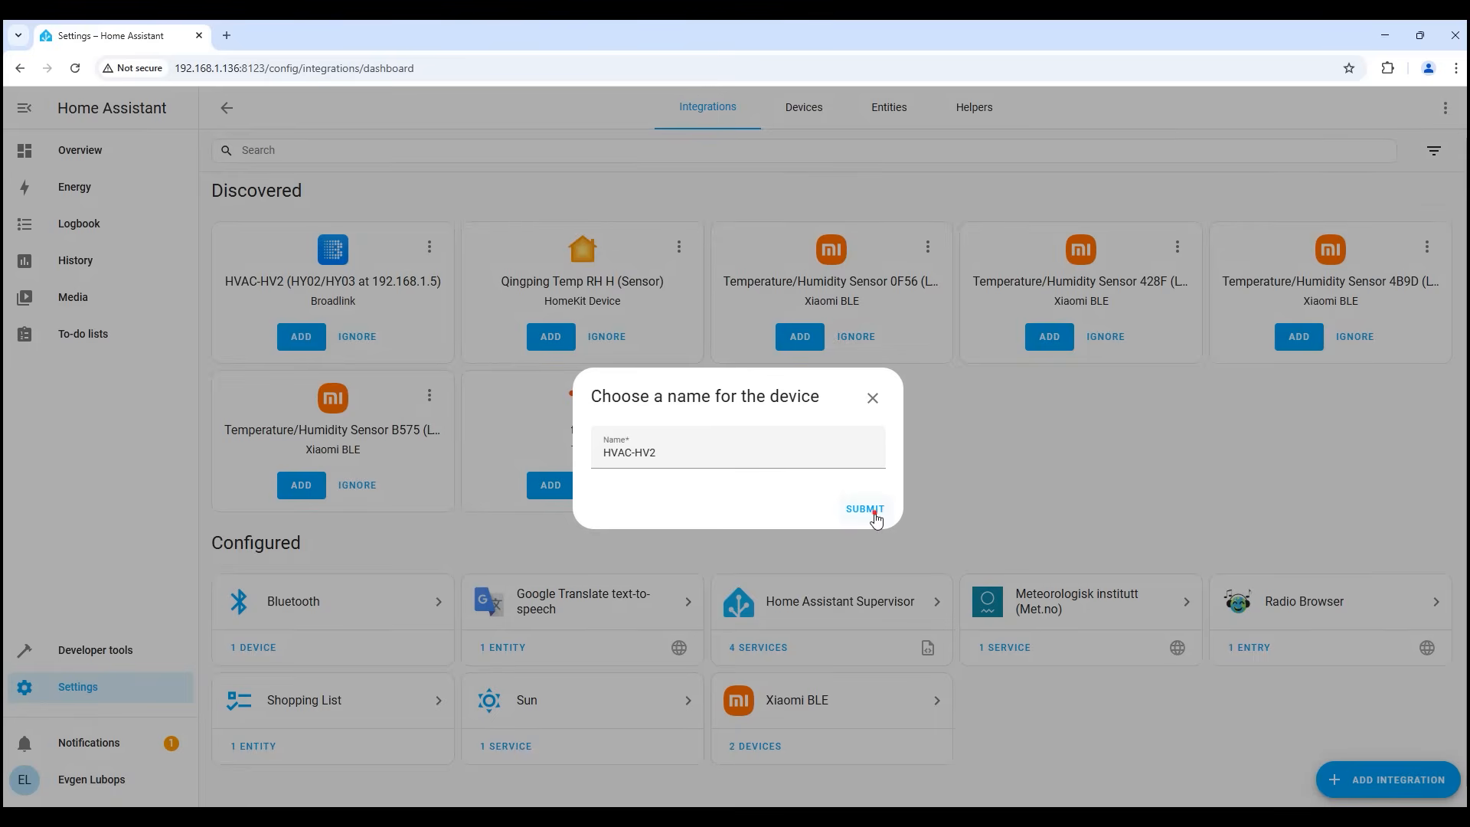
pyautogui.click(862, 509)
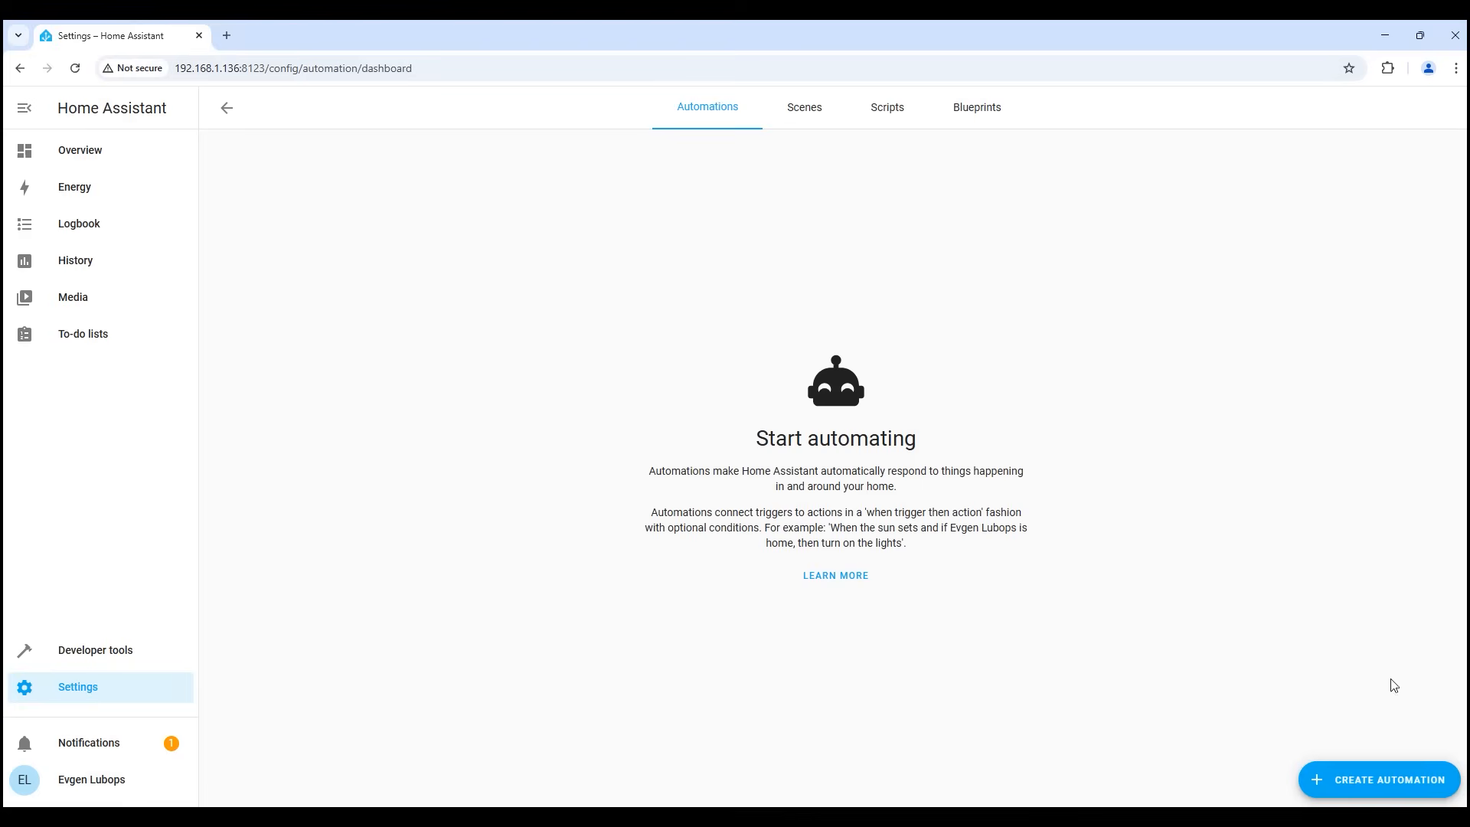
# - Start a blank new automation, leave it unsaved and go to the Scenes list
pyautogui.click(1378, 779)
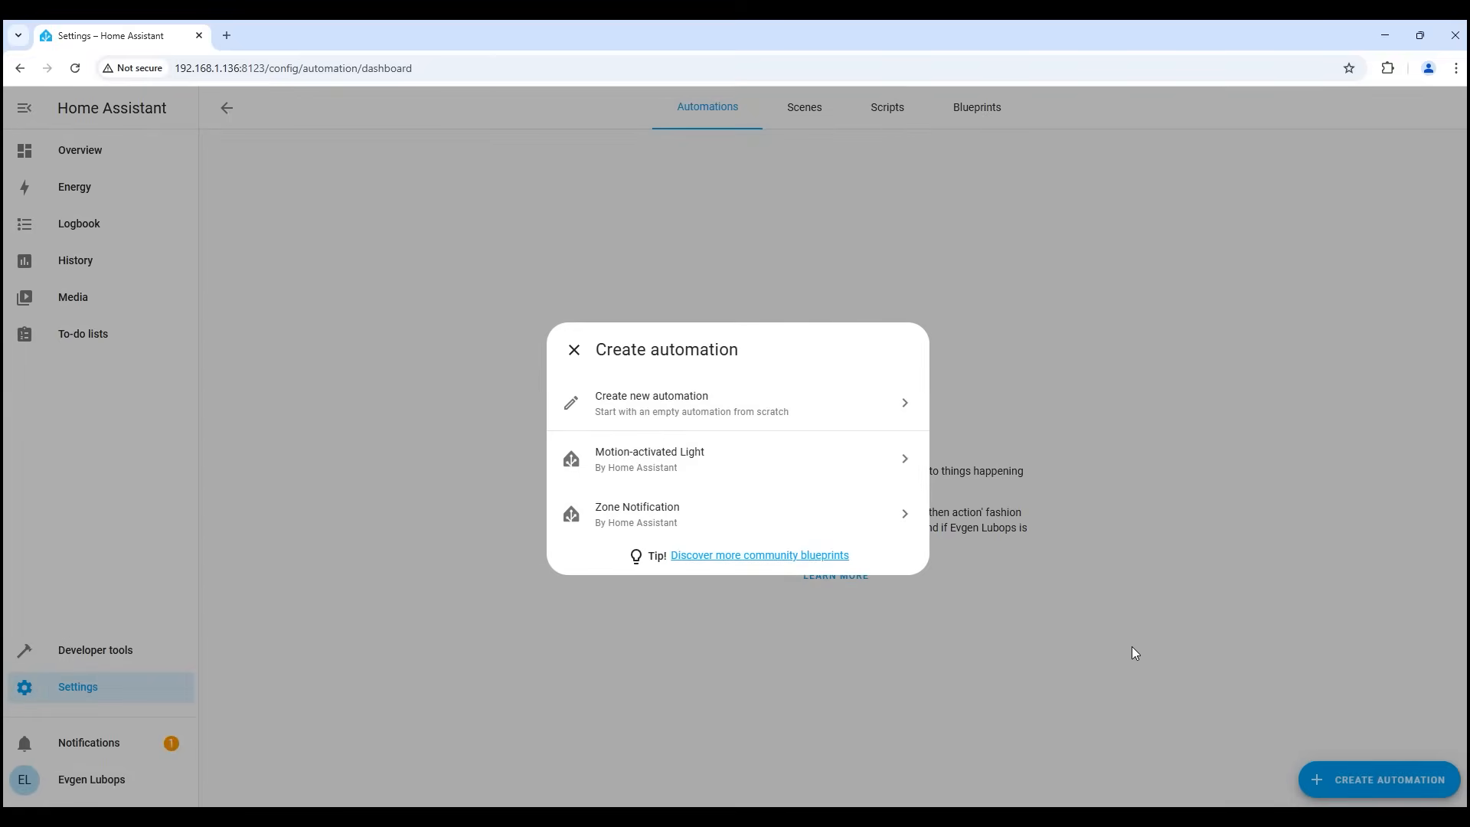
pyautogui.click(651, 402)
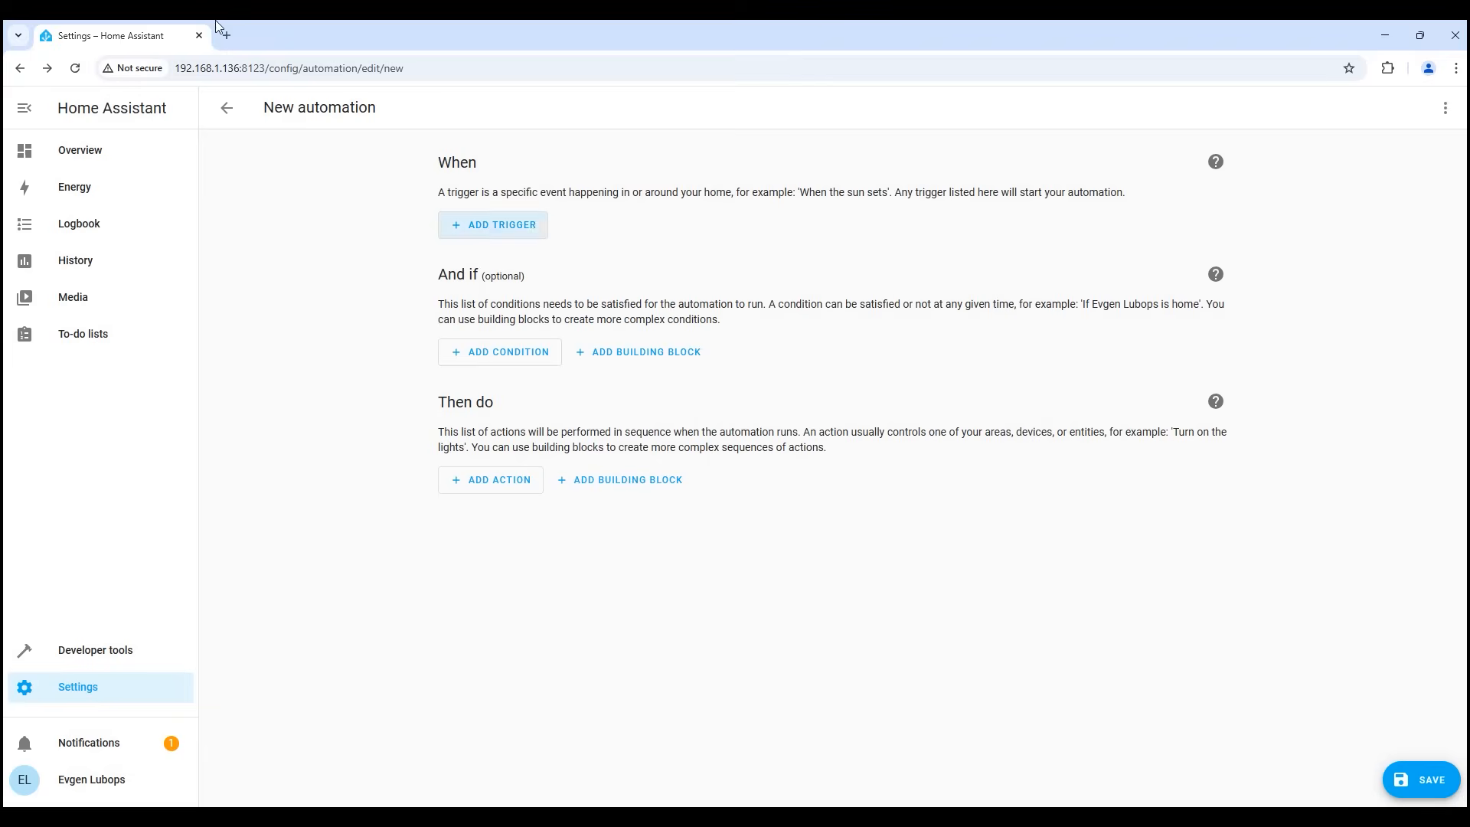
pyautogui.click(227, 107)
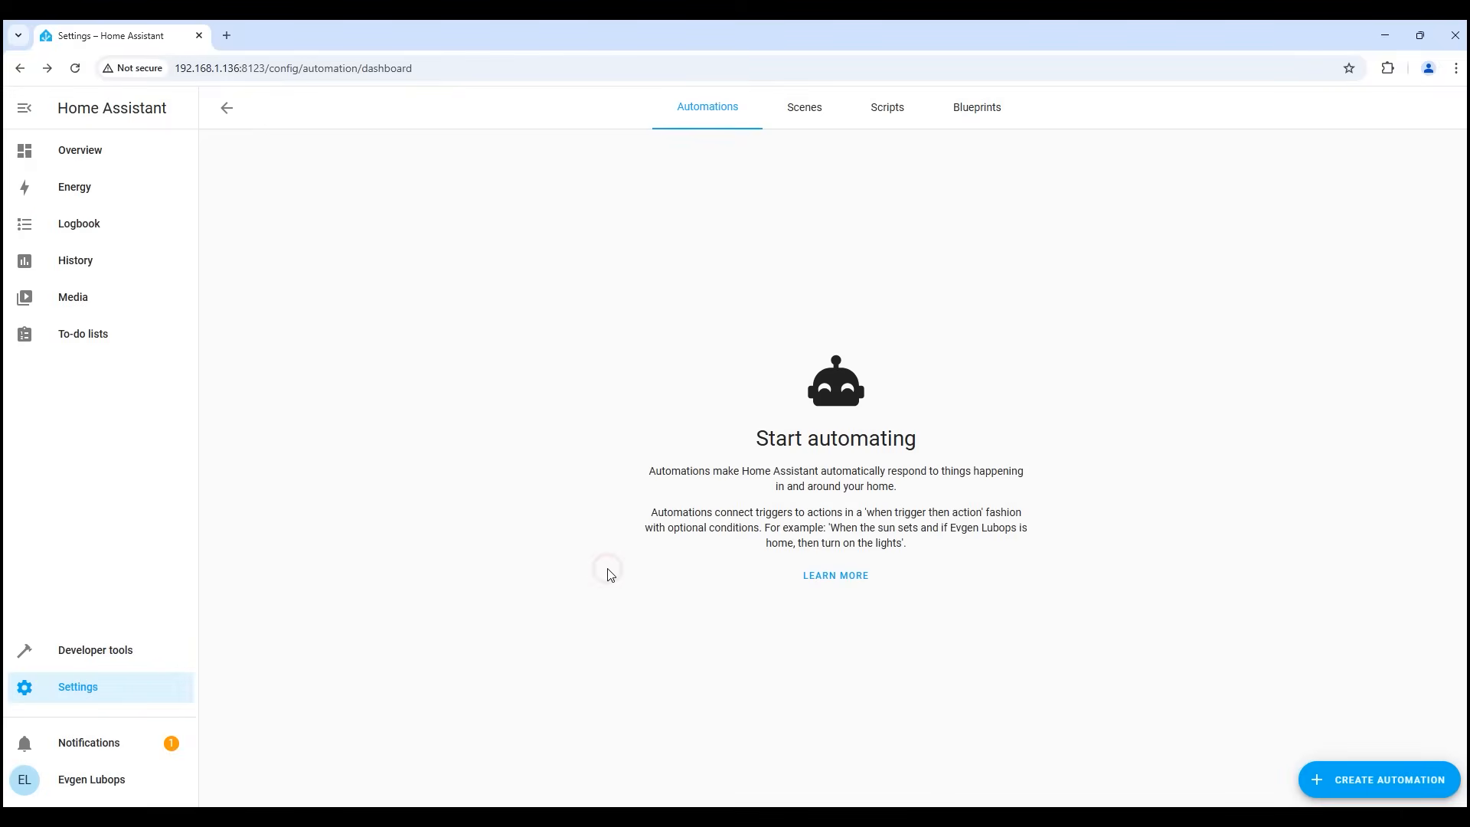
pyautogui.click(804, 108)
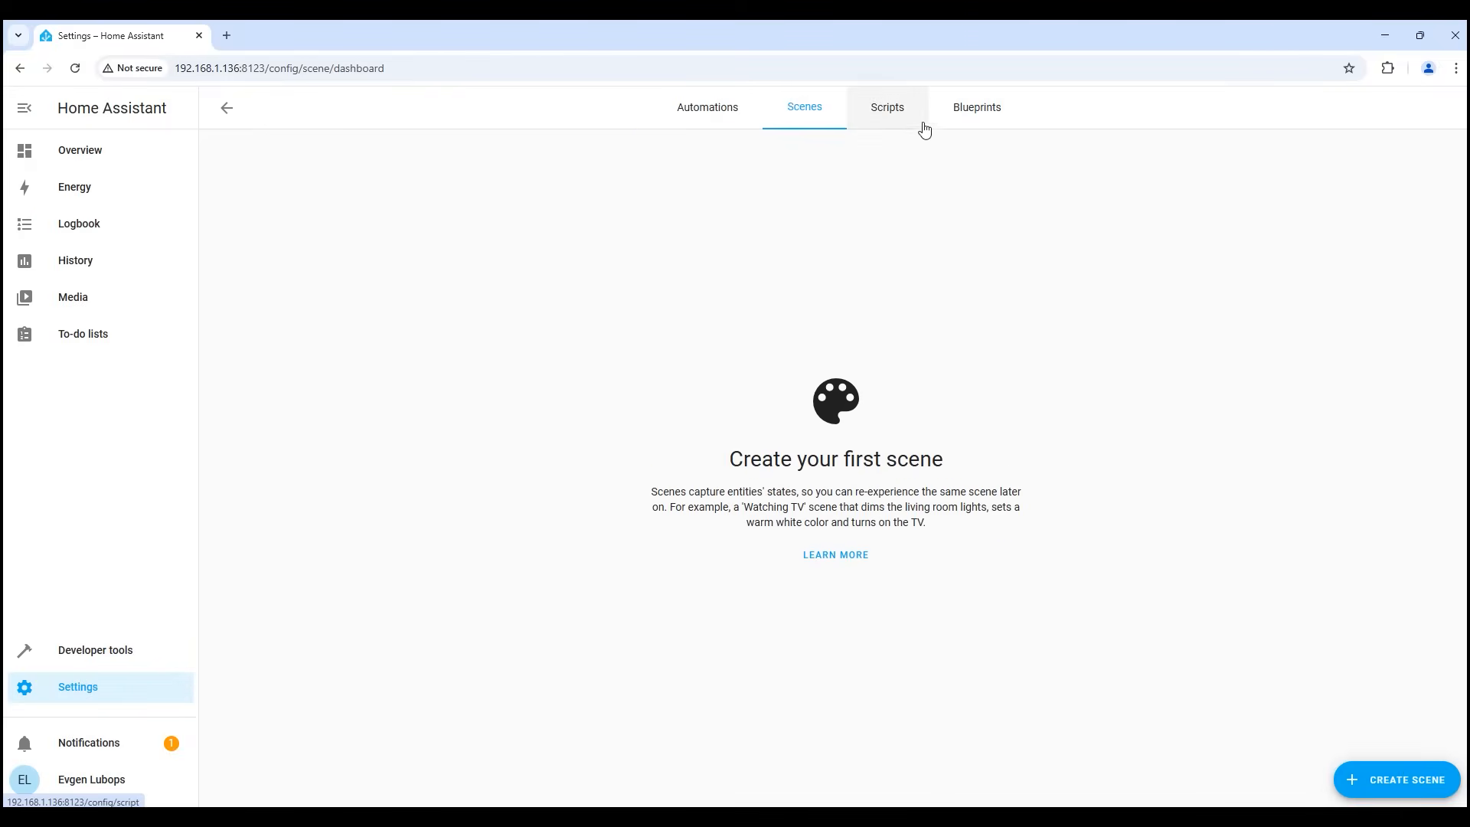
# - Browse the Scripts, Labels, Zones and Areas tabs, then return to the Settings menu
pyautogui.click(974, 107)
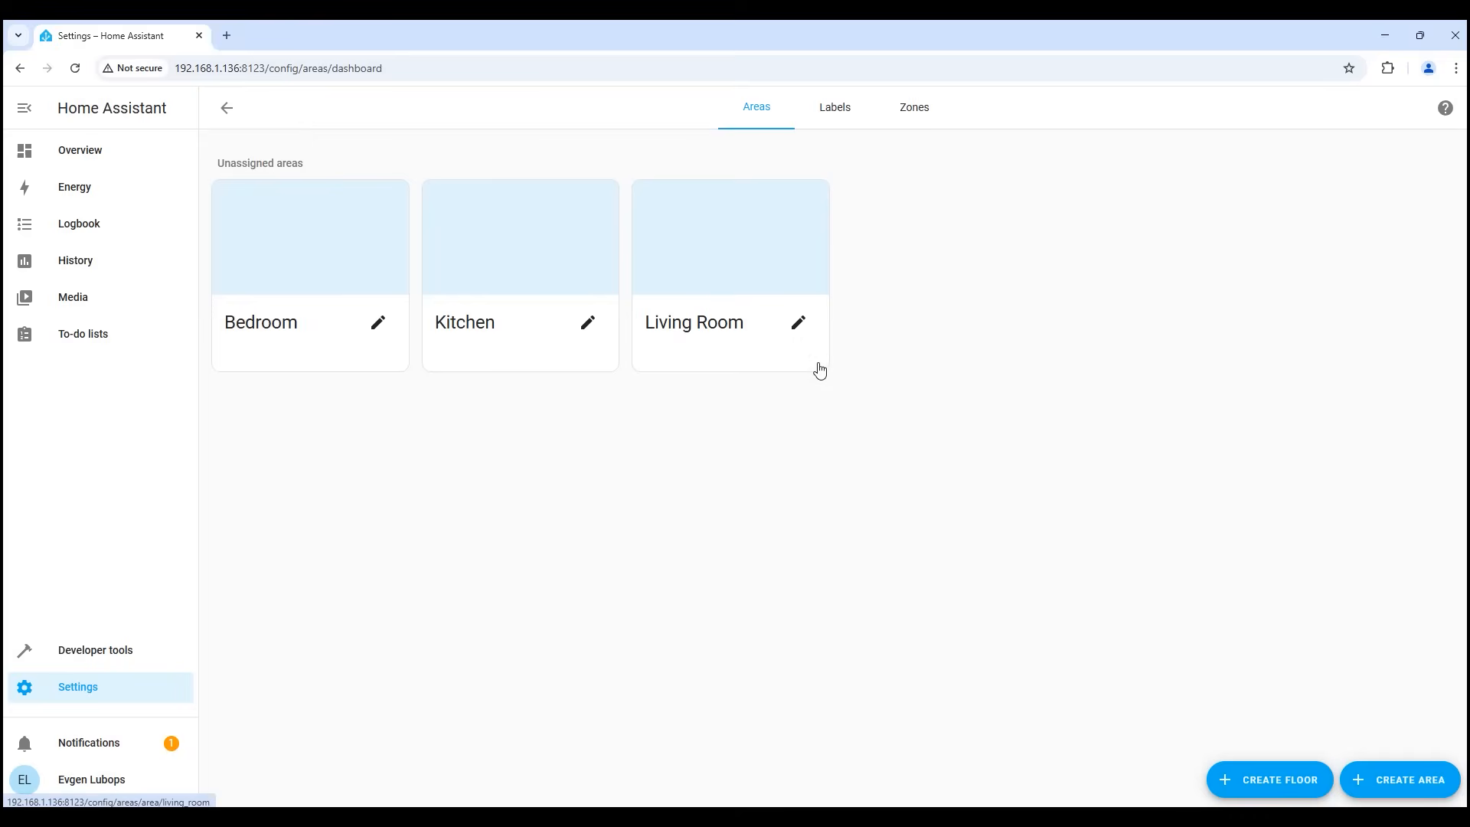
pyautogui.moveTo(616, 327)
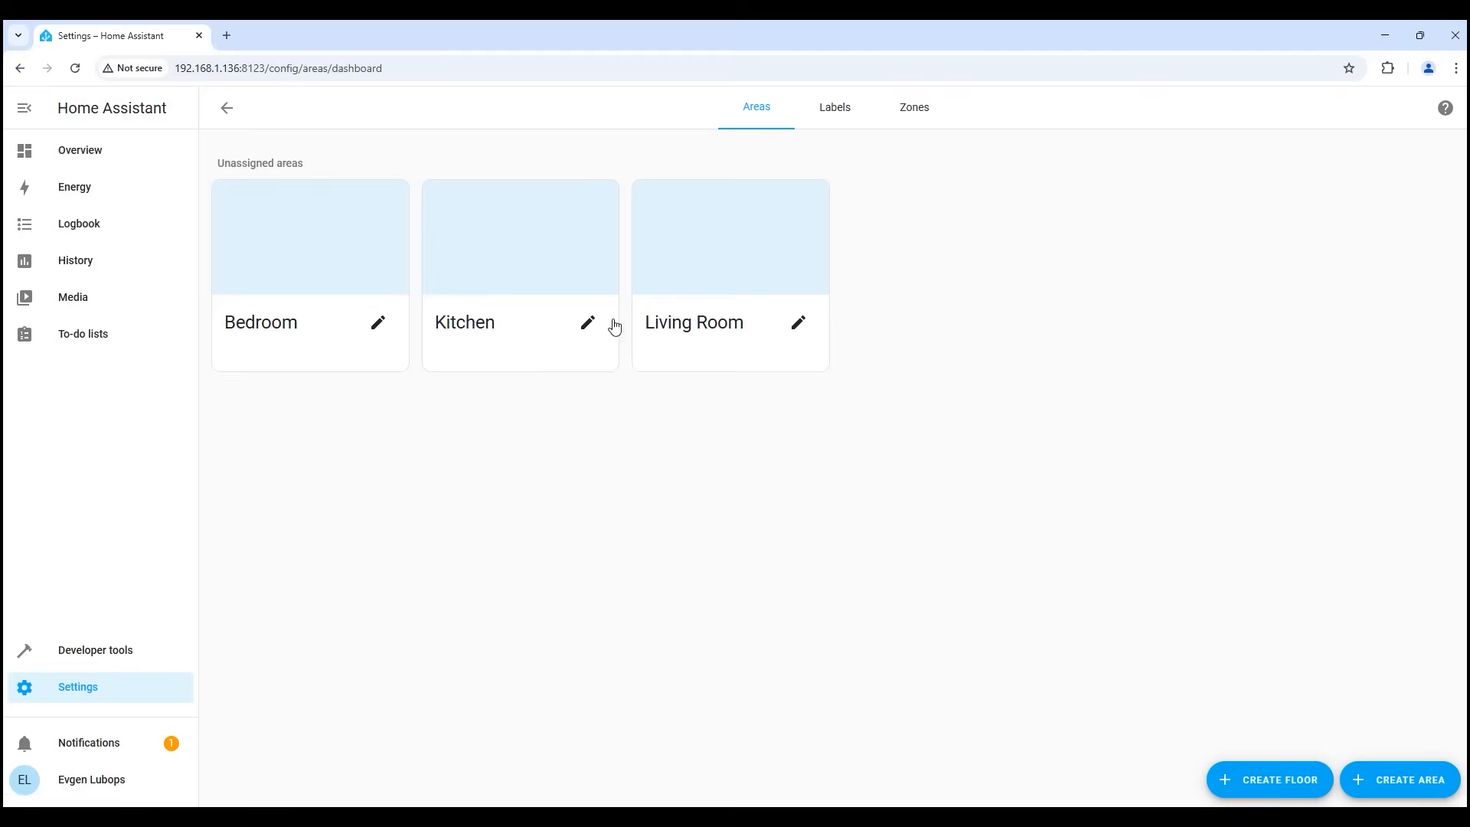
pyautogui.click(833, 108)
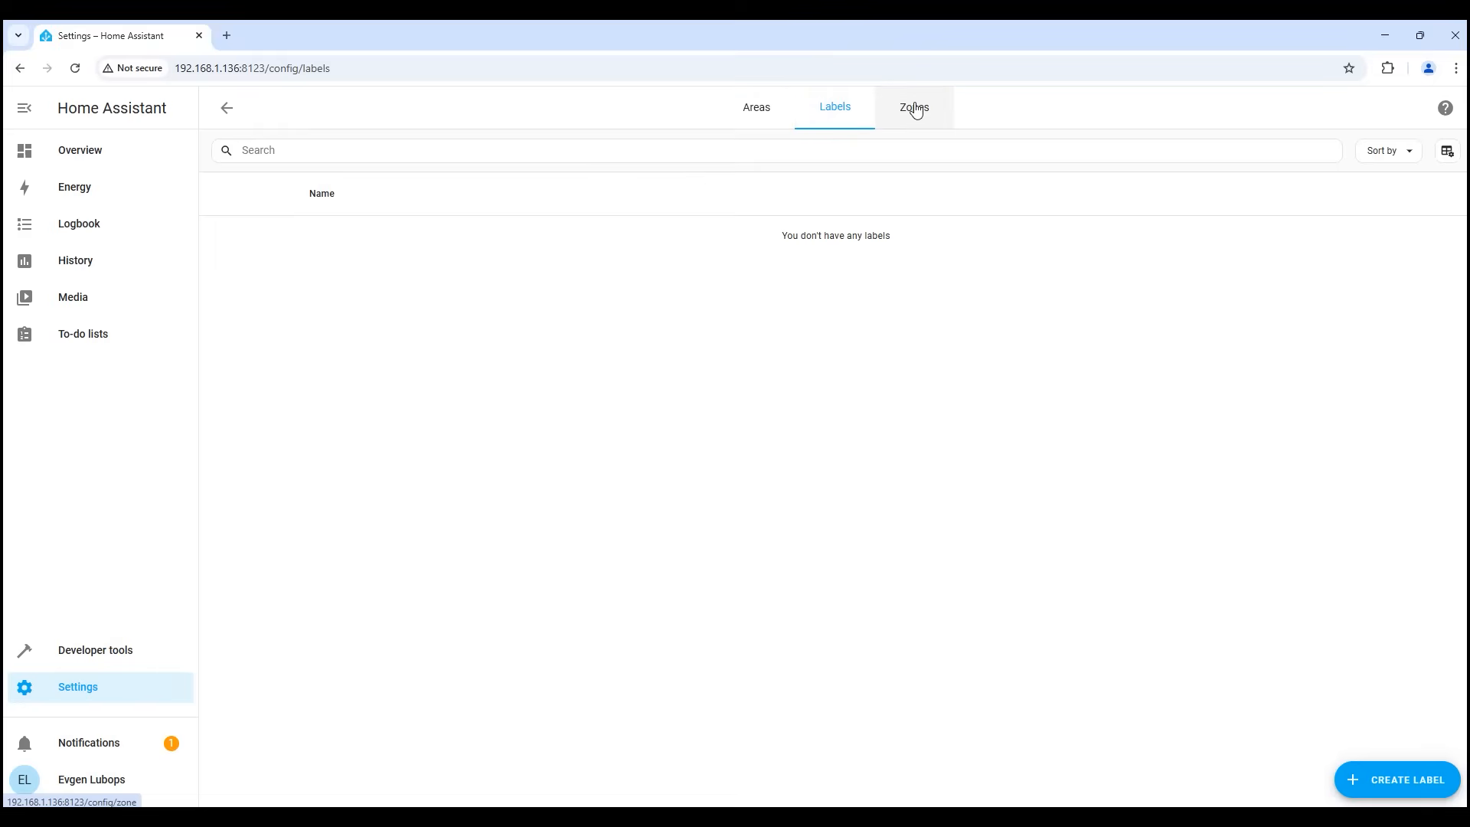
pyautogui.click(914, 107)
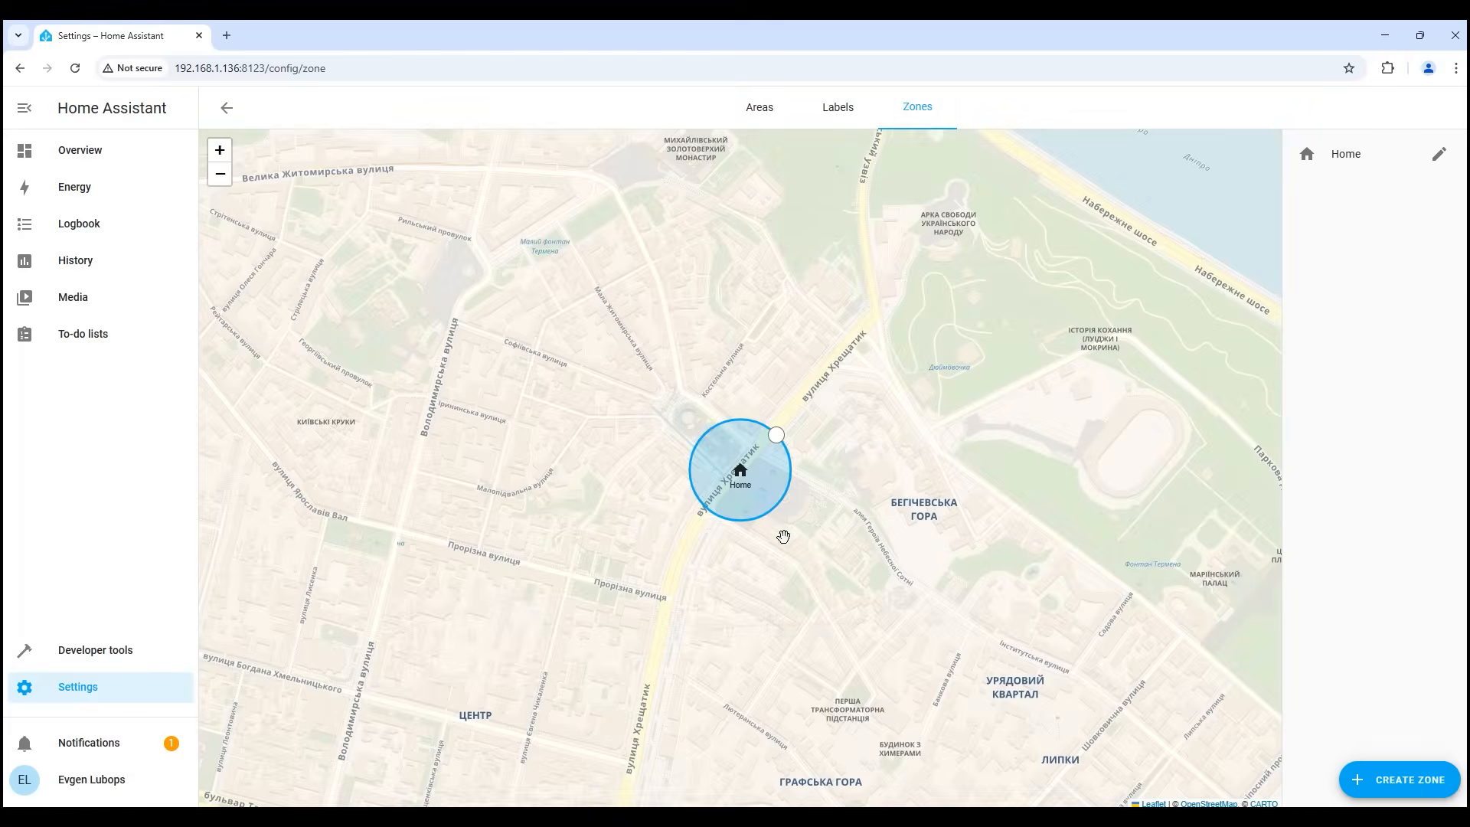
pyautogui.click(756, 107)
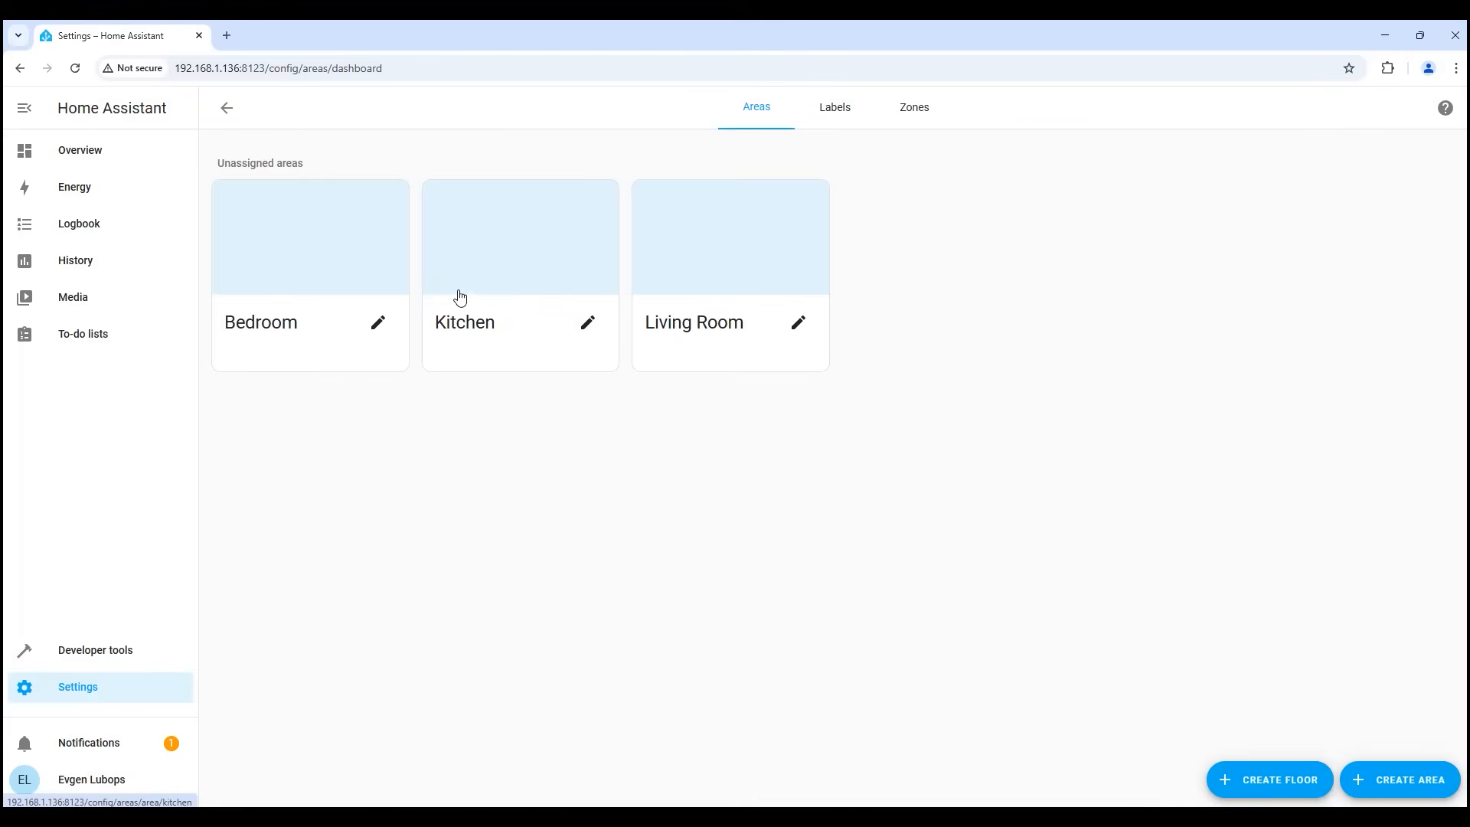
pyautogui.click(378, 323)
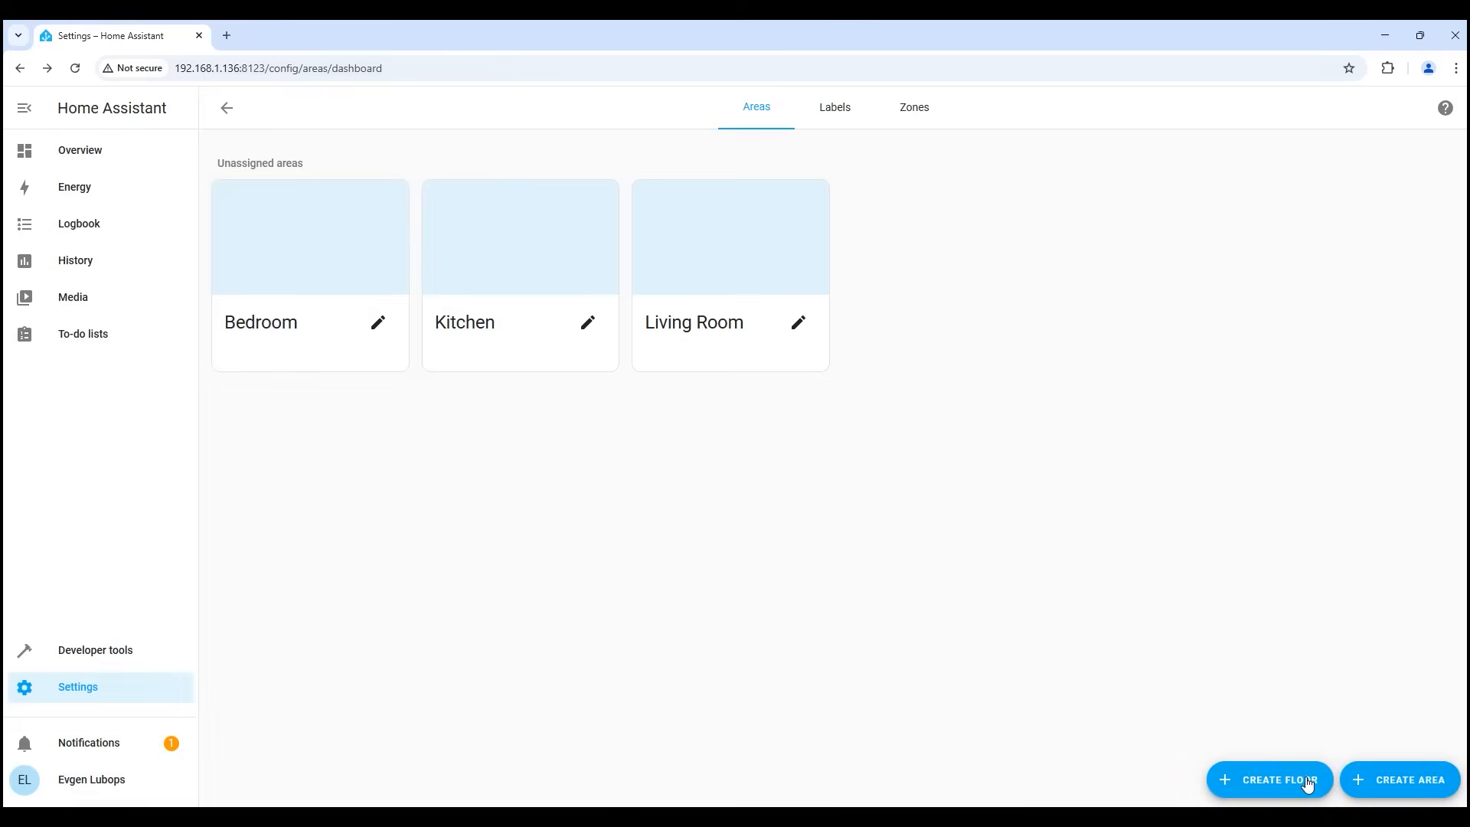
pyautogui.click(226, 107)
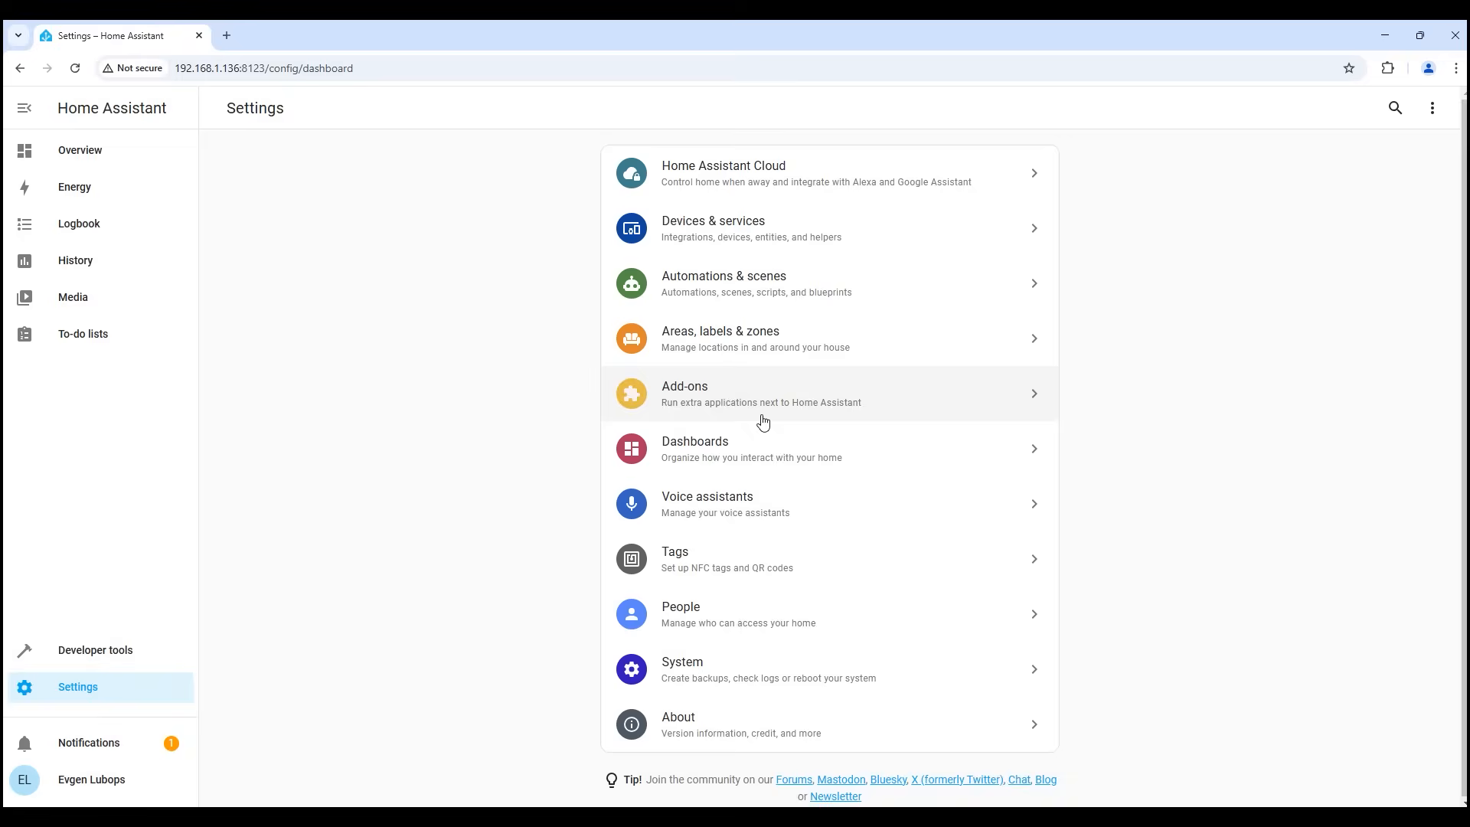
# - Scroll through the Add-on Store listings, then leave the store
pyautogui.click(761, 394)
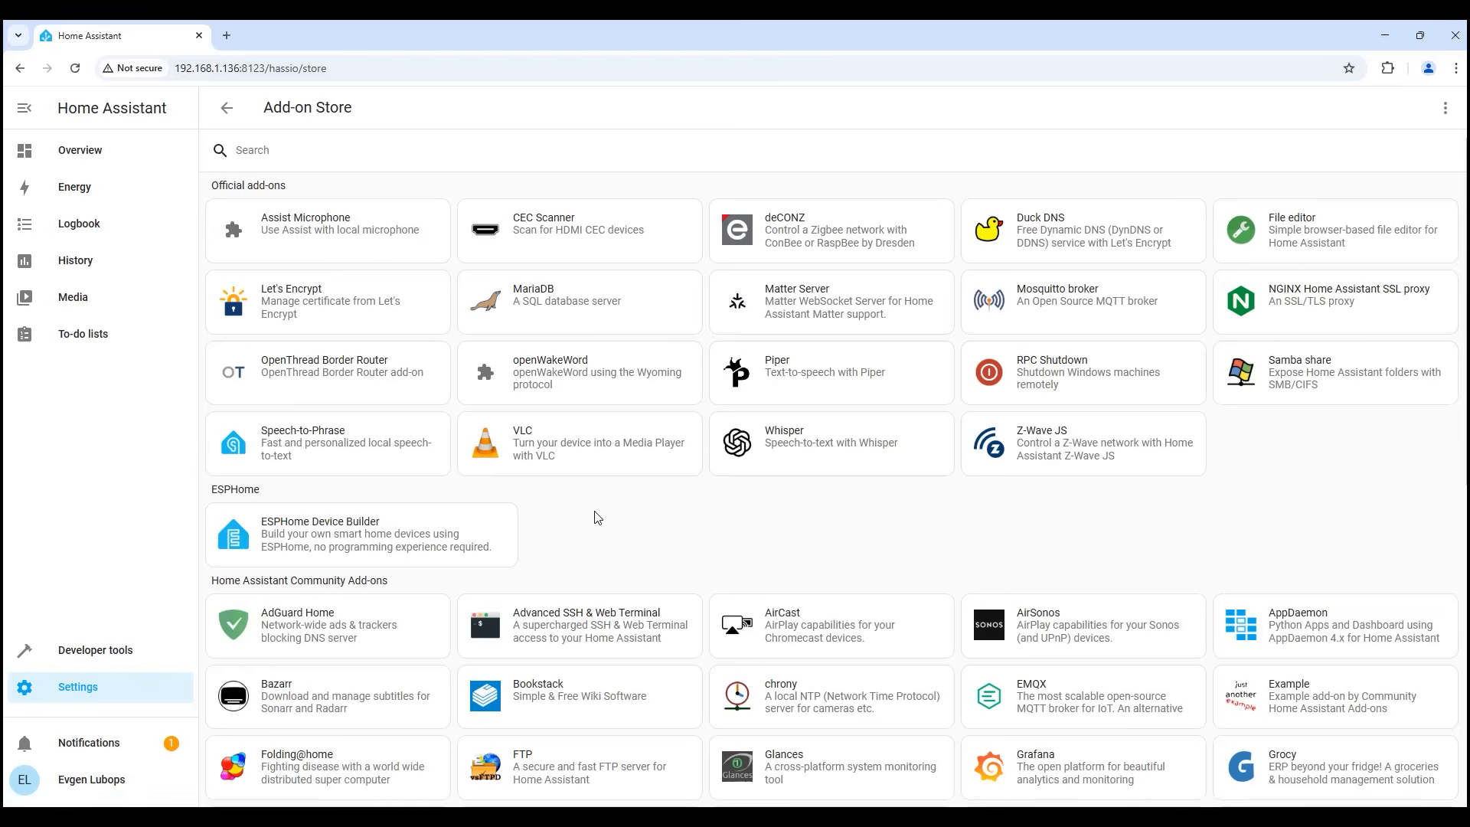
pyautogui.scroll(-3)
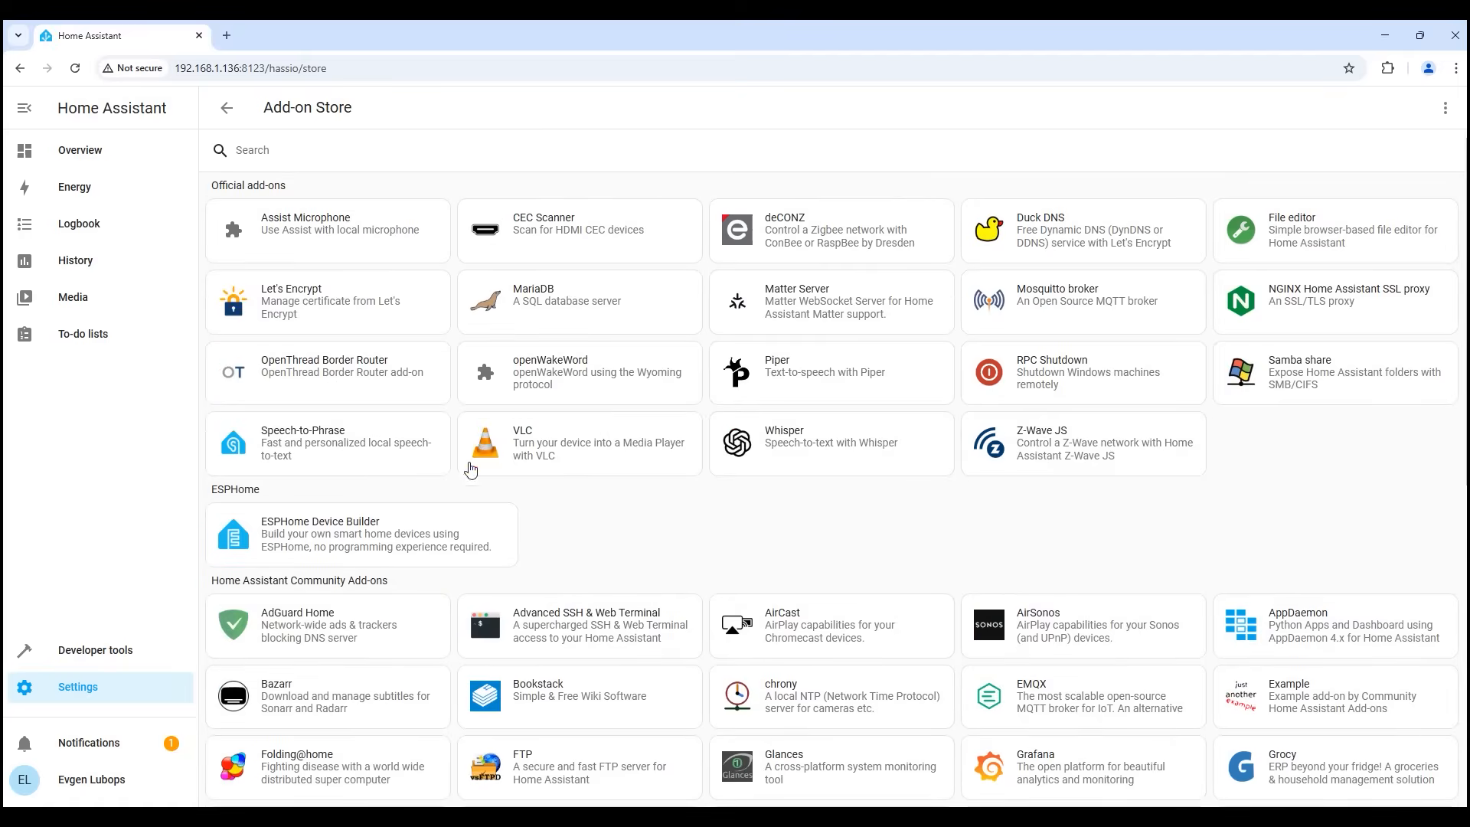
pyautogui.moveTo(553, 637)
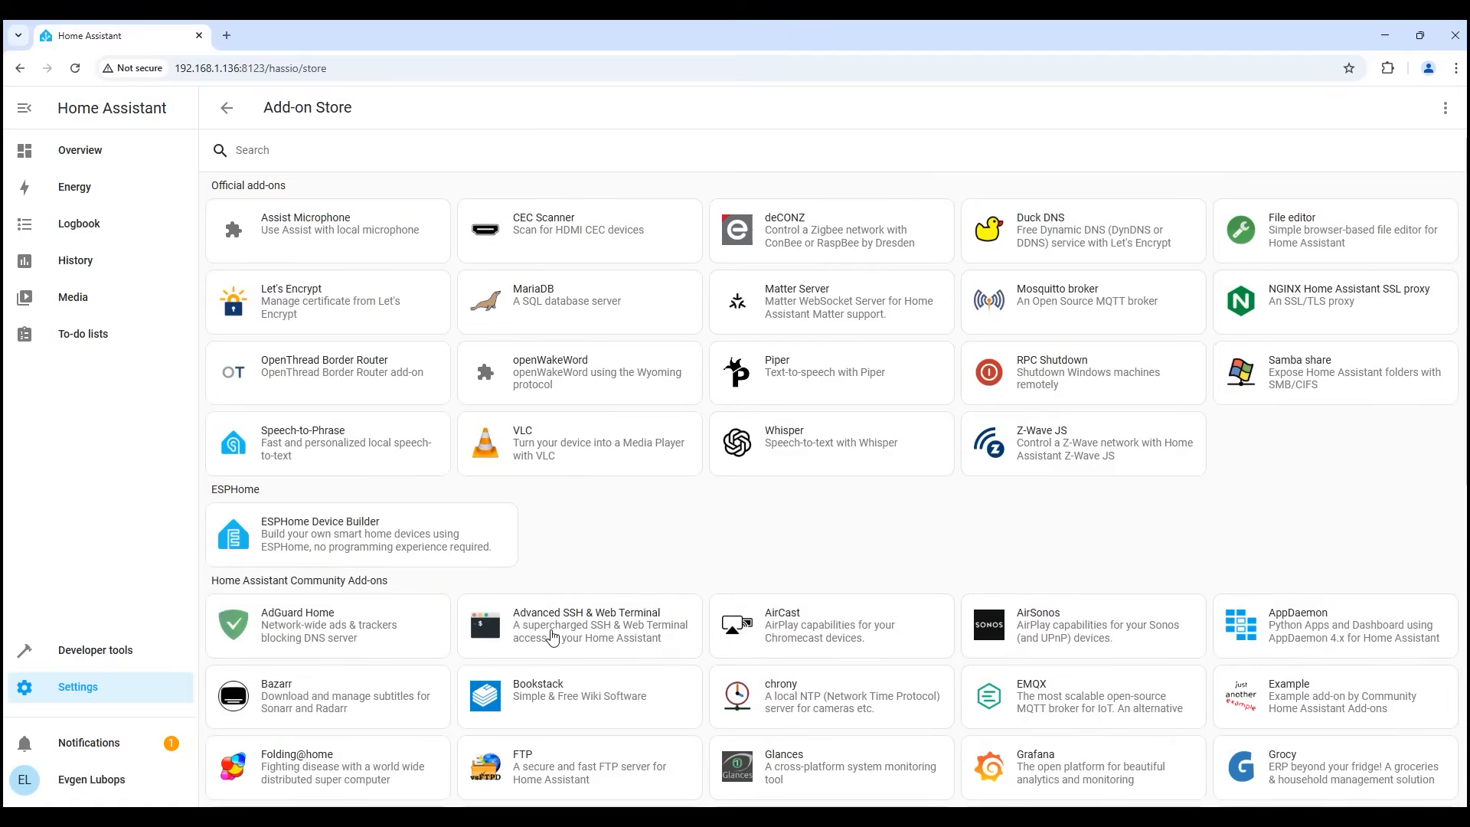
pyautogui.moveTo(611, 591)
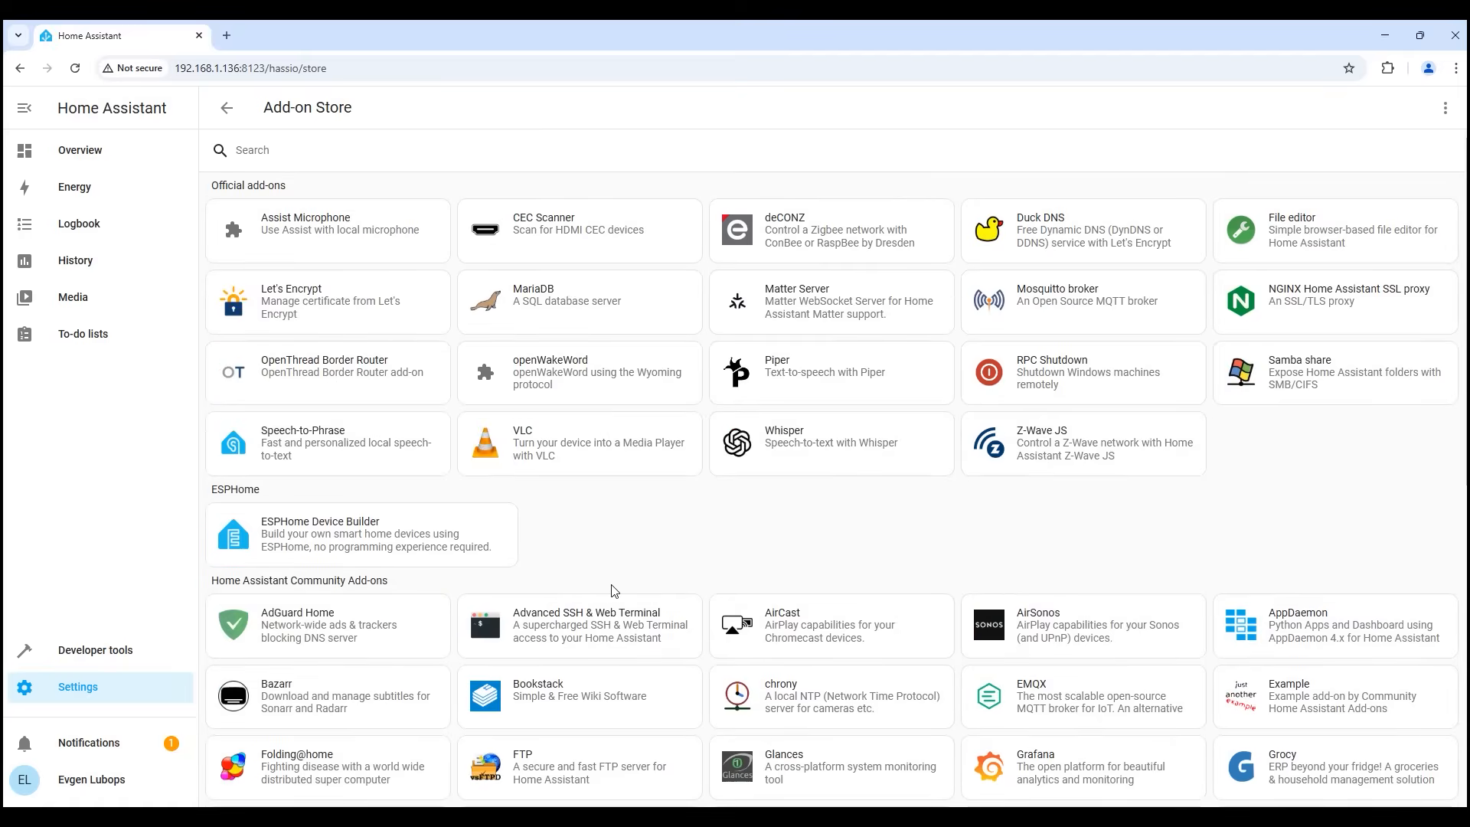
pyautogui.click(361, 150)
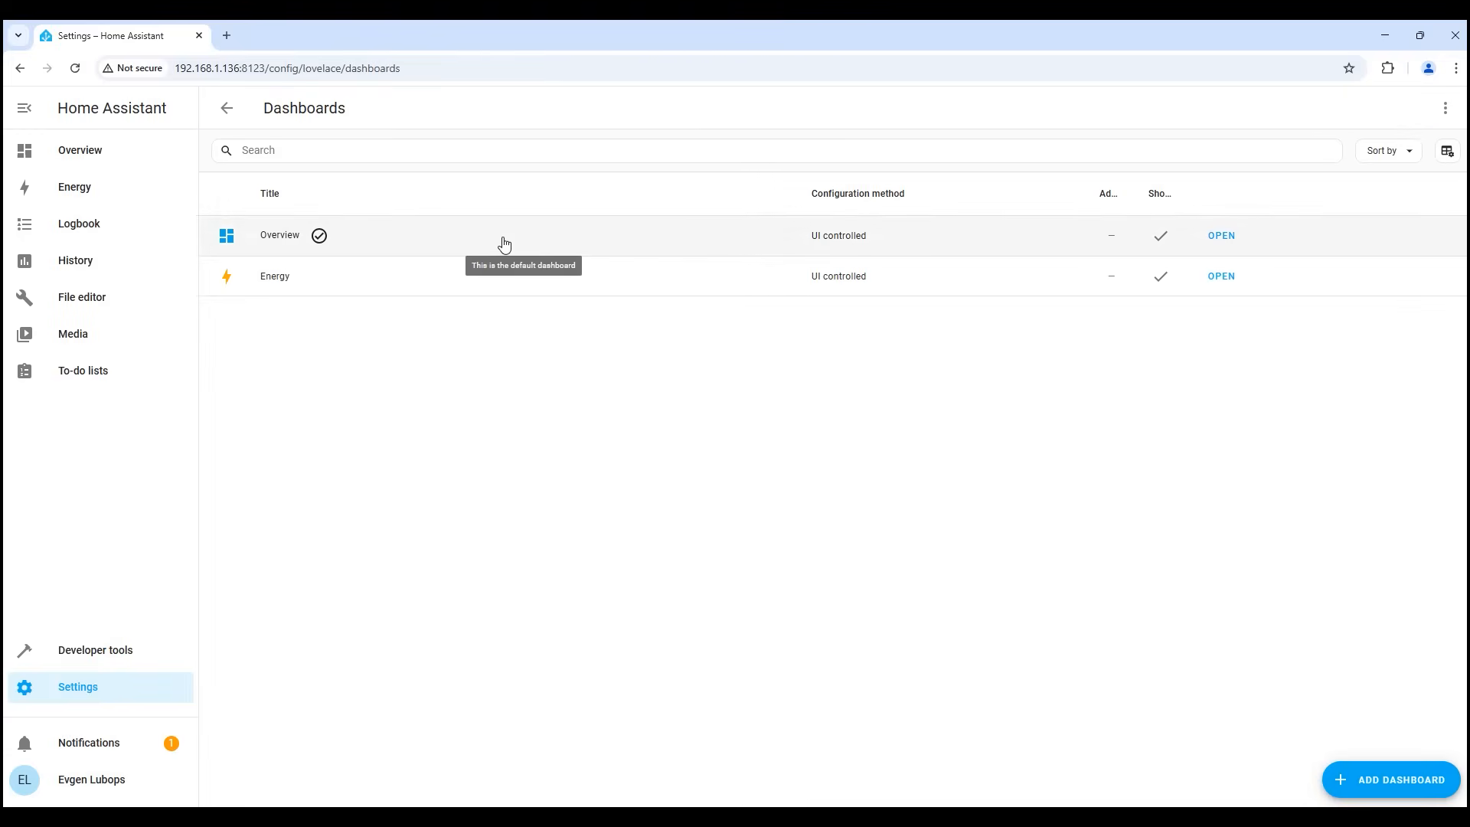
pyautogui.moveTo(1354, 701)
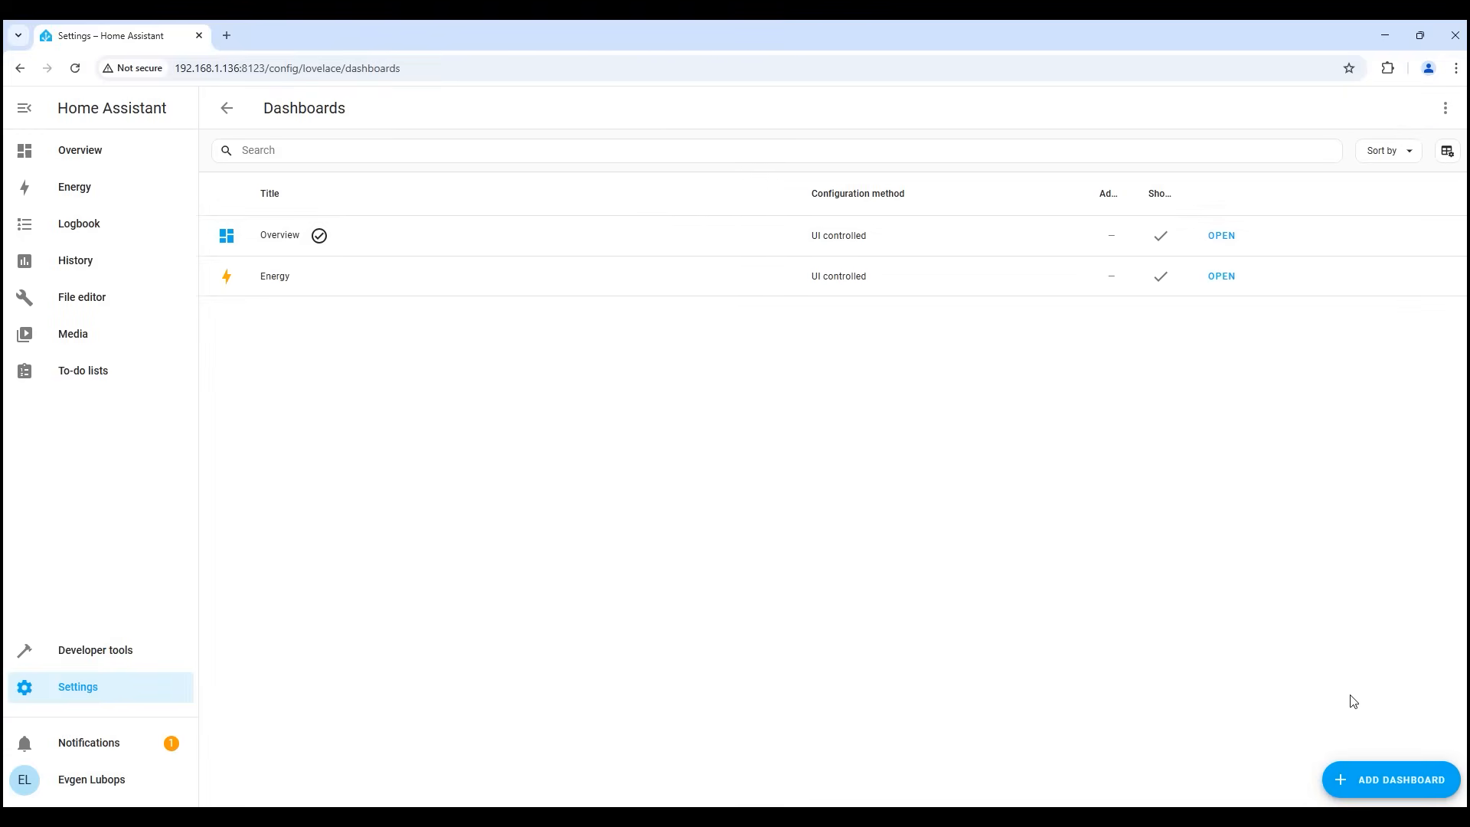
# - View the Add dashboard options without adding one, then go to the empty Tags page
pyautogui.click(1398, 779)
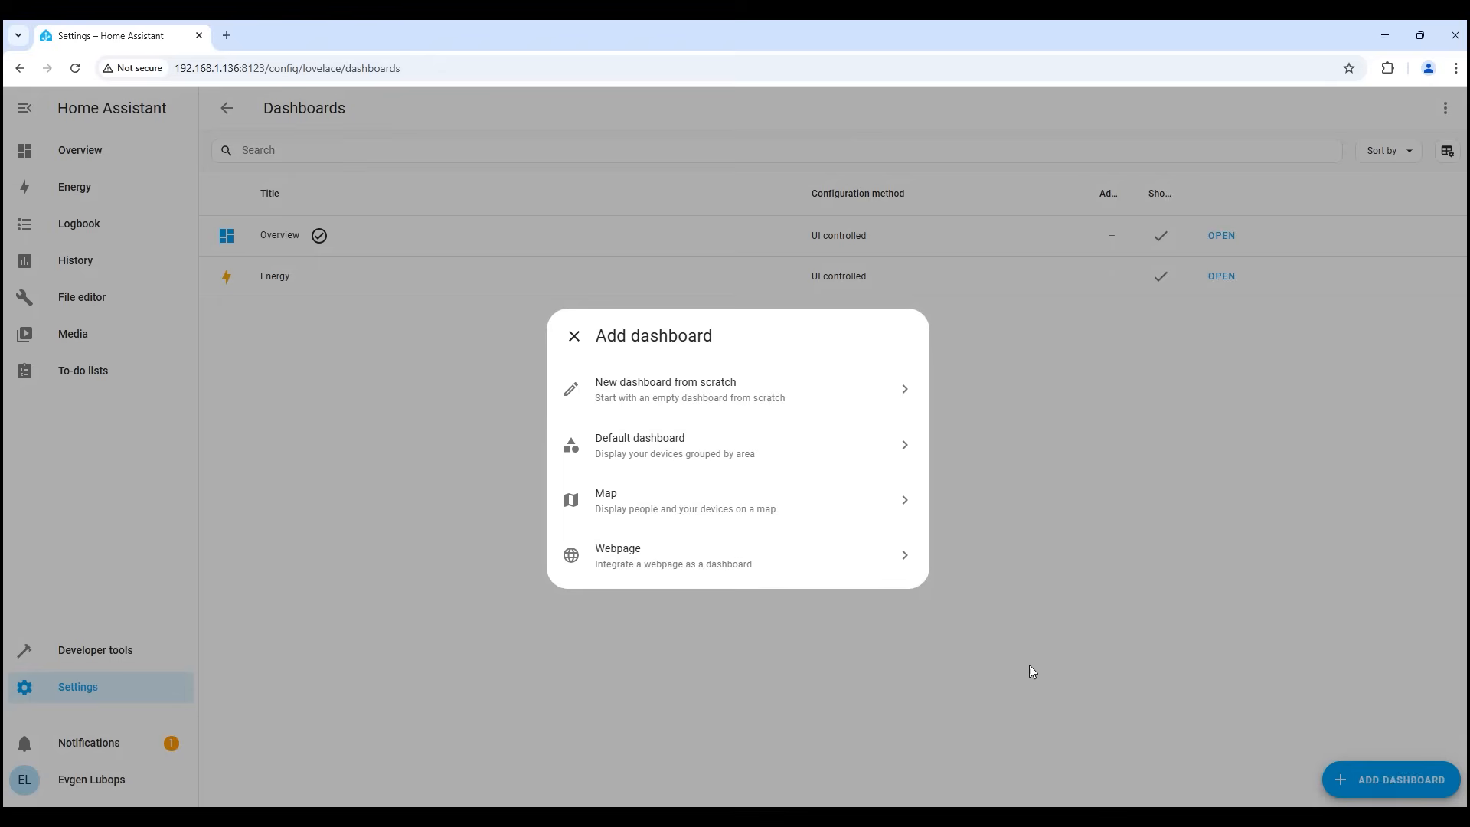
pyautogui.click(572, 335)
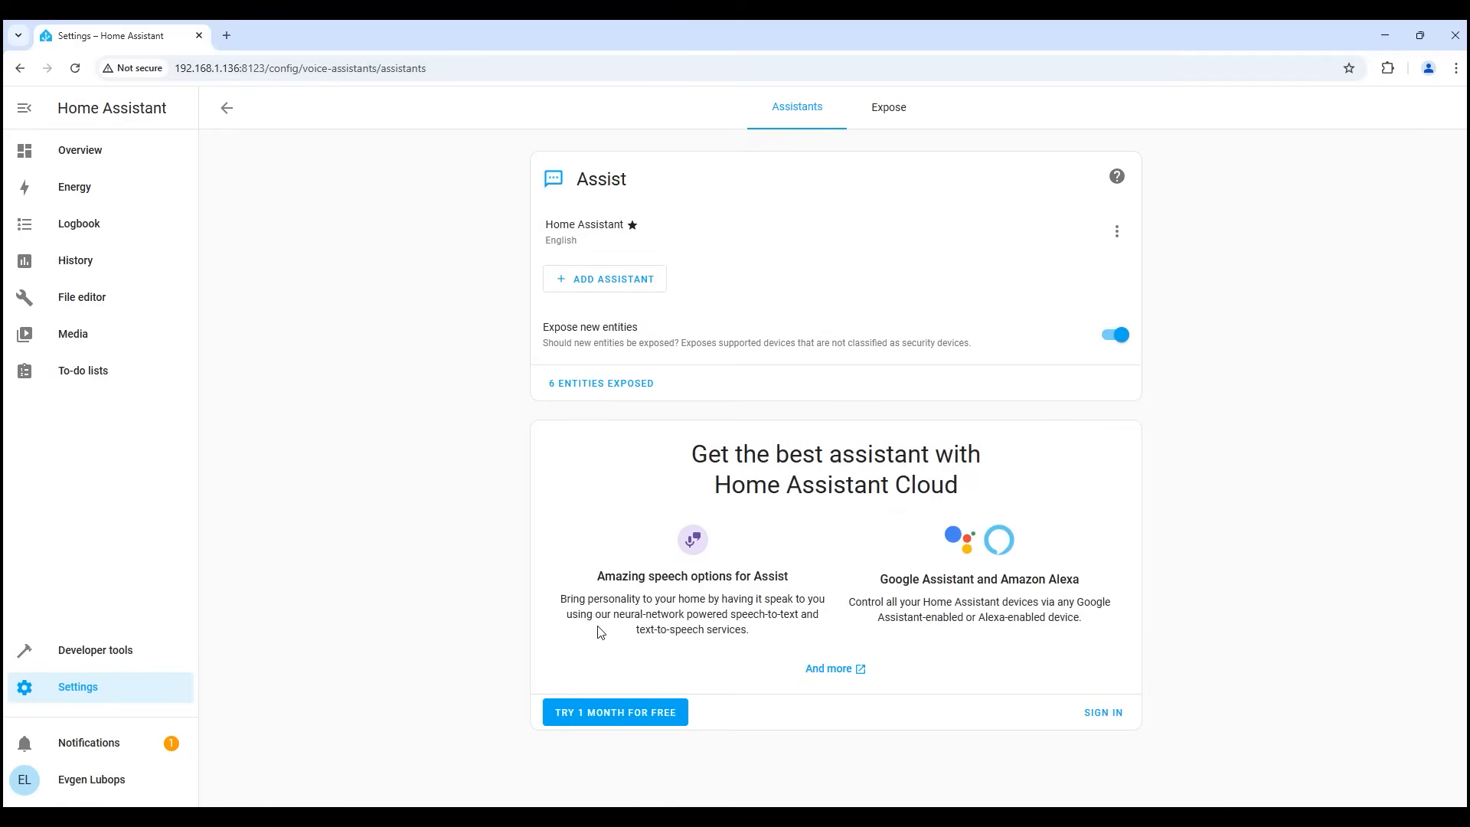
pyautogui.moveTo(227, 128)
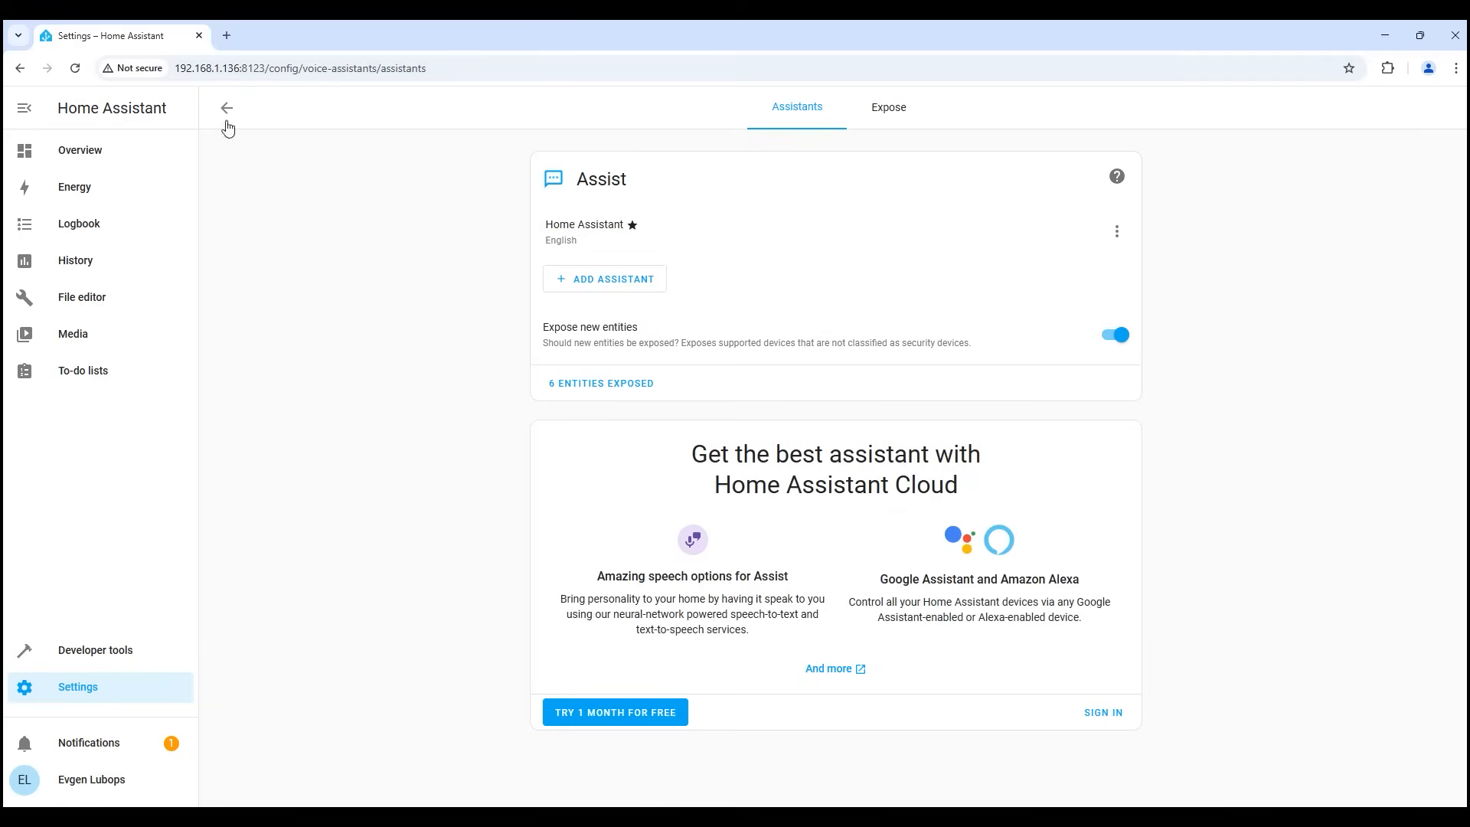
pyautogui.click(227, 107)
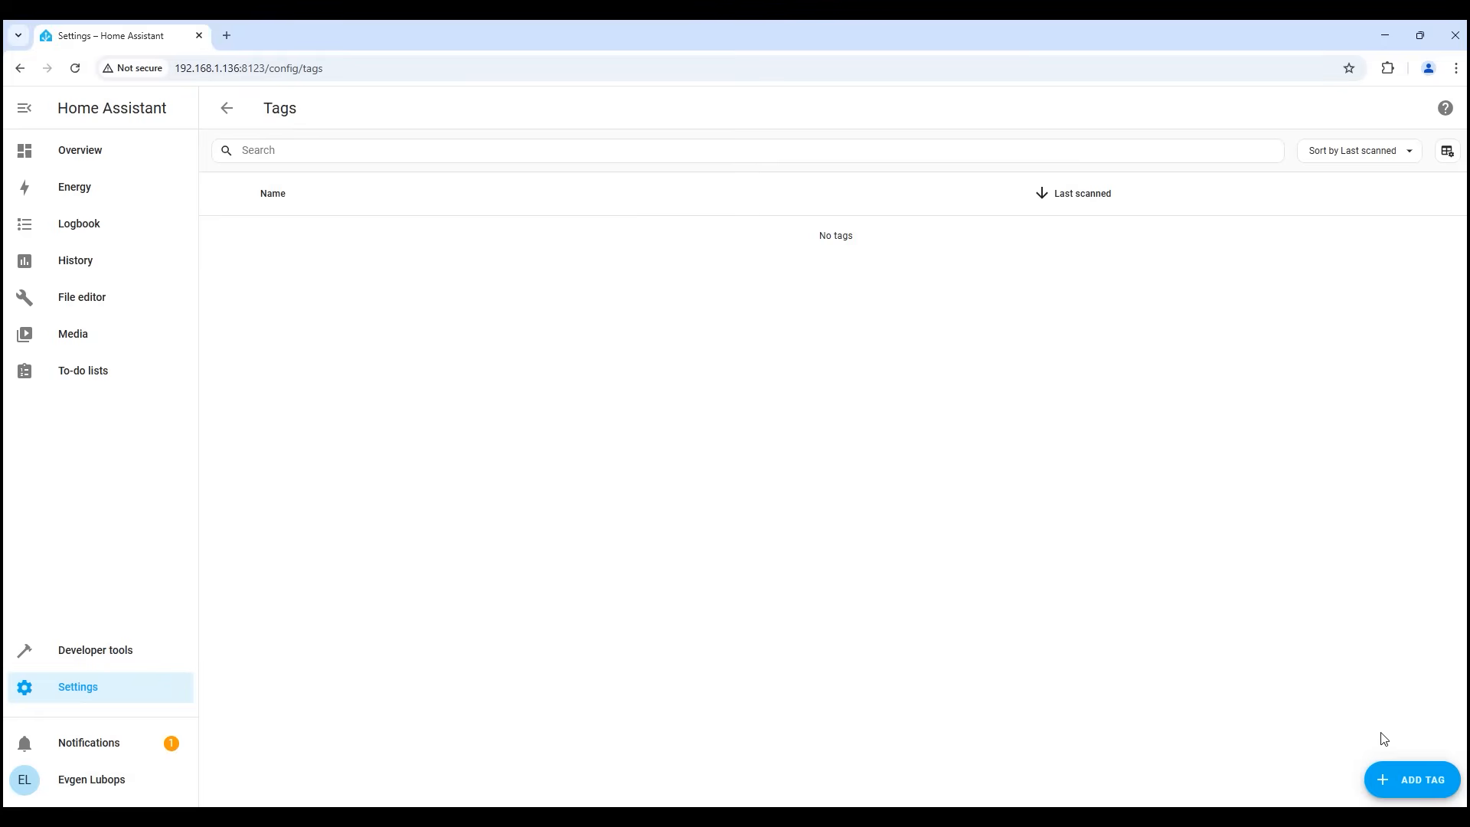
# - View the People list with its one person, then enter the System settings section
pyautogui.click(1410, 779)
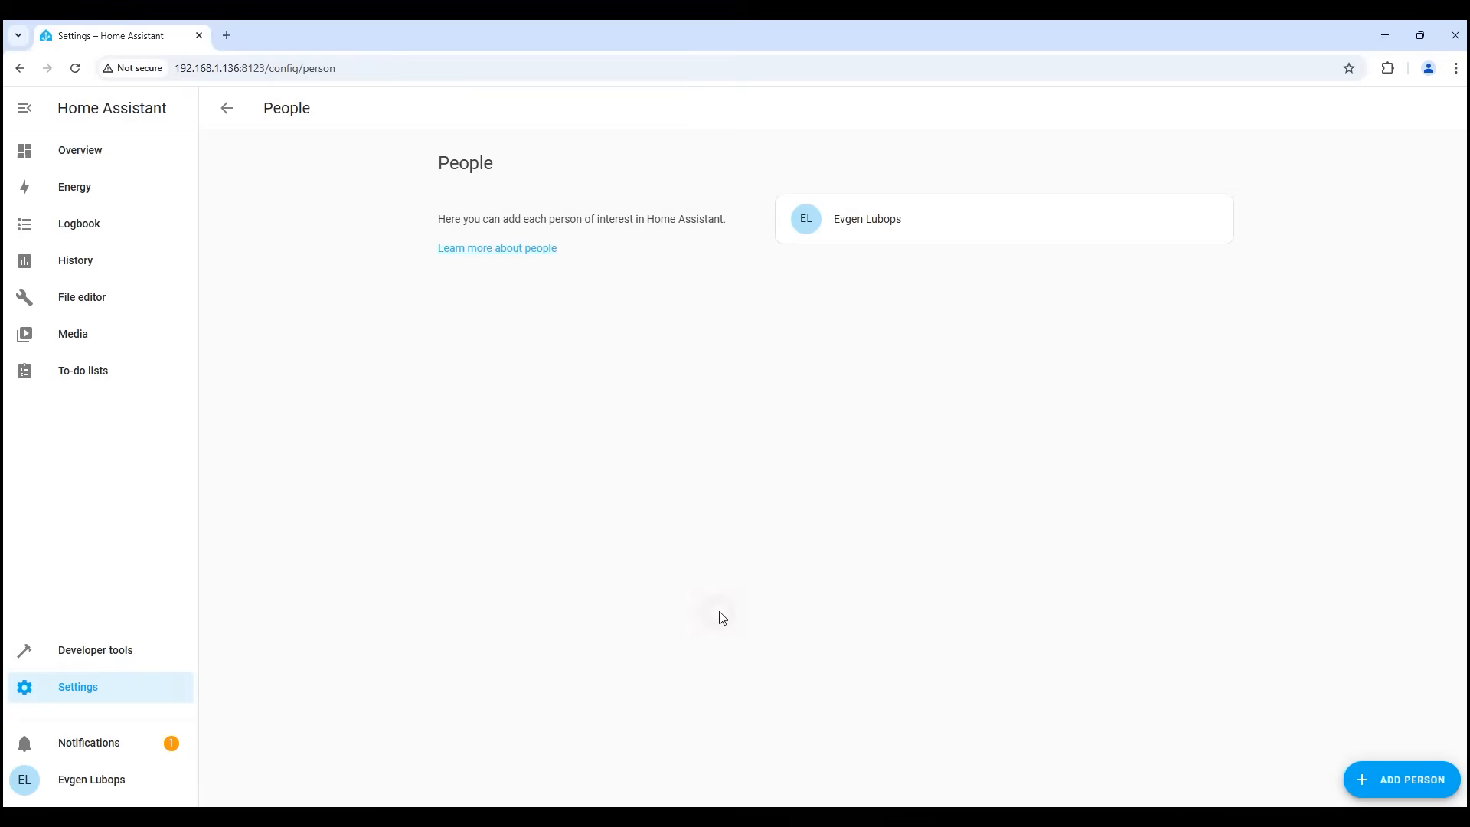
pyautogui.moveTo(1008, 664)
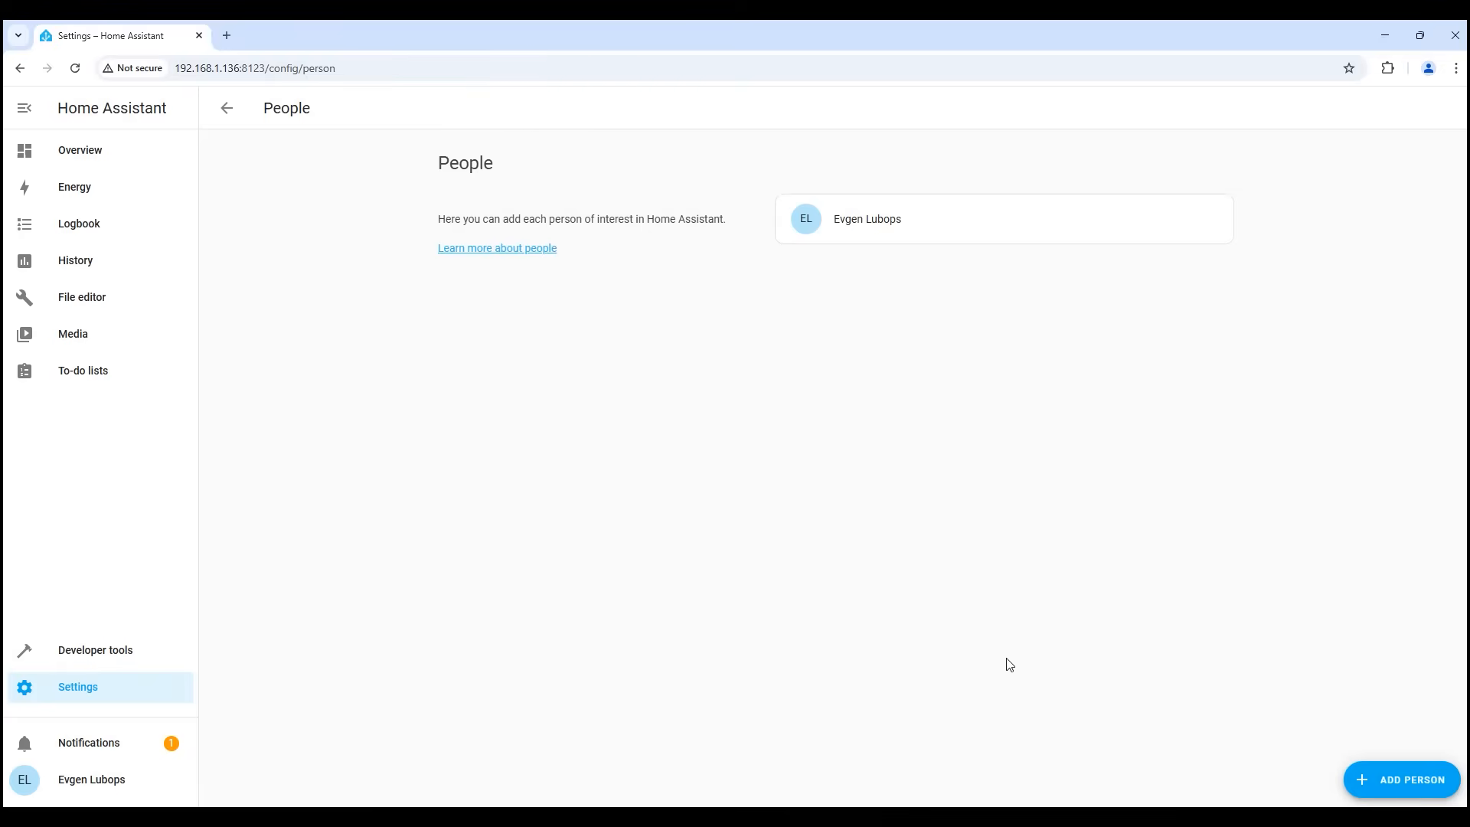
pyautogui.moveTo(1242, 716)
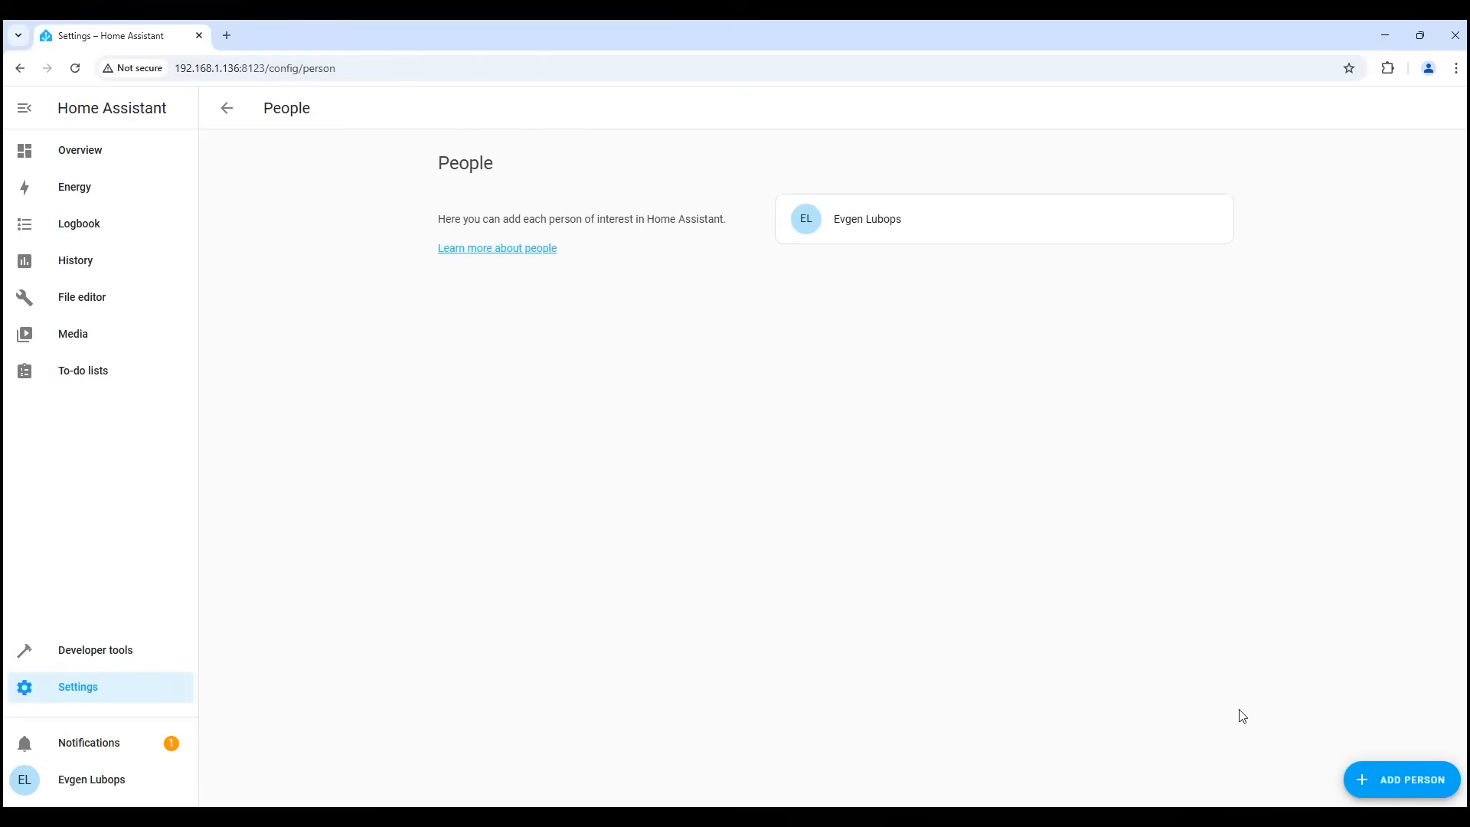
pyautogui.click(1400, 779)
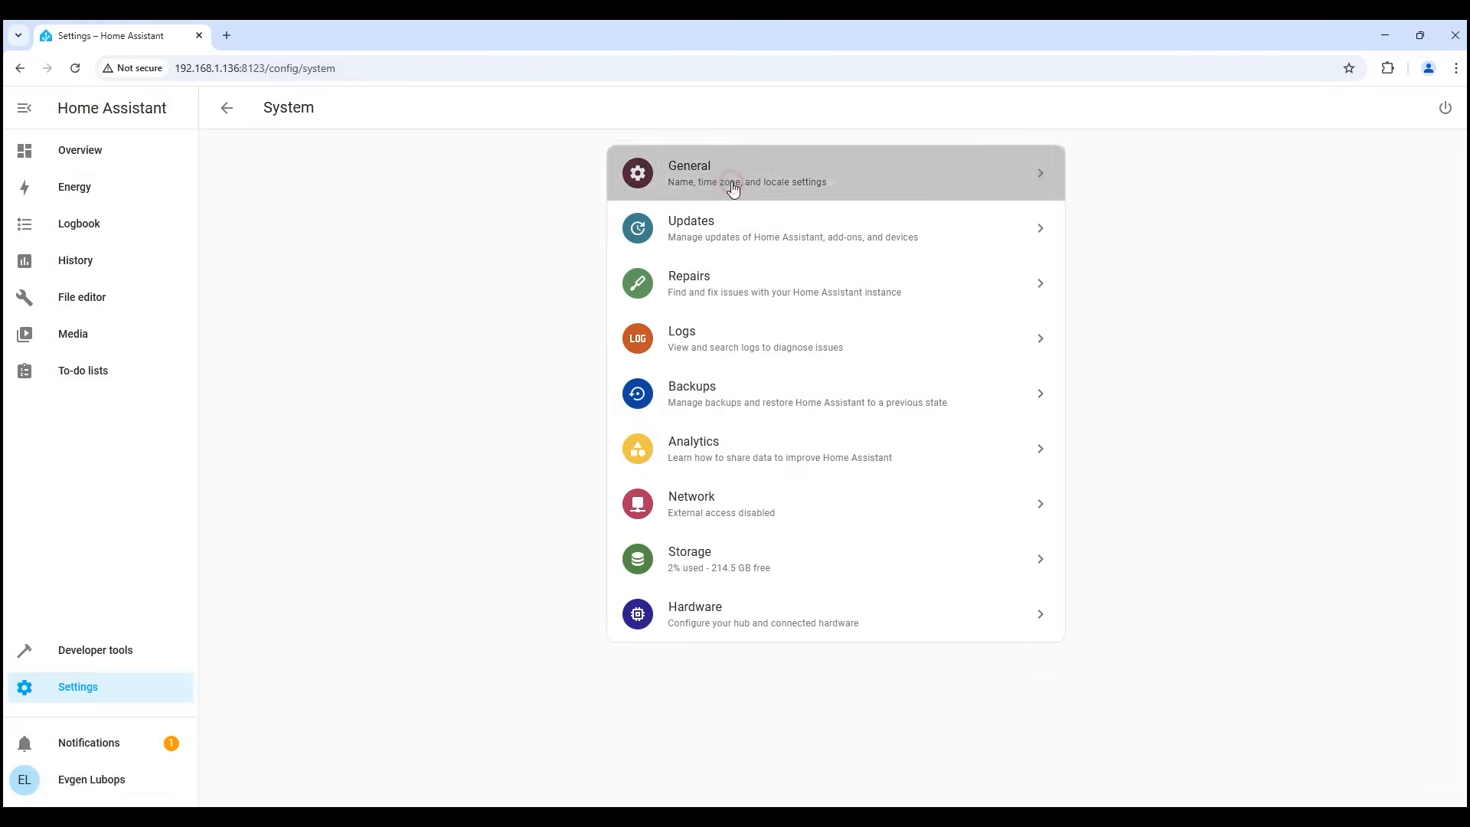
# - Review the General, Repairs (none pending) and Analytics pages, landing on Network settings
pyautogui.click(732, 173)
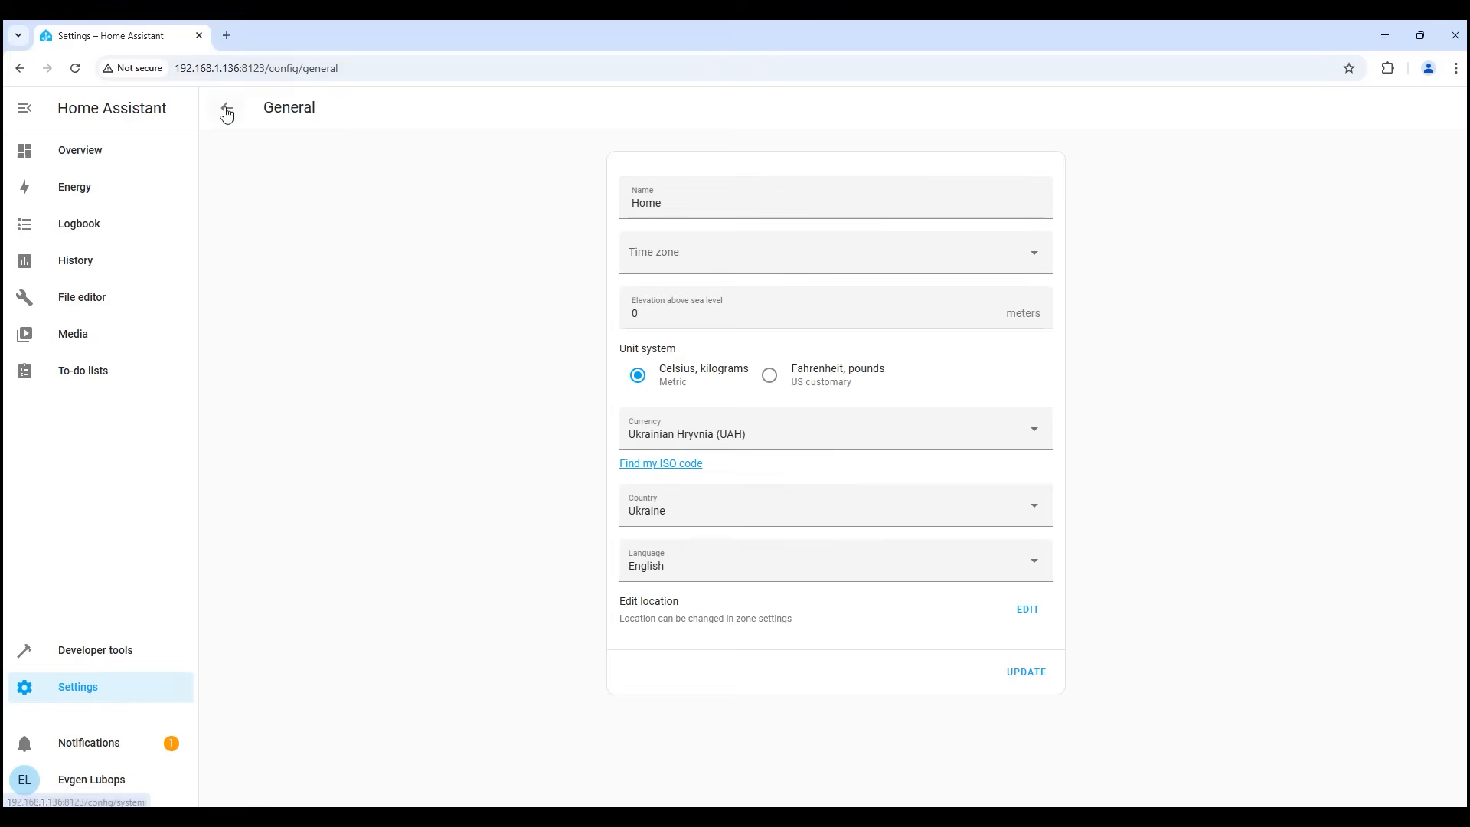
pyautogui.click(225, 107)
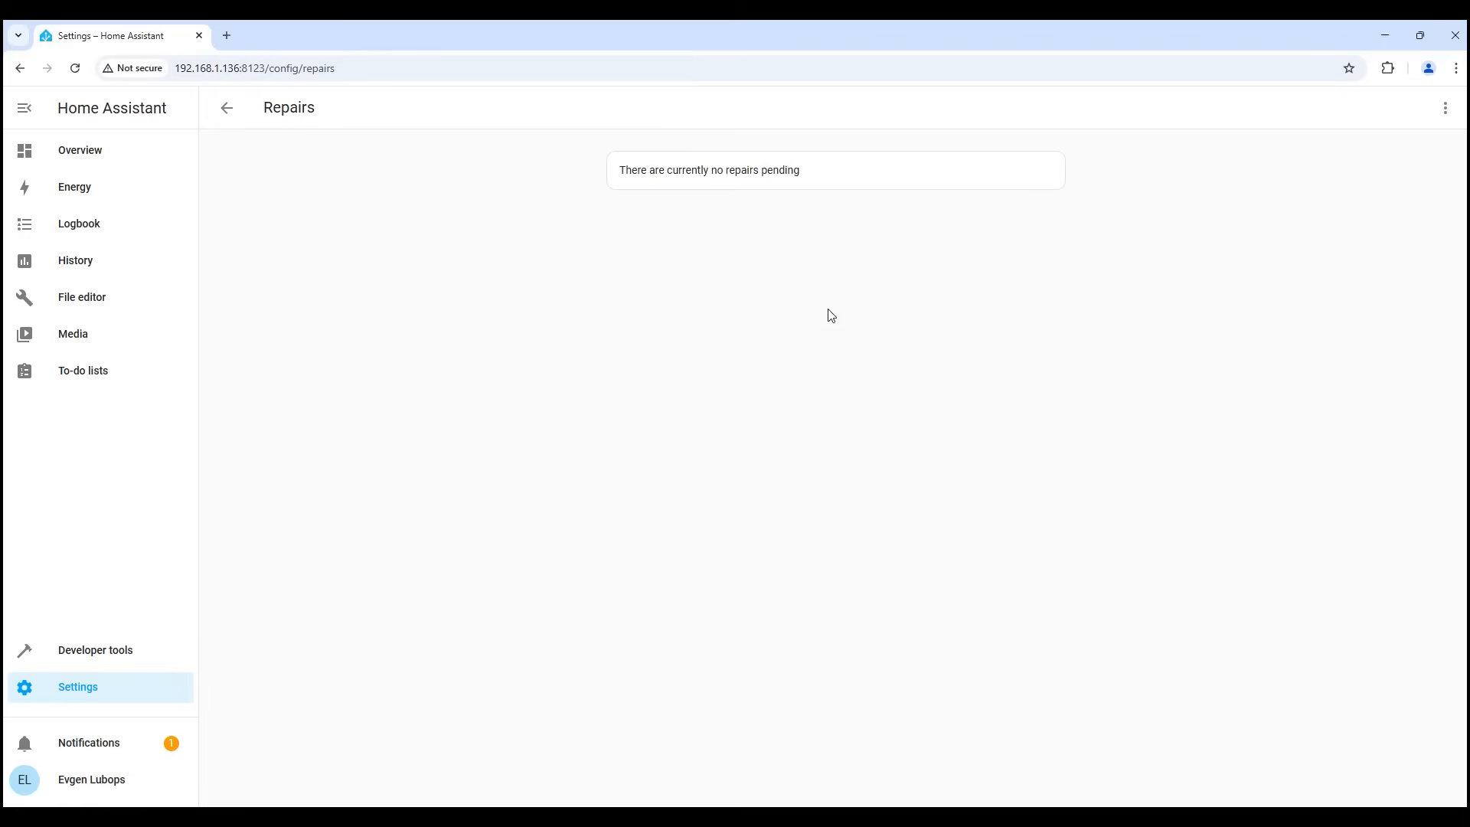
pyautogui.click(227, 107)
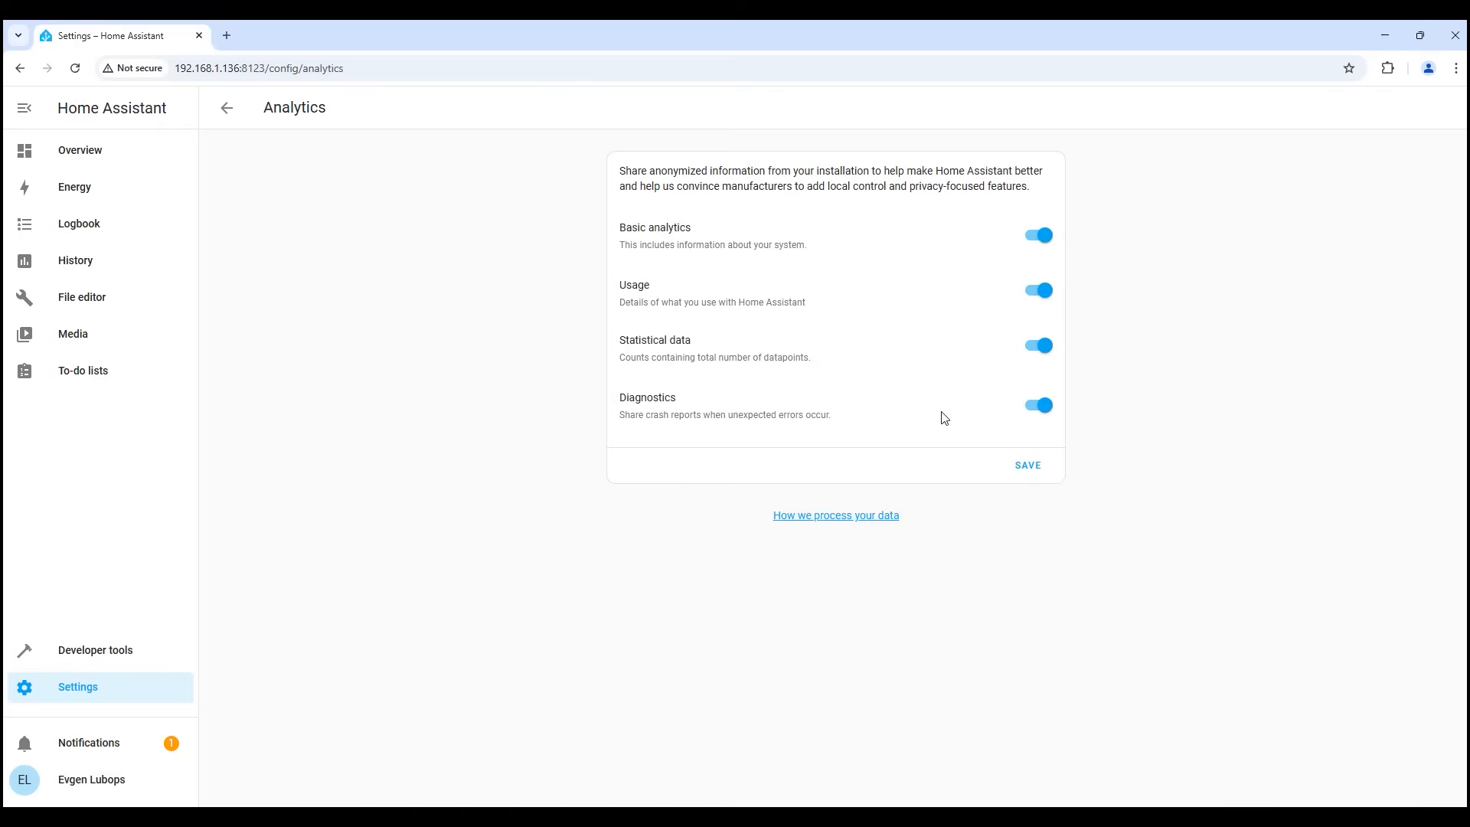
pyautogui.click(226, 107)
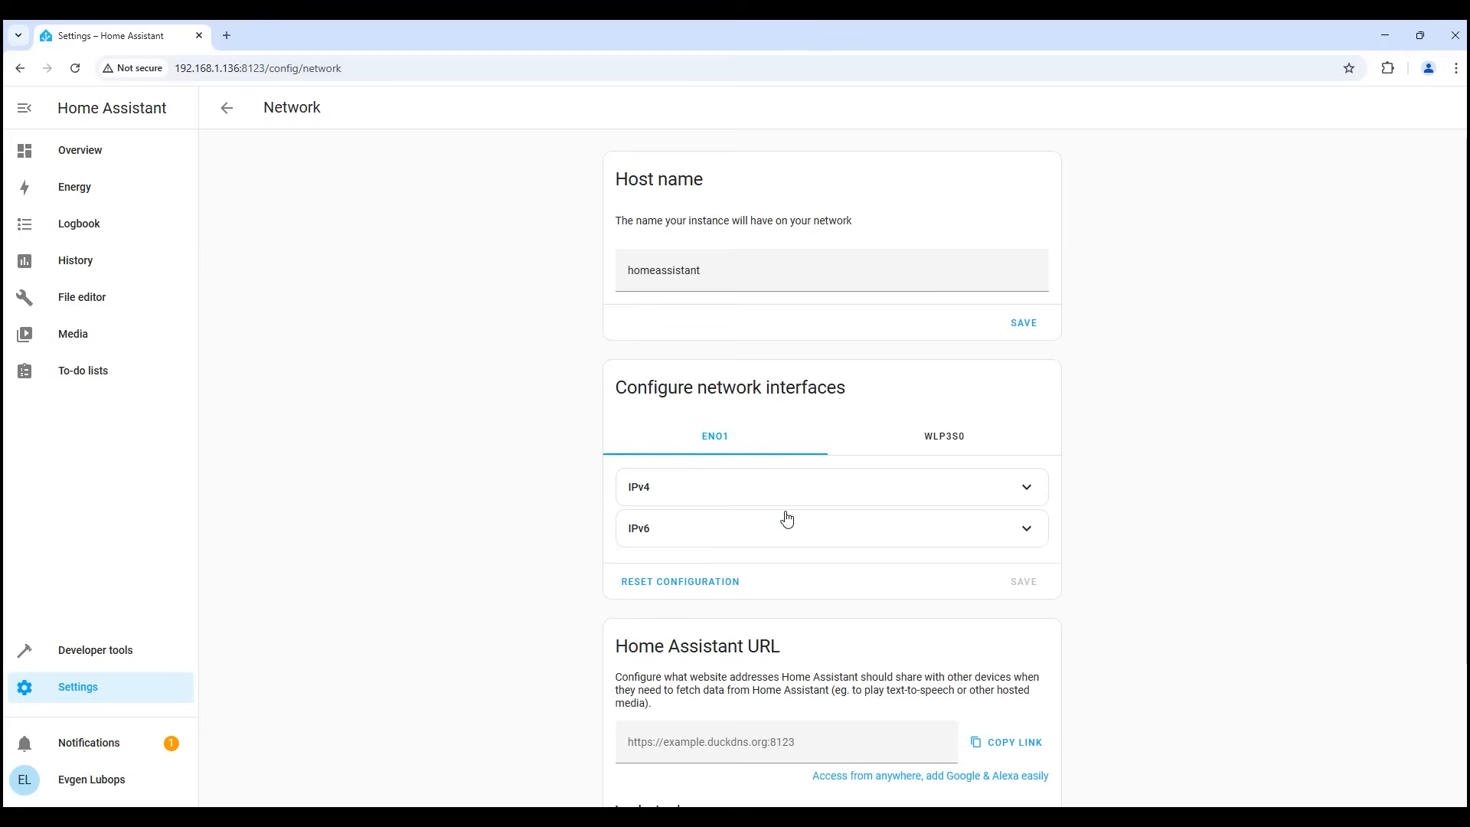
# - Switch the wired ENO1 interface's IPv4 setup to static
pyautogui.click(828, 485)
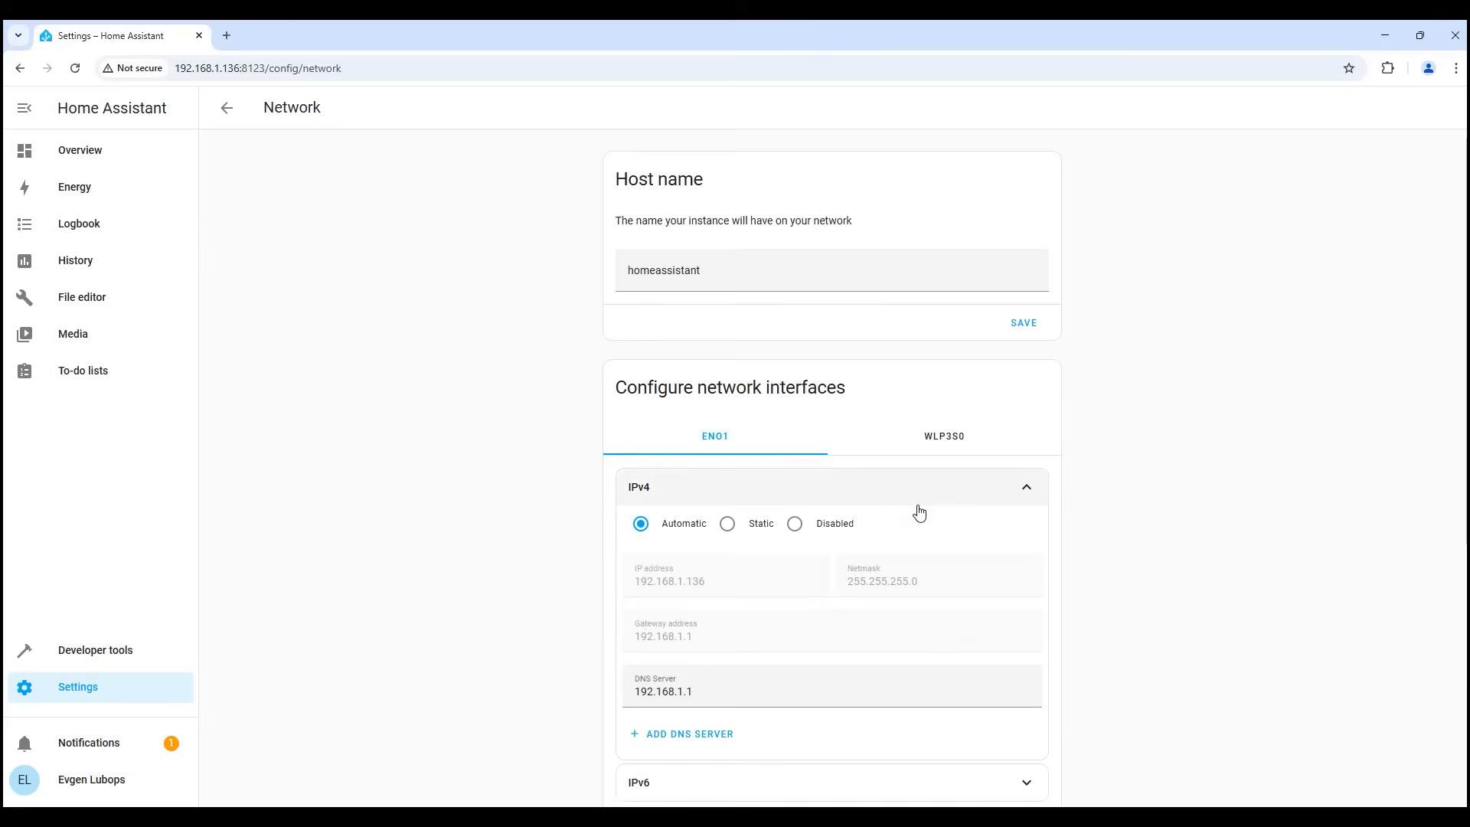
pyautogui.moveTo(812, 486)
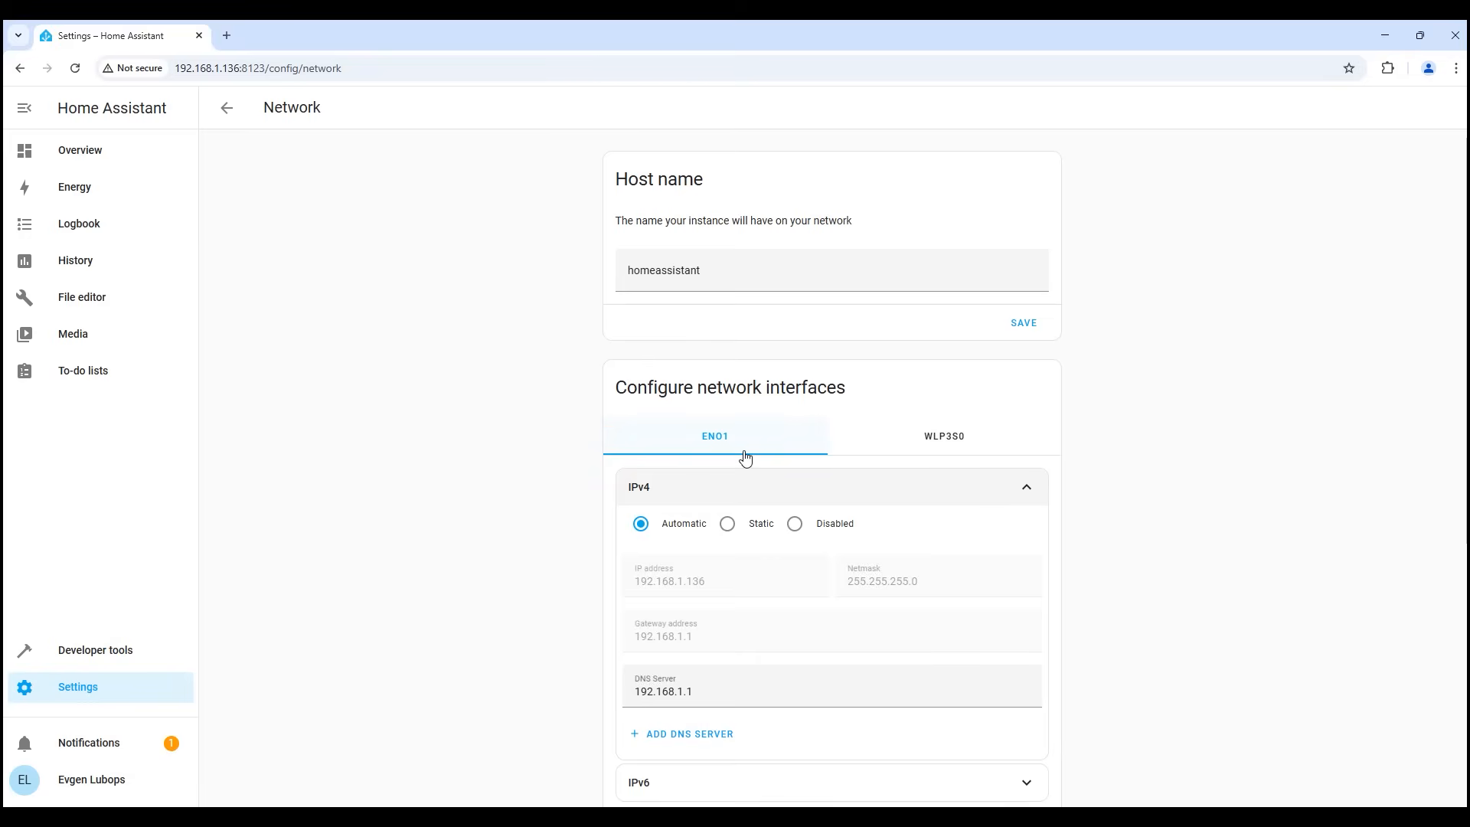
pyautogui.moveTo(842, 491)
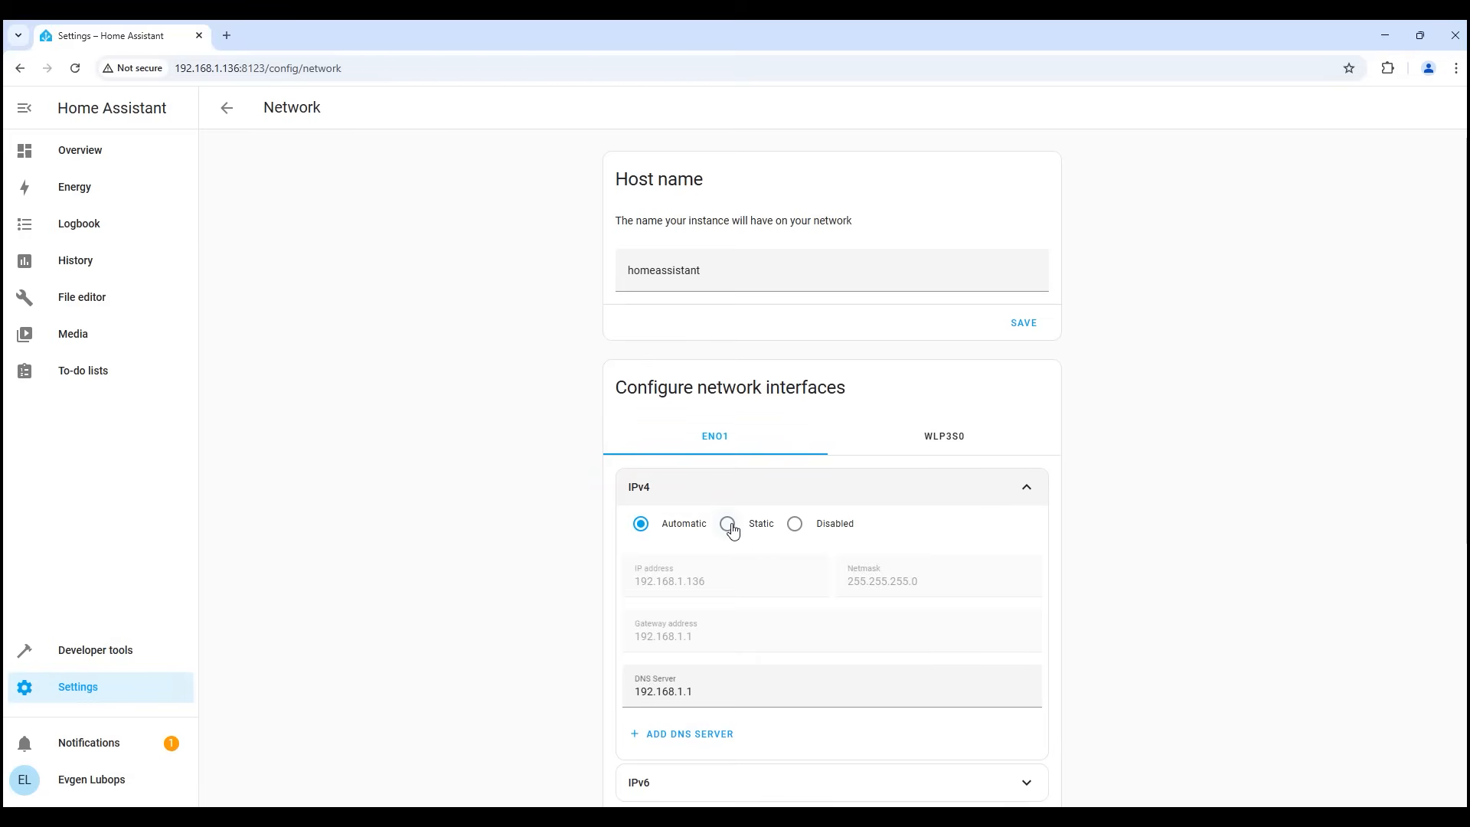
pyautogui.click(727, 523)
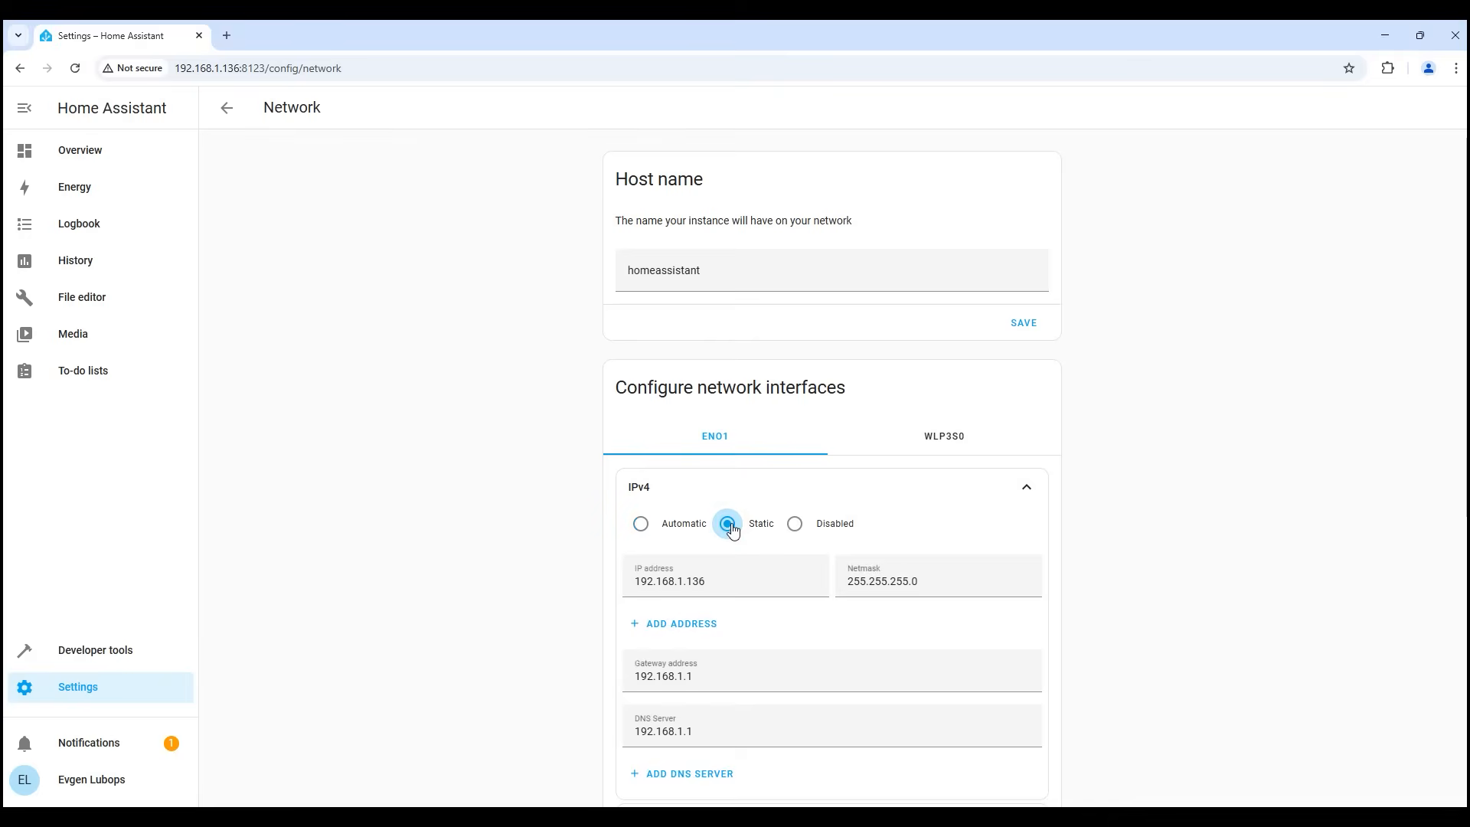
pyautogui.click(726, 524)
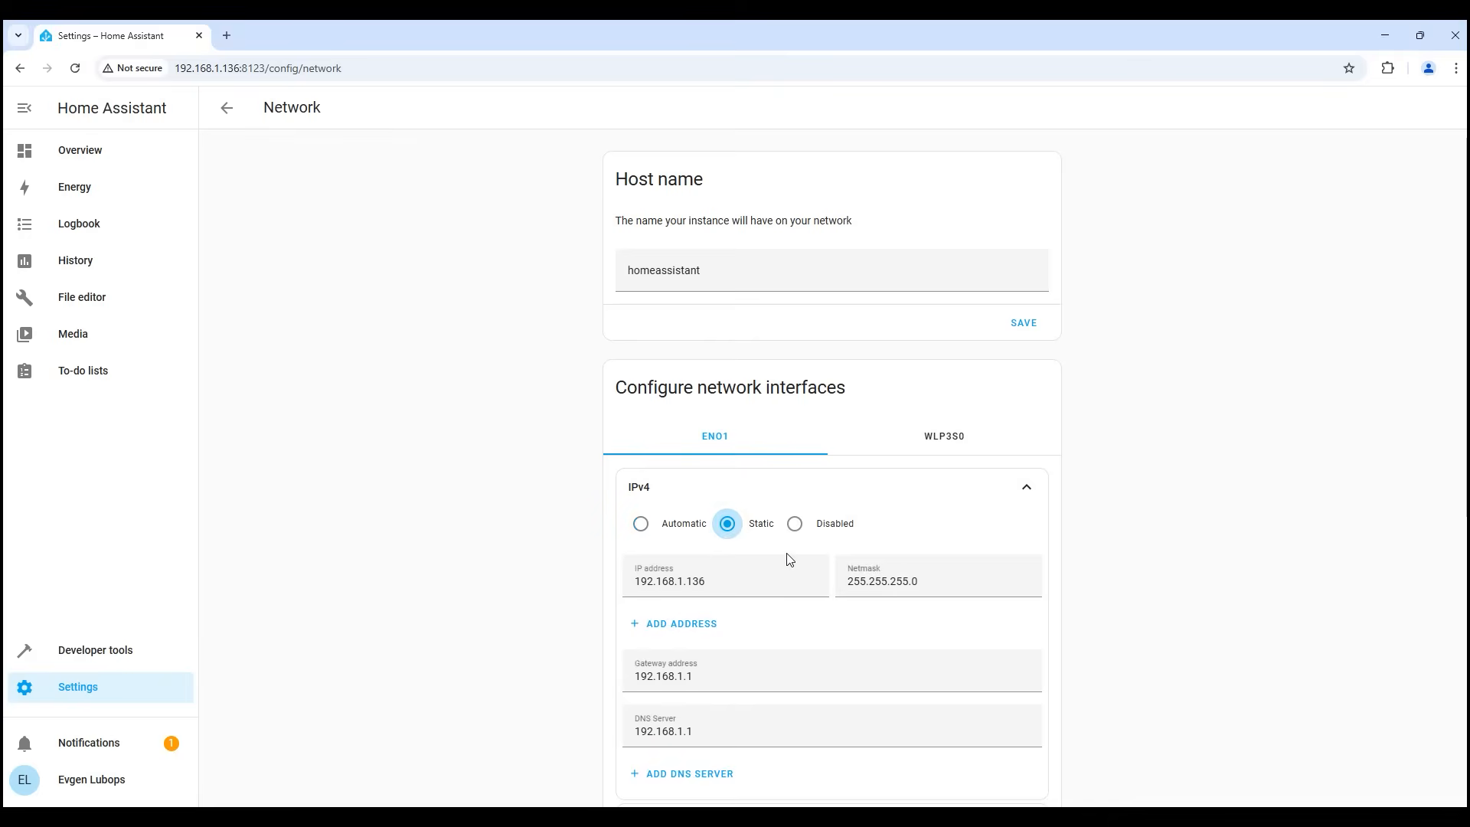
pyautogui.scroll(-3)
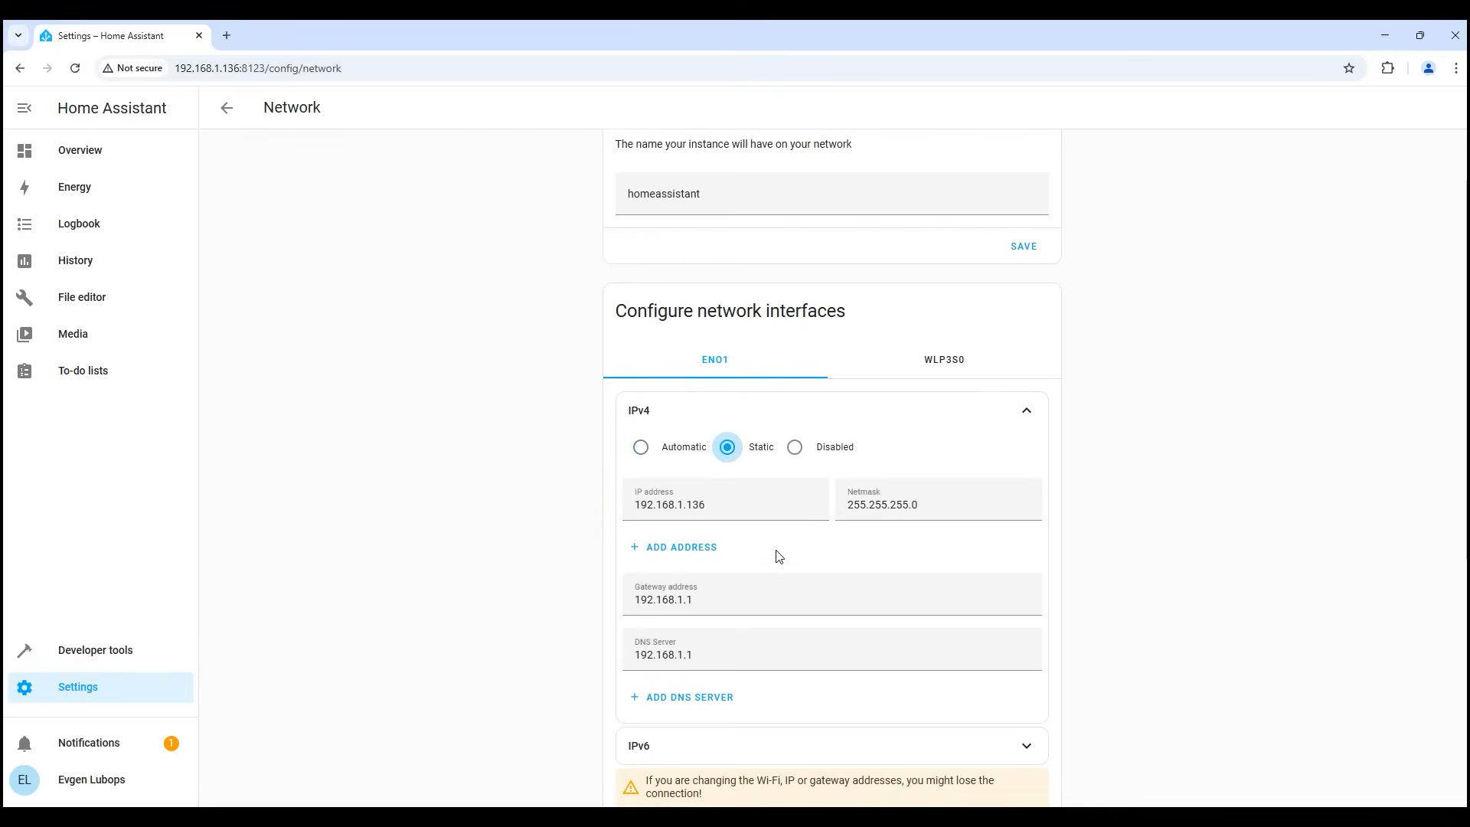
# - Erase the last part of ENO1's static IP address, then move to the WLP3S0 interface
pyautogui.click(731, 515)
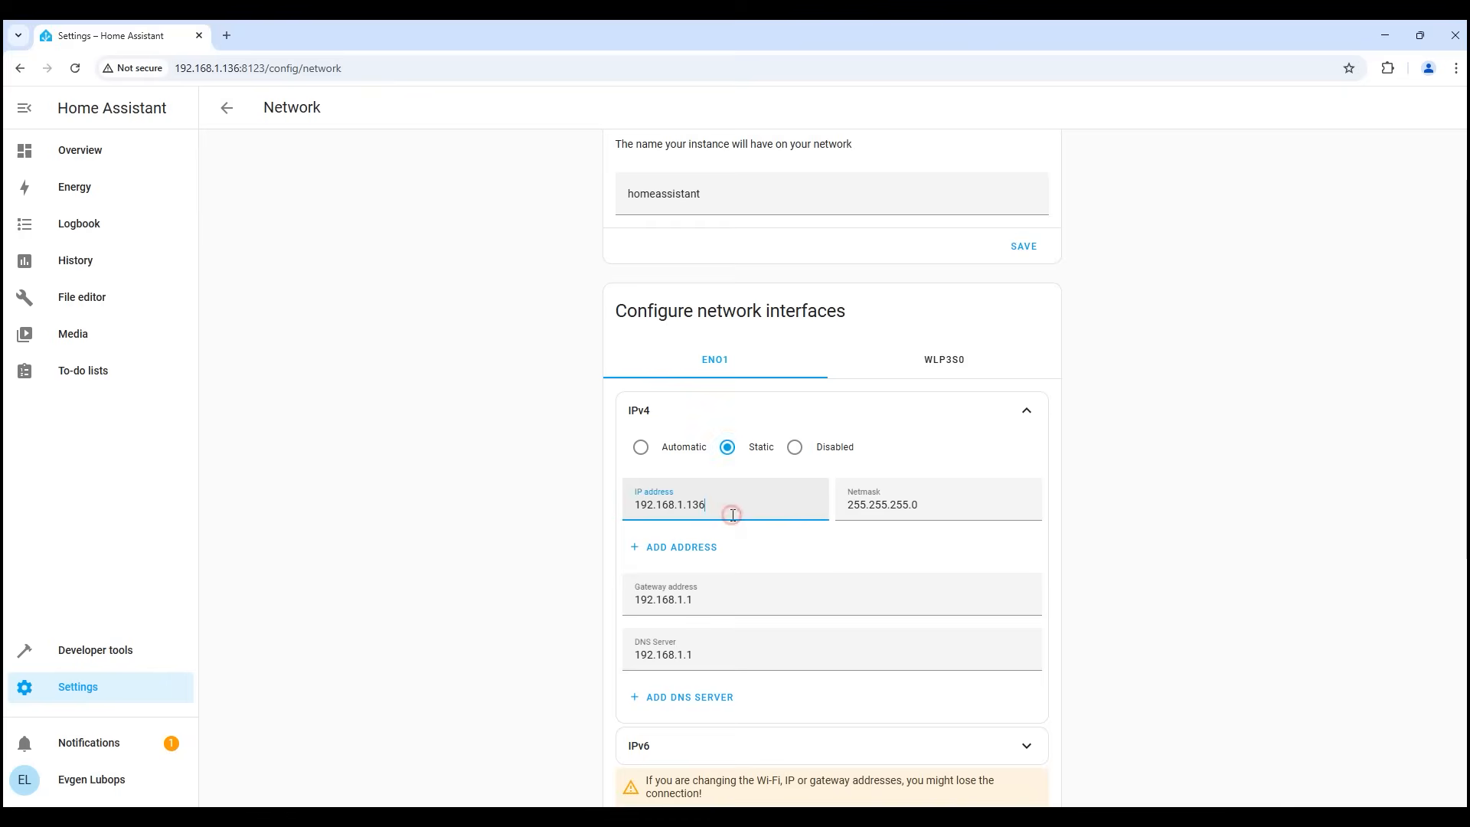
pyautogui.click(731, 503)
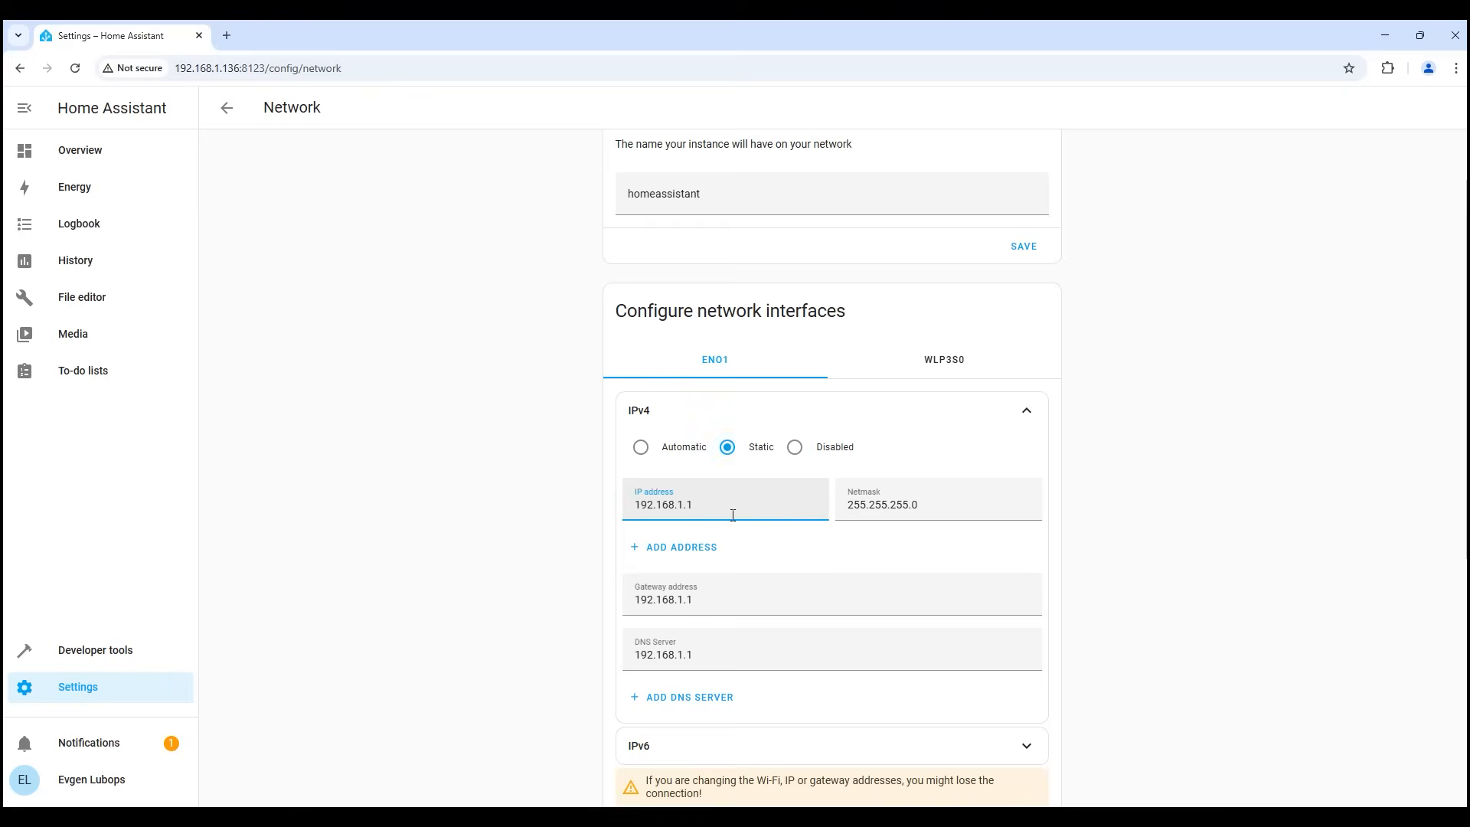
pyautogui.press('Backspace')
pyautogui.write('0')
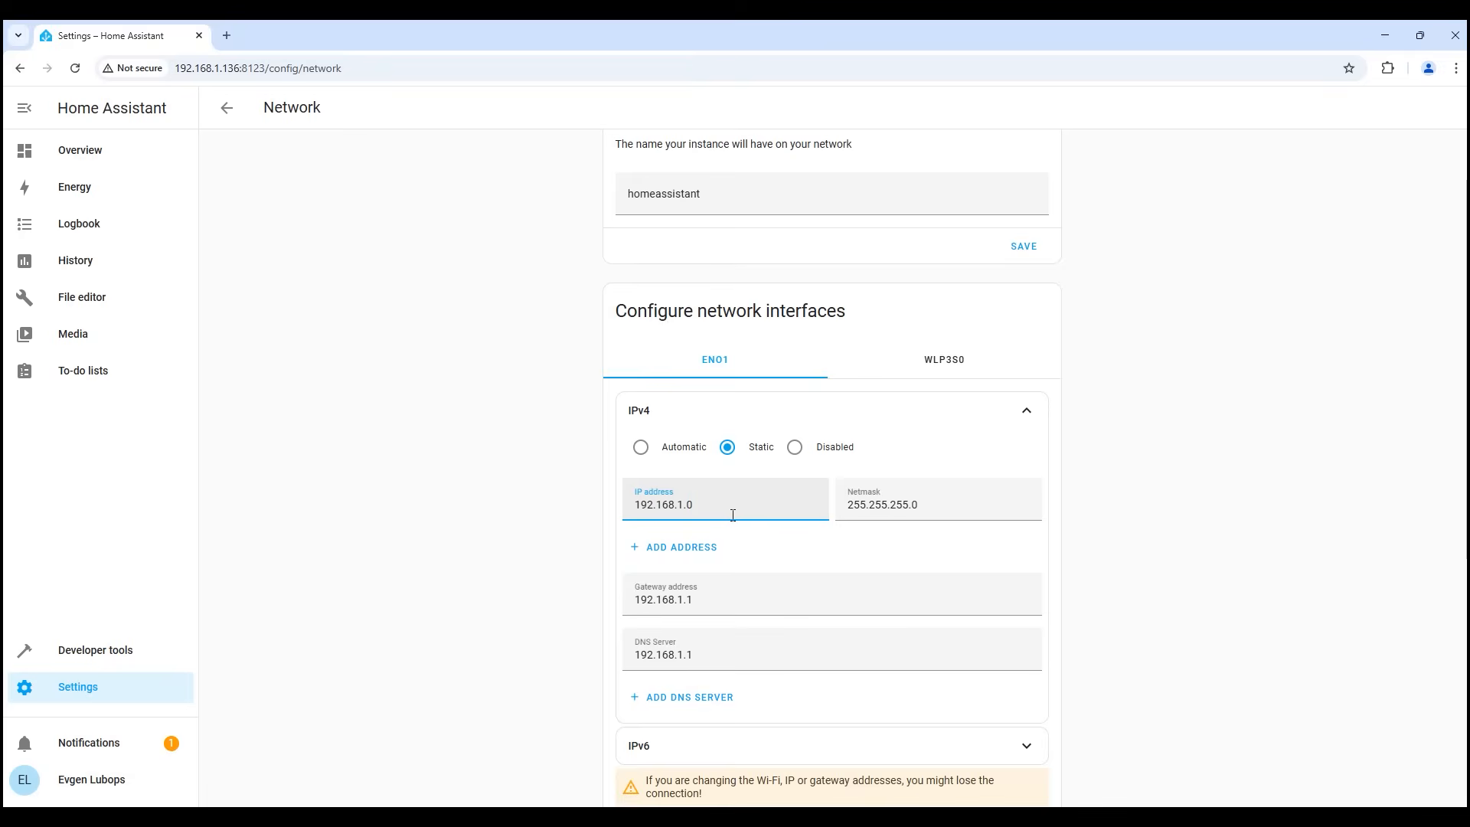
pyautogui.click(942, 358)
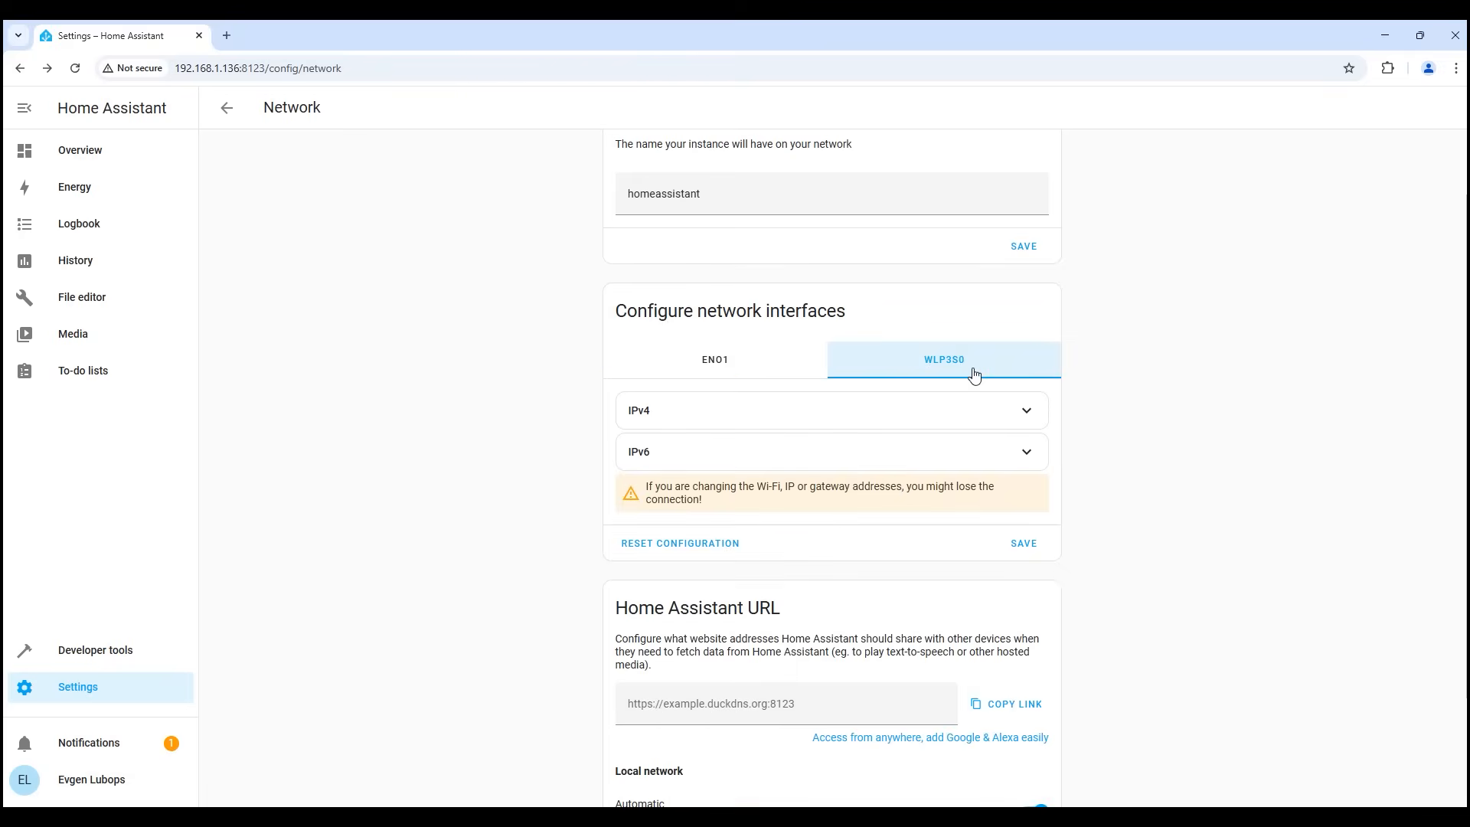
pyautogui.moveTo(974, 428)
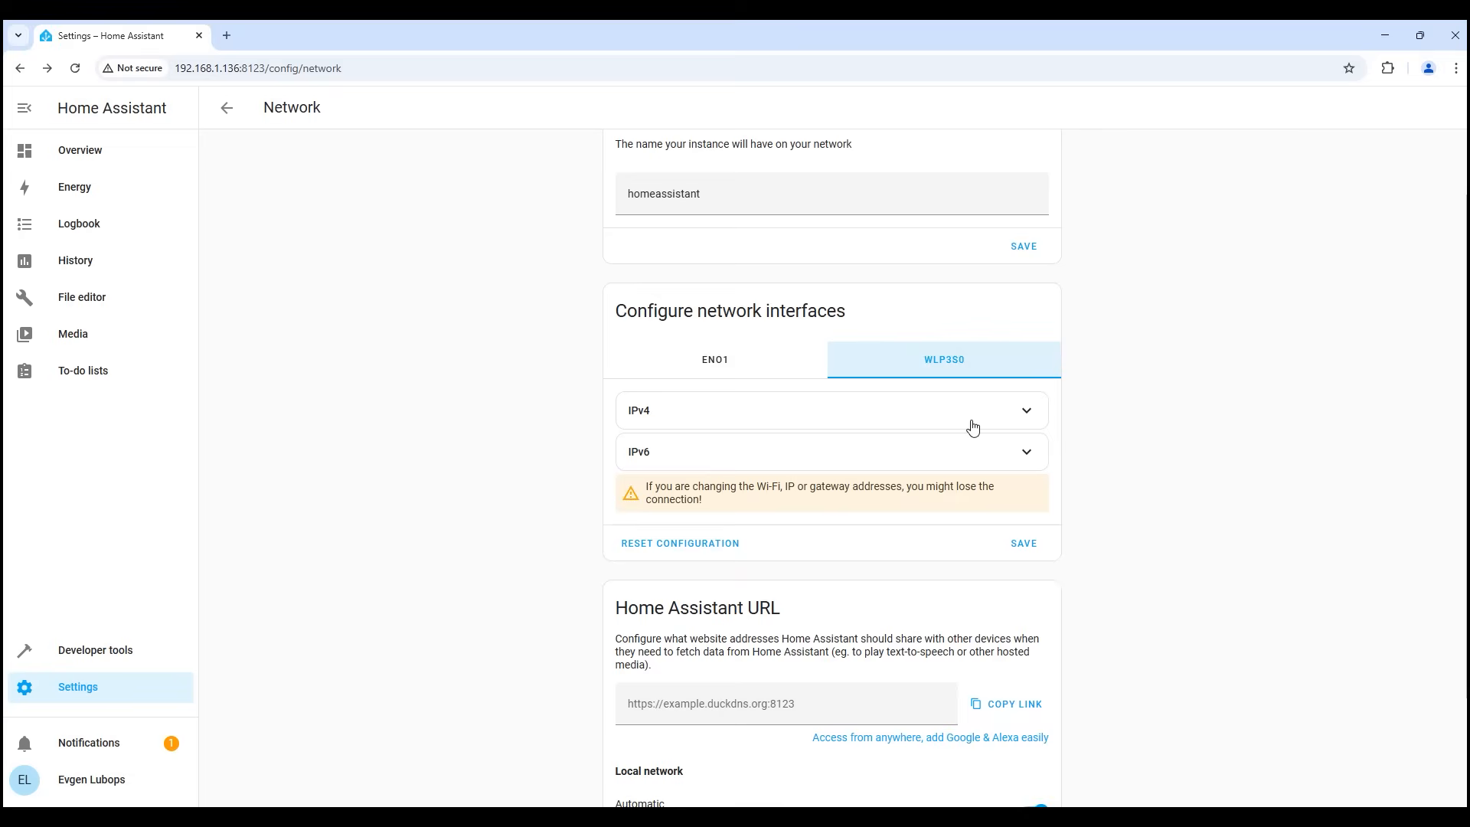
# - Scan Wi-Fi on WLP3S0, choose Businka with WPA-PSK security, showing the password field
pyautogui.click(830, 410)
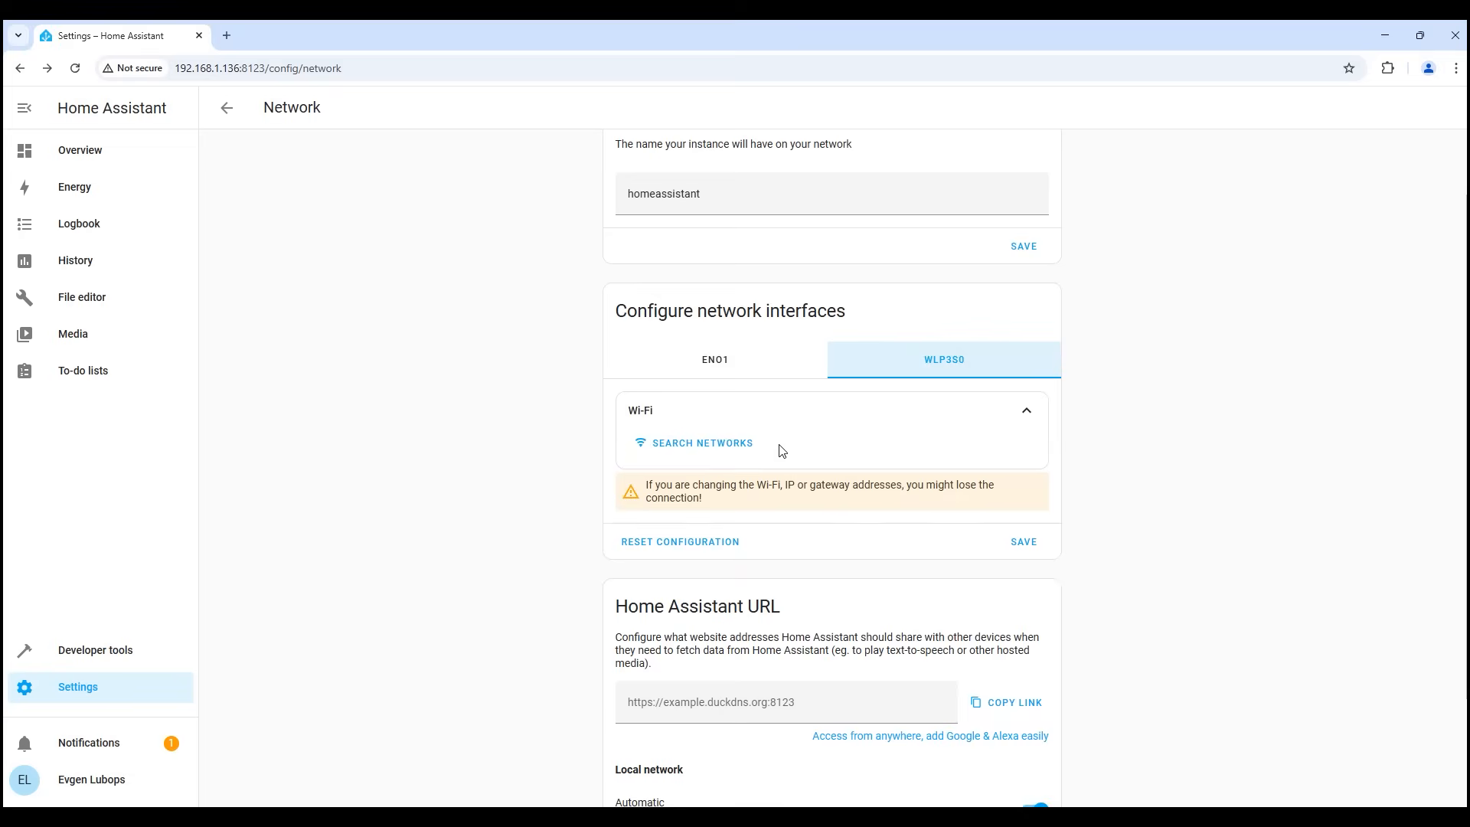
pyautogui.click(692, 441)
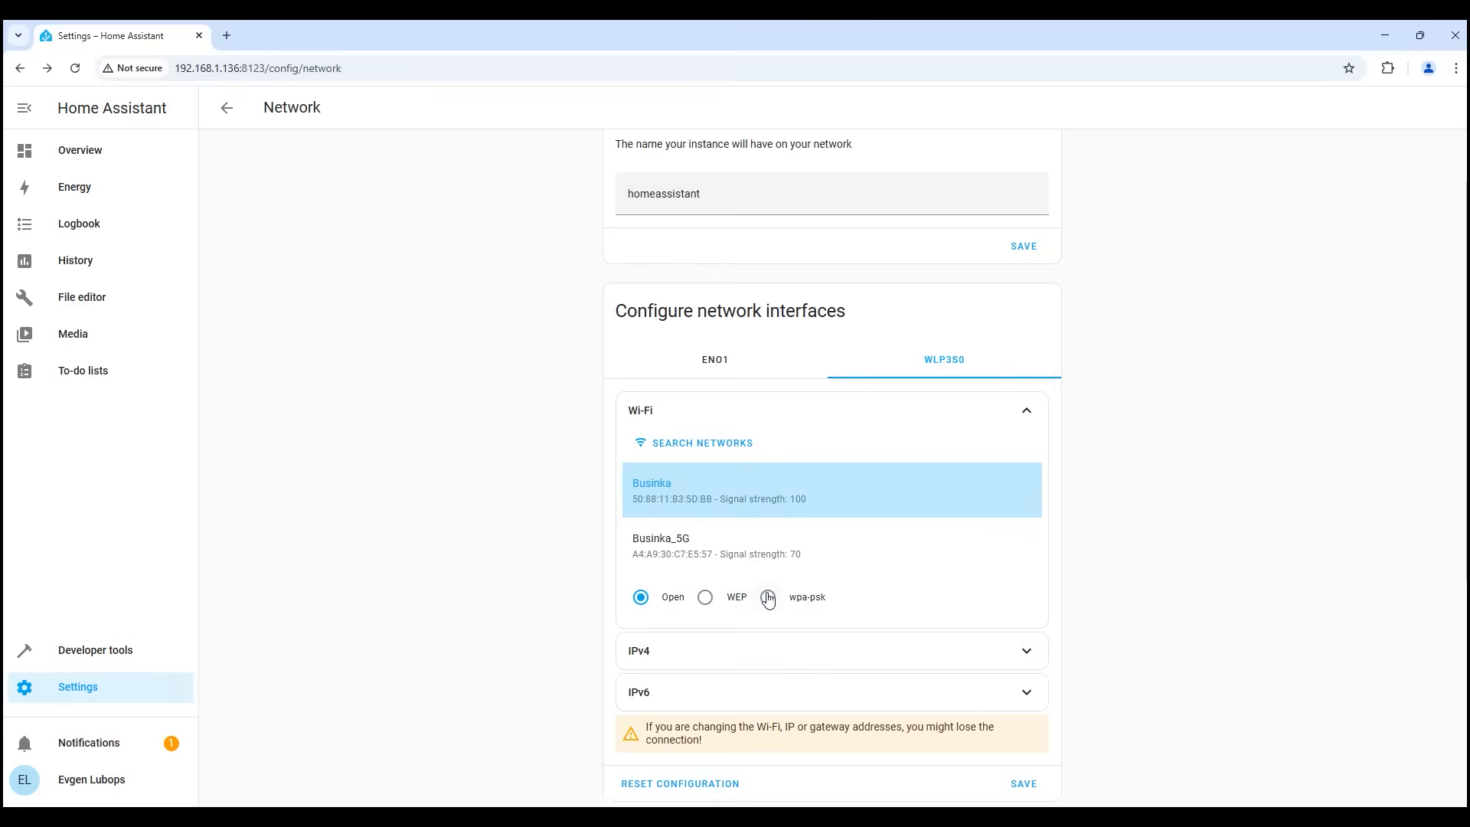
pyautogui.moveTo(770, 603)
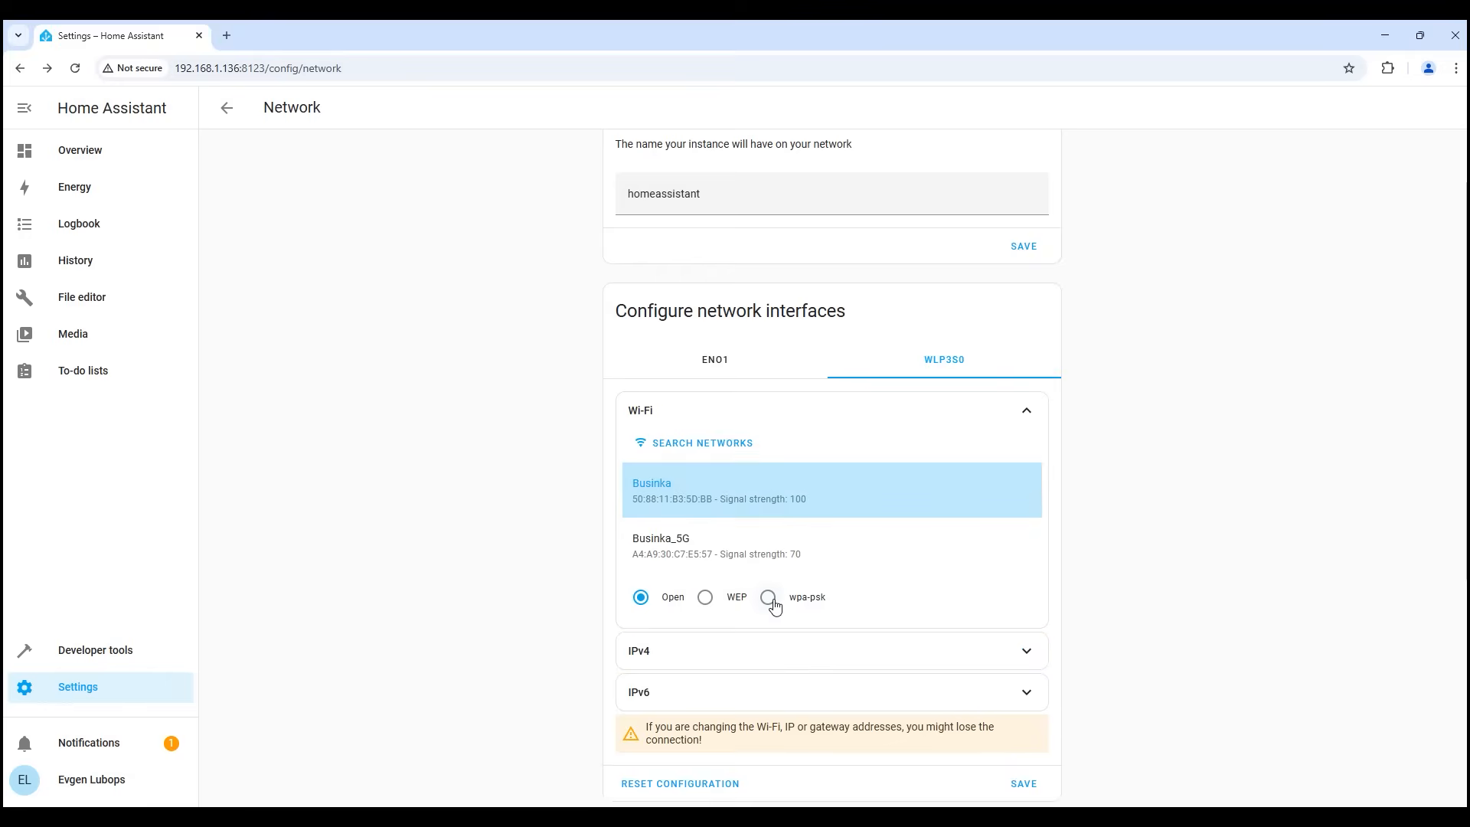
pyautogui.click(767, 597)
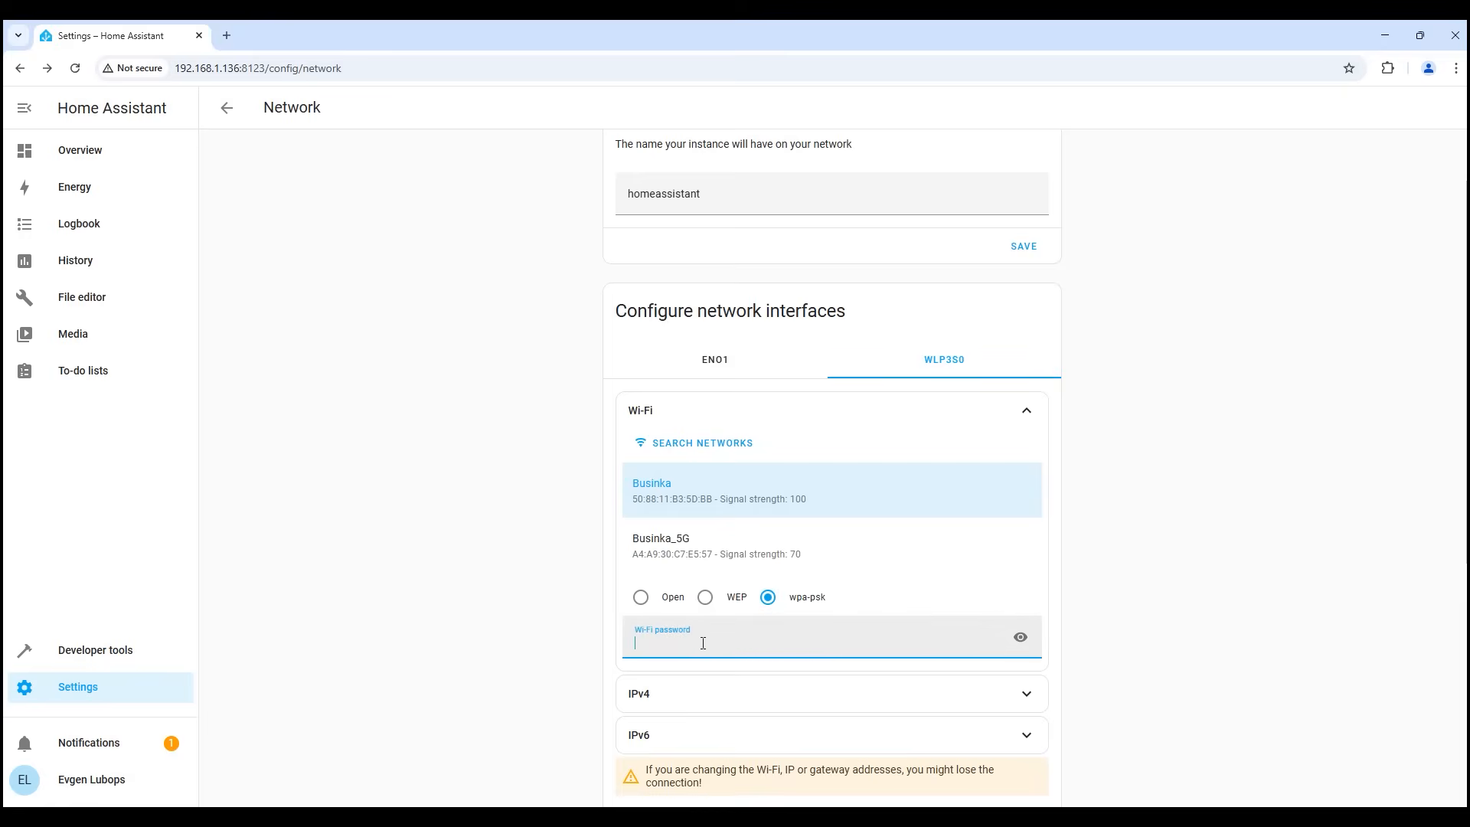
pyautogui.scroll(-3)
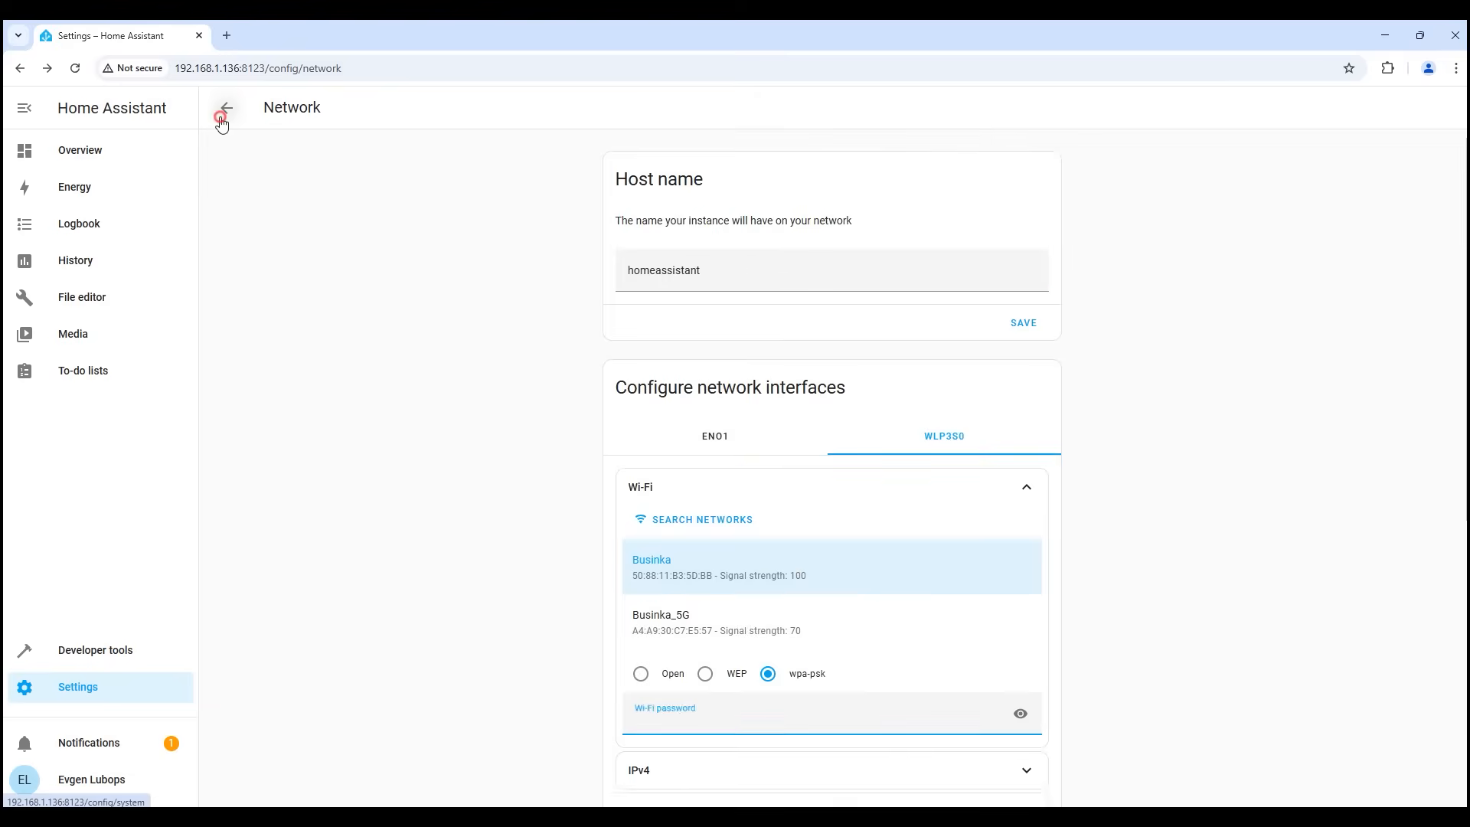
# - Review Hardware processor/memory graphs and Storage (2.1% disk used), returning to Settings
pyautogui.click(225, 108)
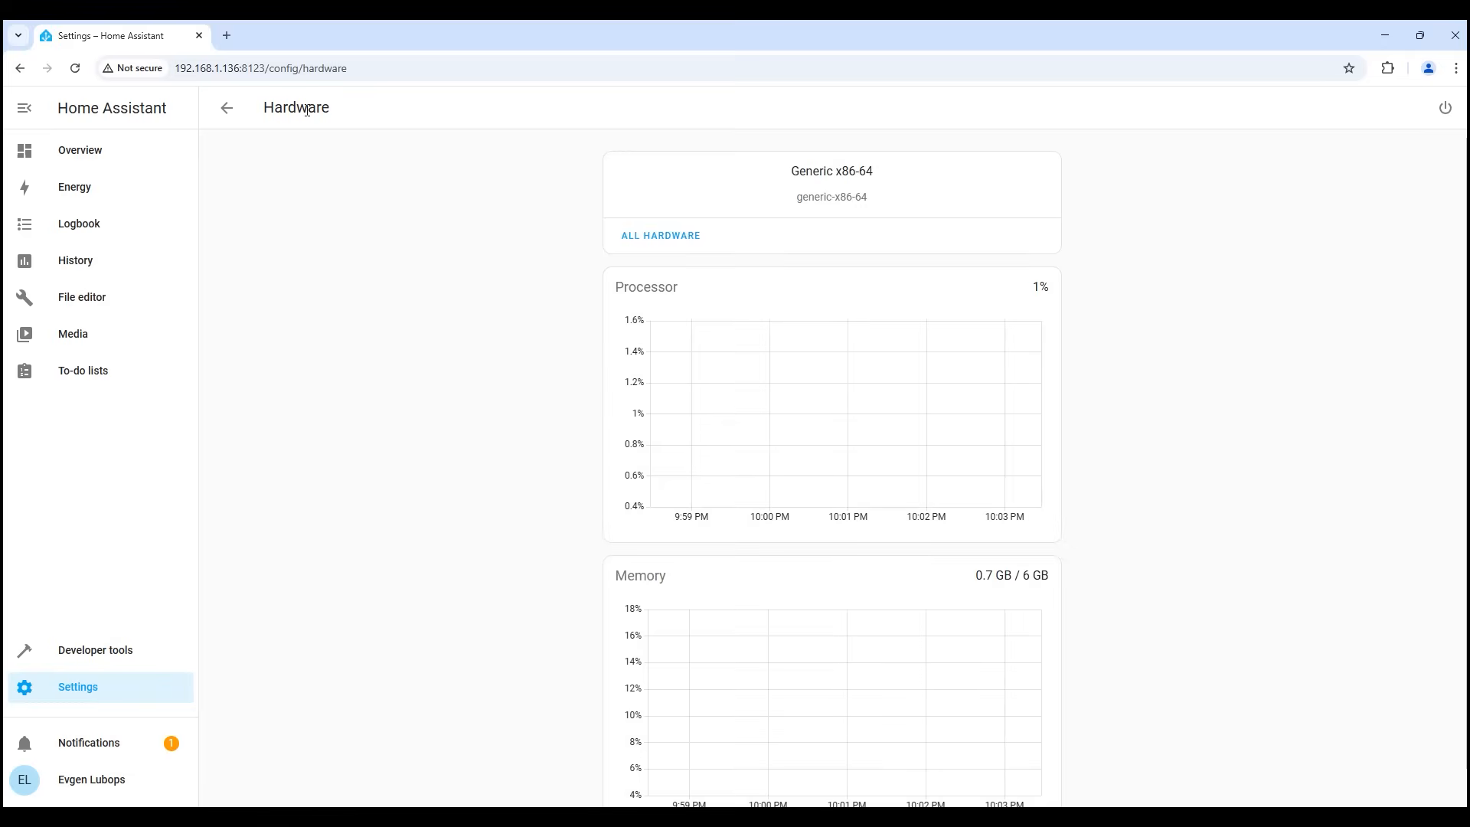
pyautogui.scroll(-3)
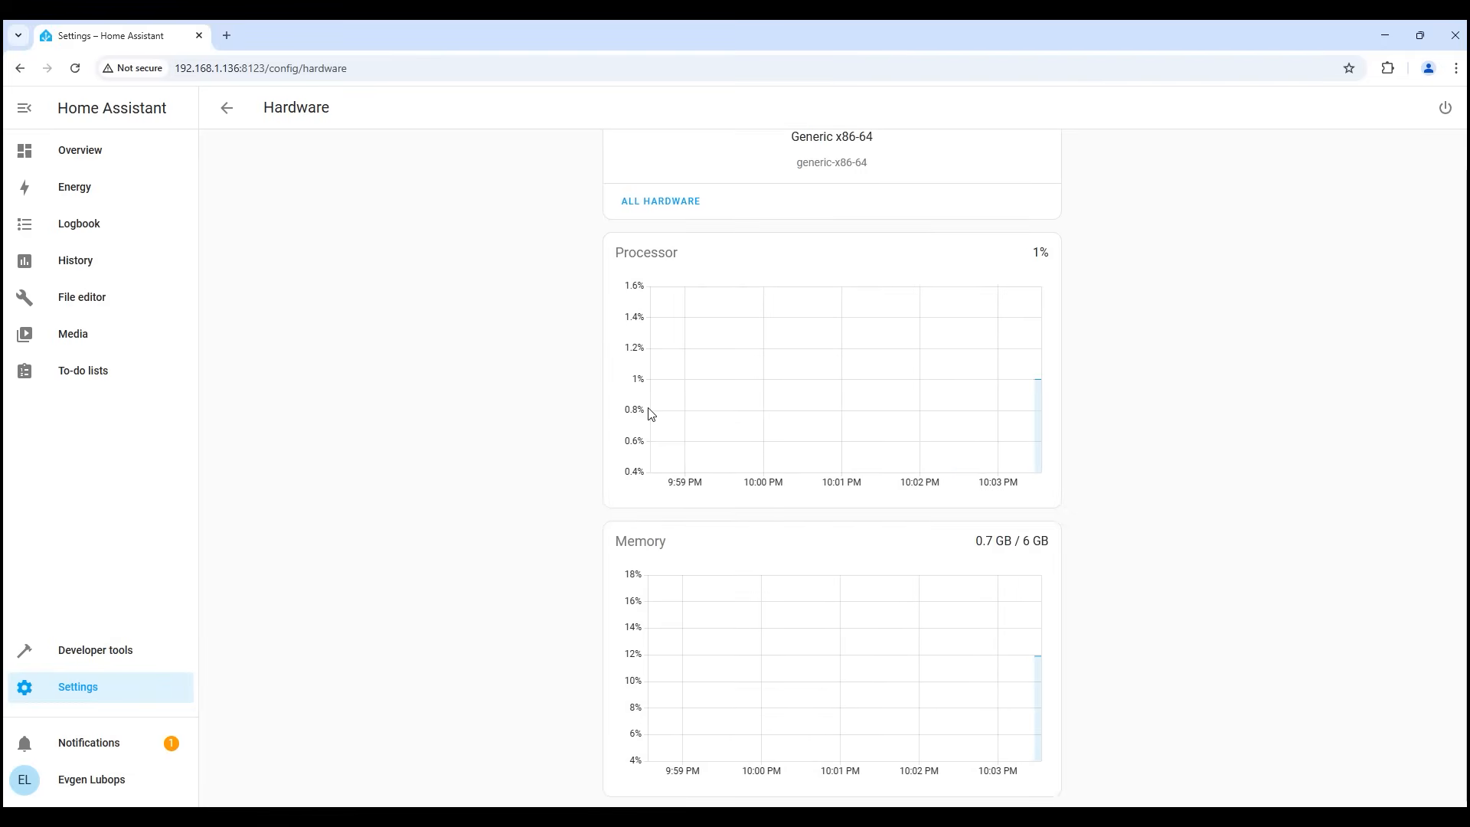
pyautogui.moveTo(768, 441)
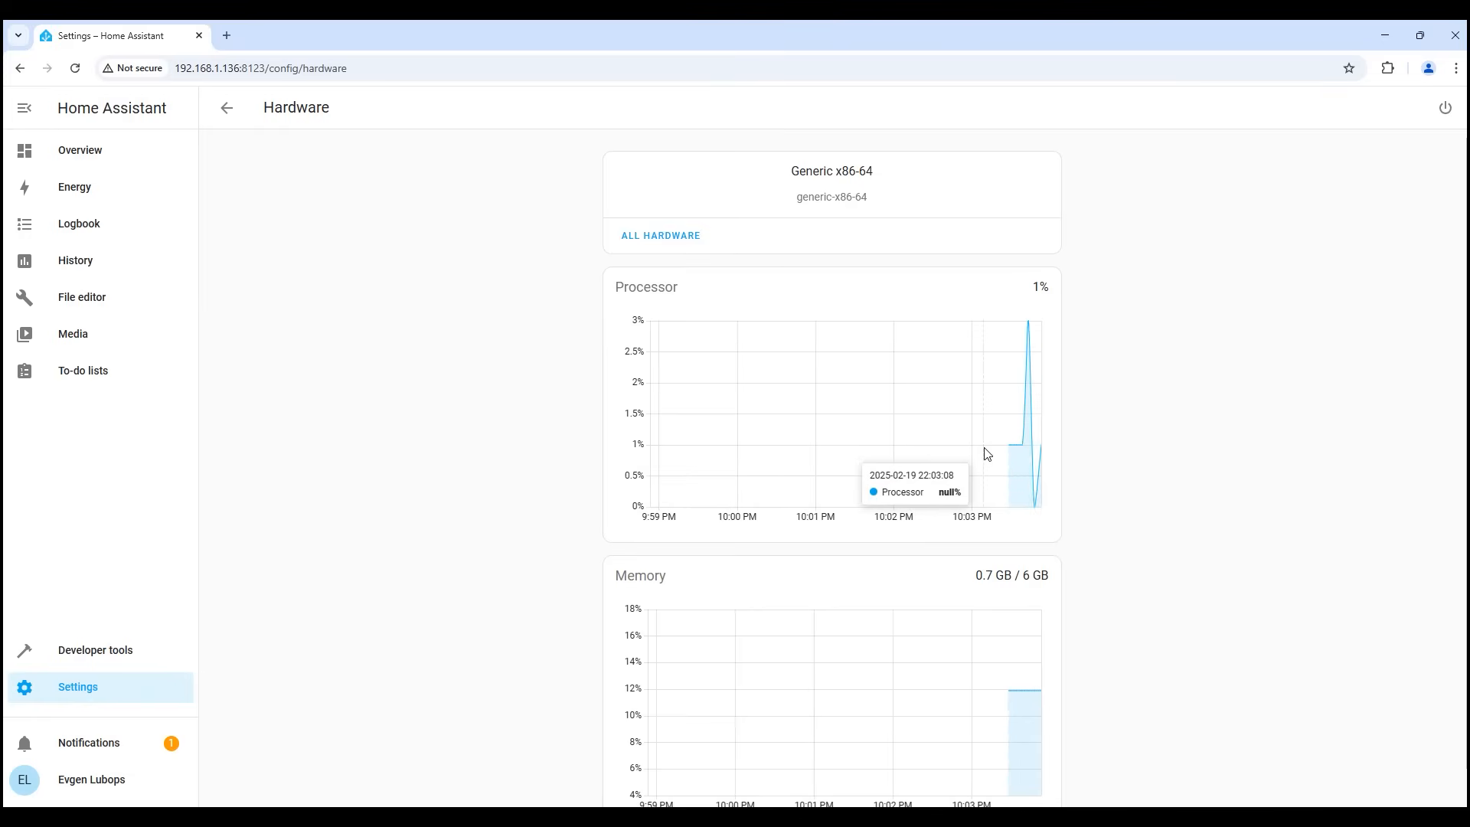
pyautogui.click(227, 107)
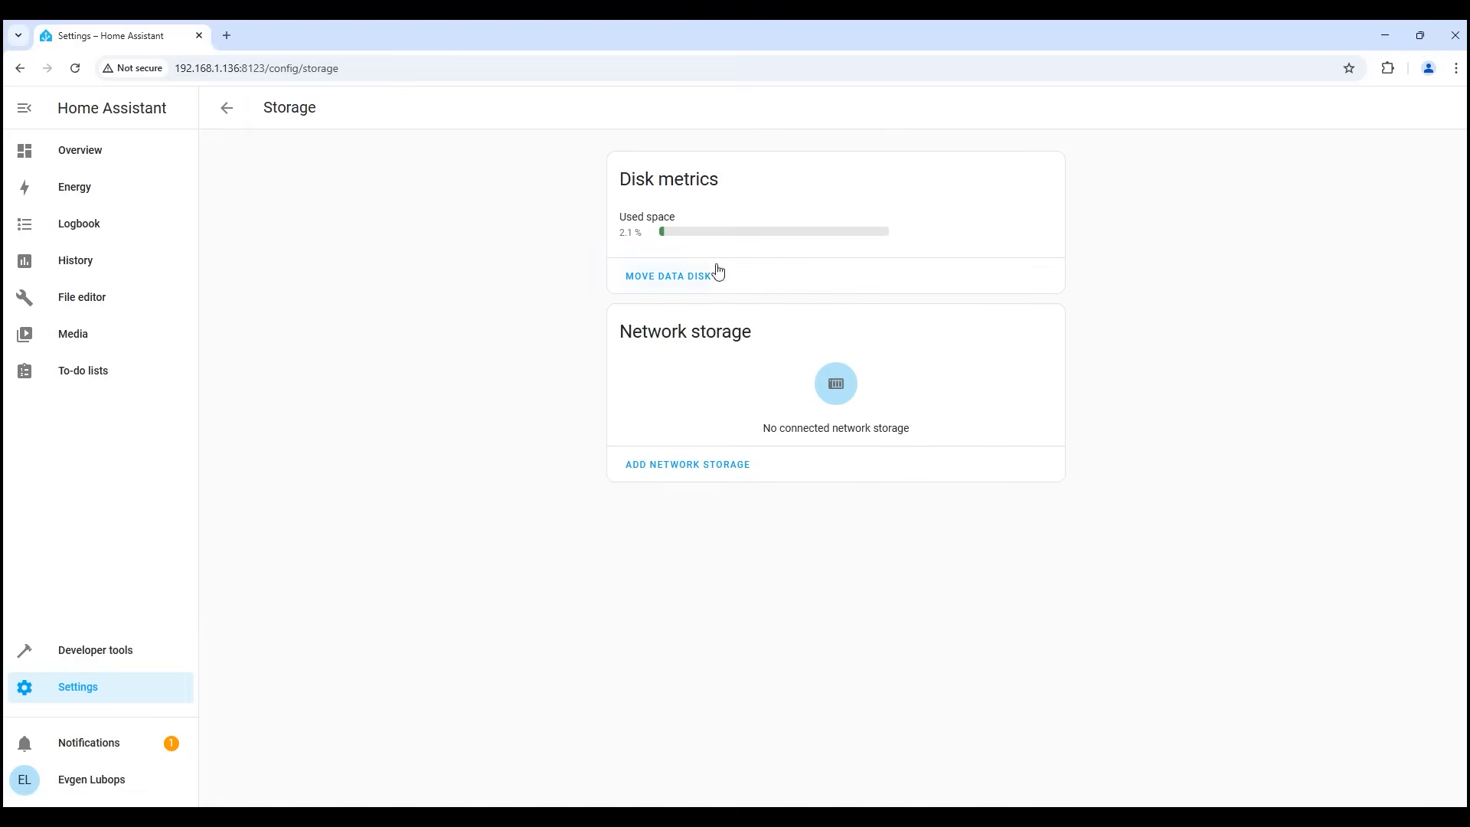
pyautogui.moveTo(816, 377)
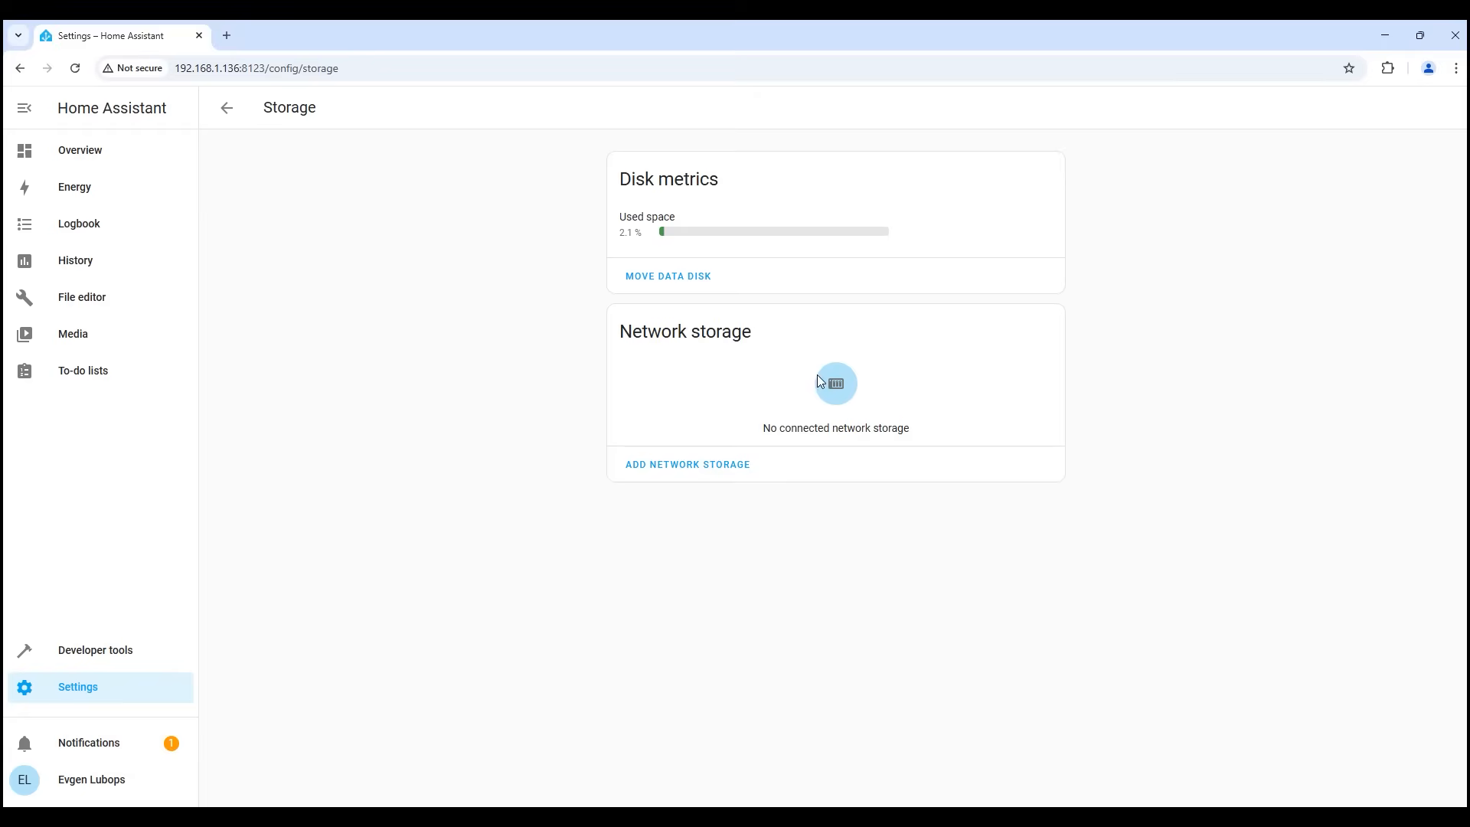
pyautogui.moveTo(687, 464)
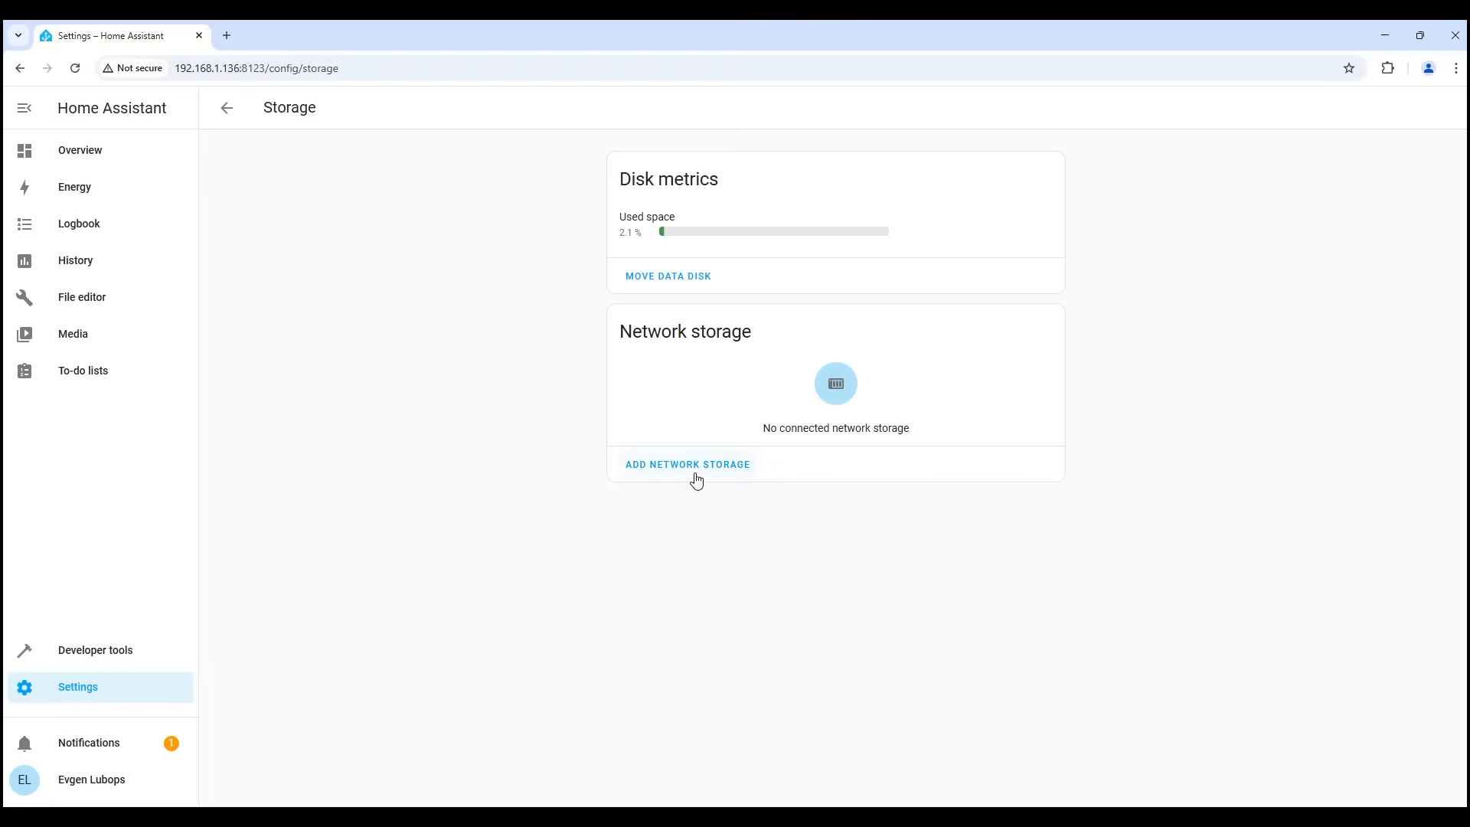
pyautogui.click(688, 464)
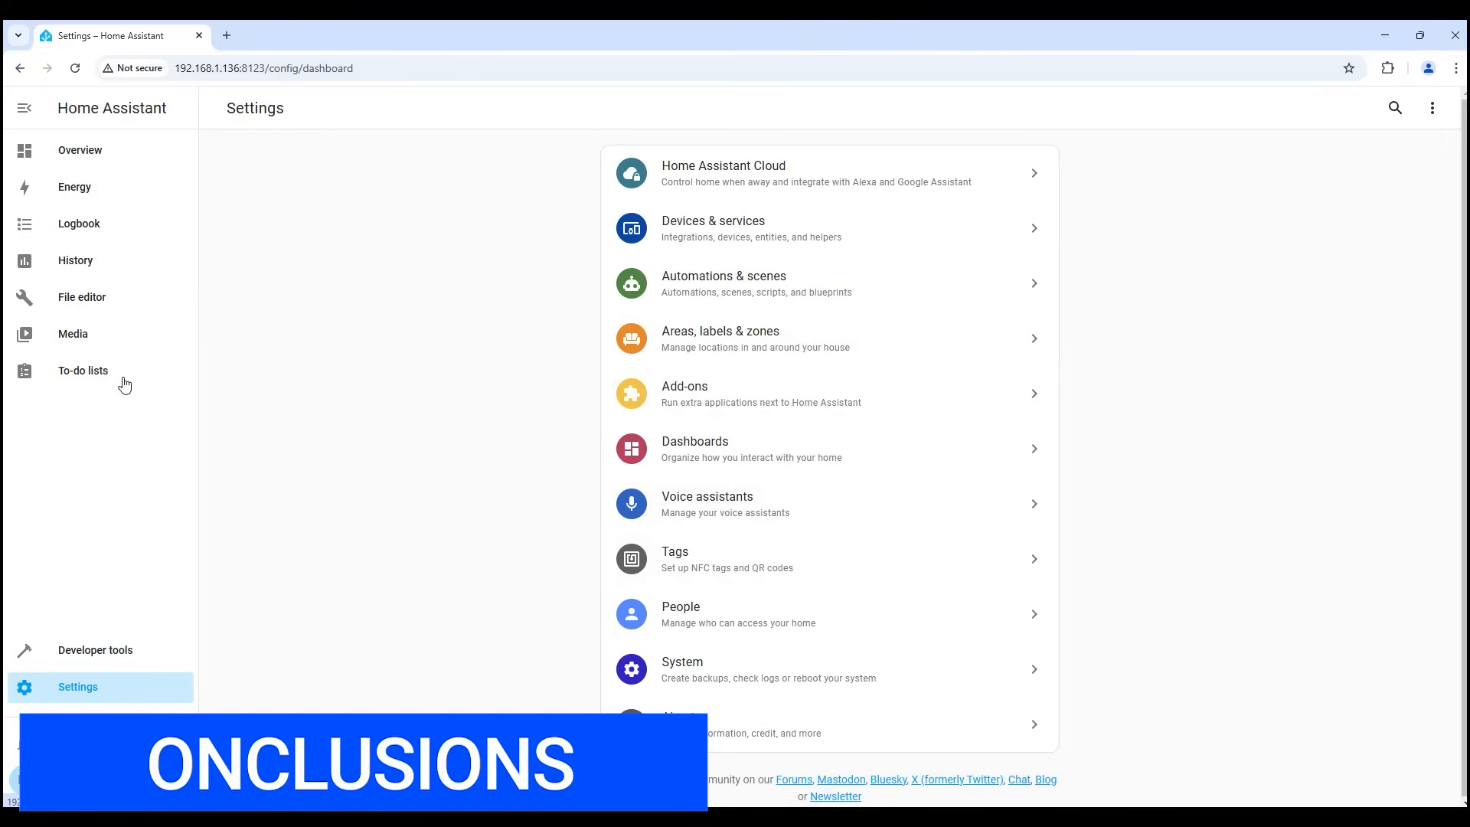
pyautogui.moveTo(159, 193)
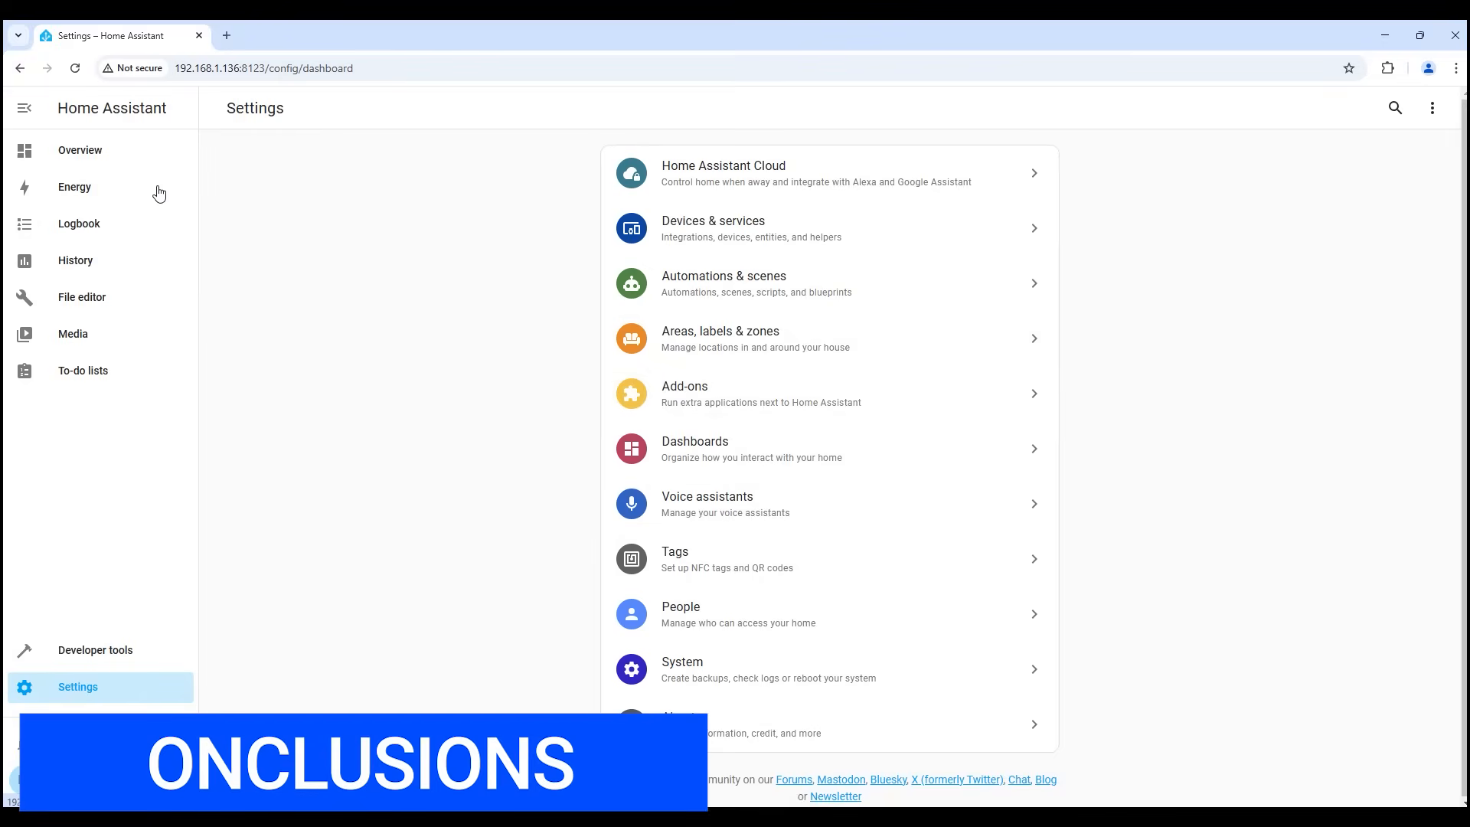
# - On the Overview dashboard, view and close the HVAC-HV2 thermostat's detail dialog (Heating at 20 °C)
pyautogui.click(80, 150)
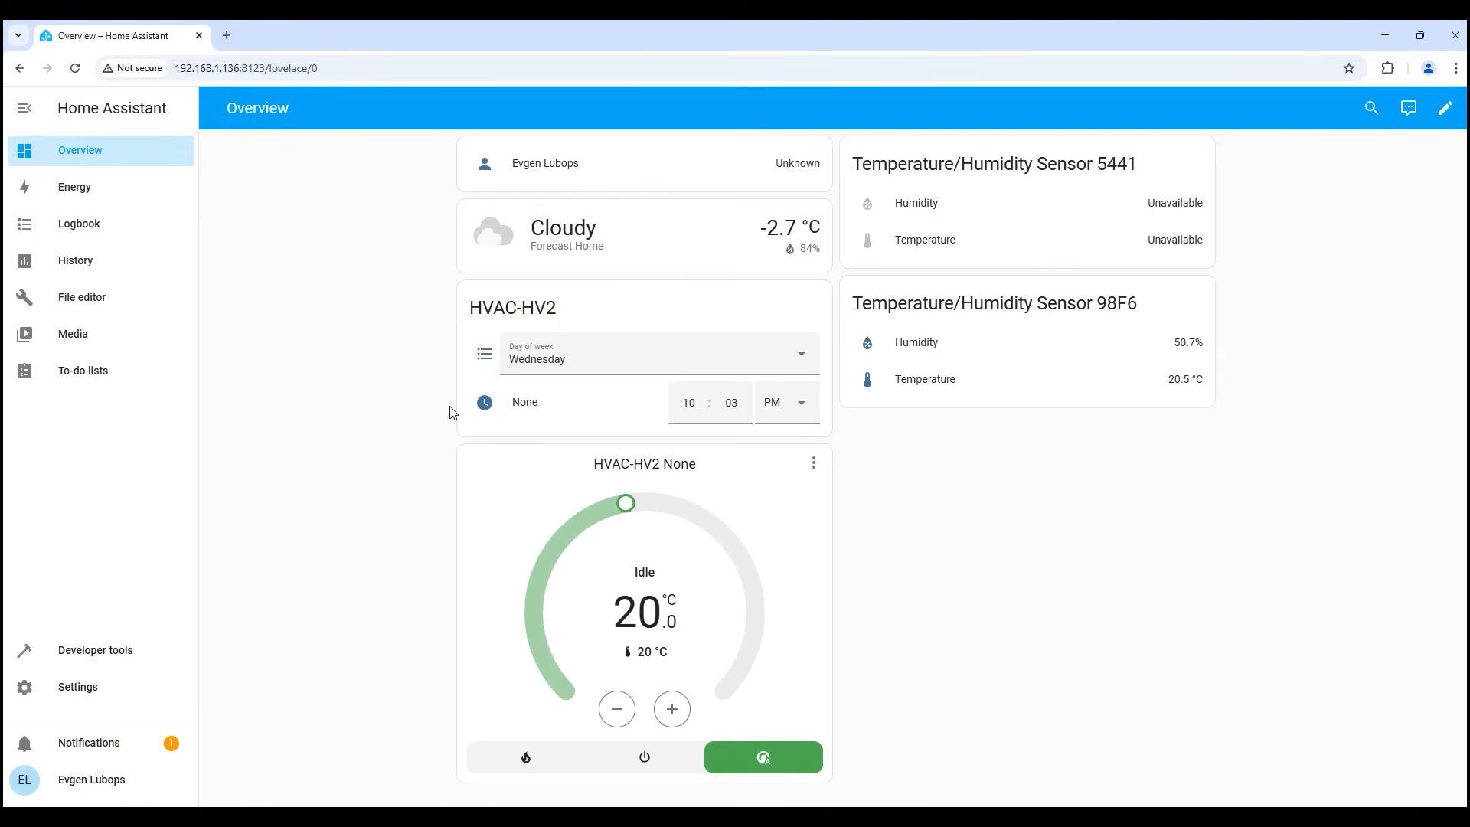
pyautogui.moveTo(461, 450)
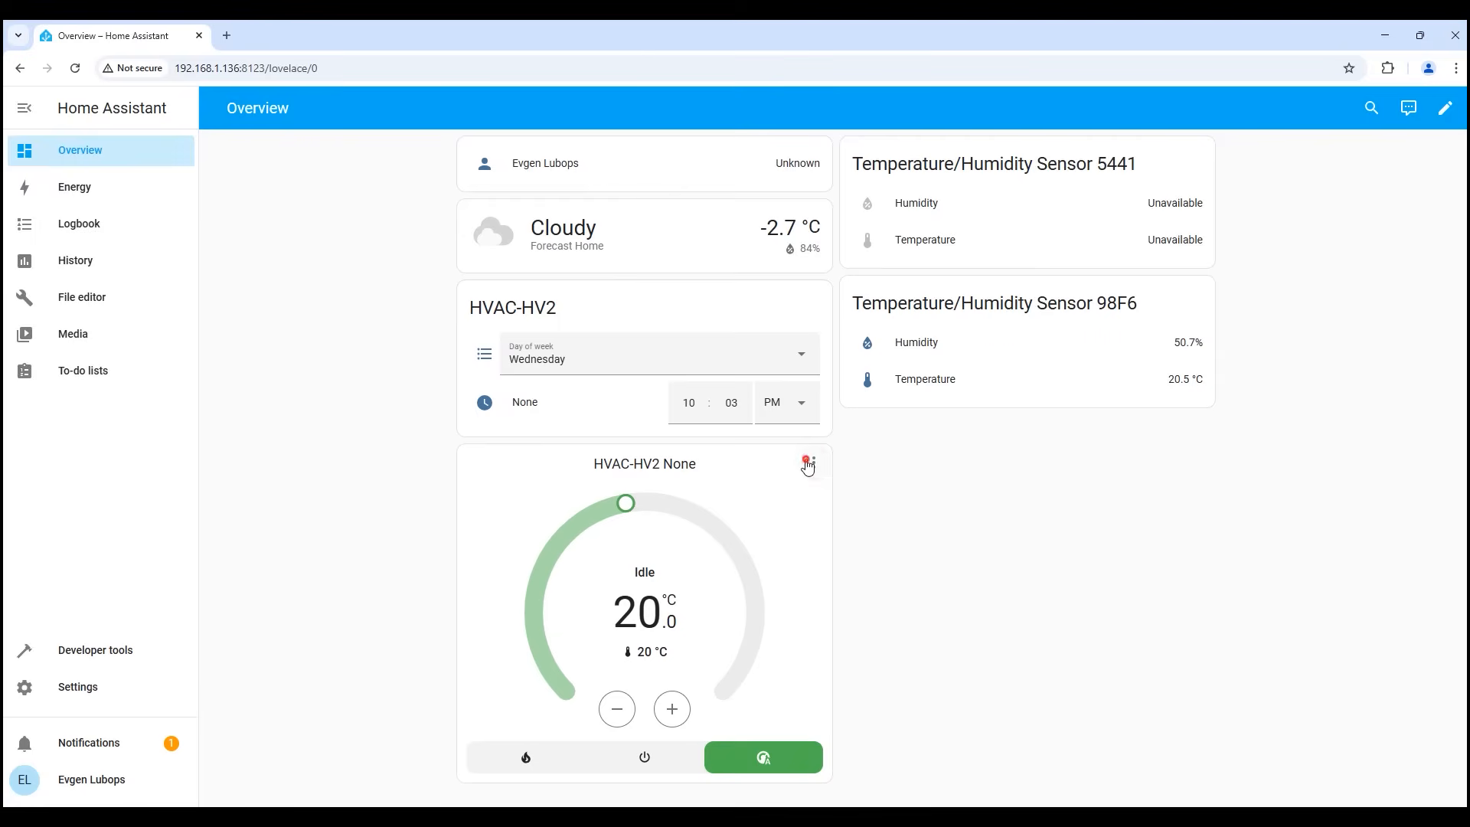
pyautogui.click(803, 464)
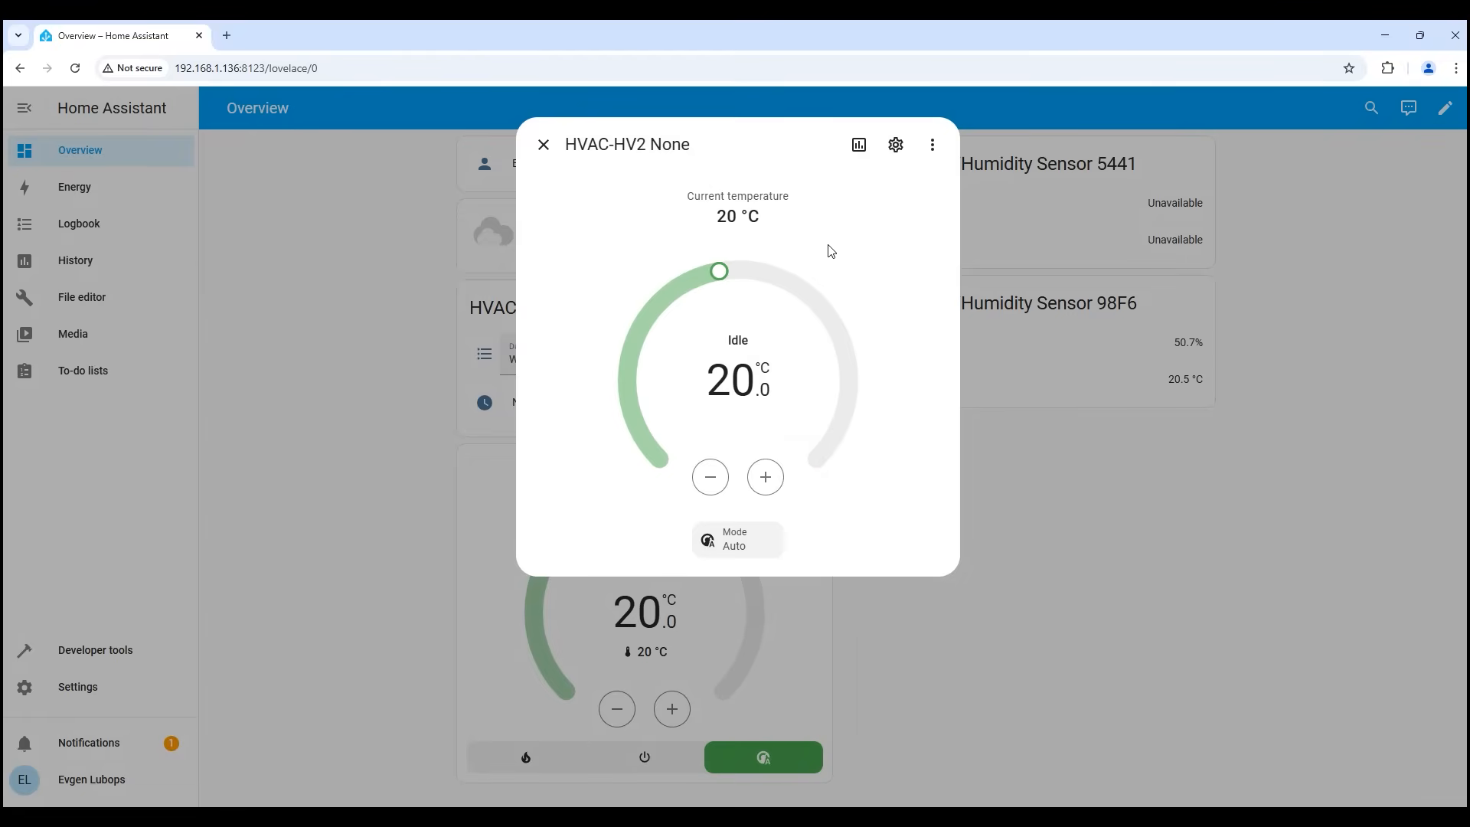
pyautogui.moveTo(798, 340)
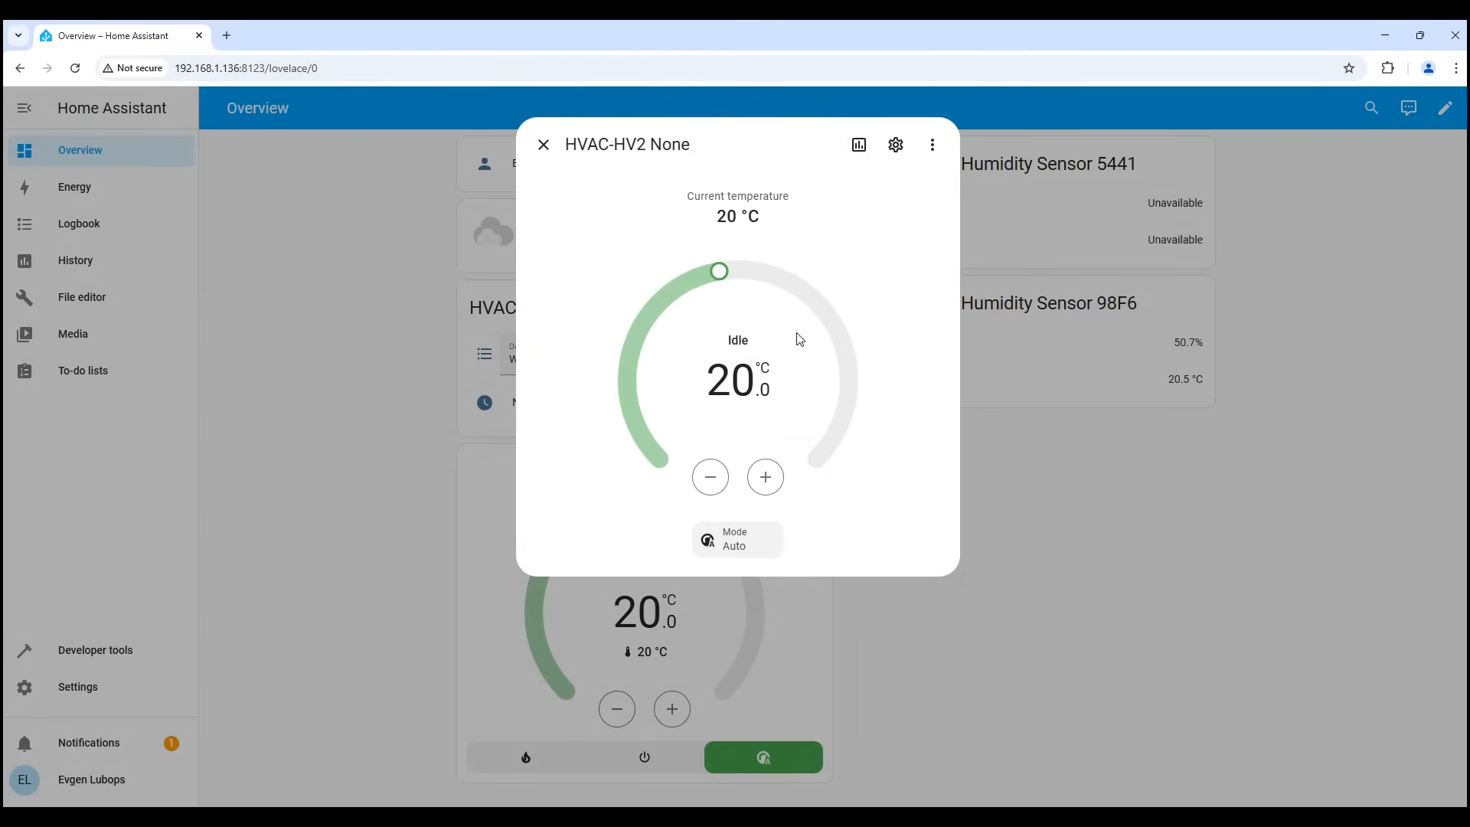
pyautogui.click(542, 144)
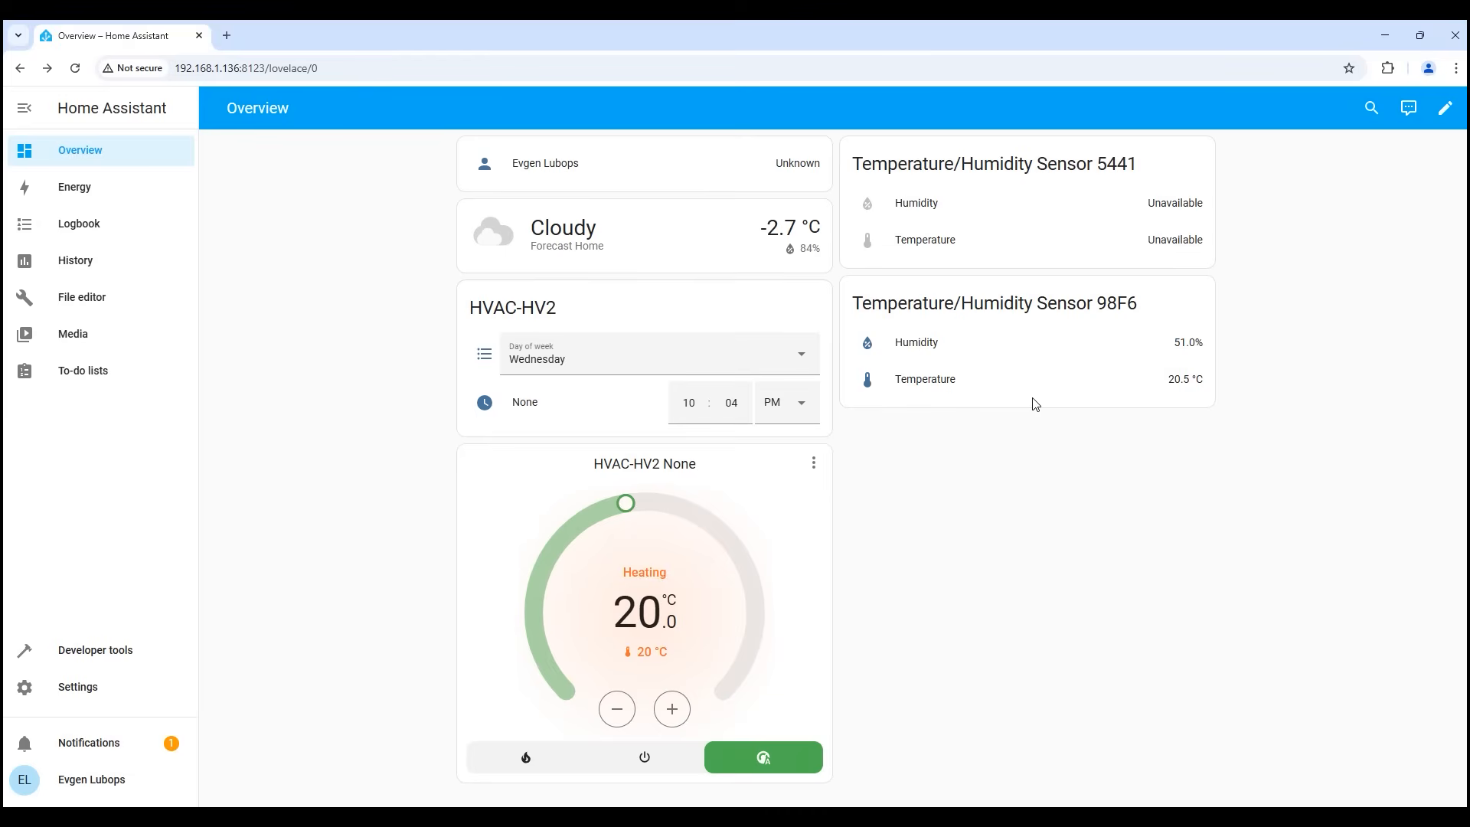
pyautogui.moveTo(932, 407)
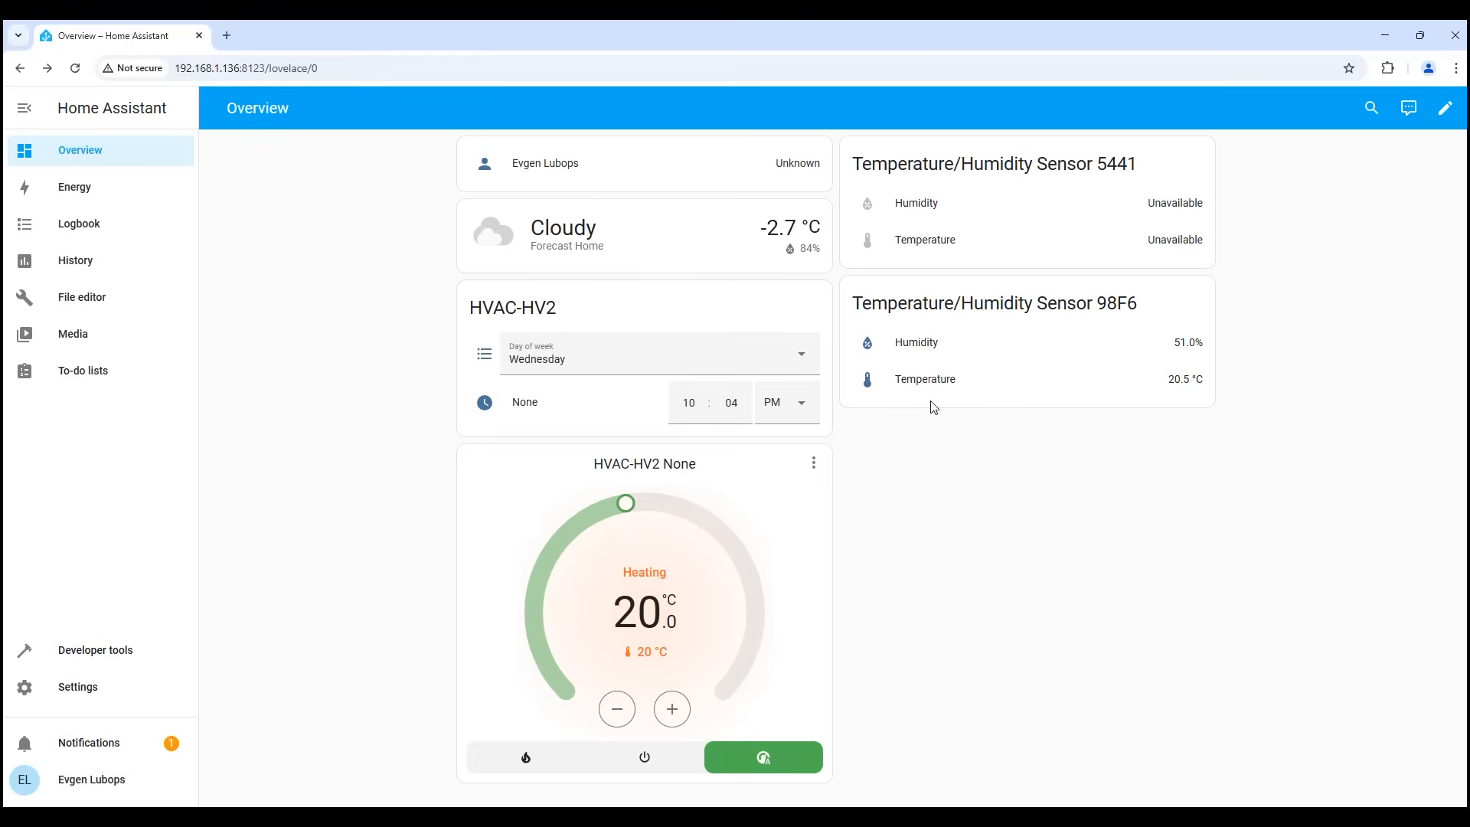
pyautogui.moveTo(950, 417)
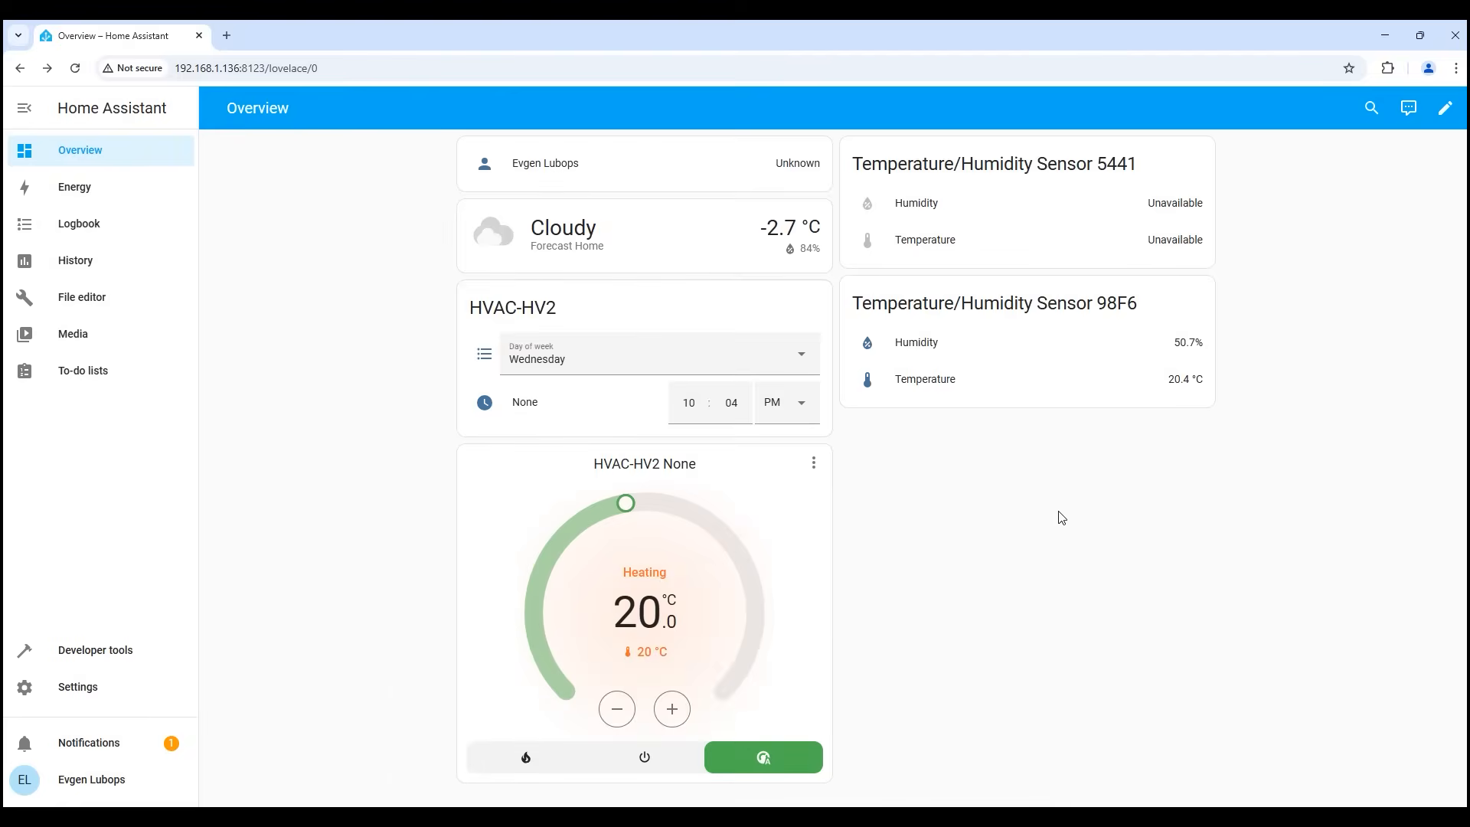
pyautogui.moveTo(1063, 504)
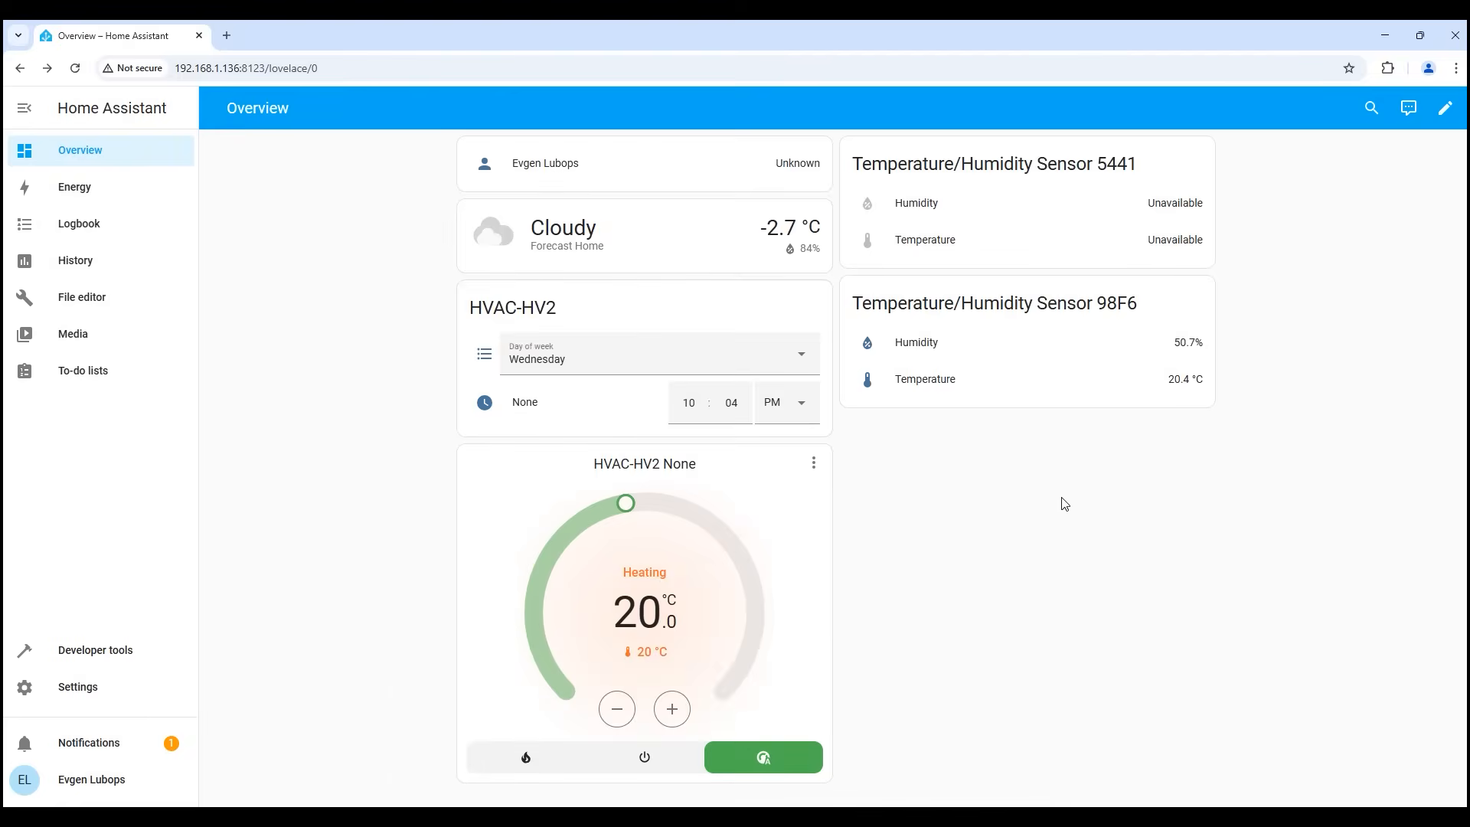